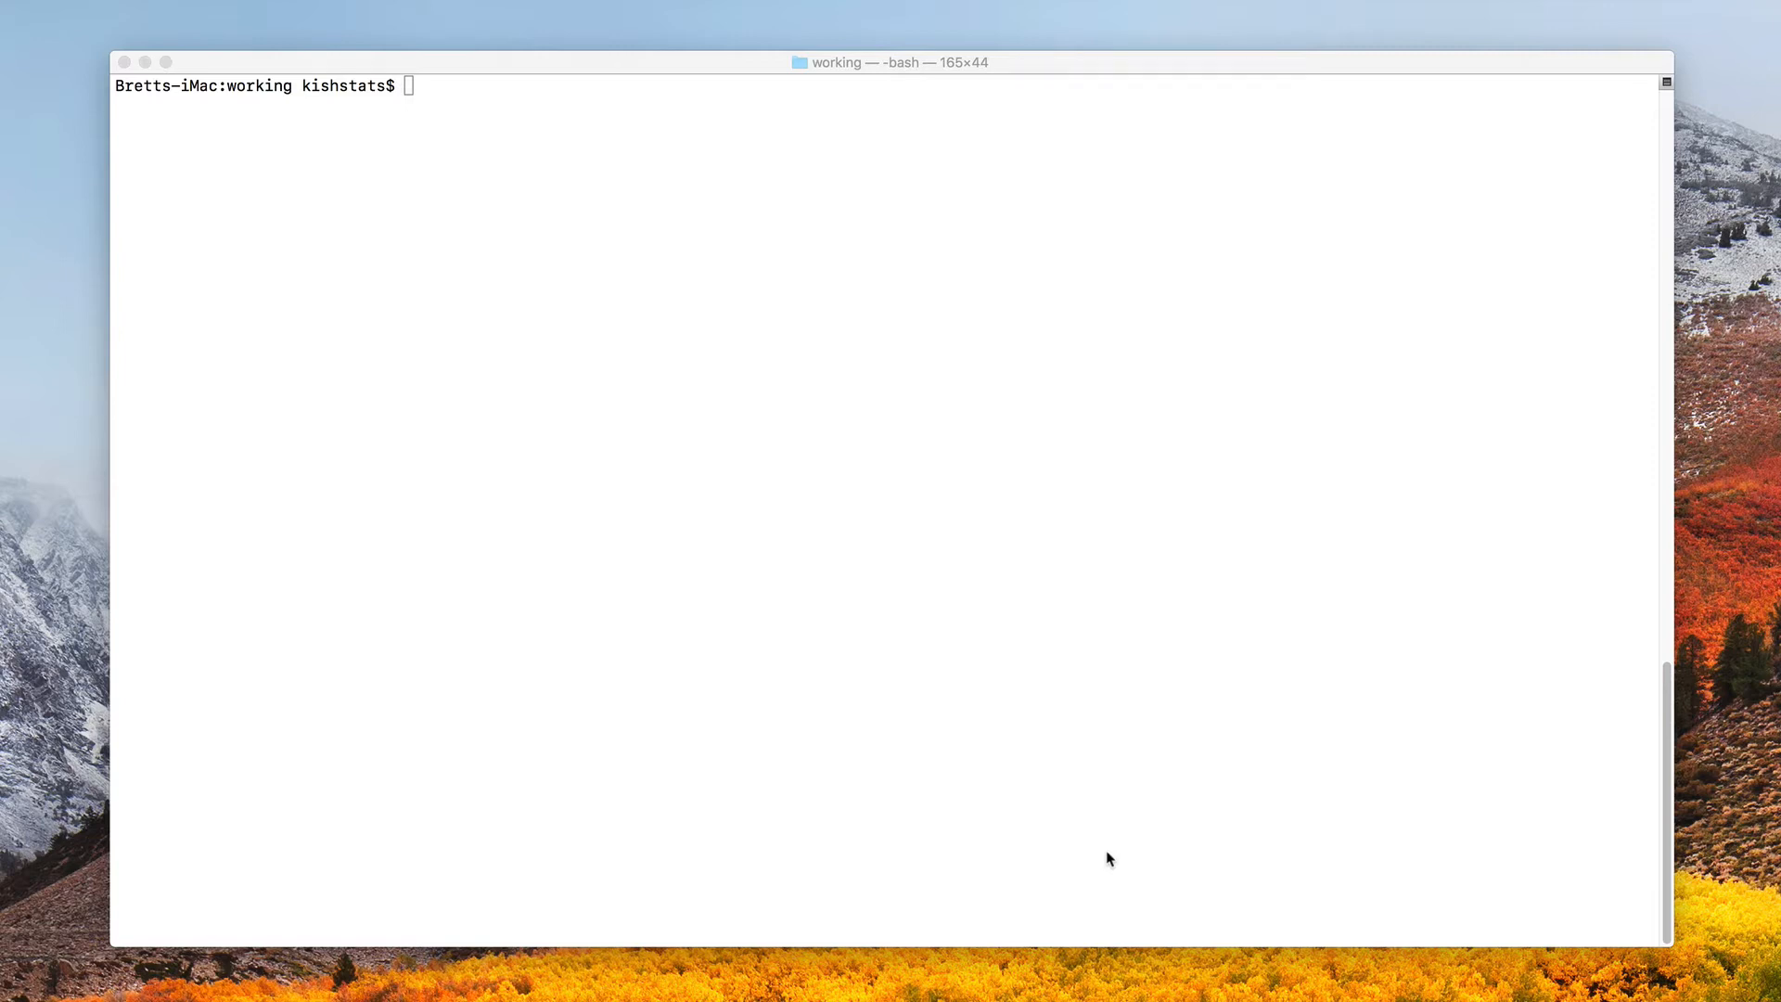
Make a flask-s3-bucket project folder and change into it
text(mkdir flask)
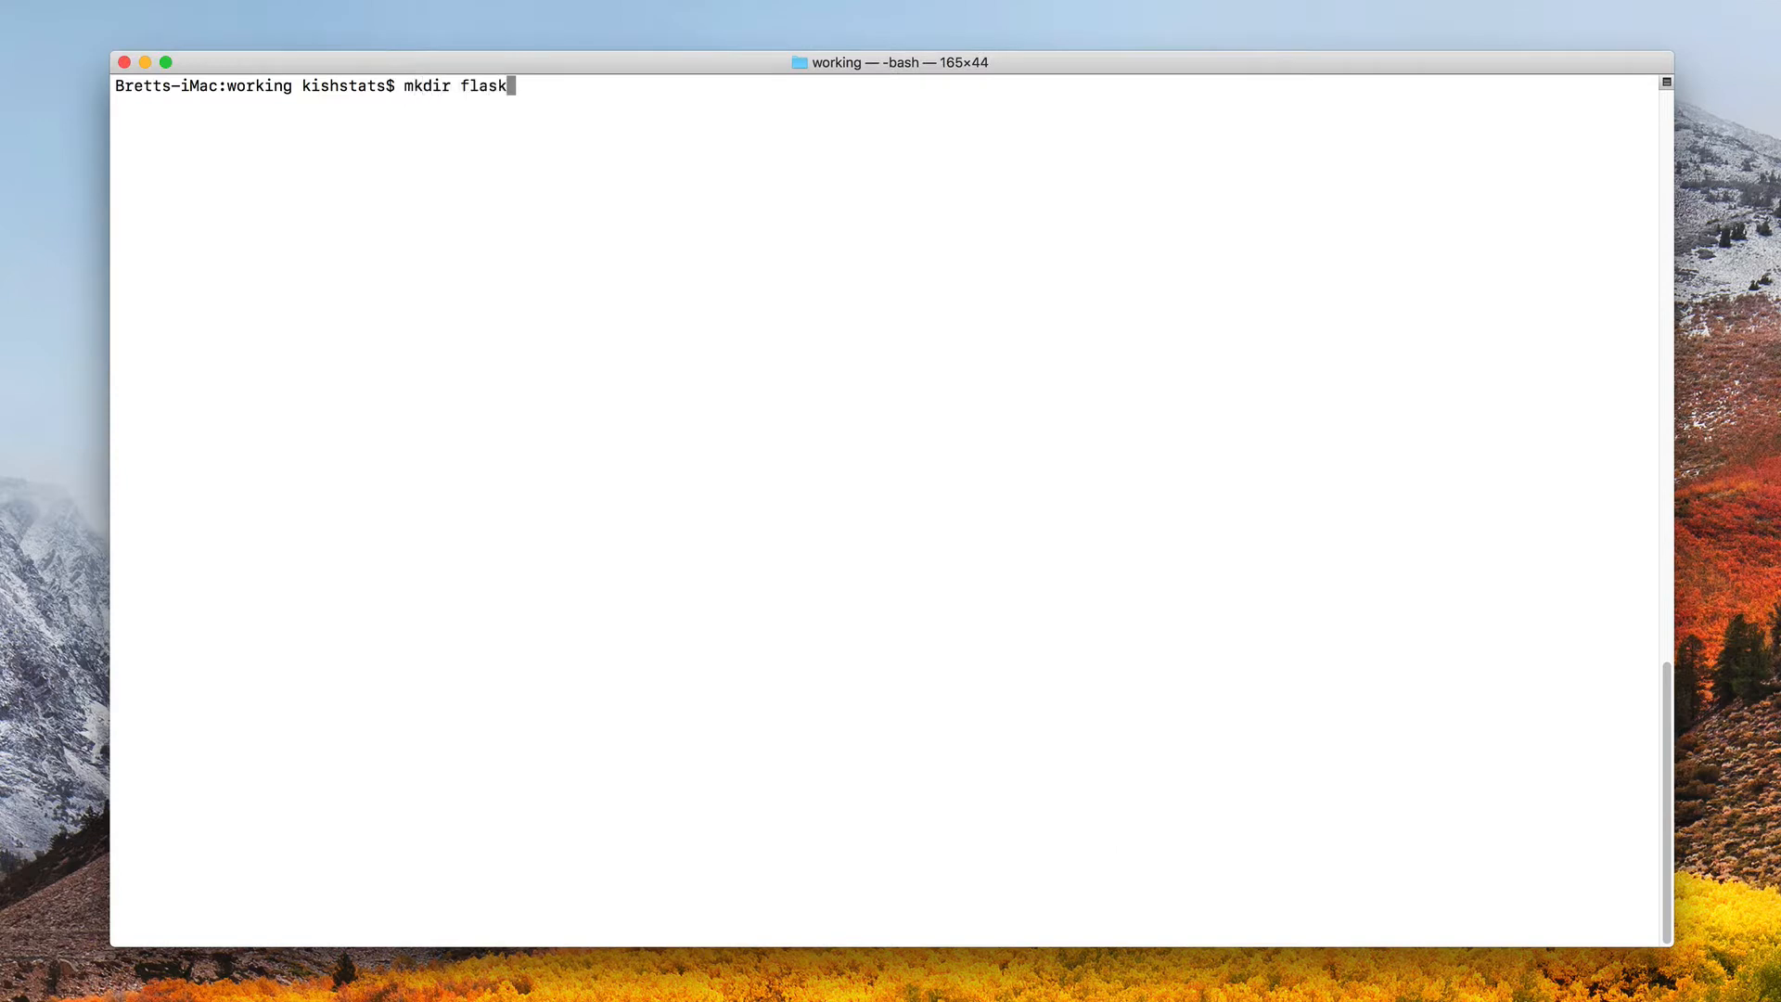
text(-s3-b)
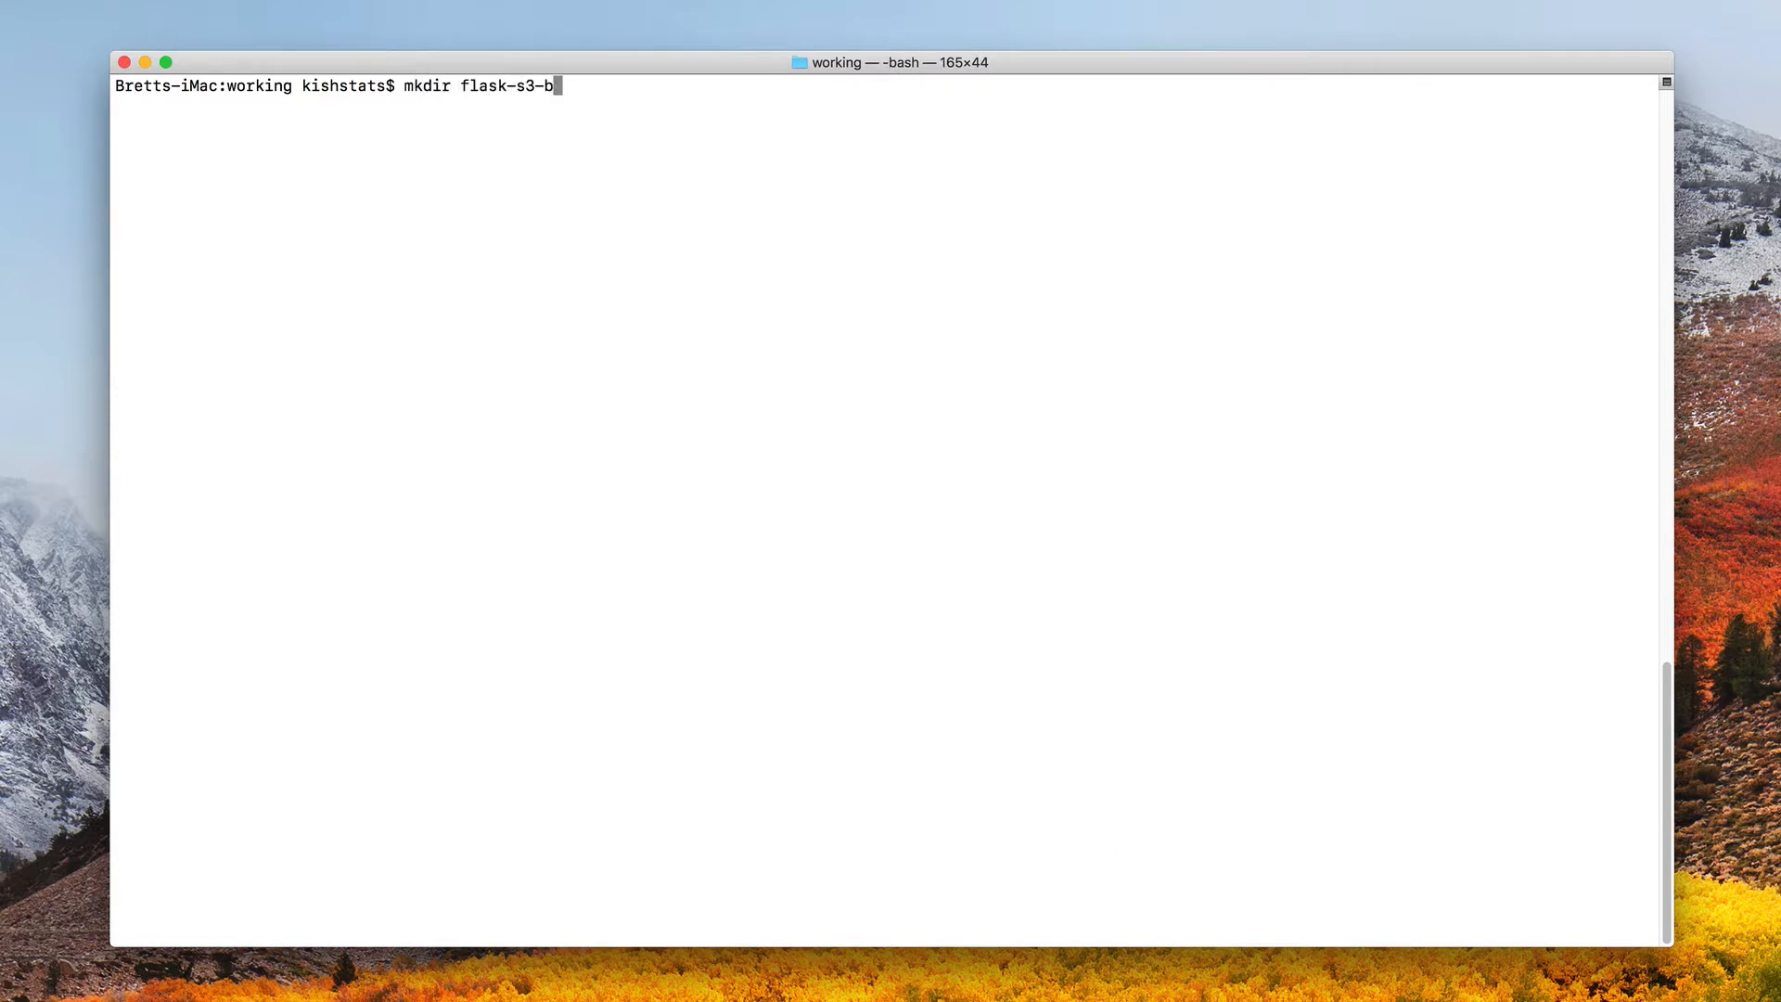
text(ucket)
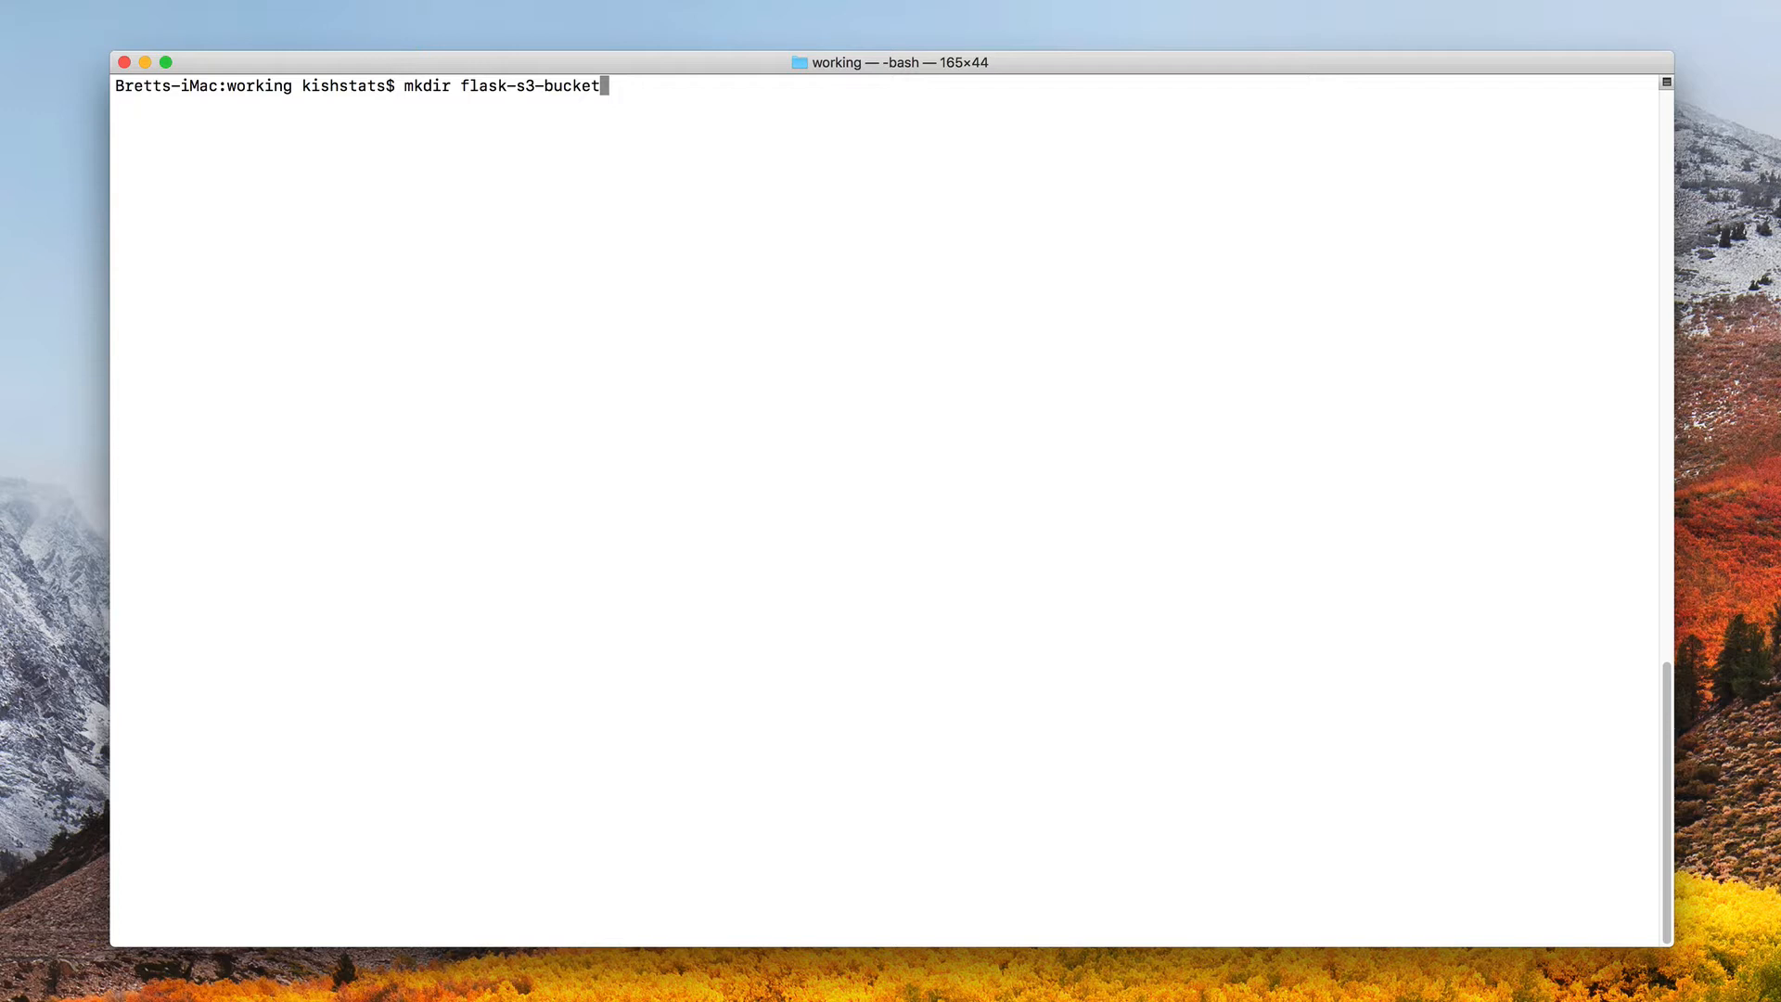
key(Return)
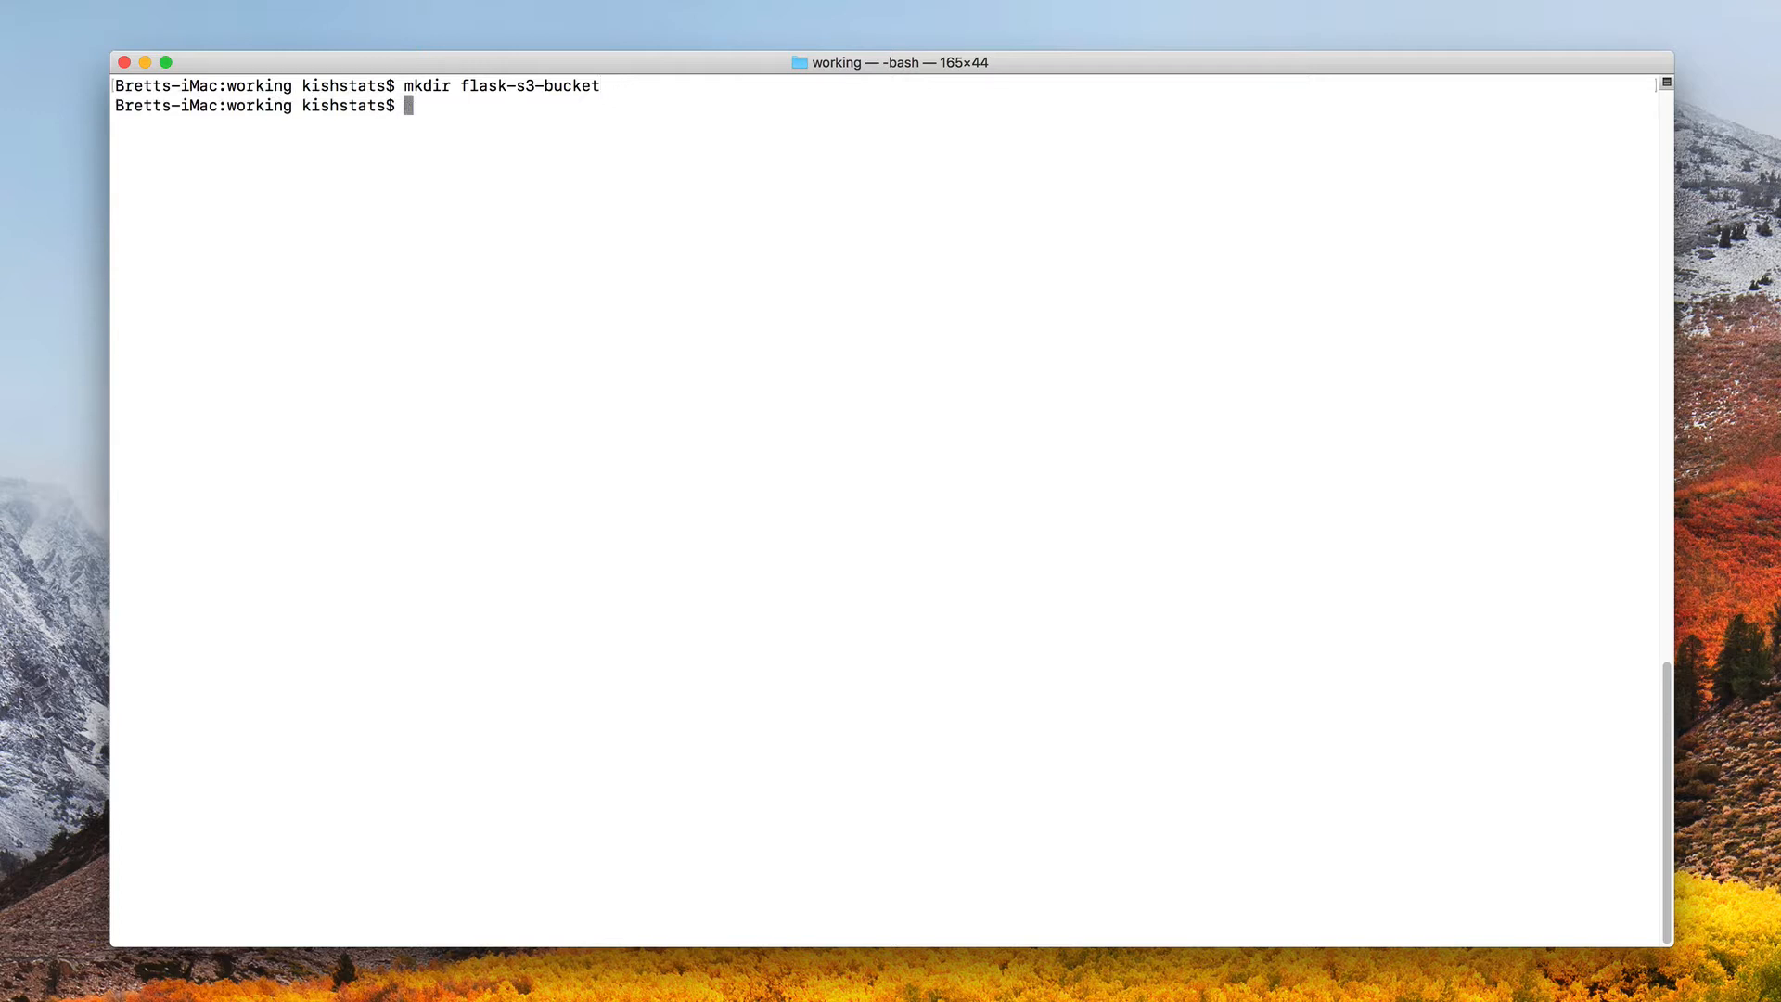
key(Return)
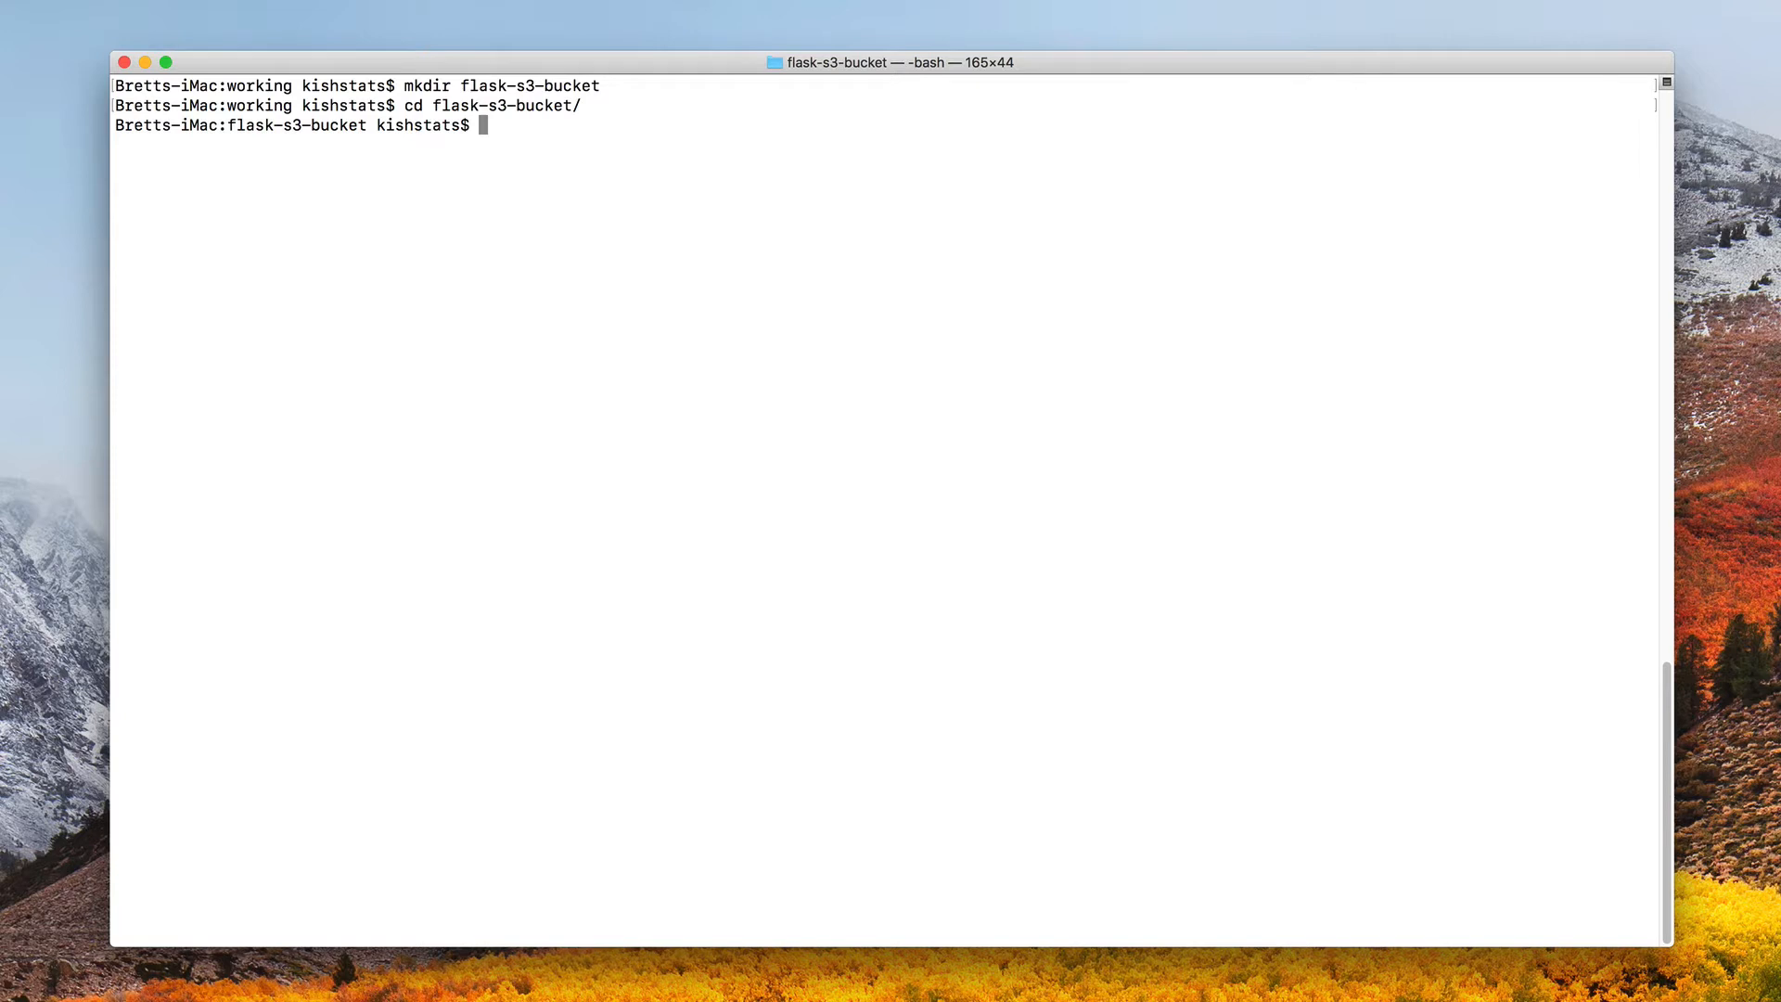
Start a pip install command for virtualenv
text(pip)
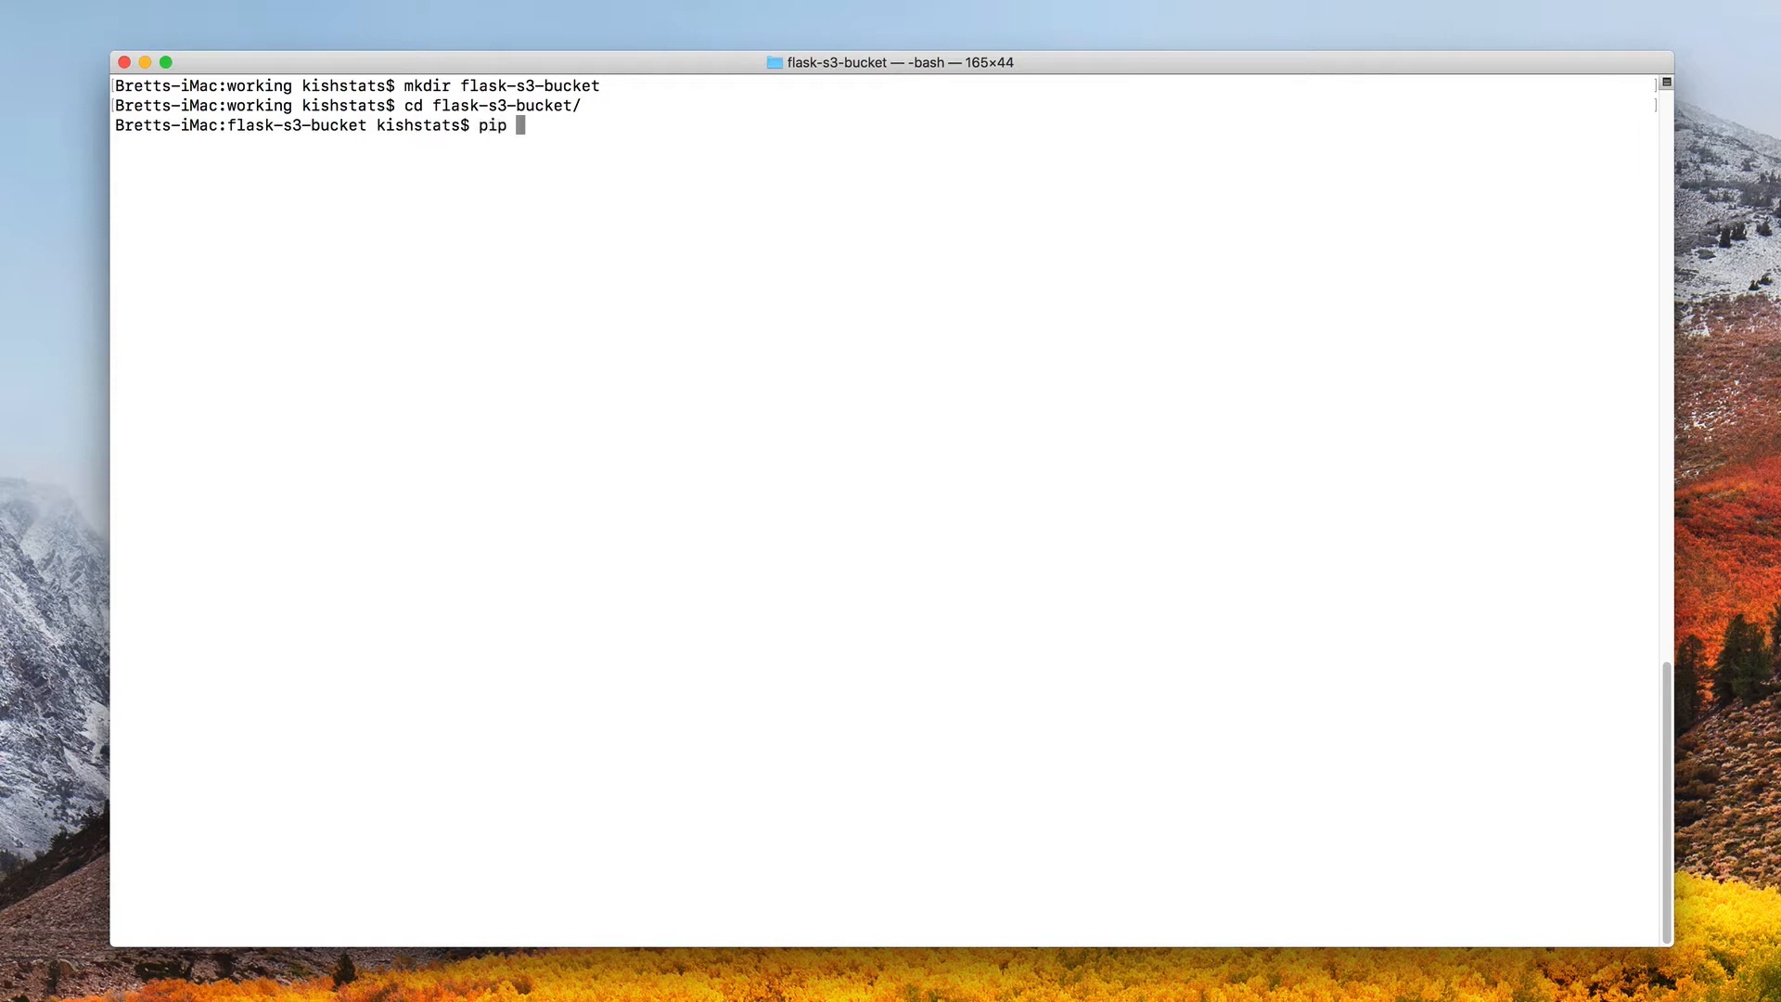
text(install)
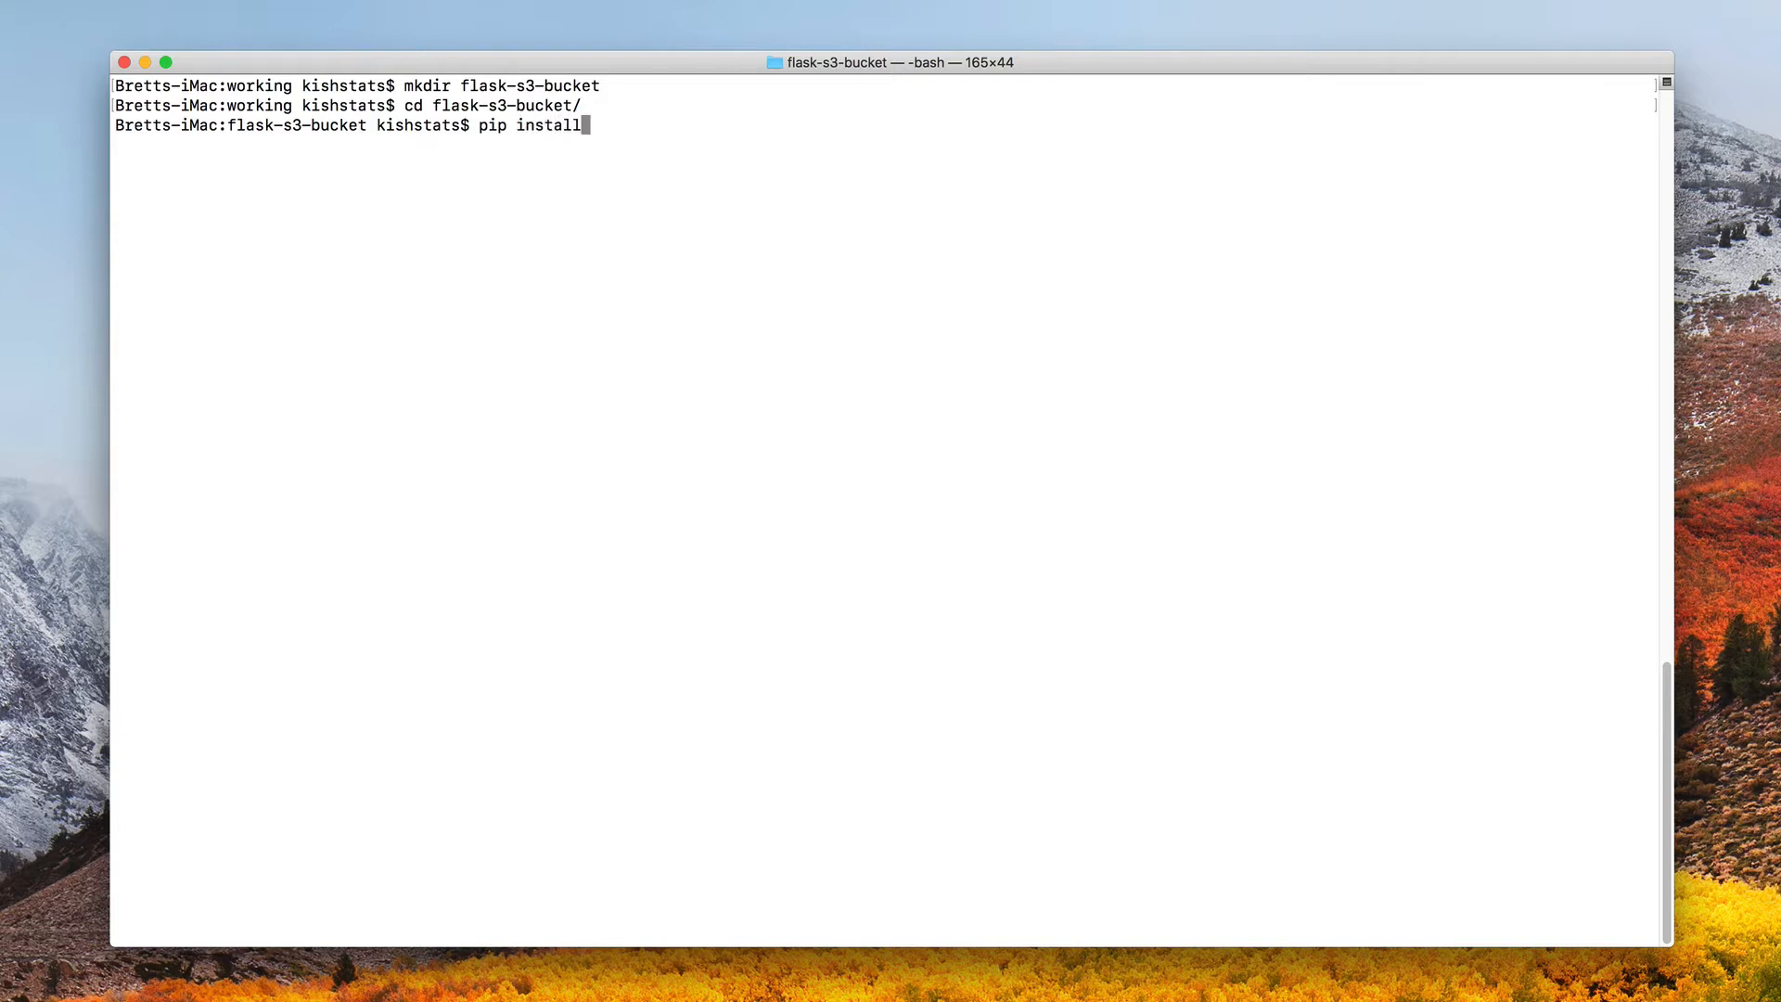
text(virual)
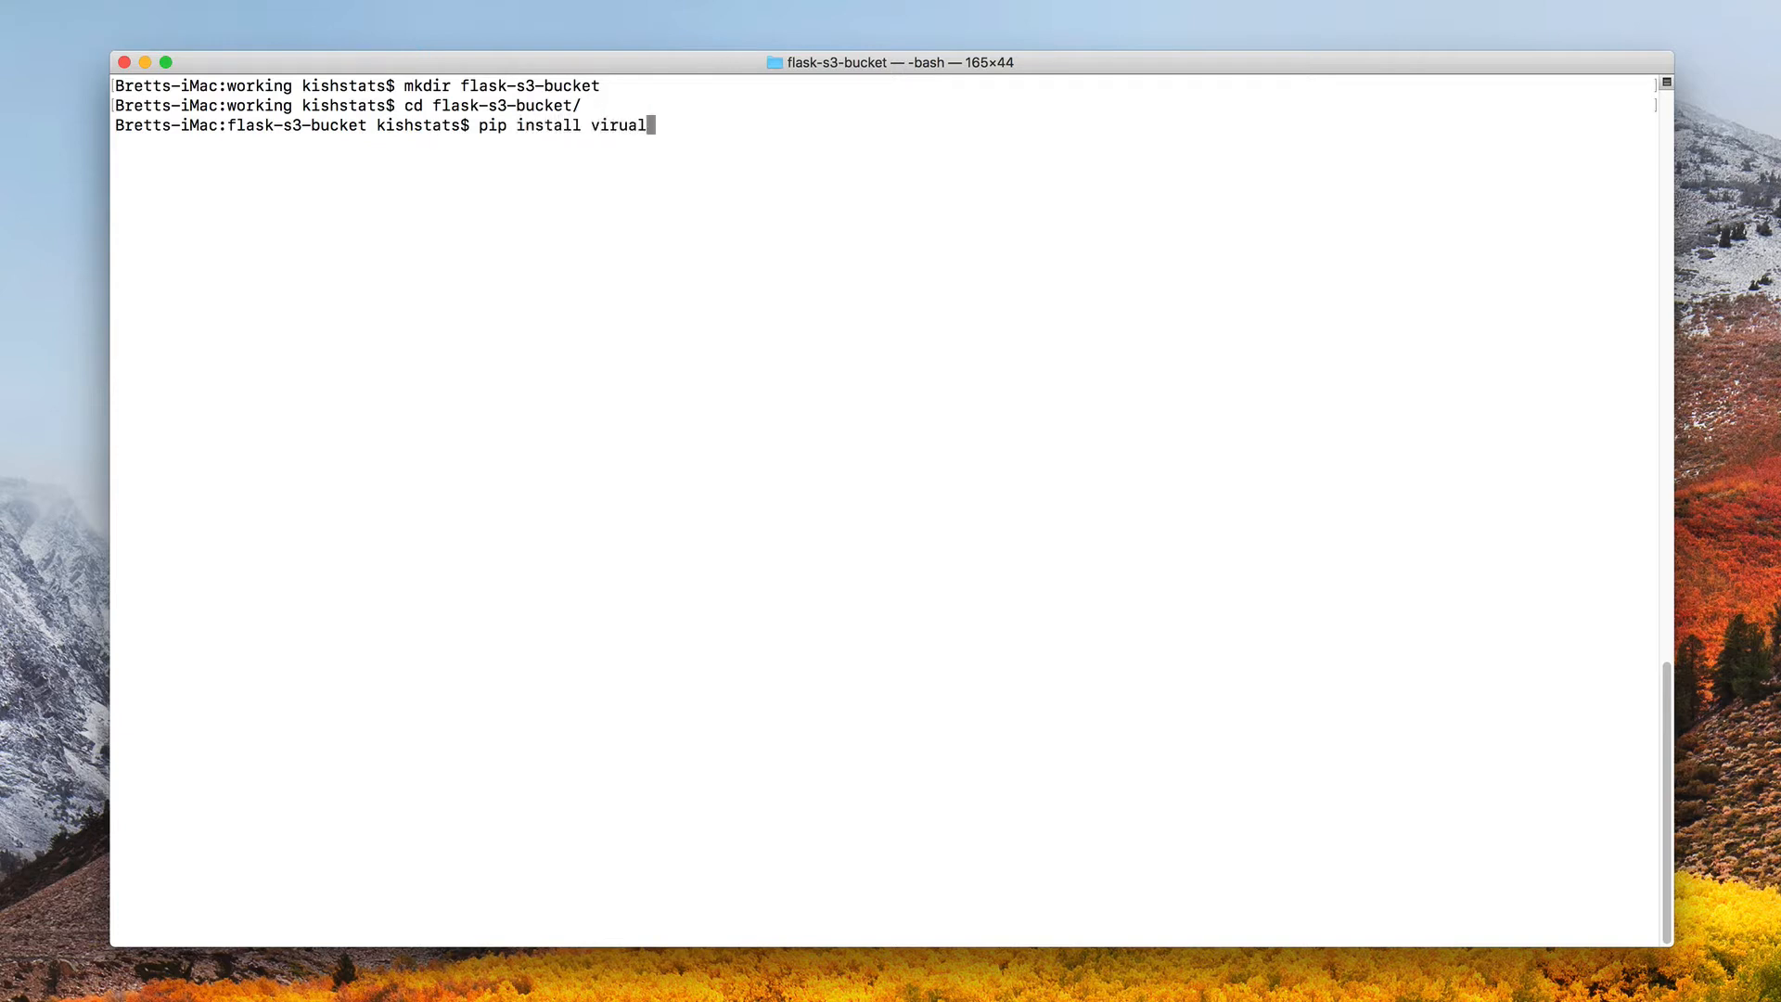
text(env -)
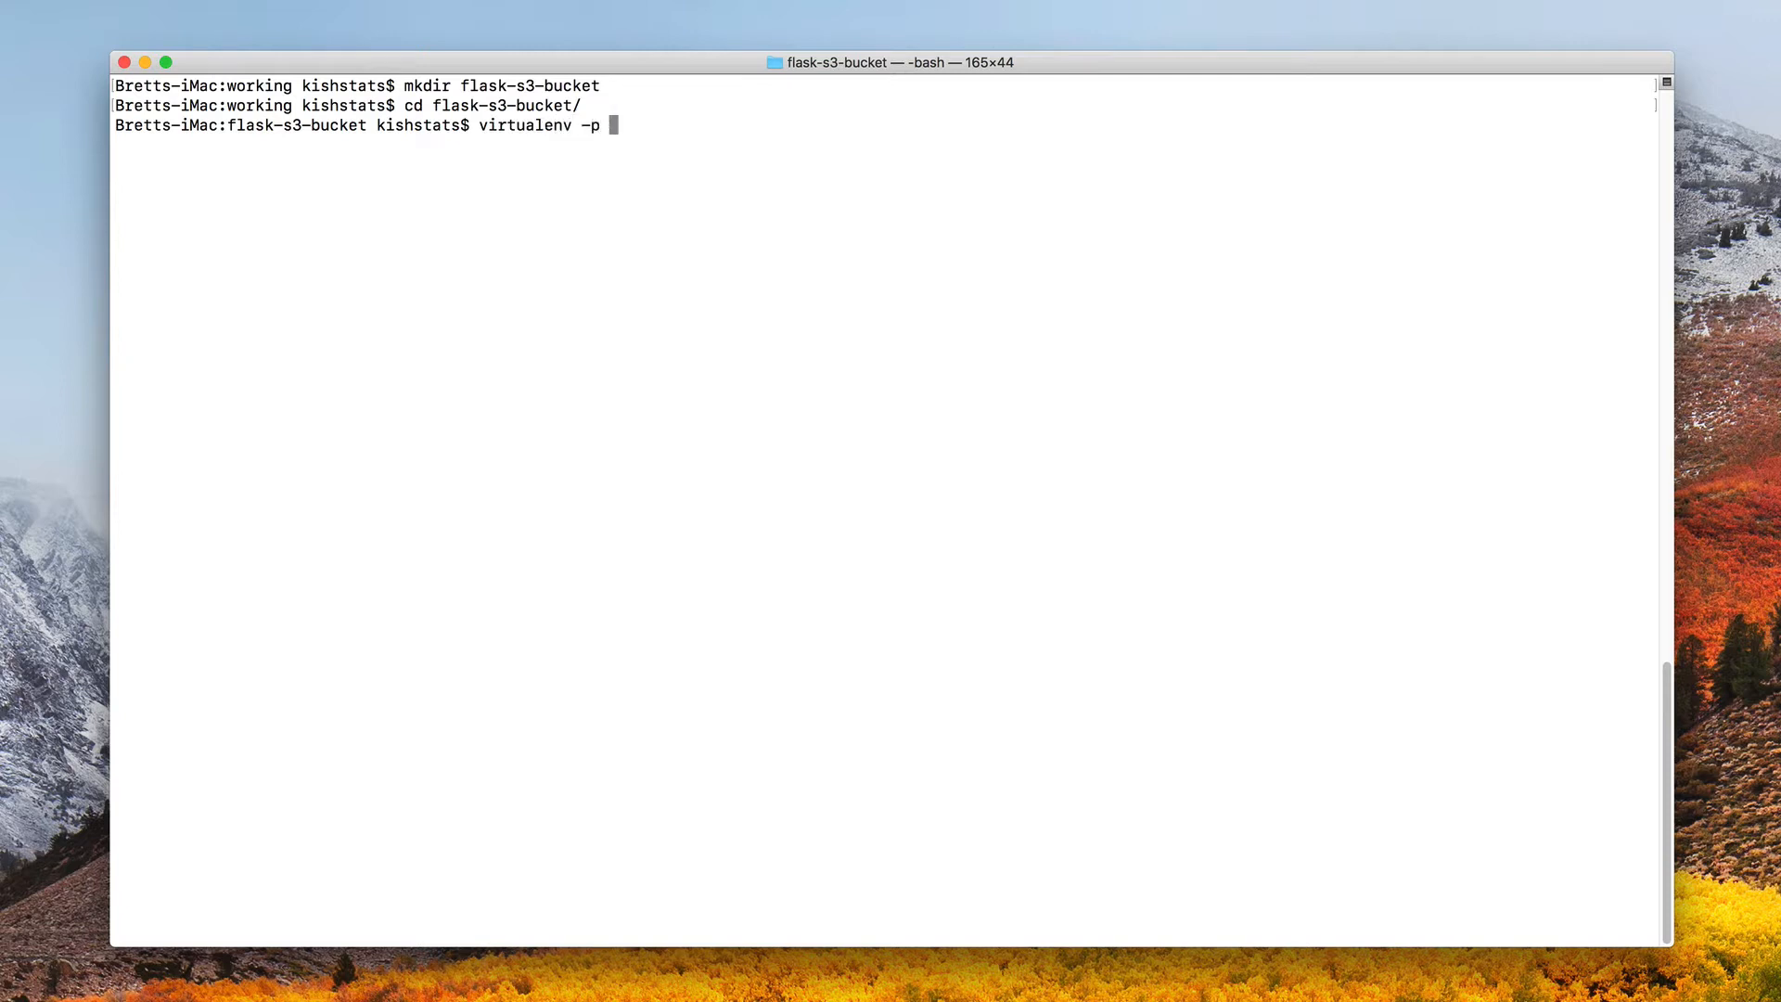
Run virtualenv -p python3 venv --always-copy to build the venv environment
text(python3)
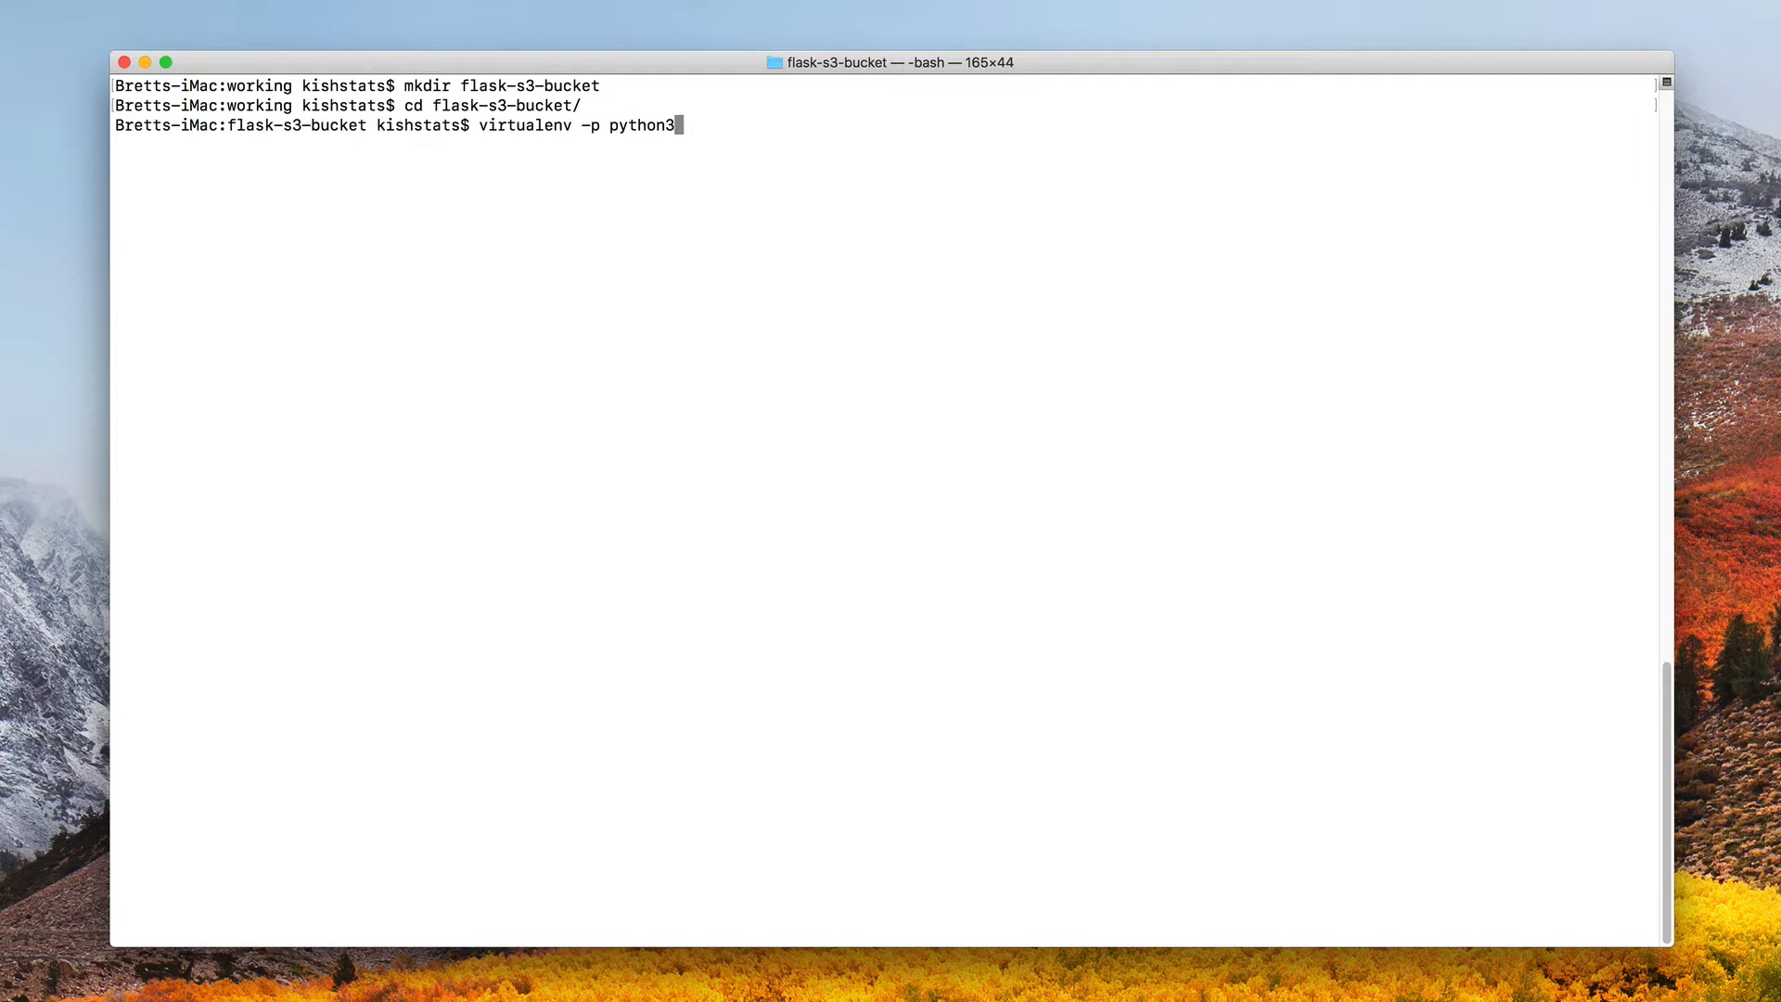
text(venv)
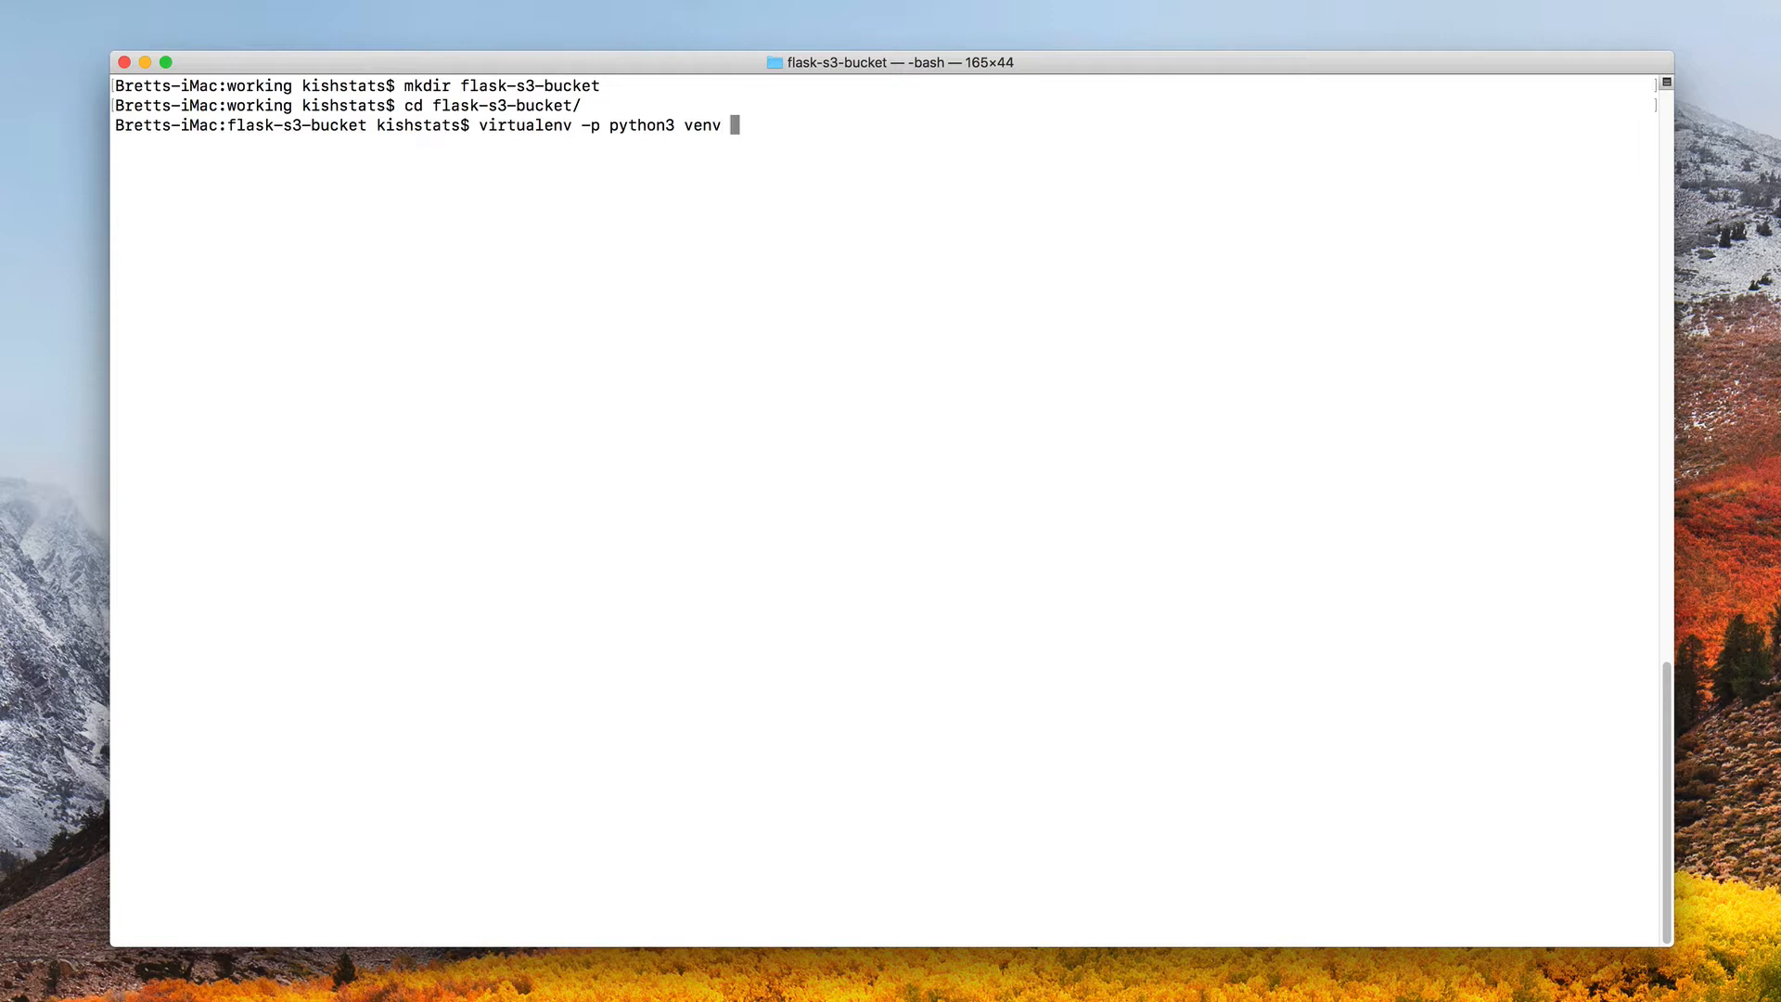
text(--always-co[)
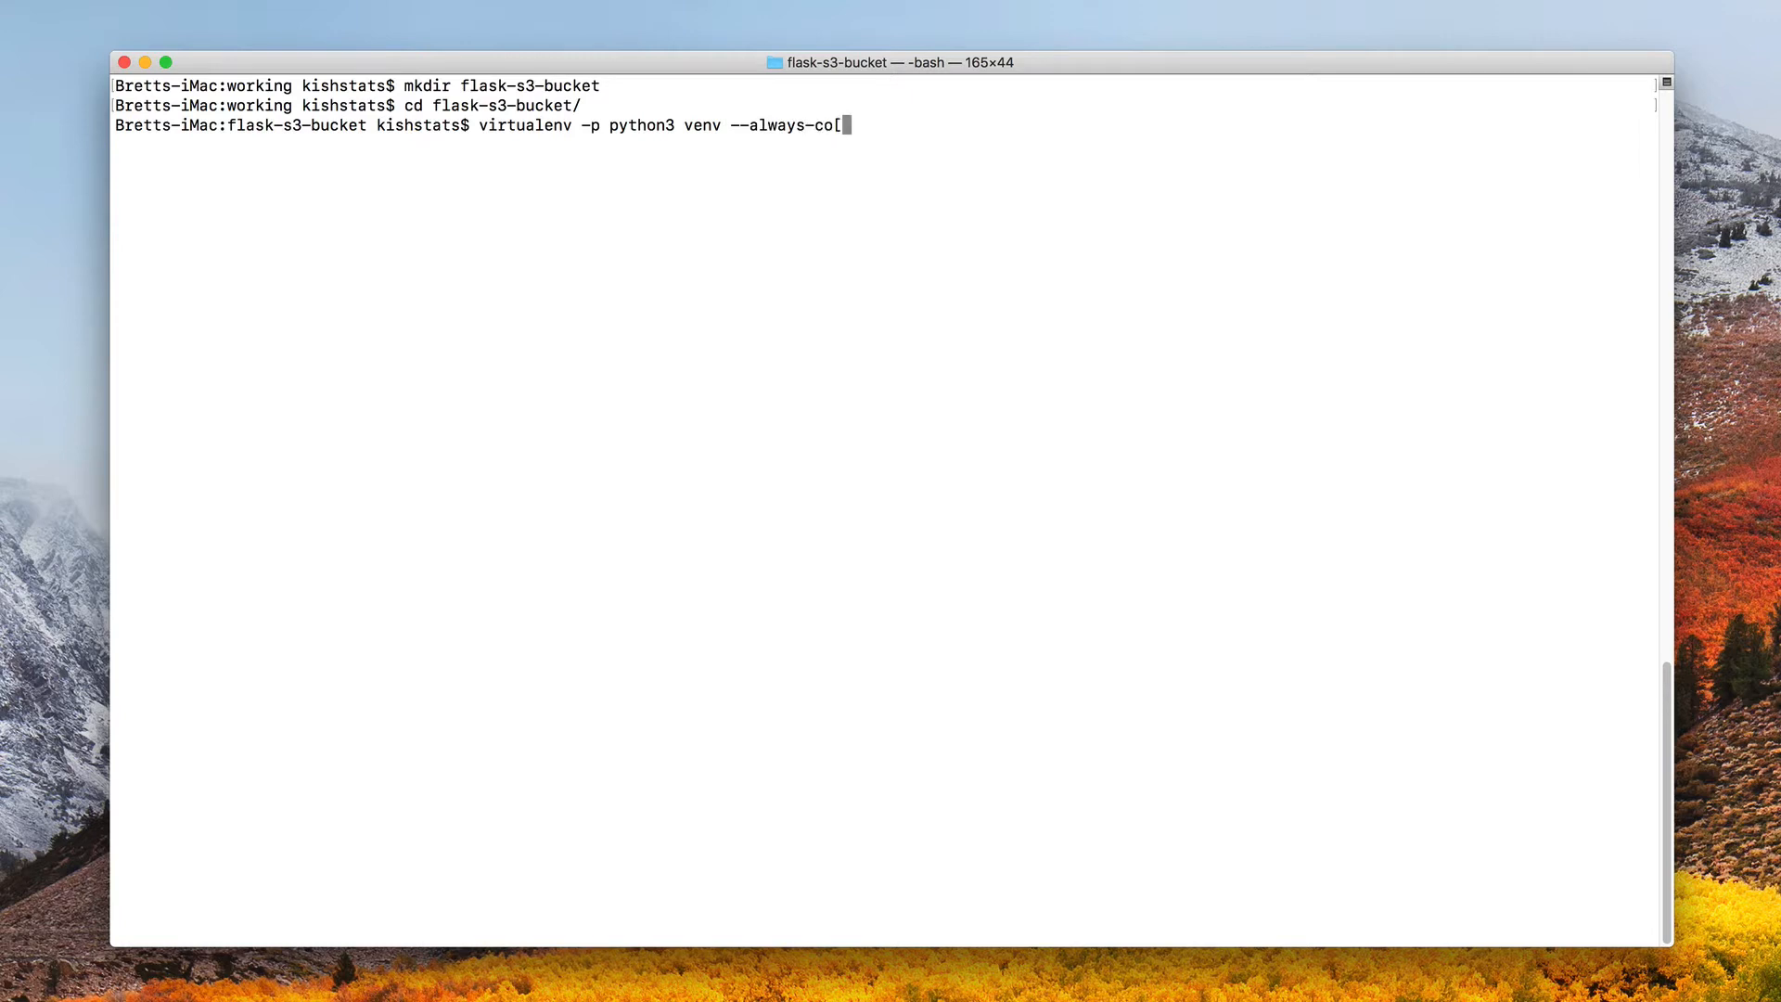
text(py)
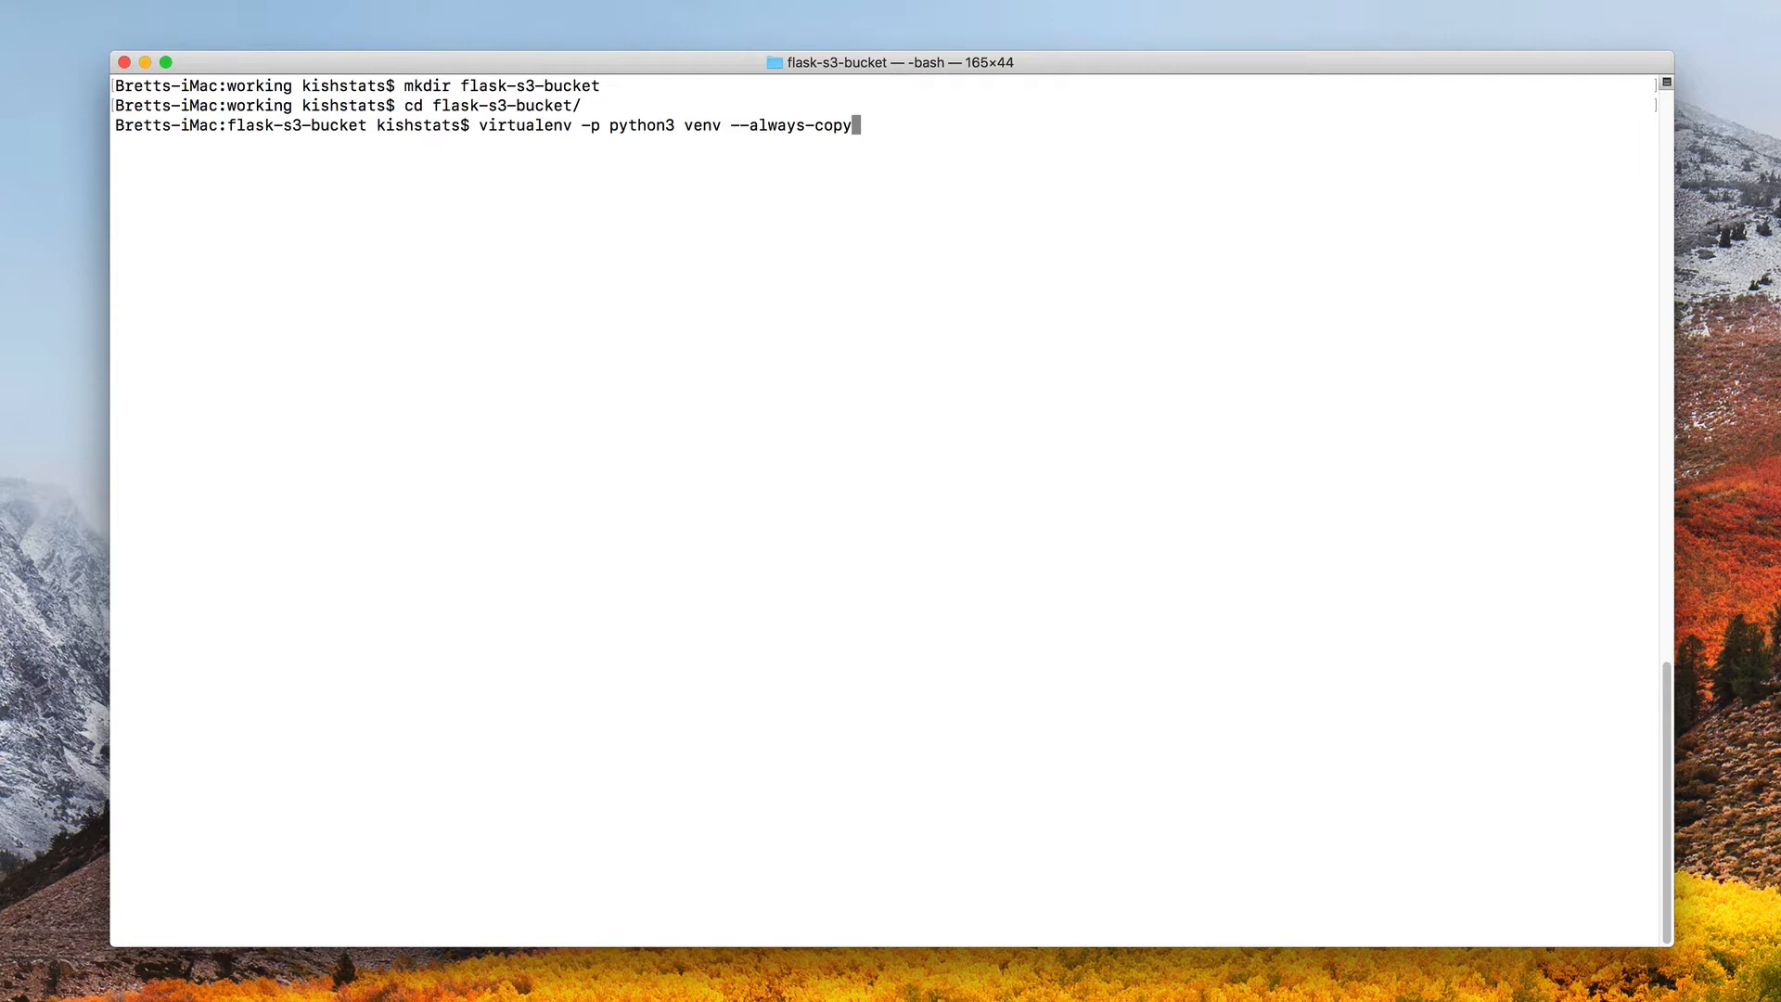
key(Return)
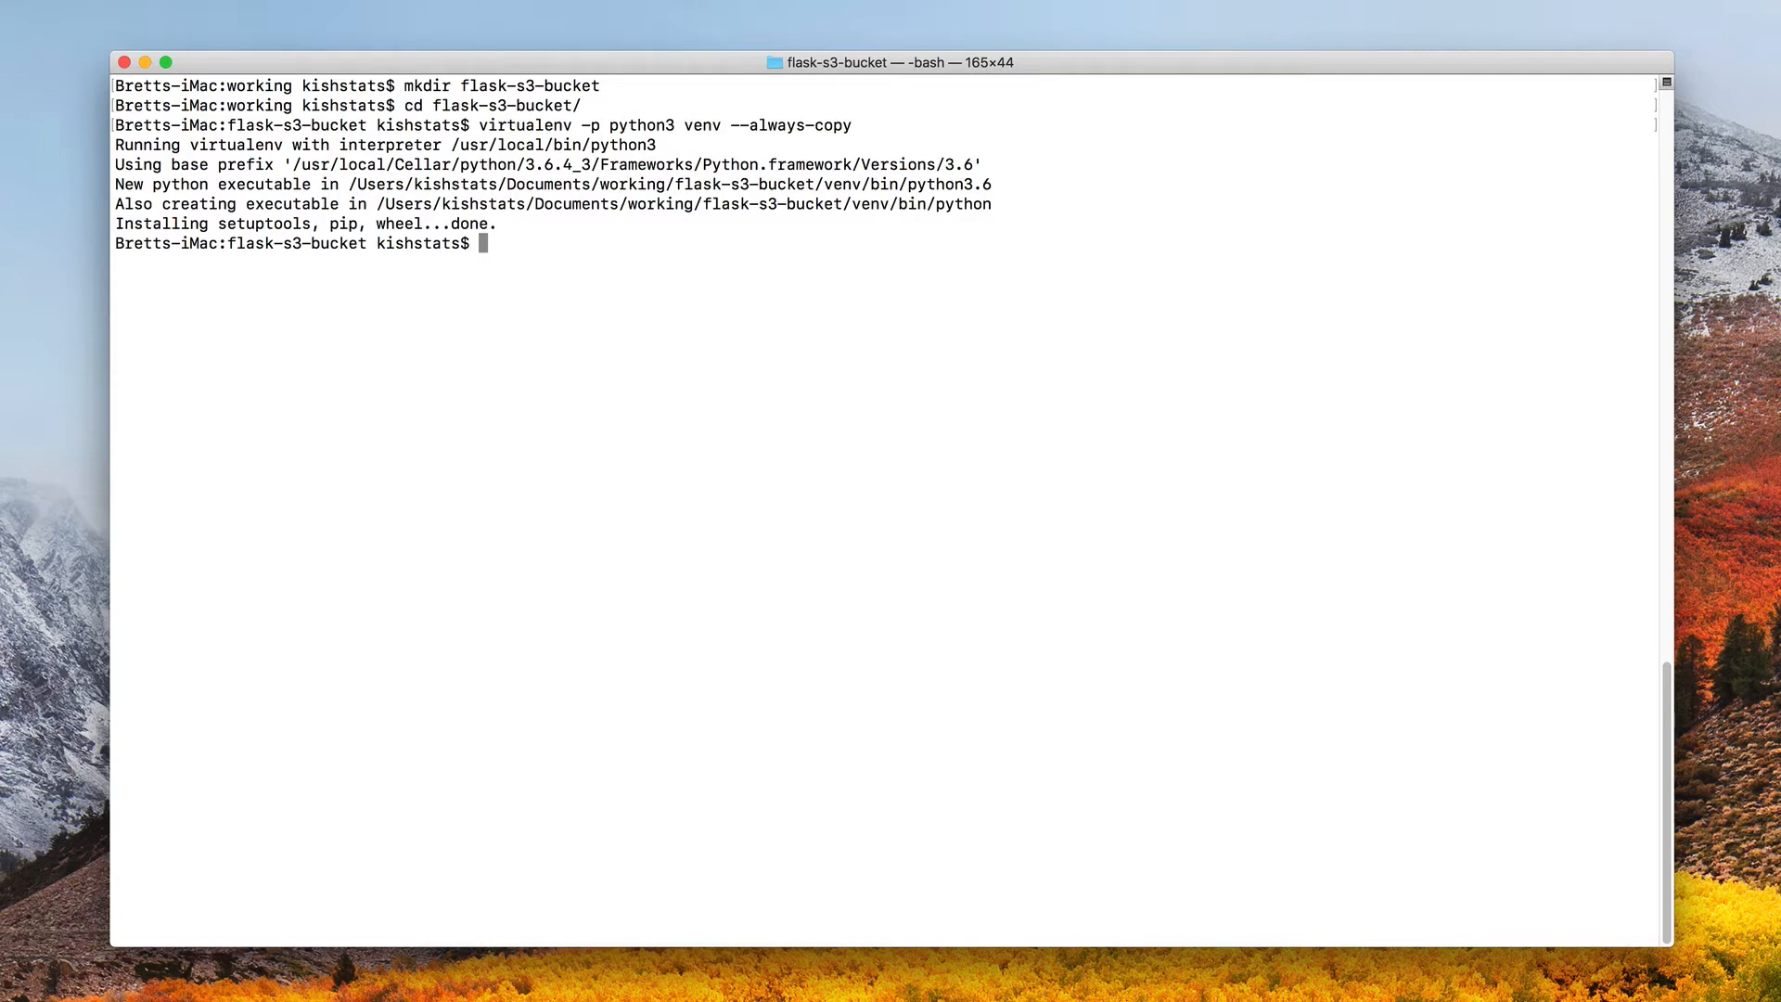
Activate venv via source venv/bin/activate after fixing the 'souce' typo
text(souce venv/b)
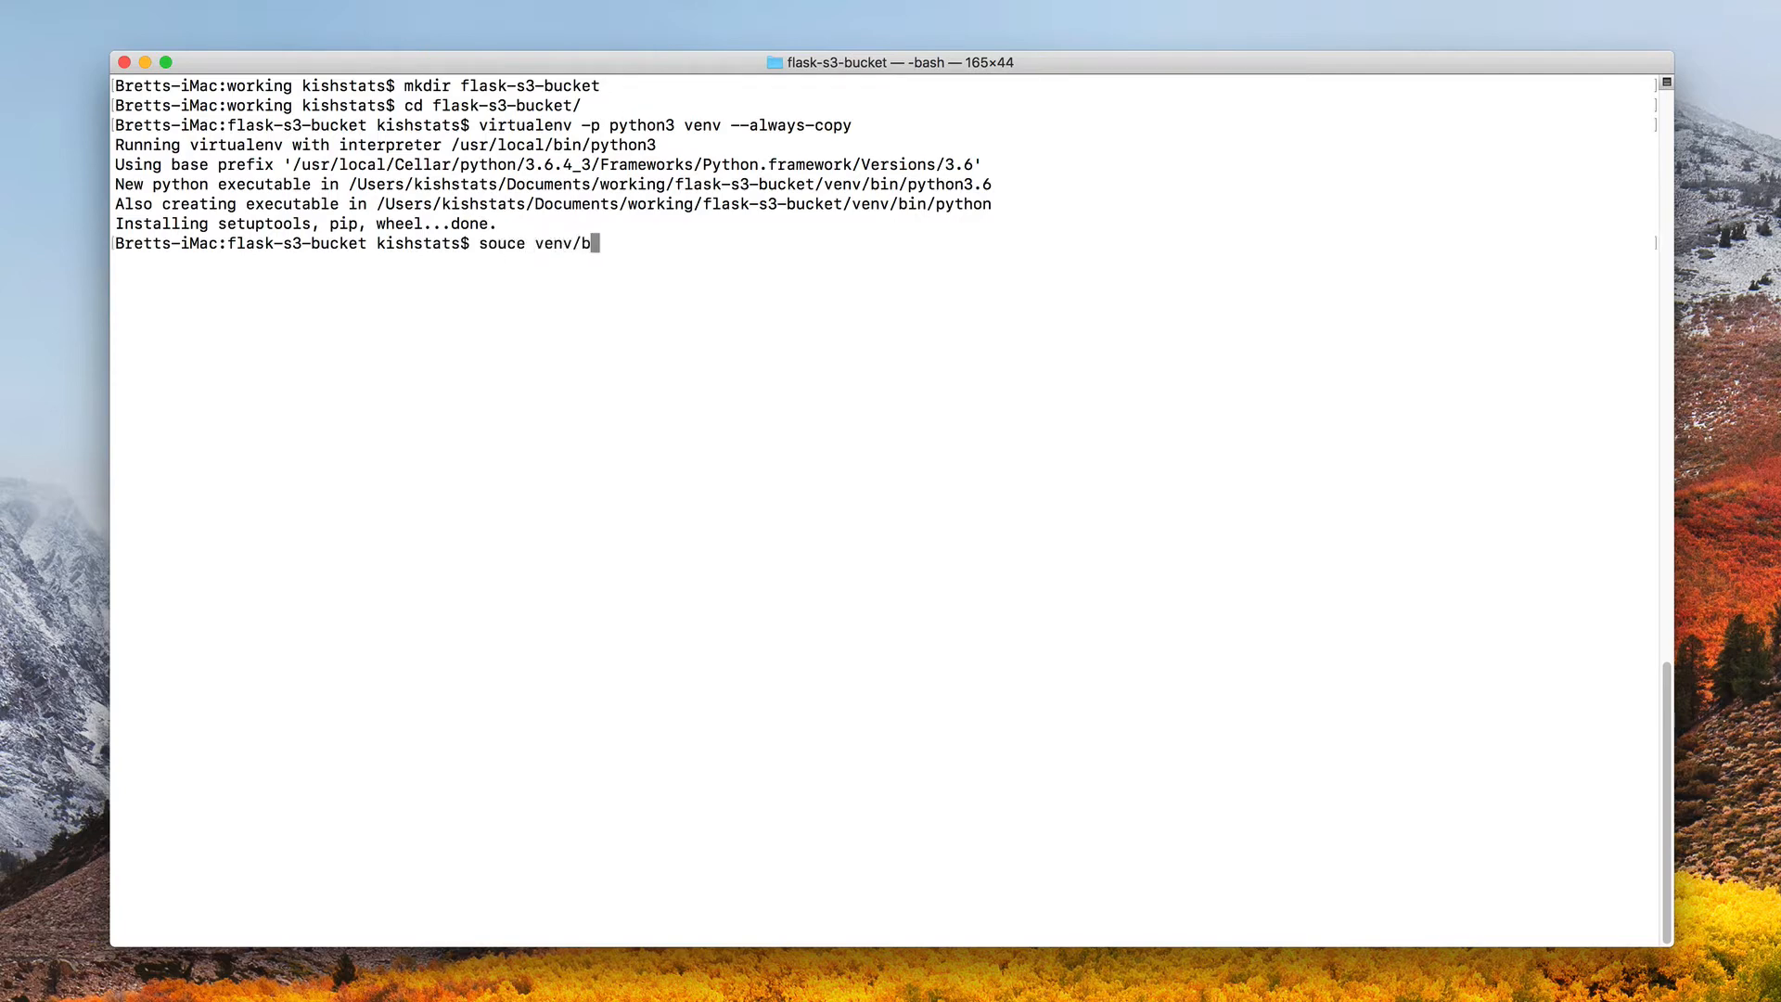
key(Return)
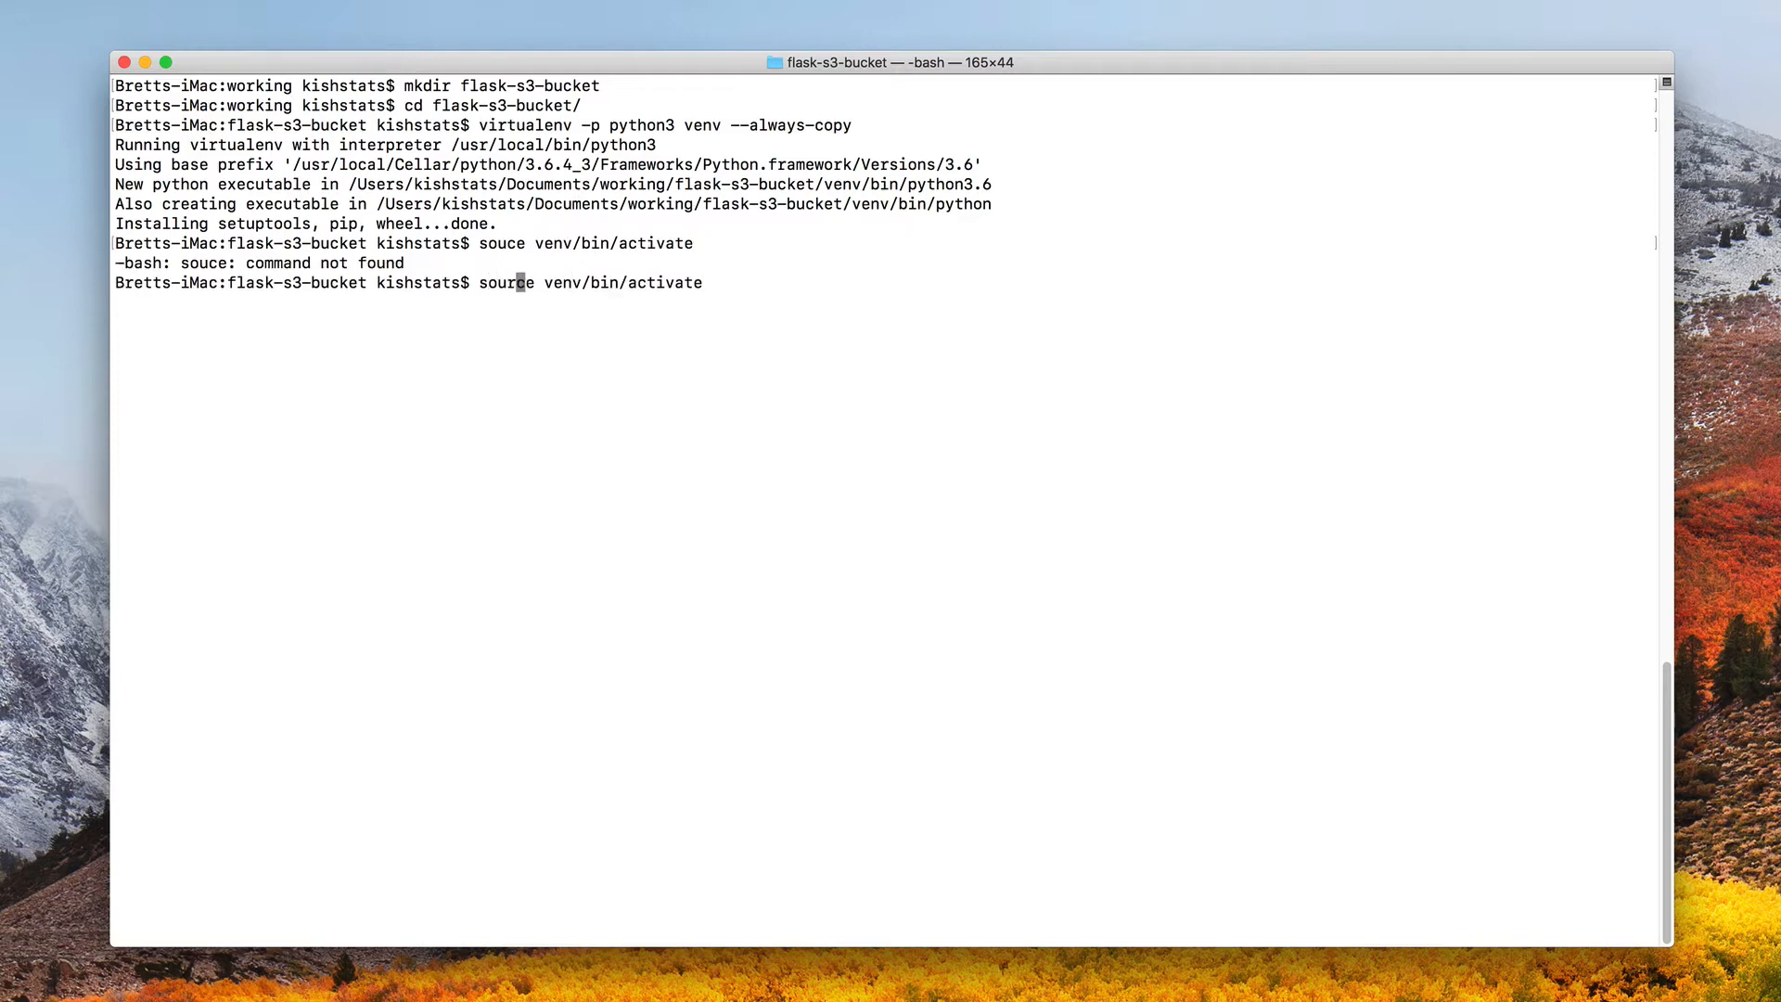
key(Return)
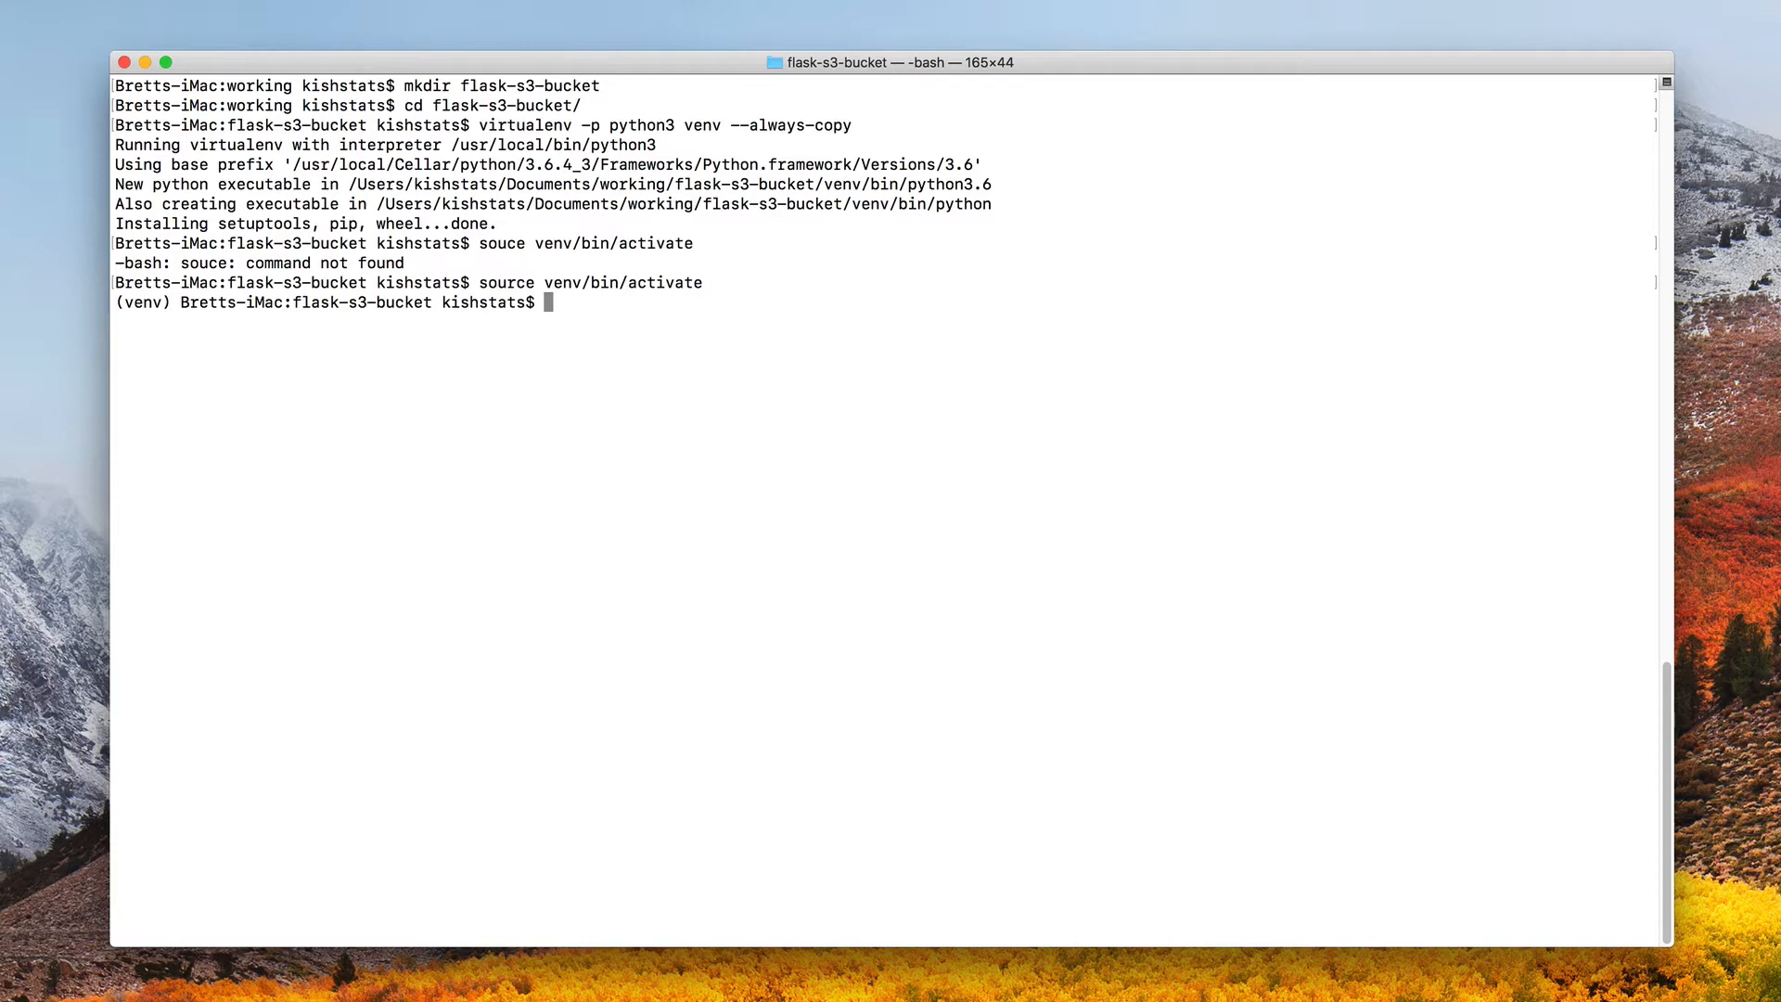
mouse_move(688, 318)
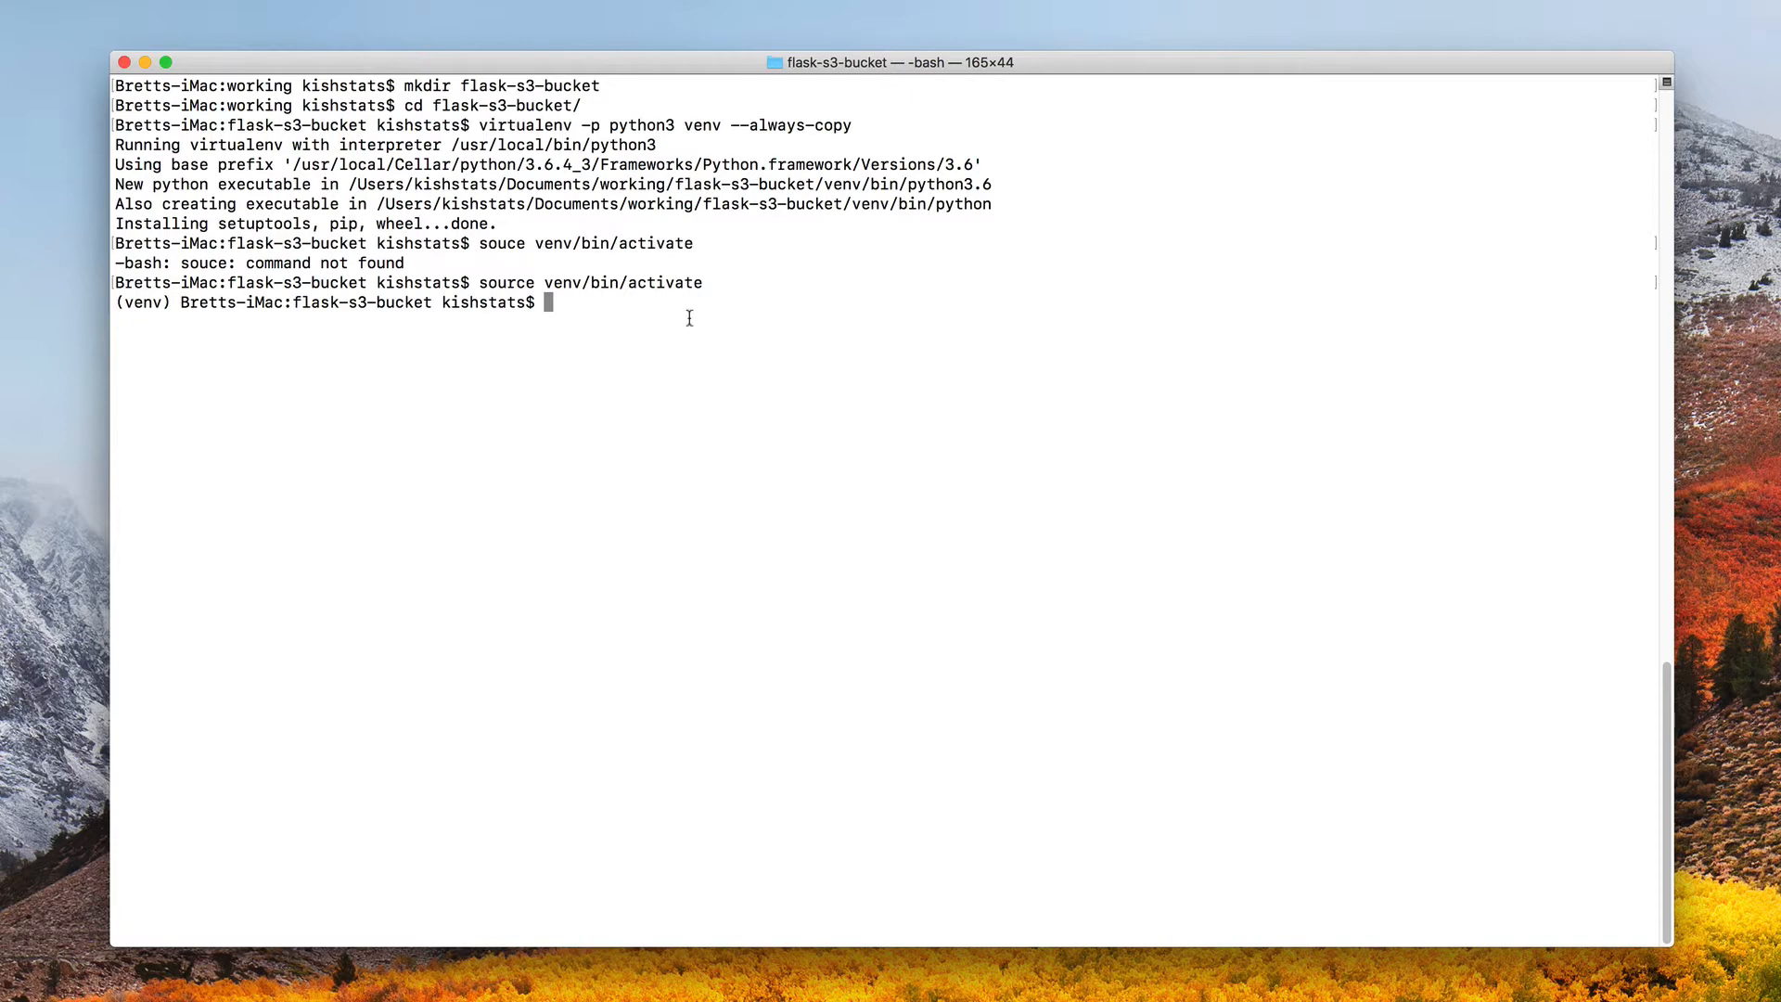
double_click(143, 302)
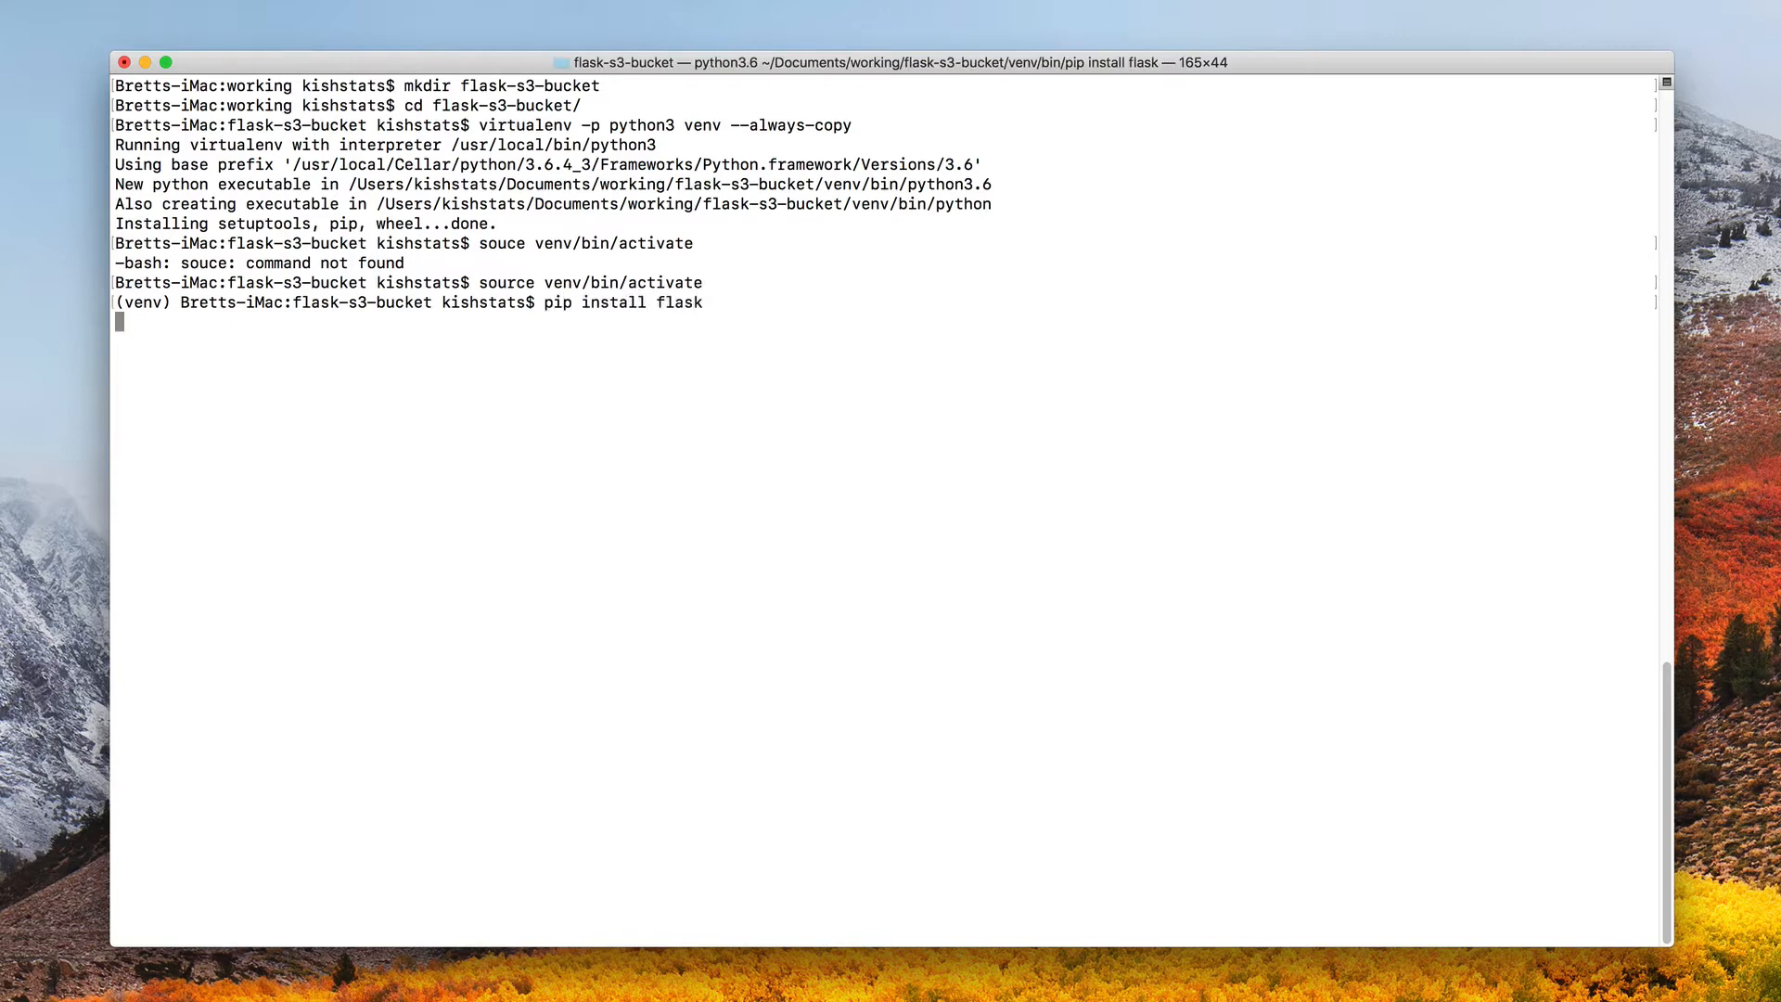
Pip install flask, flask-bootstrap and boto3 into the venv
key(Return)
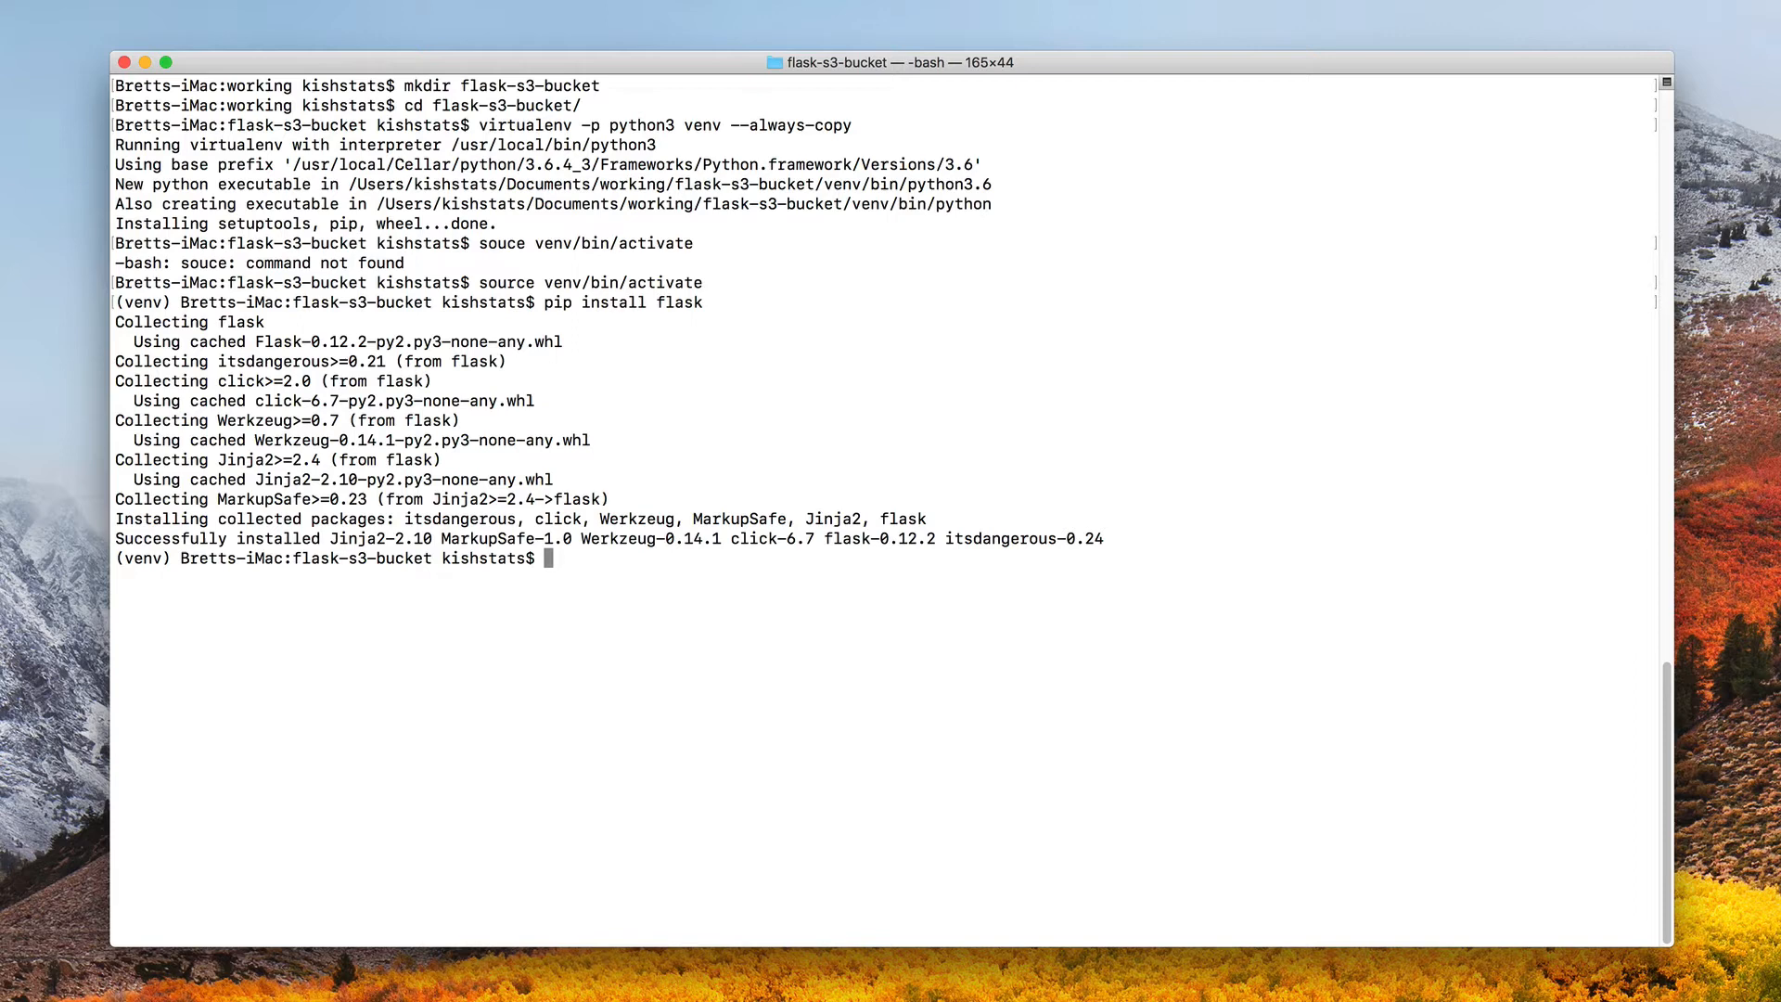
text(pip install)
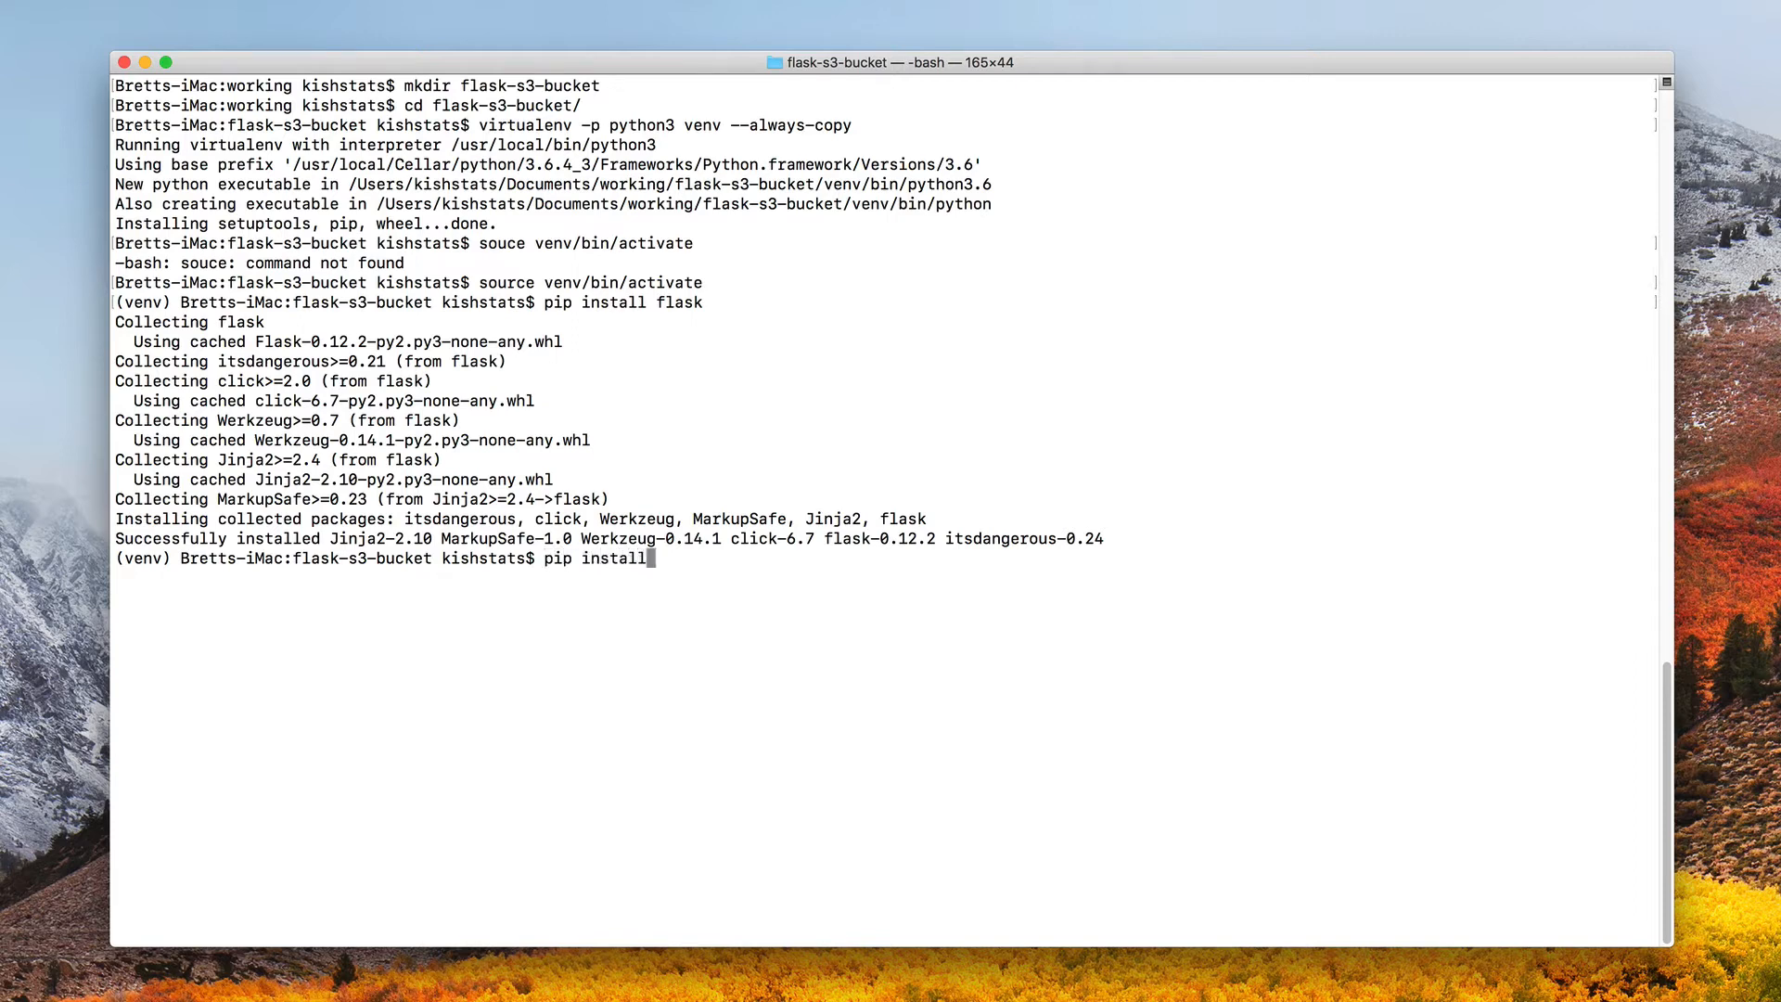
key(Return)
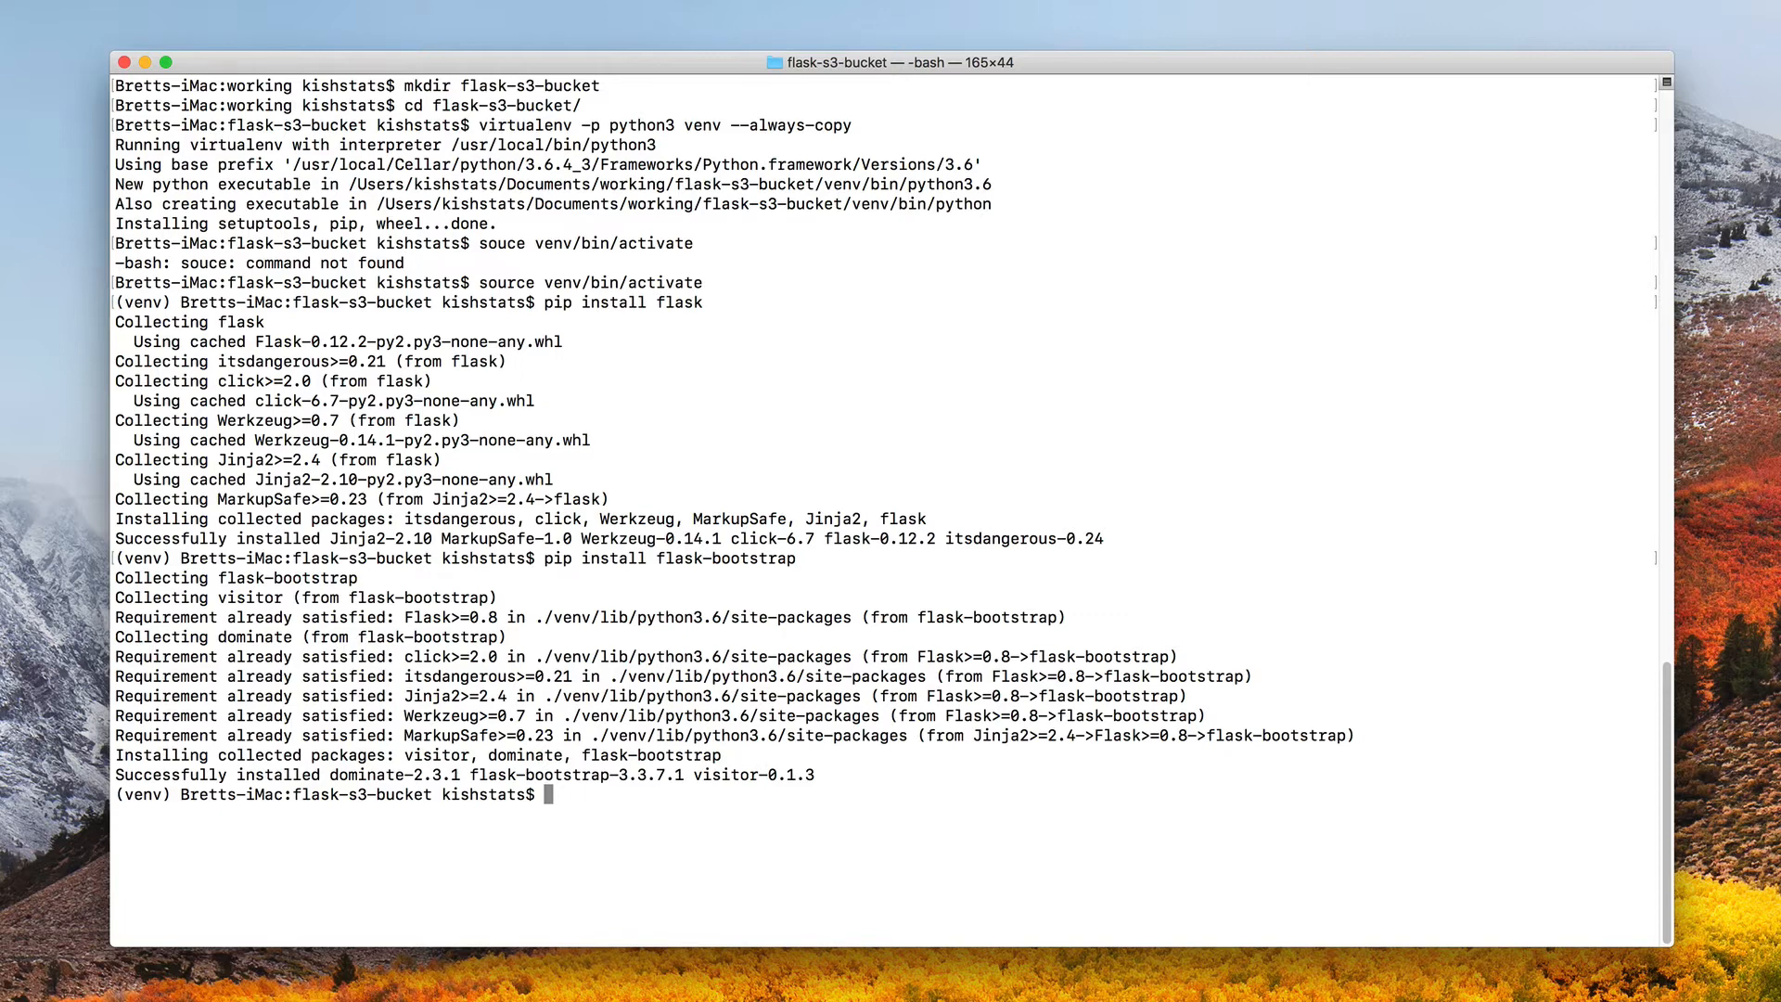
text(pip install boto3)
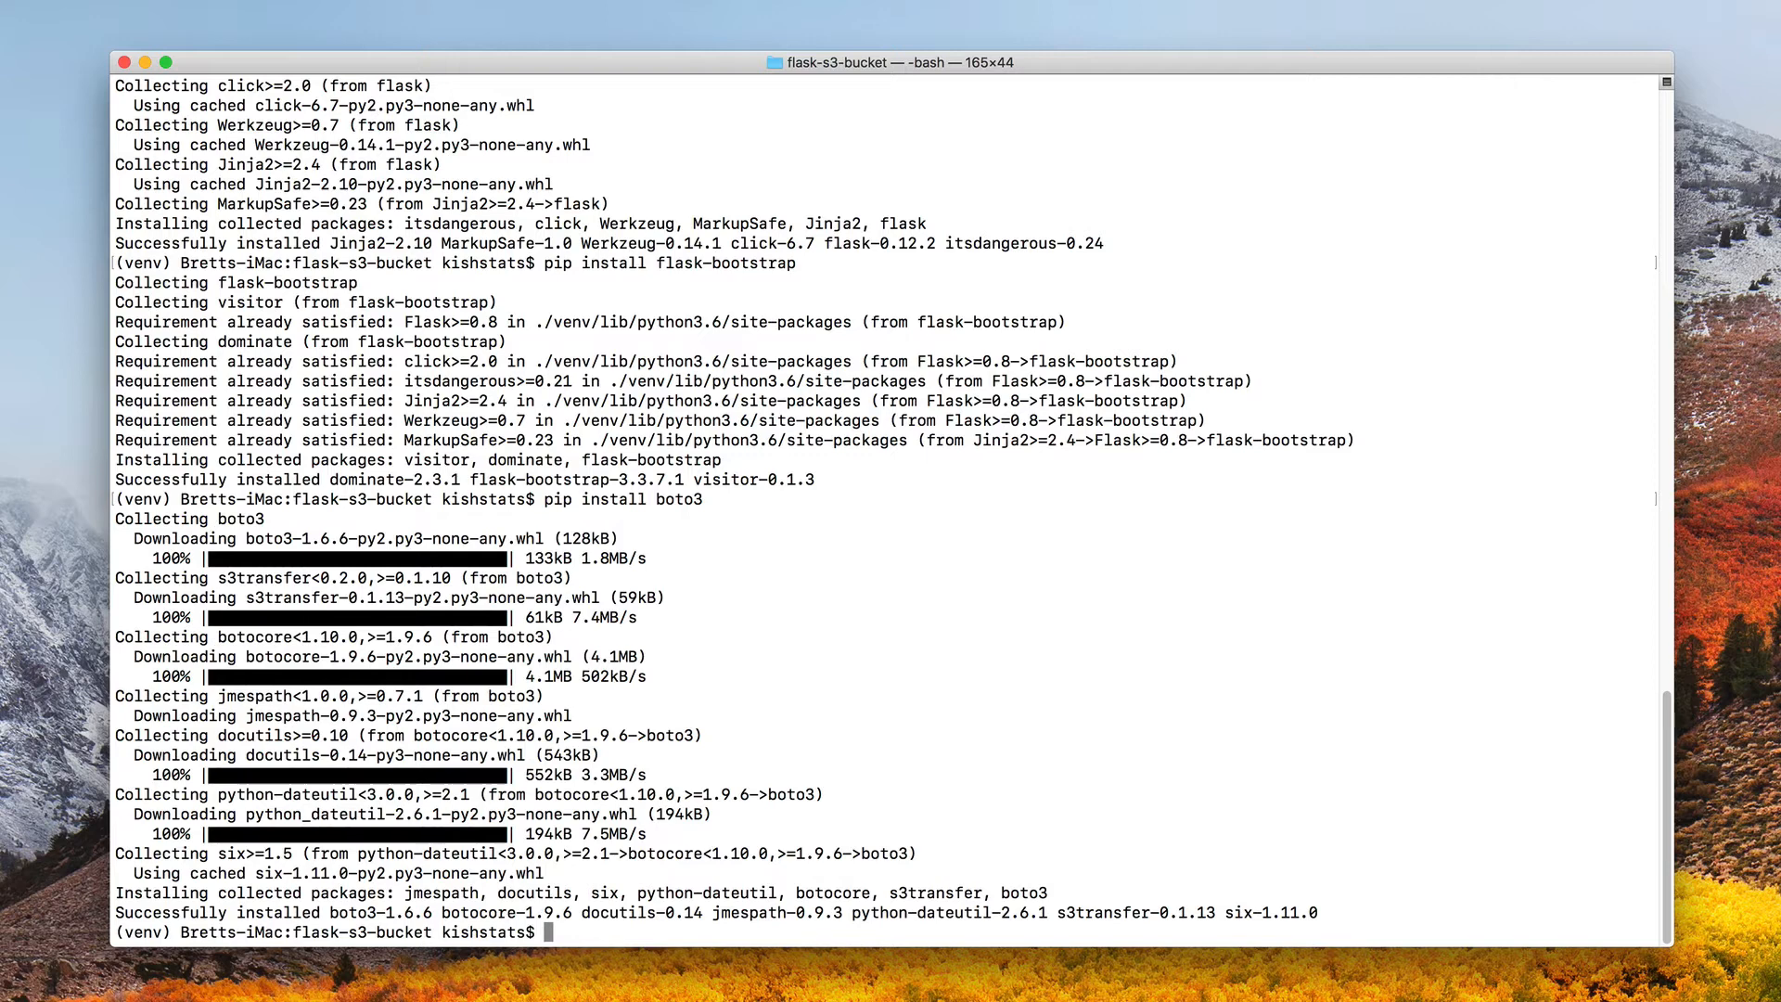
Touch an empty app.py and launch Atom on the project folder
text(touch)
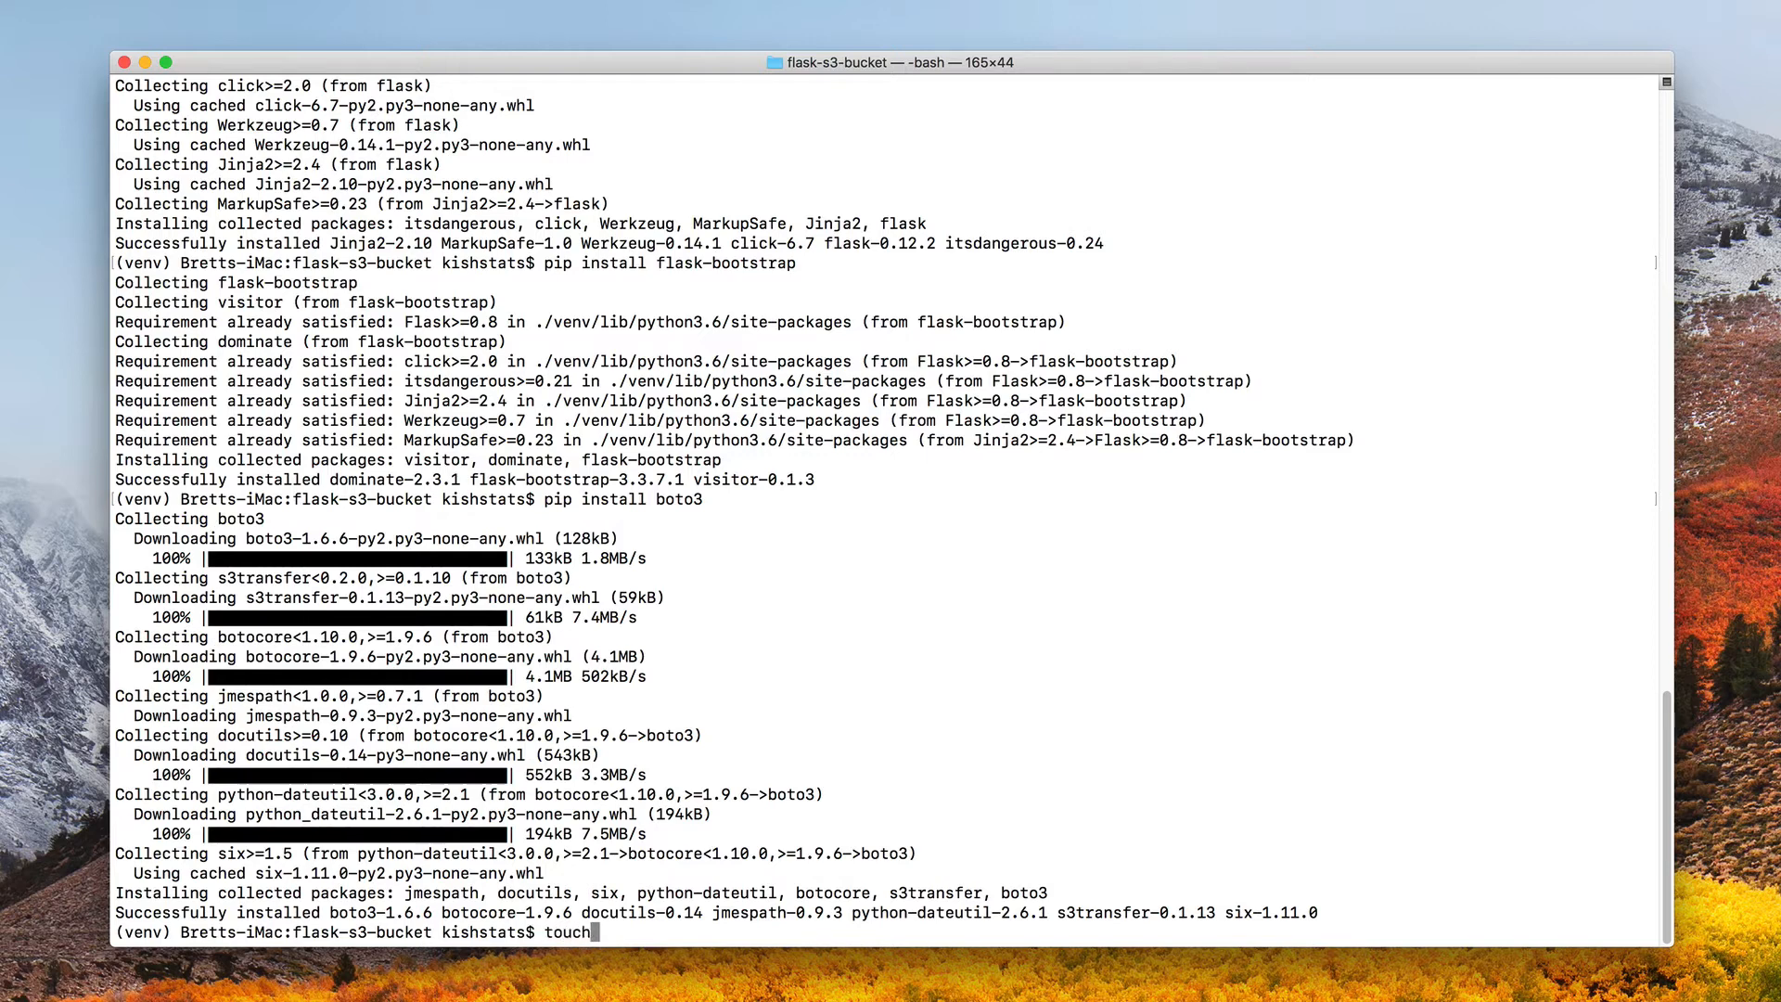
text(app.p)
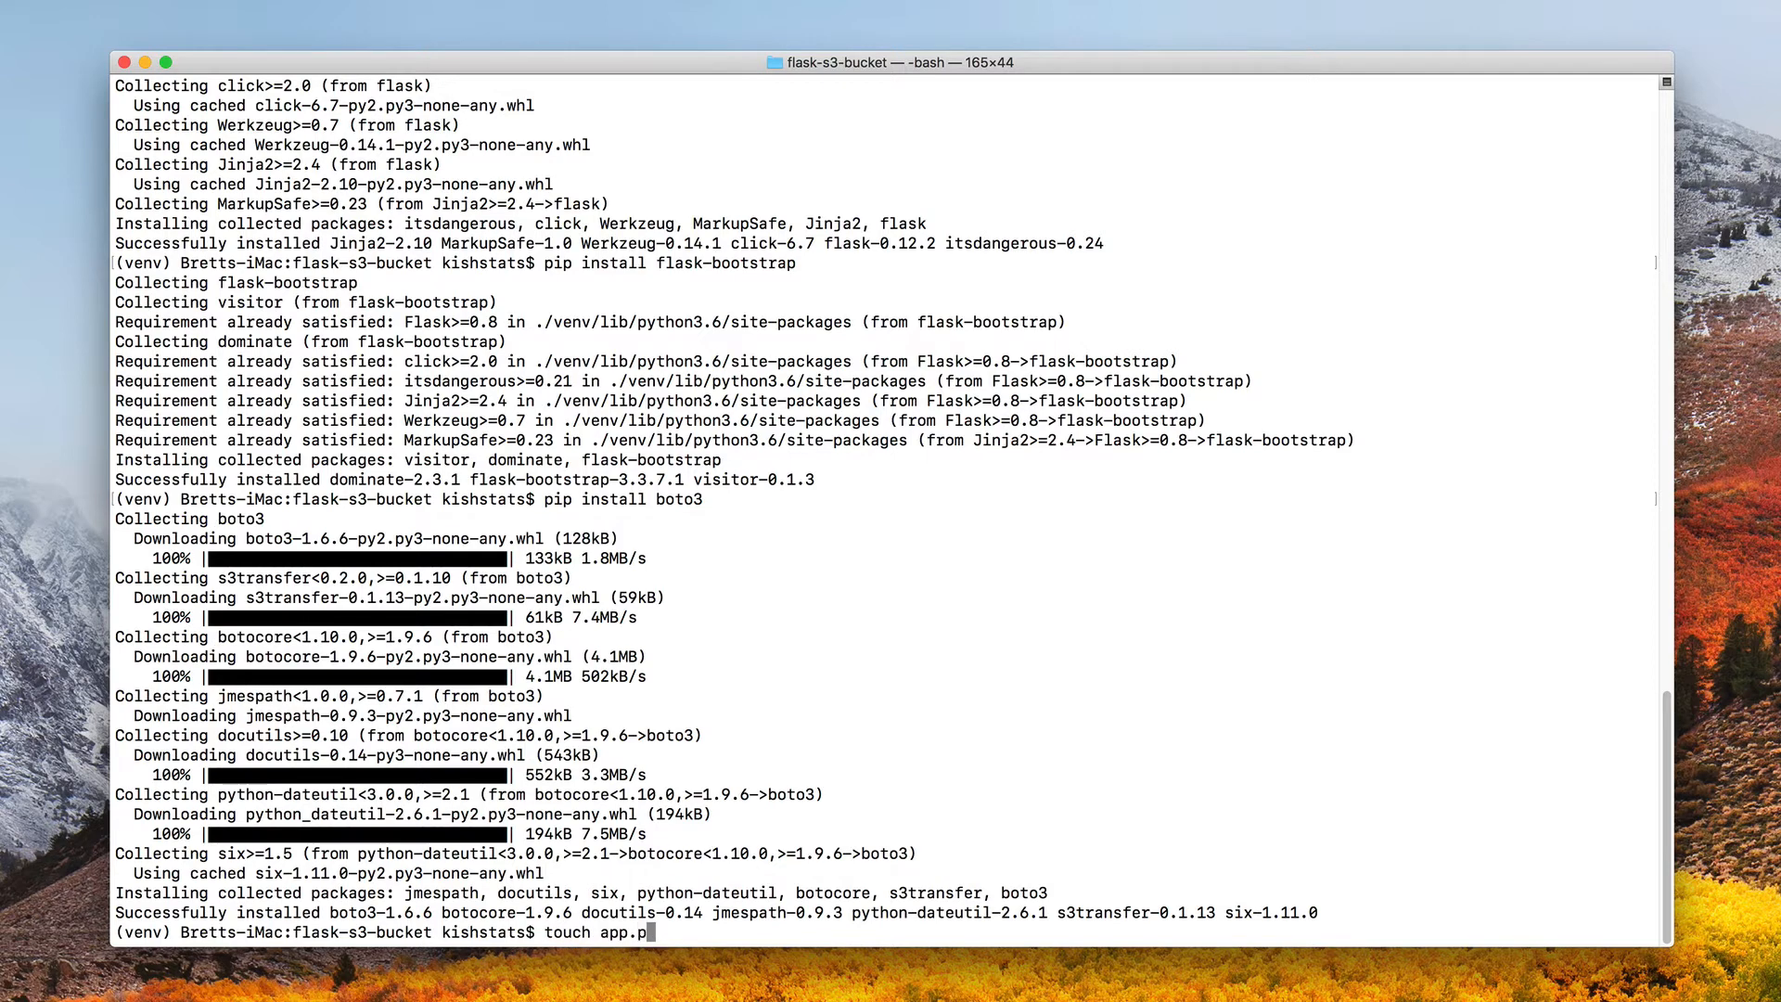
key(Return)
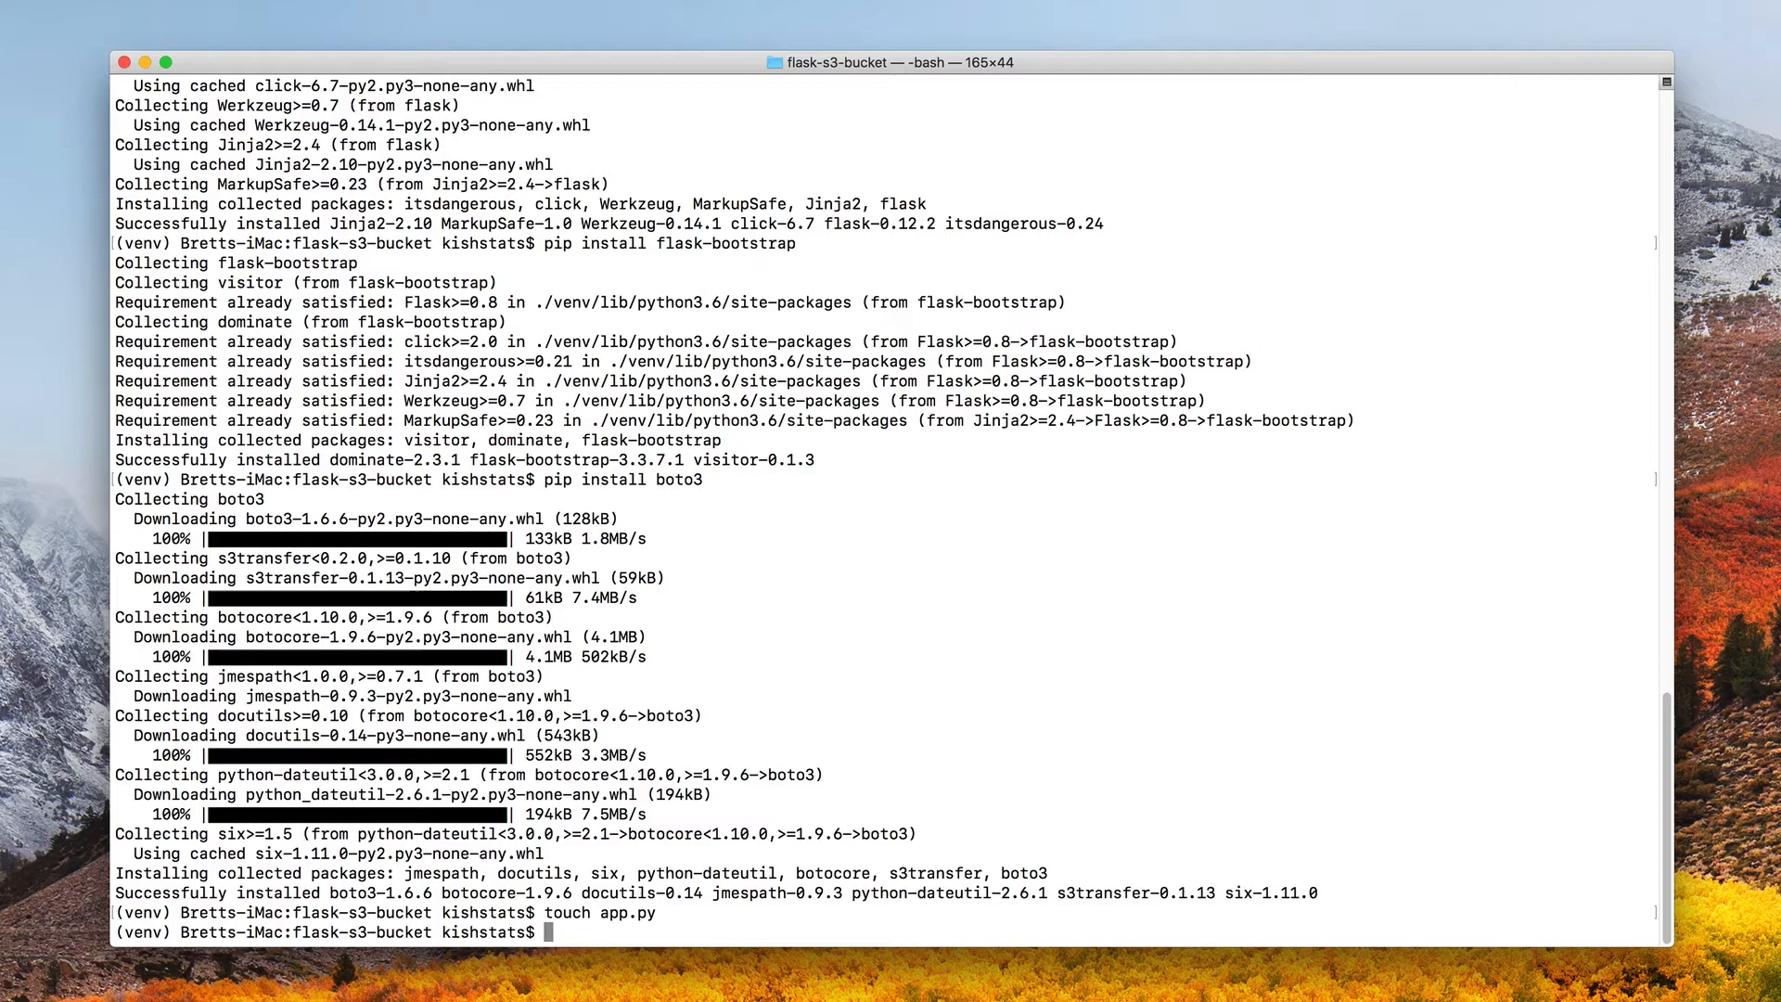
text(atom .)
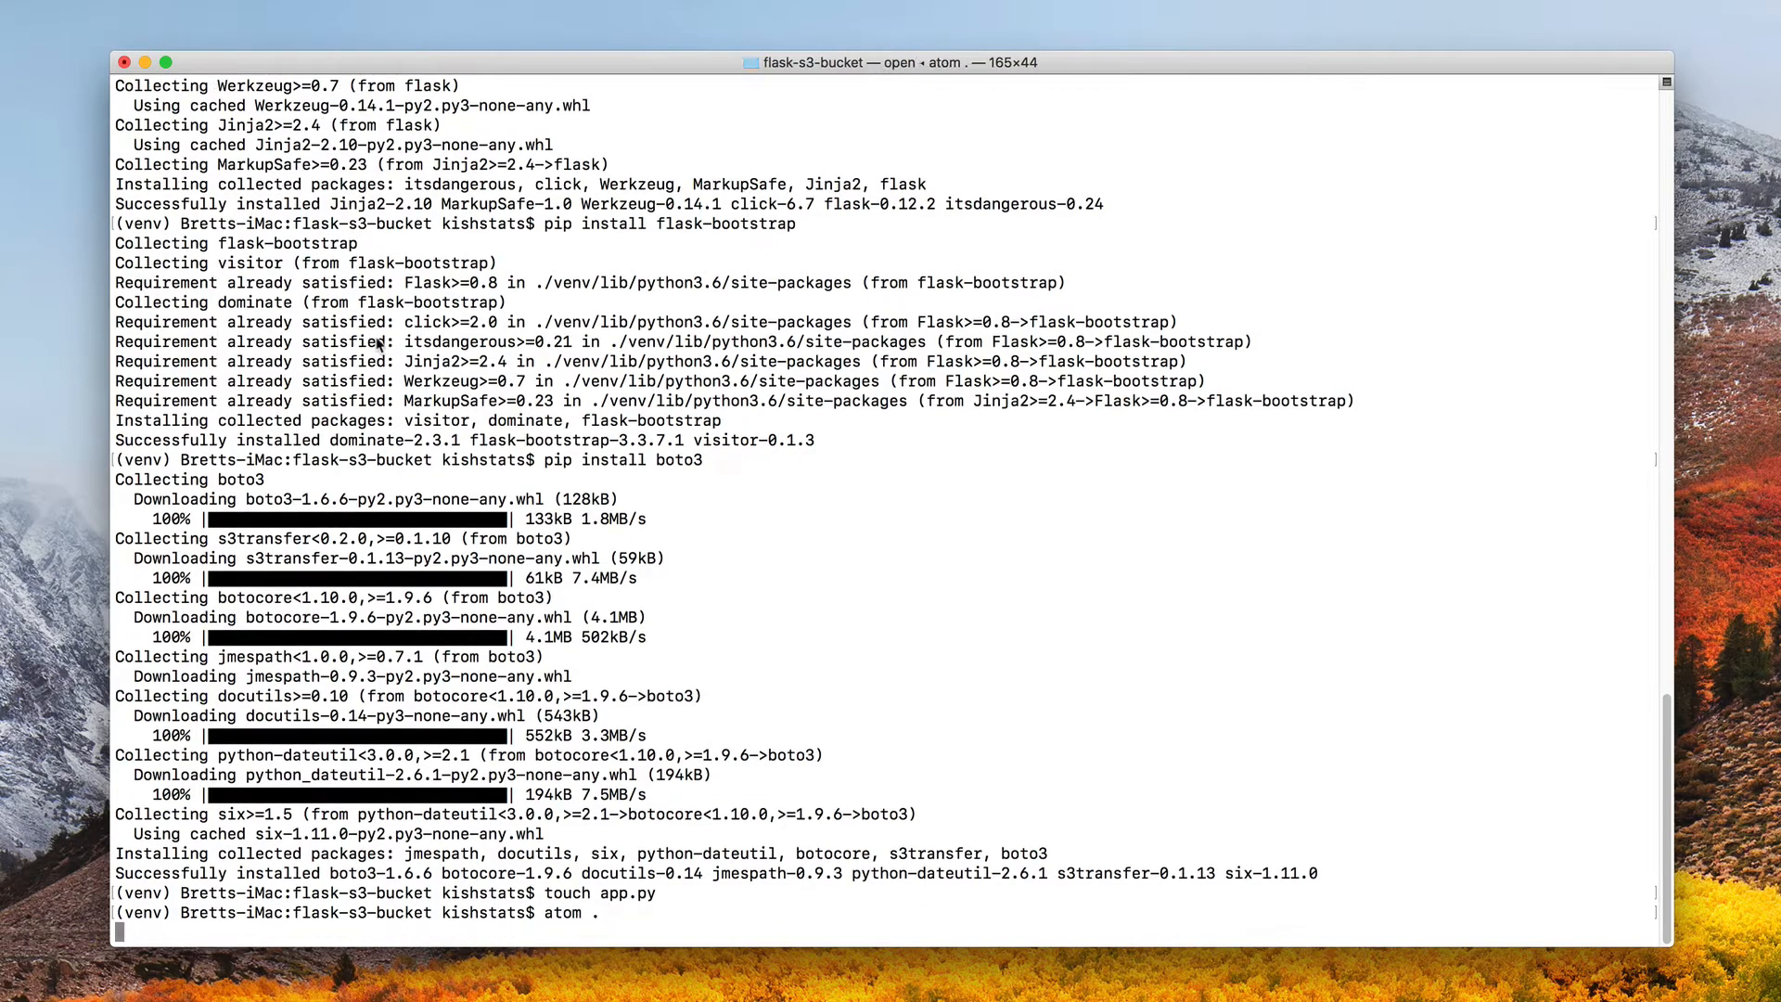
key(Return)
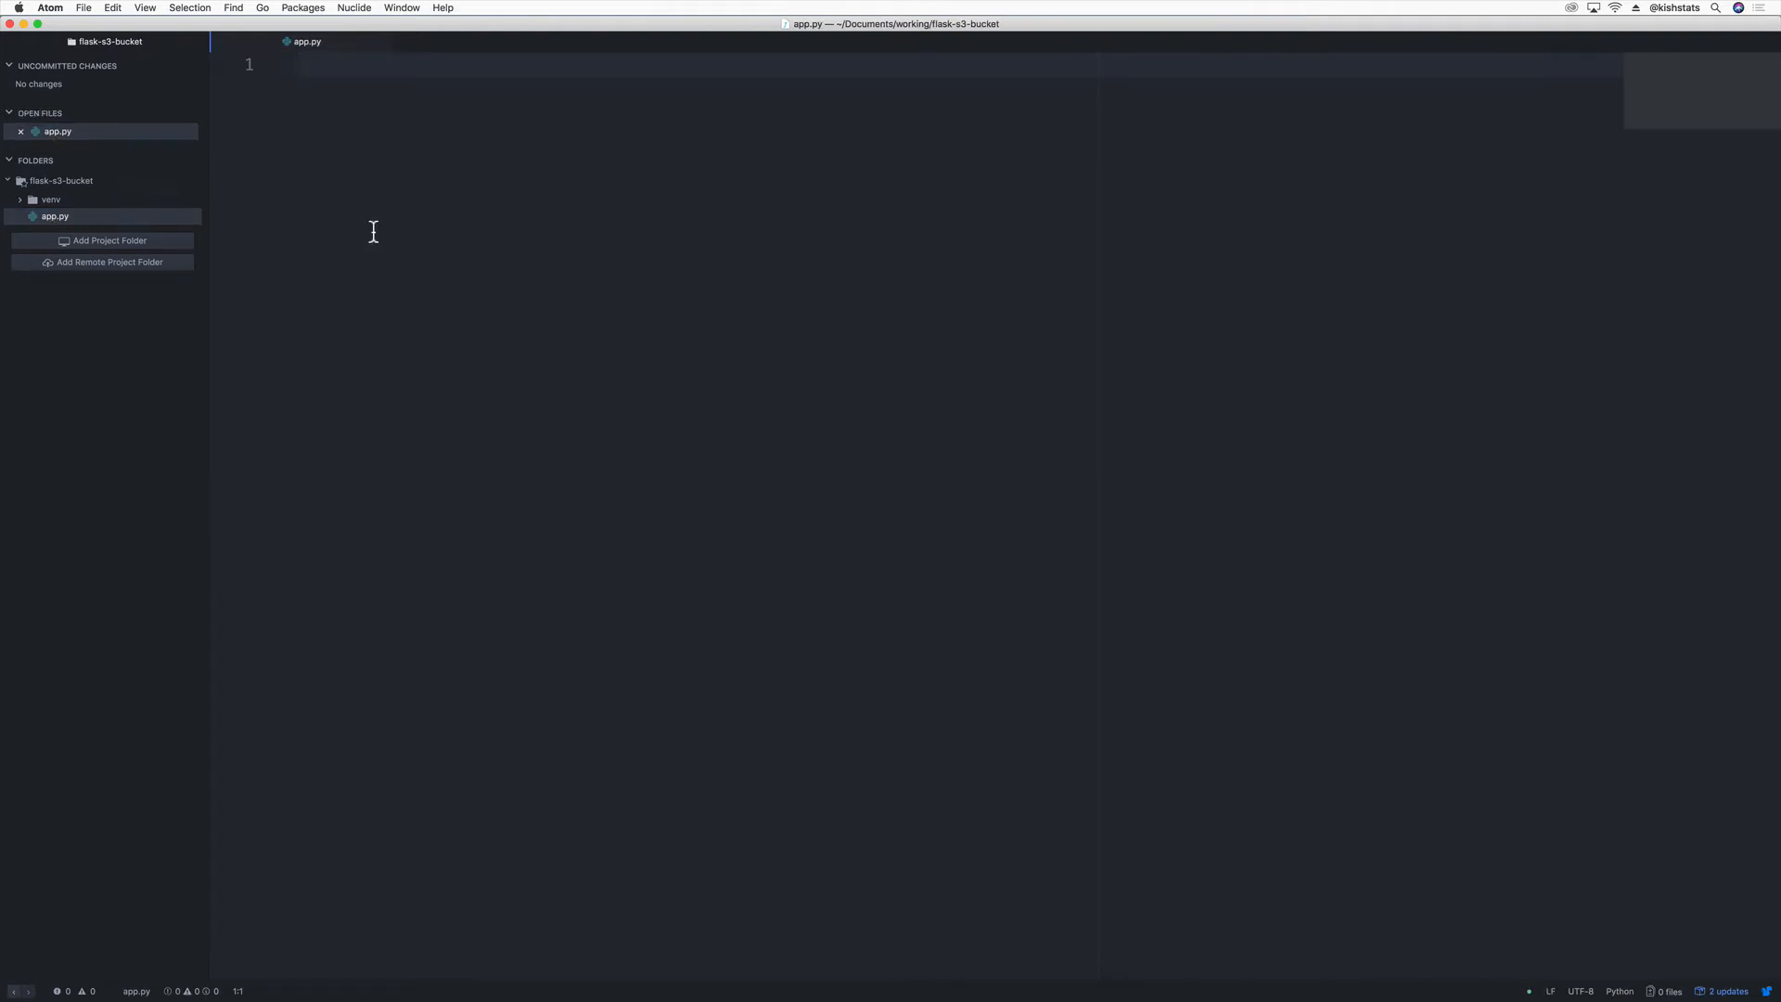
In app.py import Flask and create app = Flask(__name__)
click(295, 63)
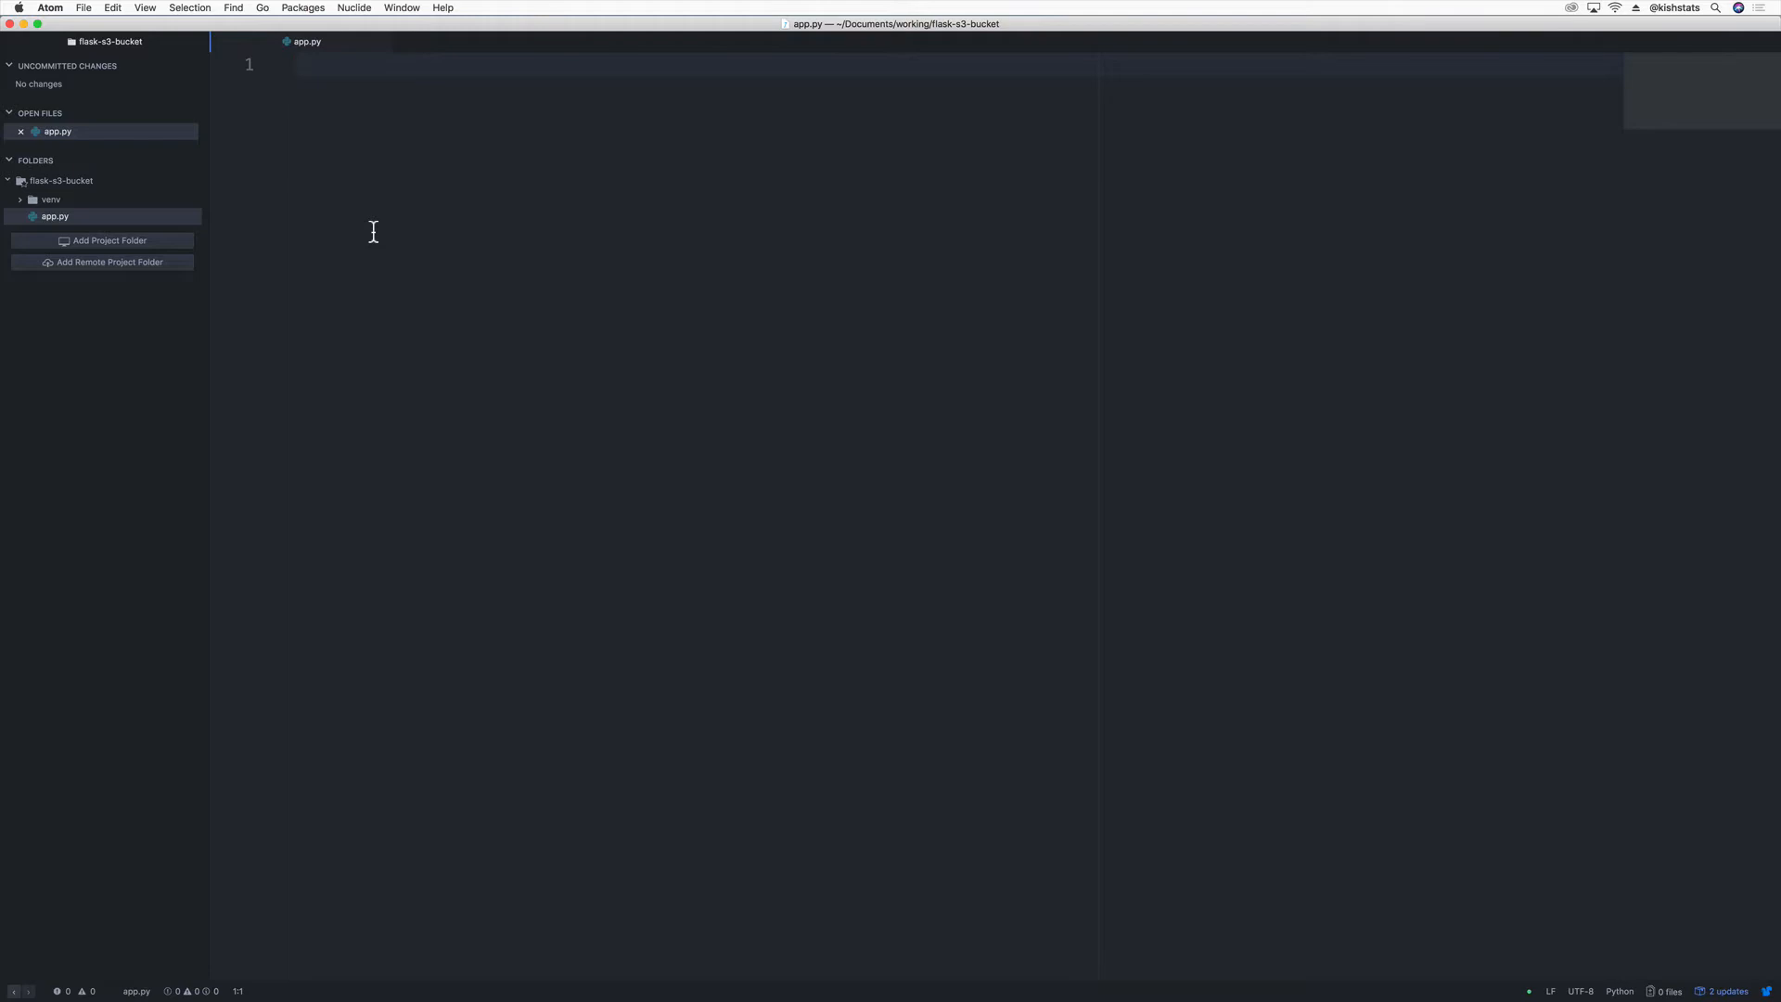
click(295, 63)
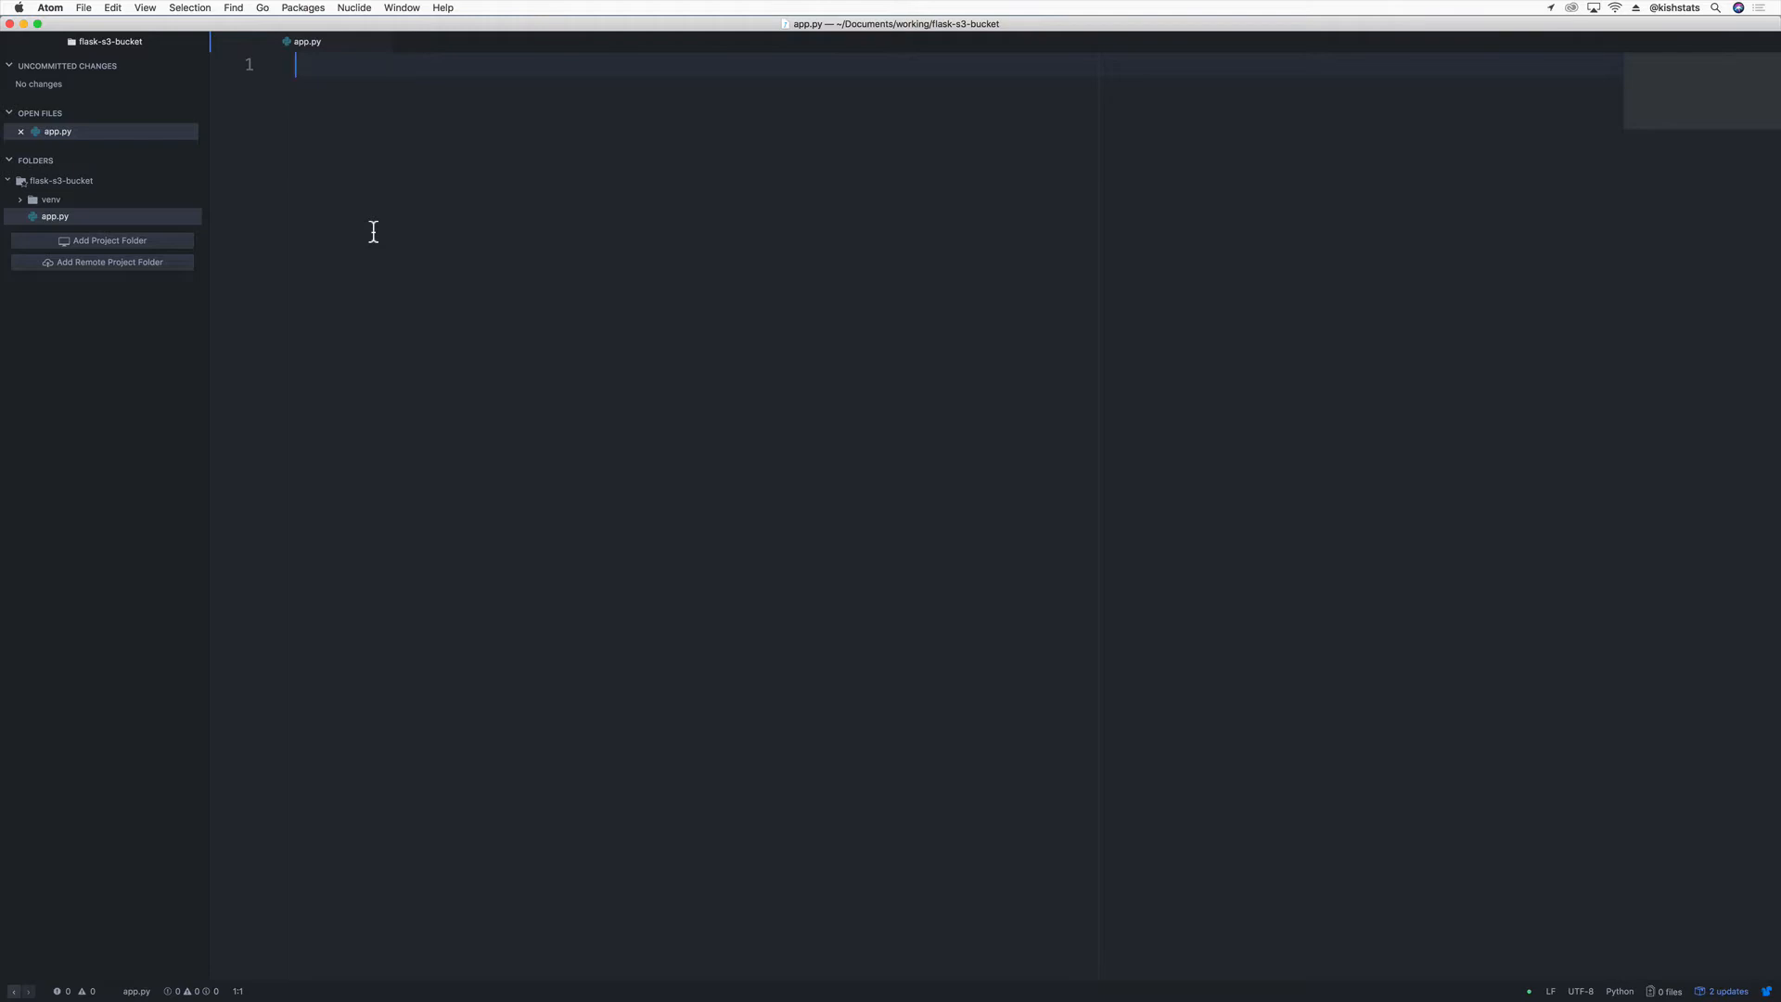
text(from flask in)
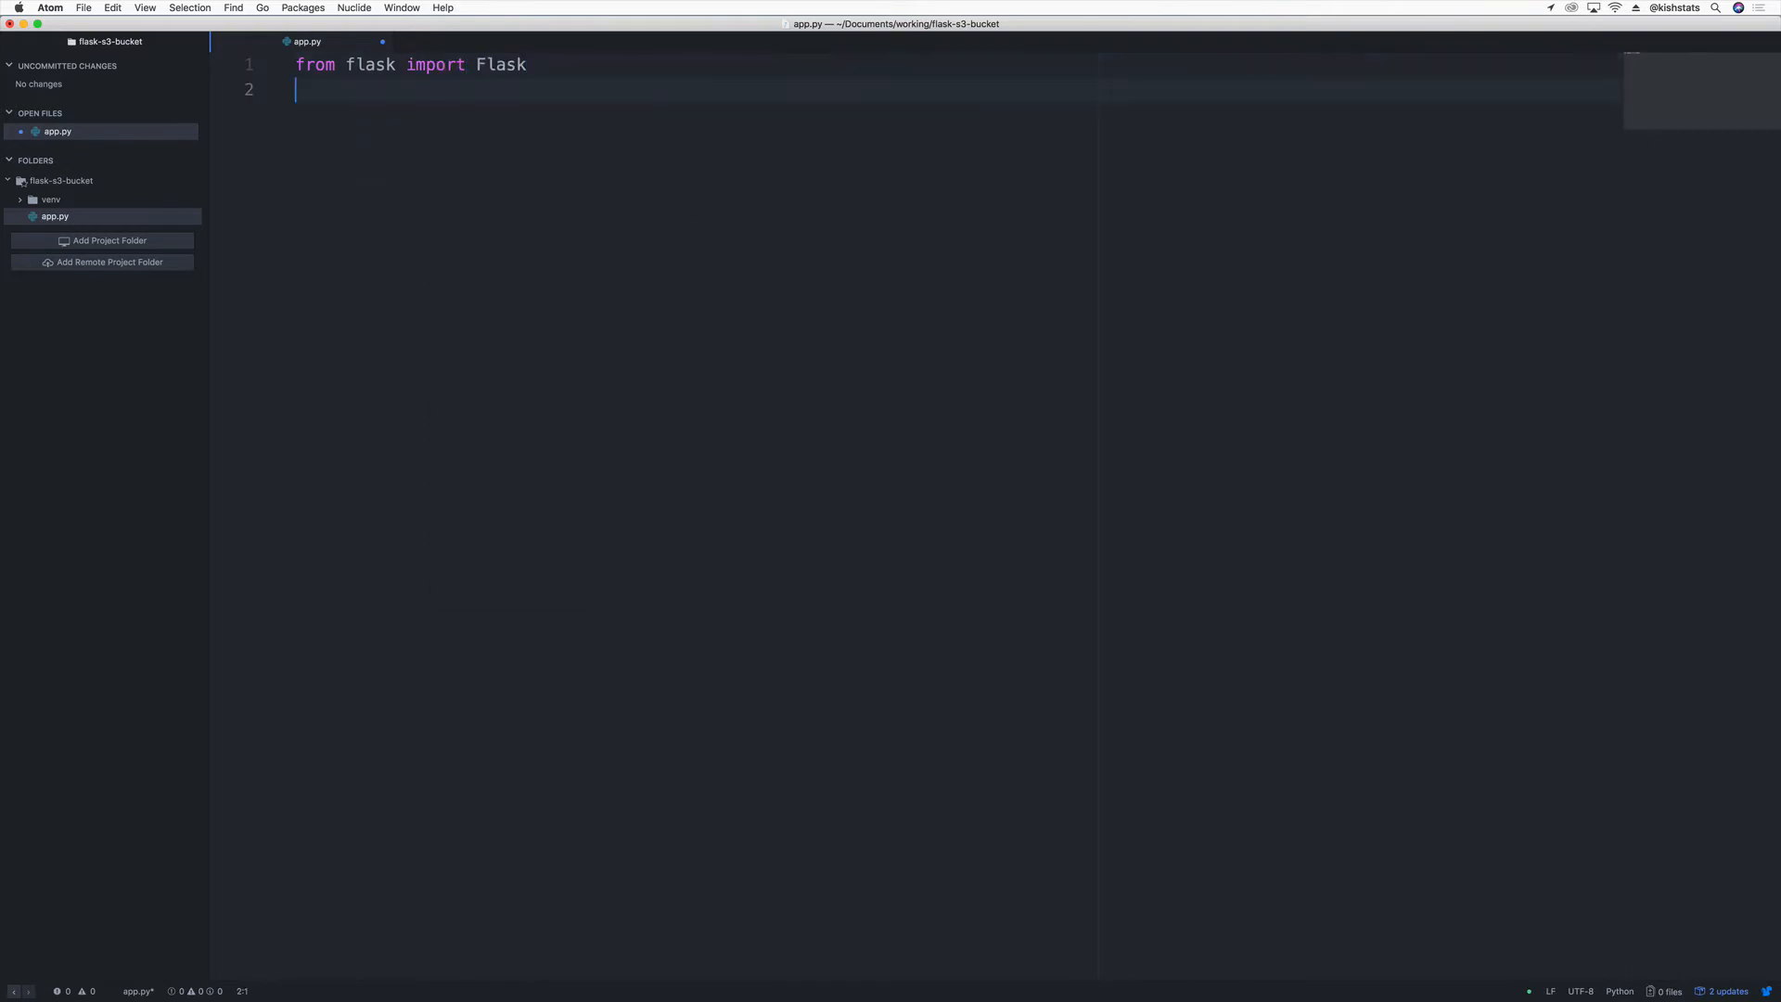
text(a)
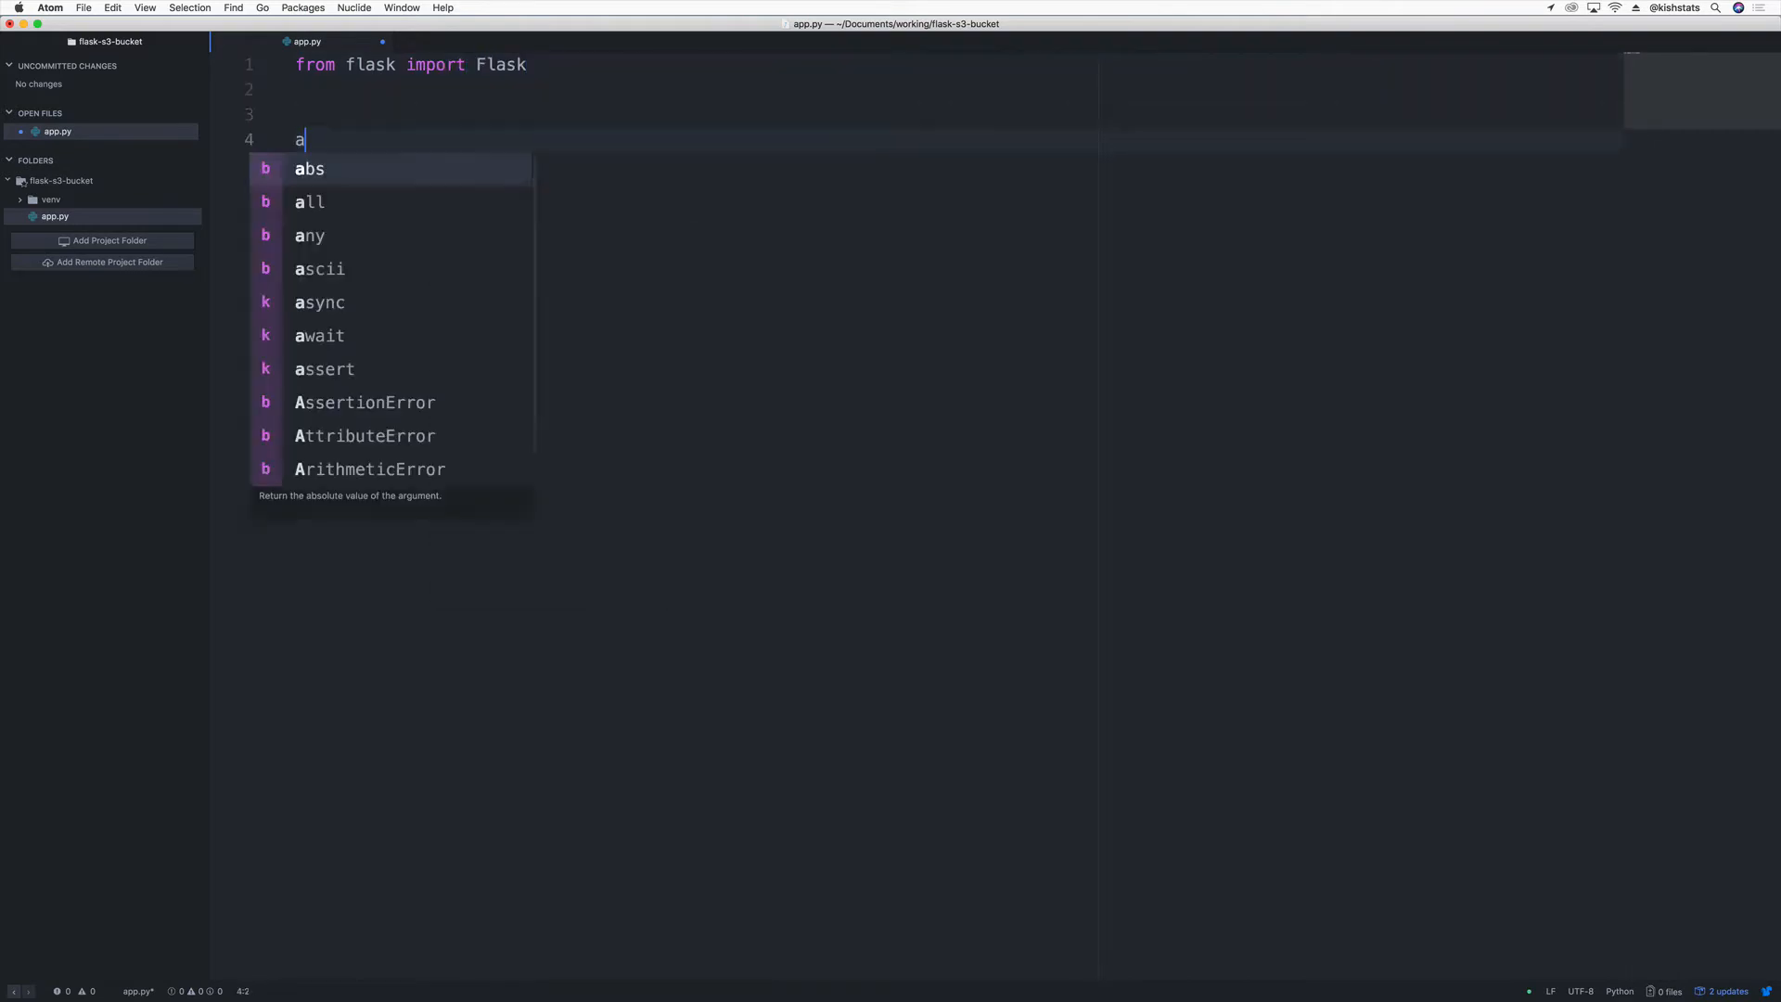
text(pp =)
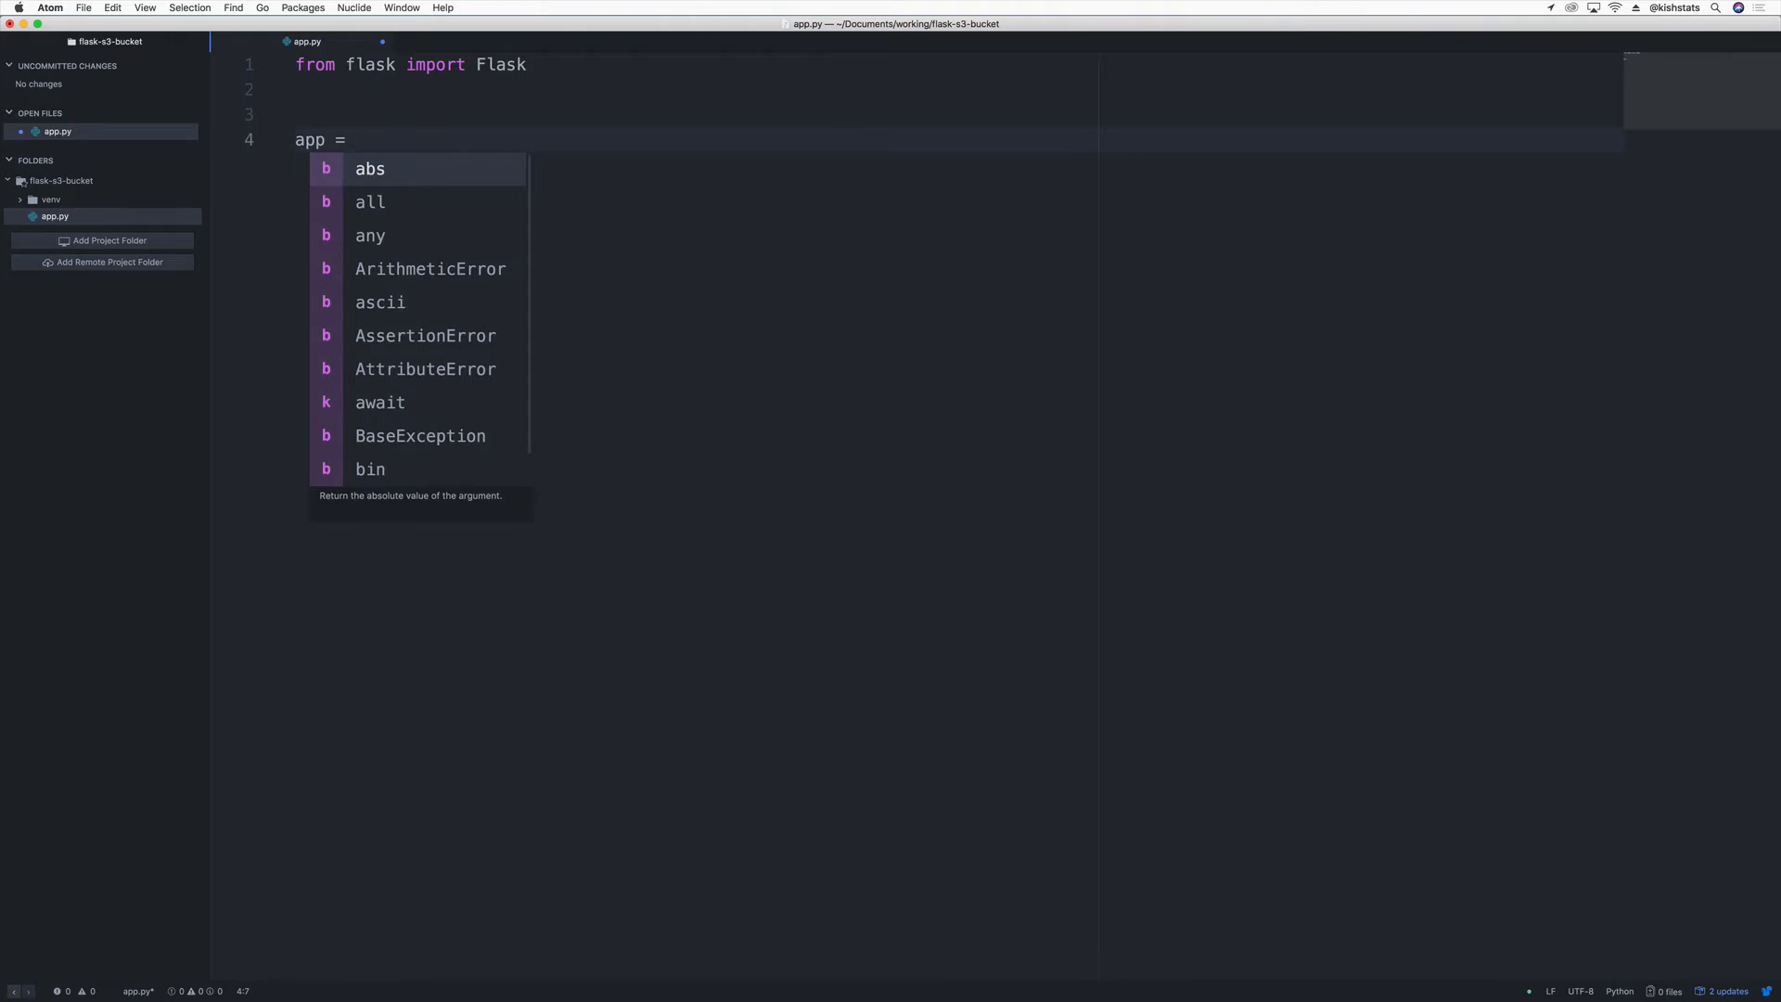
text(Flask)
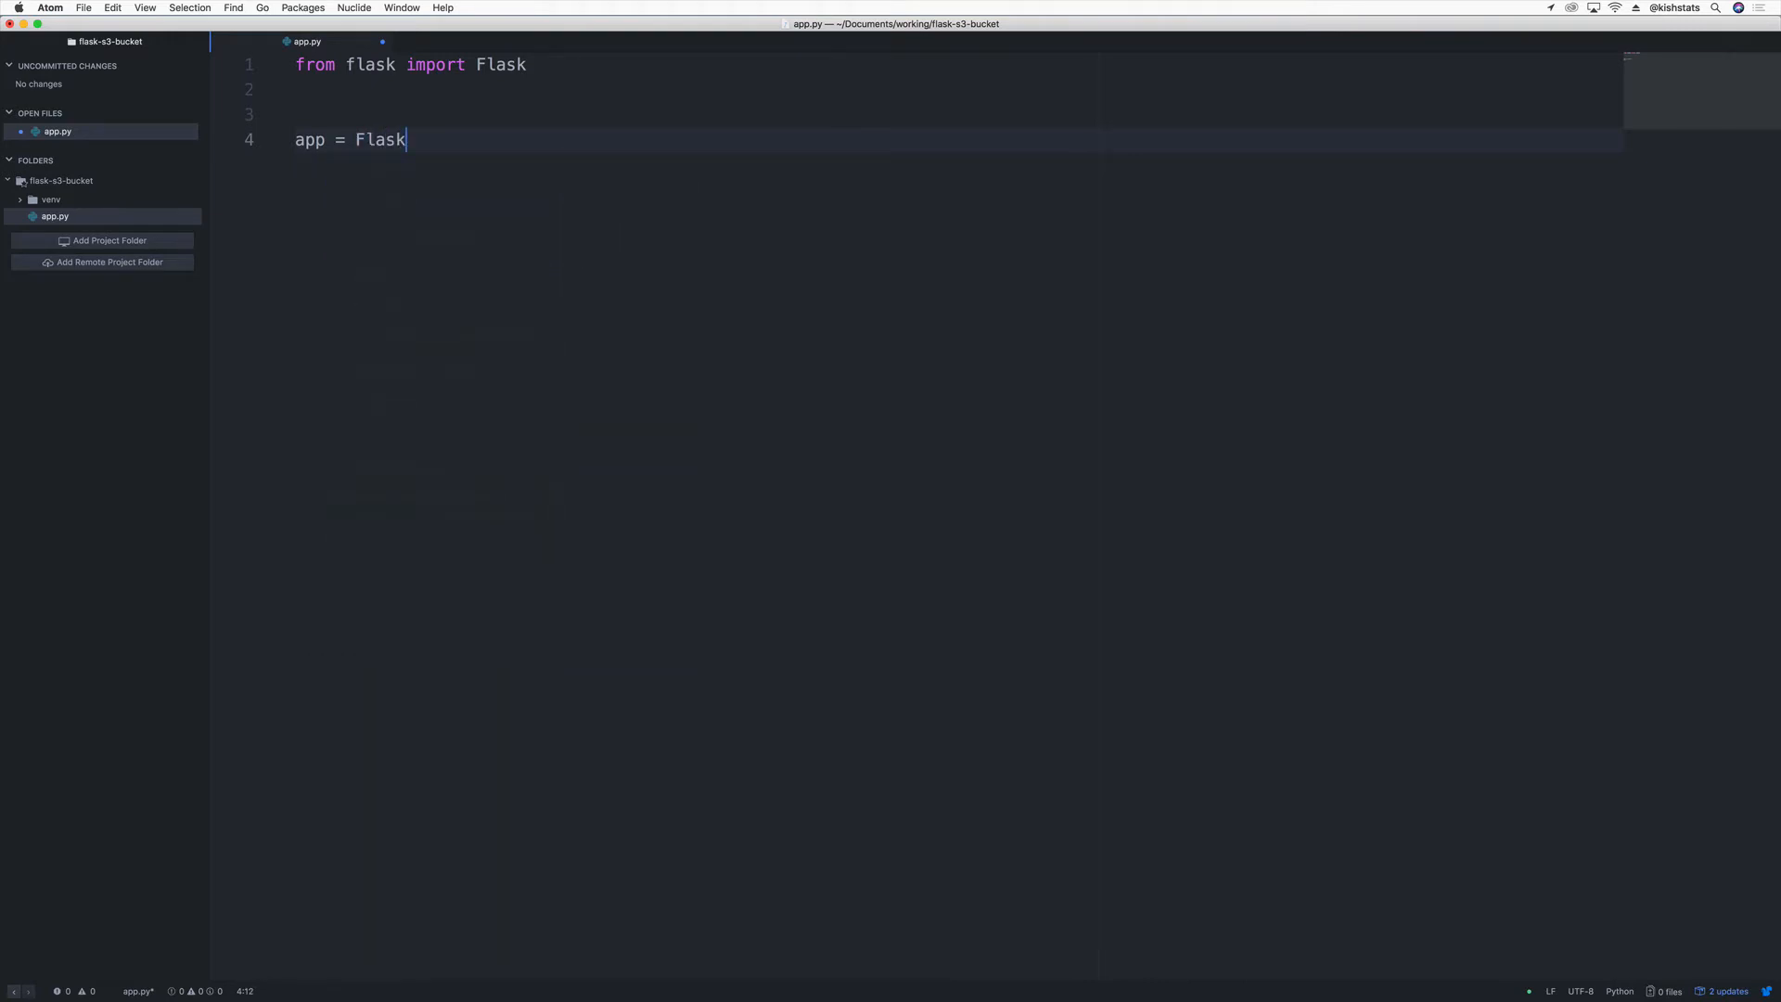
text((__)
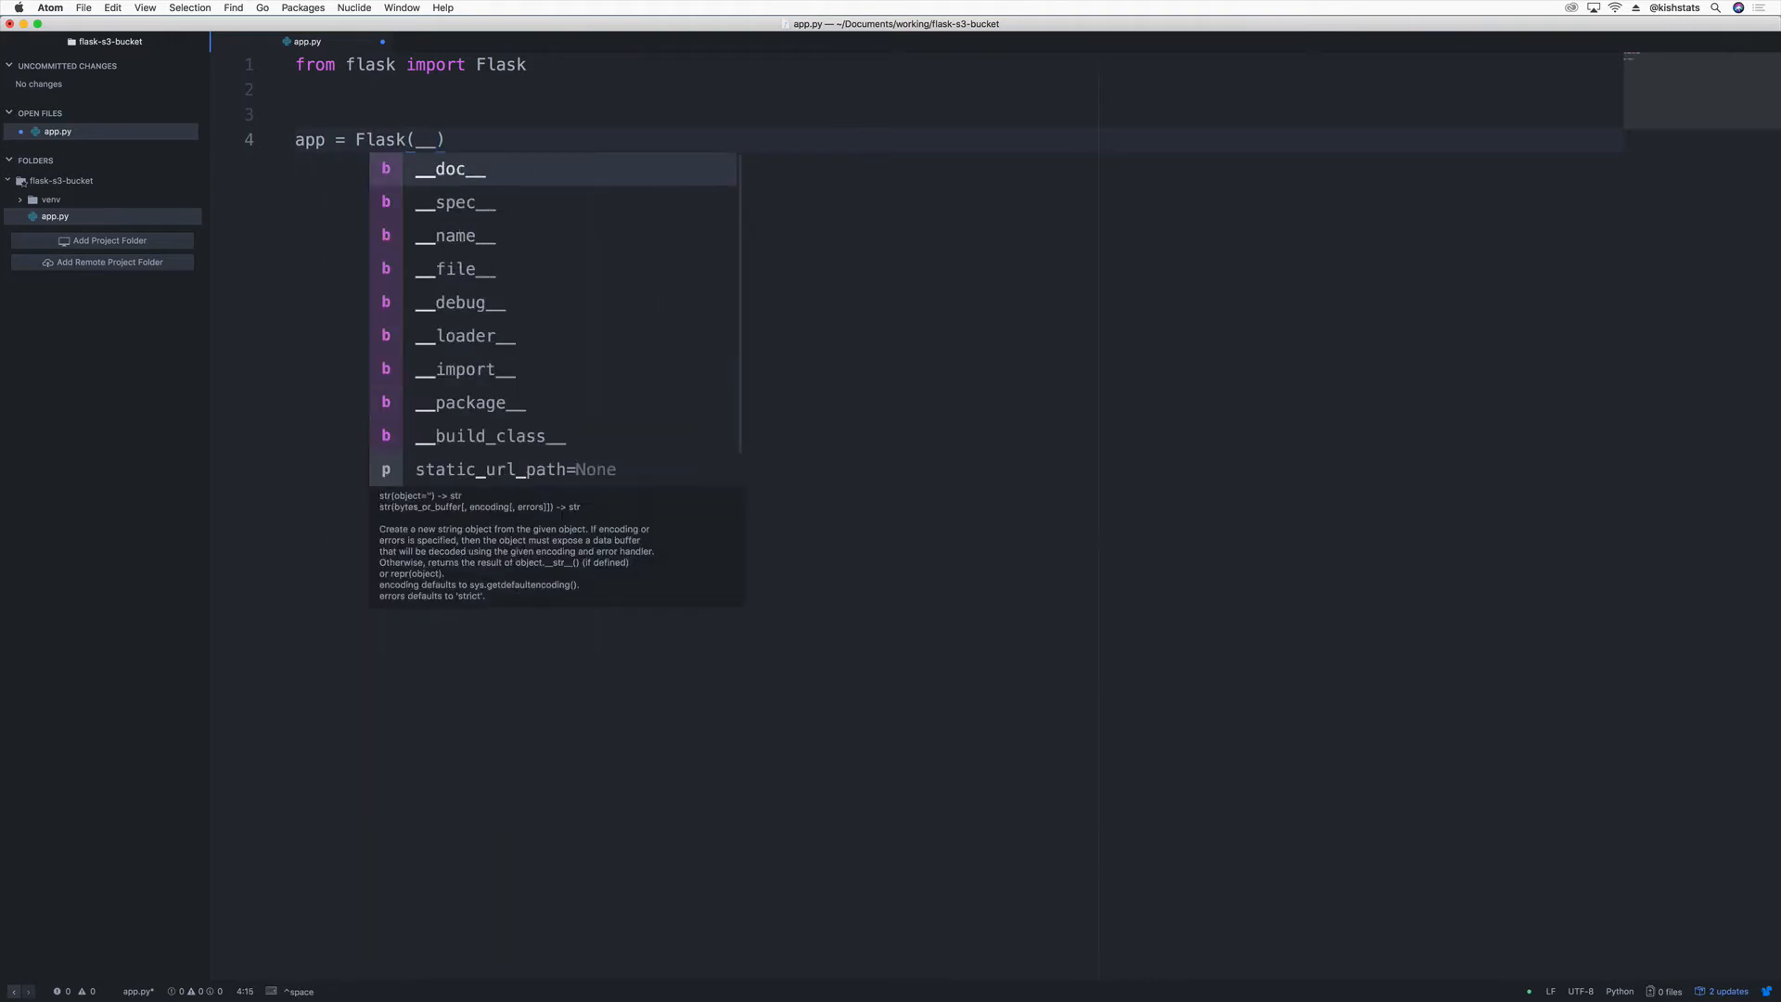
text(name__)
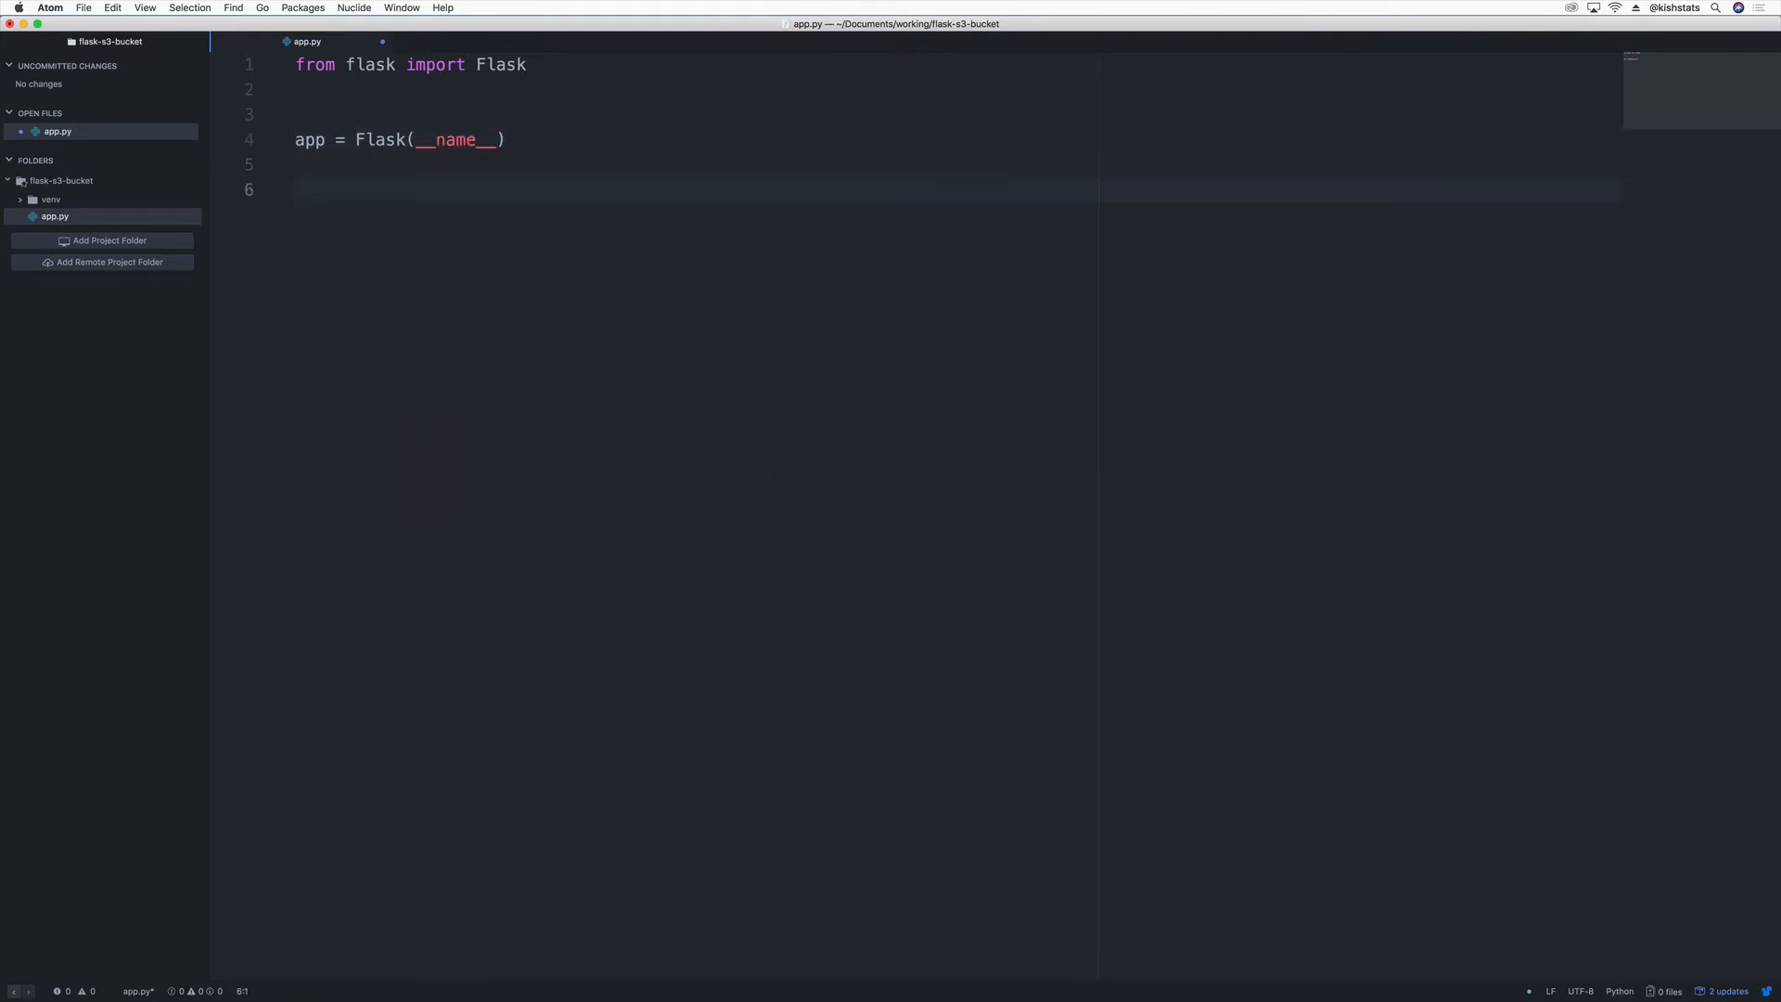
text(@app.)
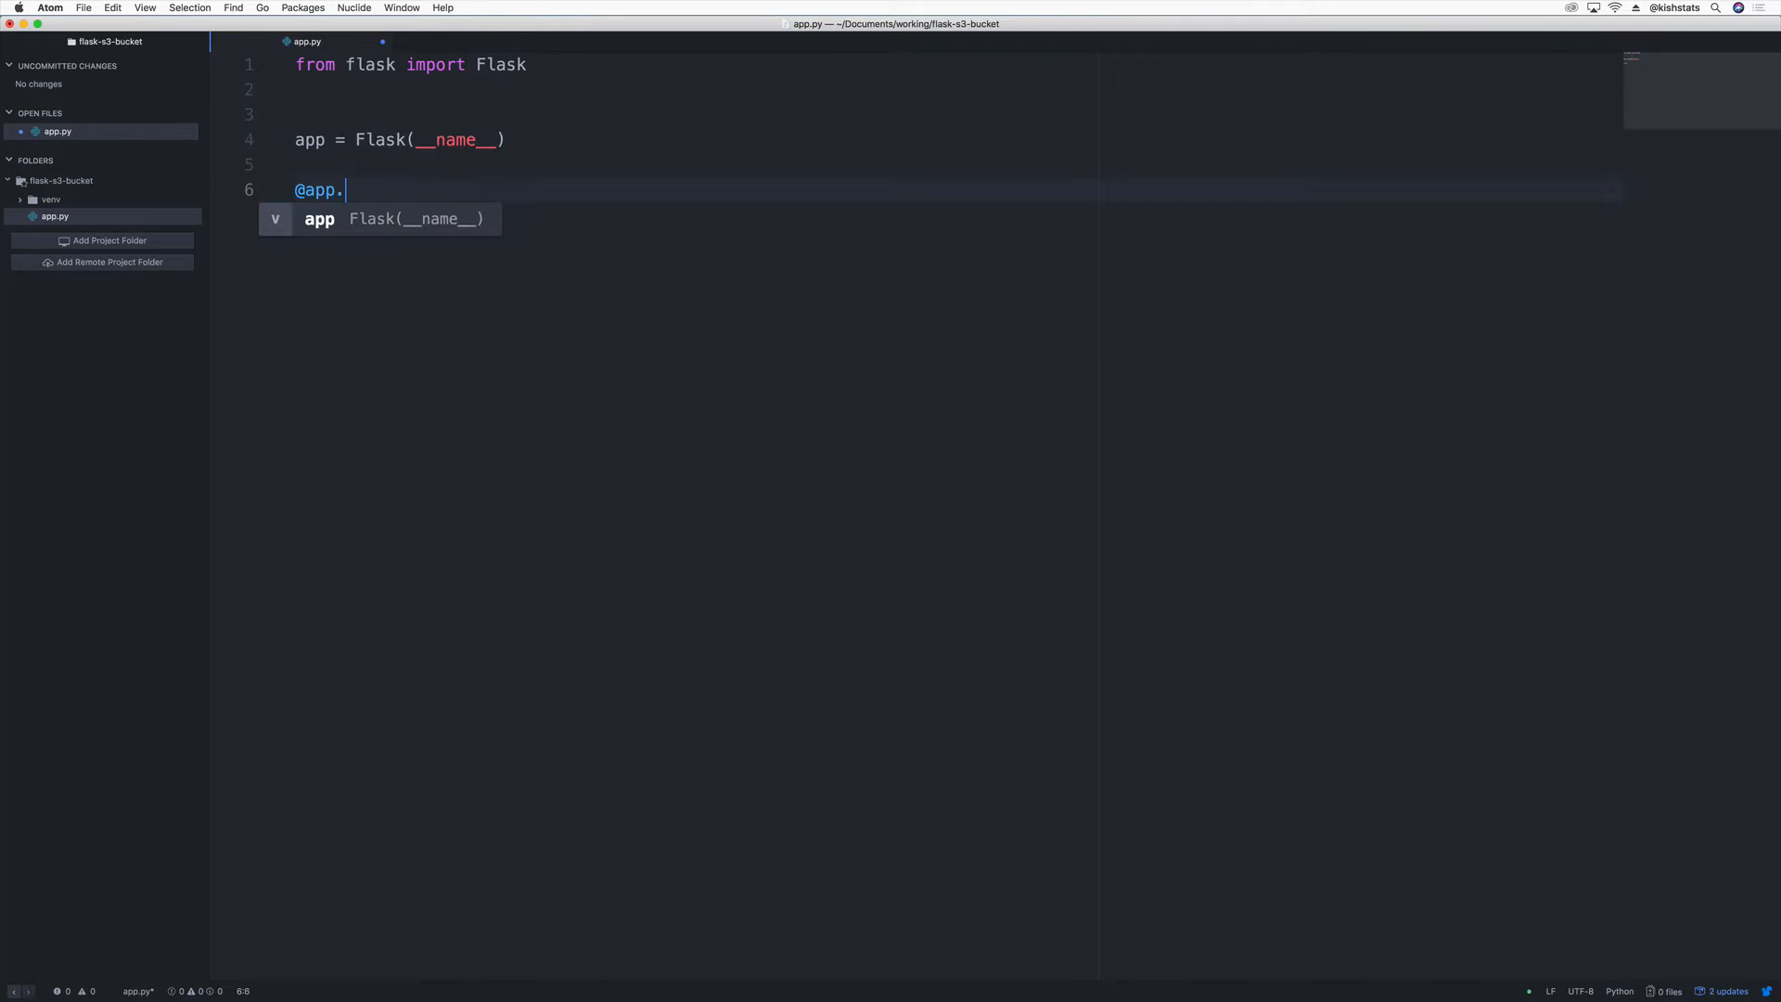
text(route('/'))
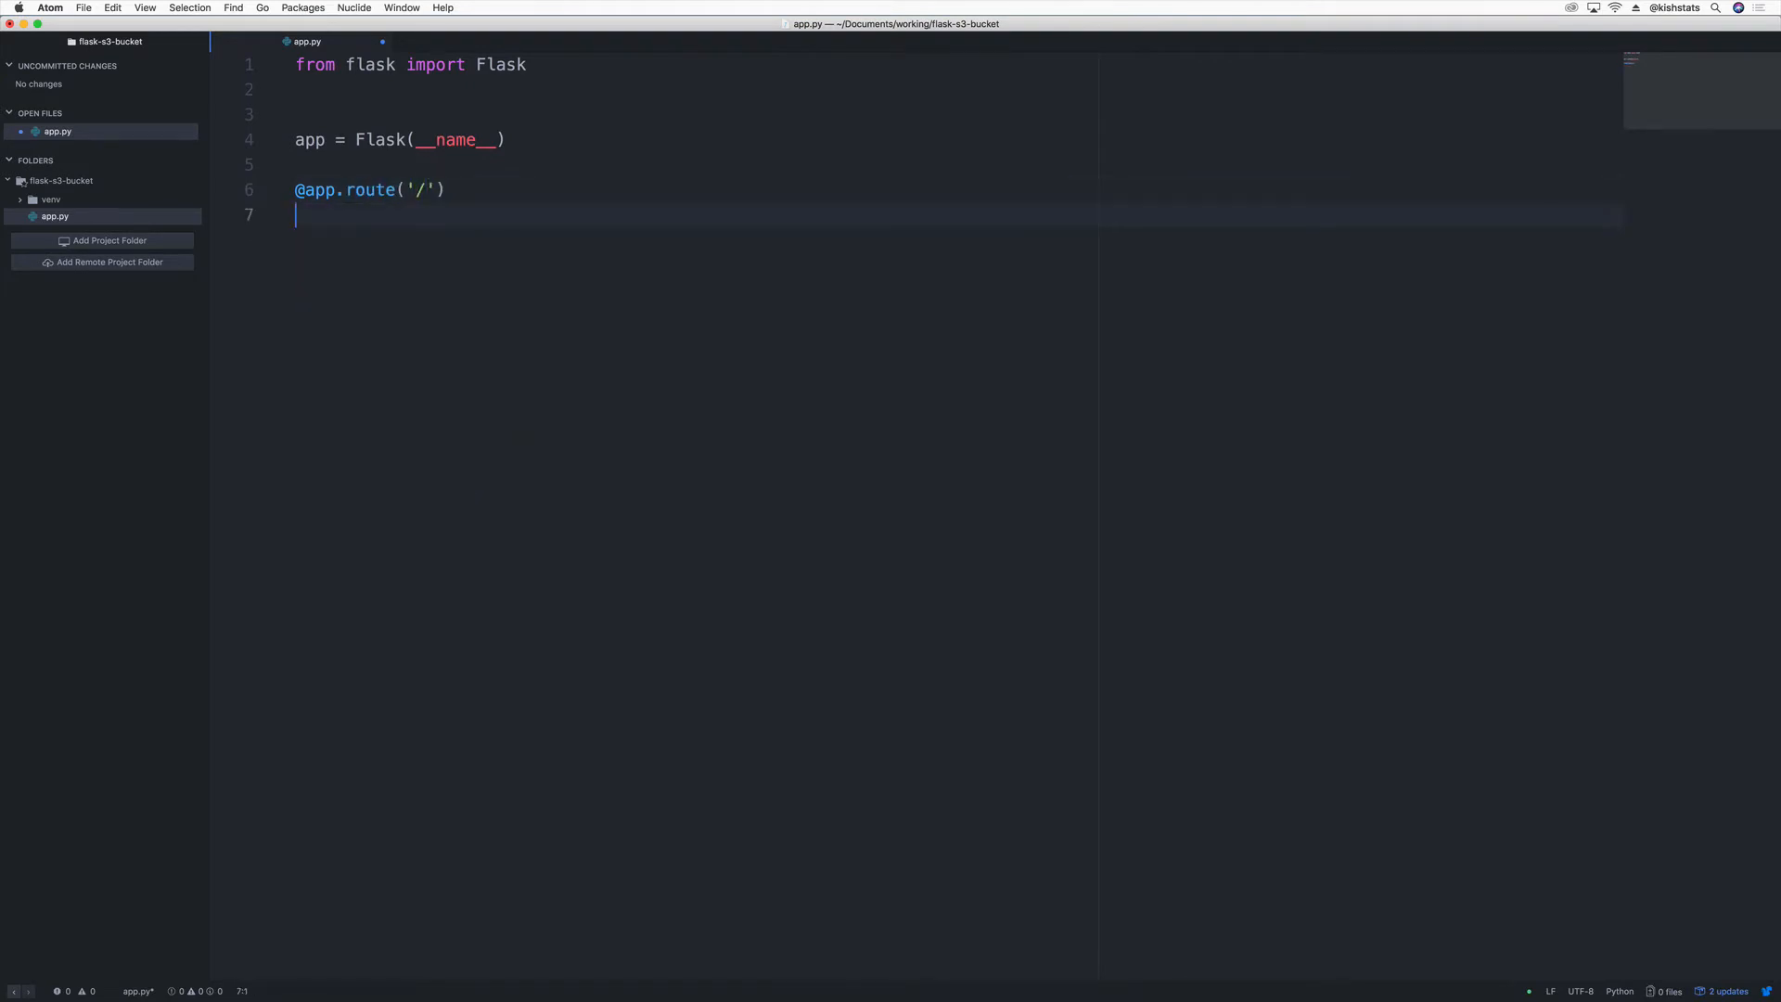
text(def)
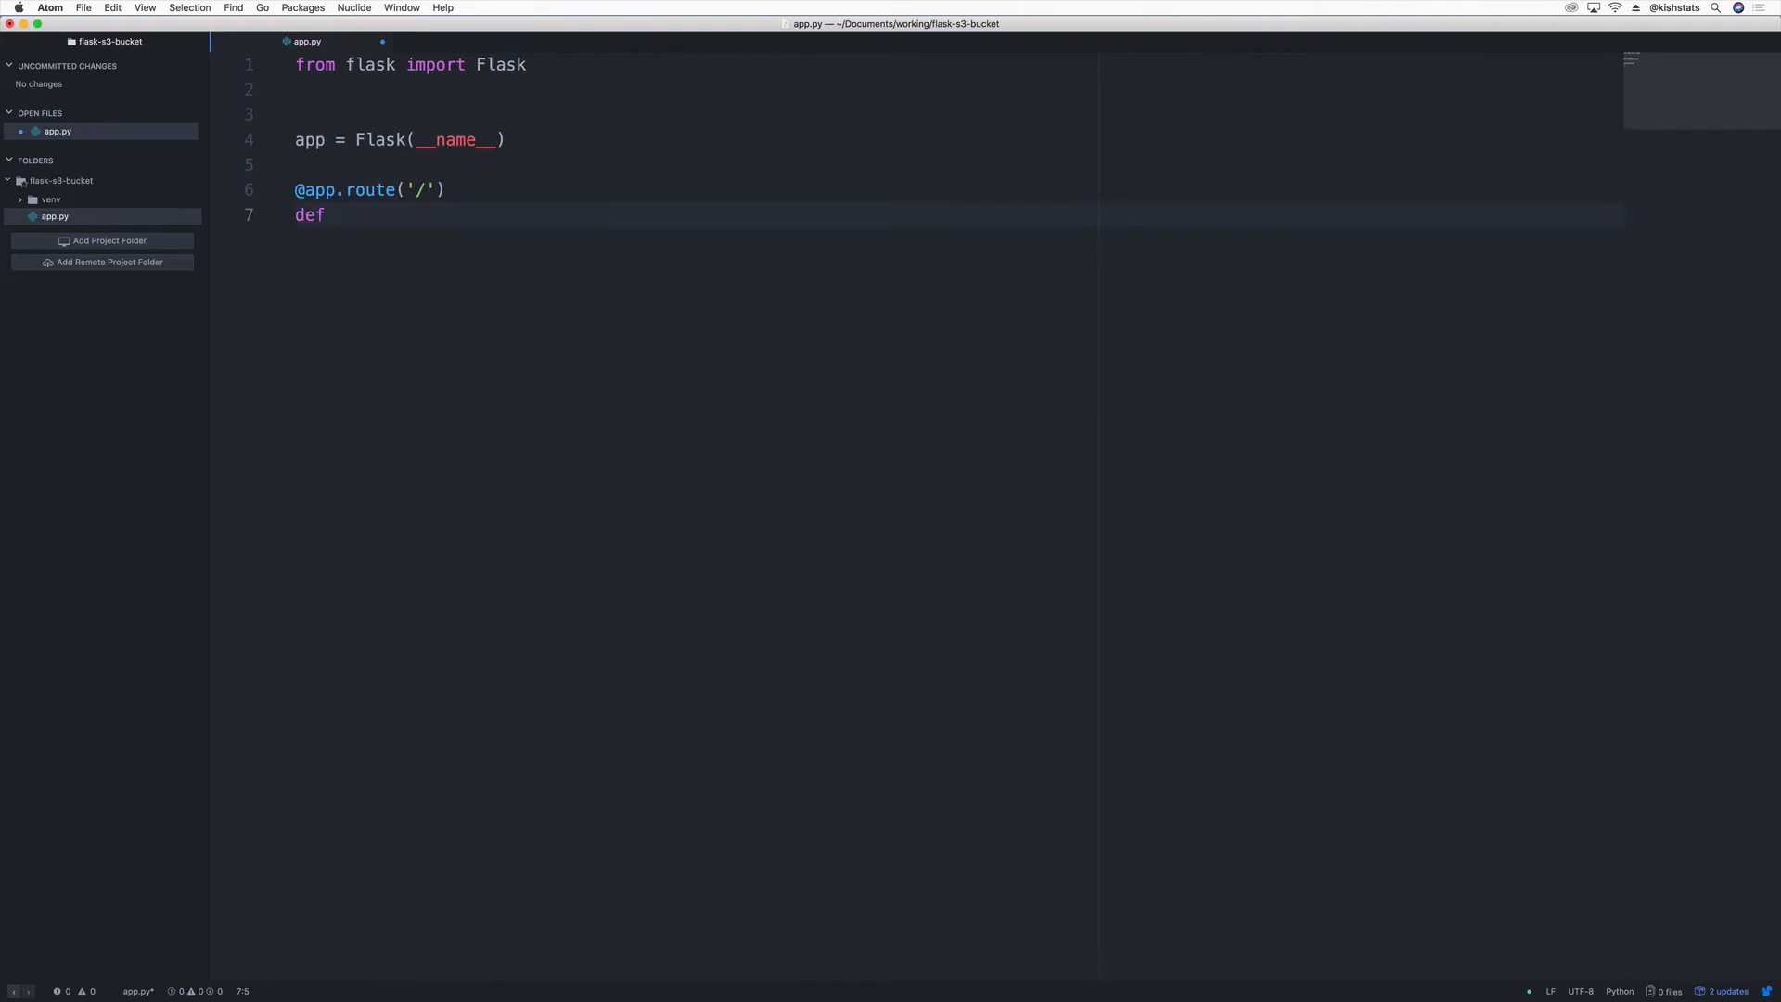
text(index():)
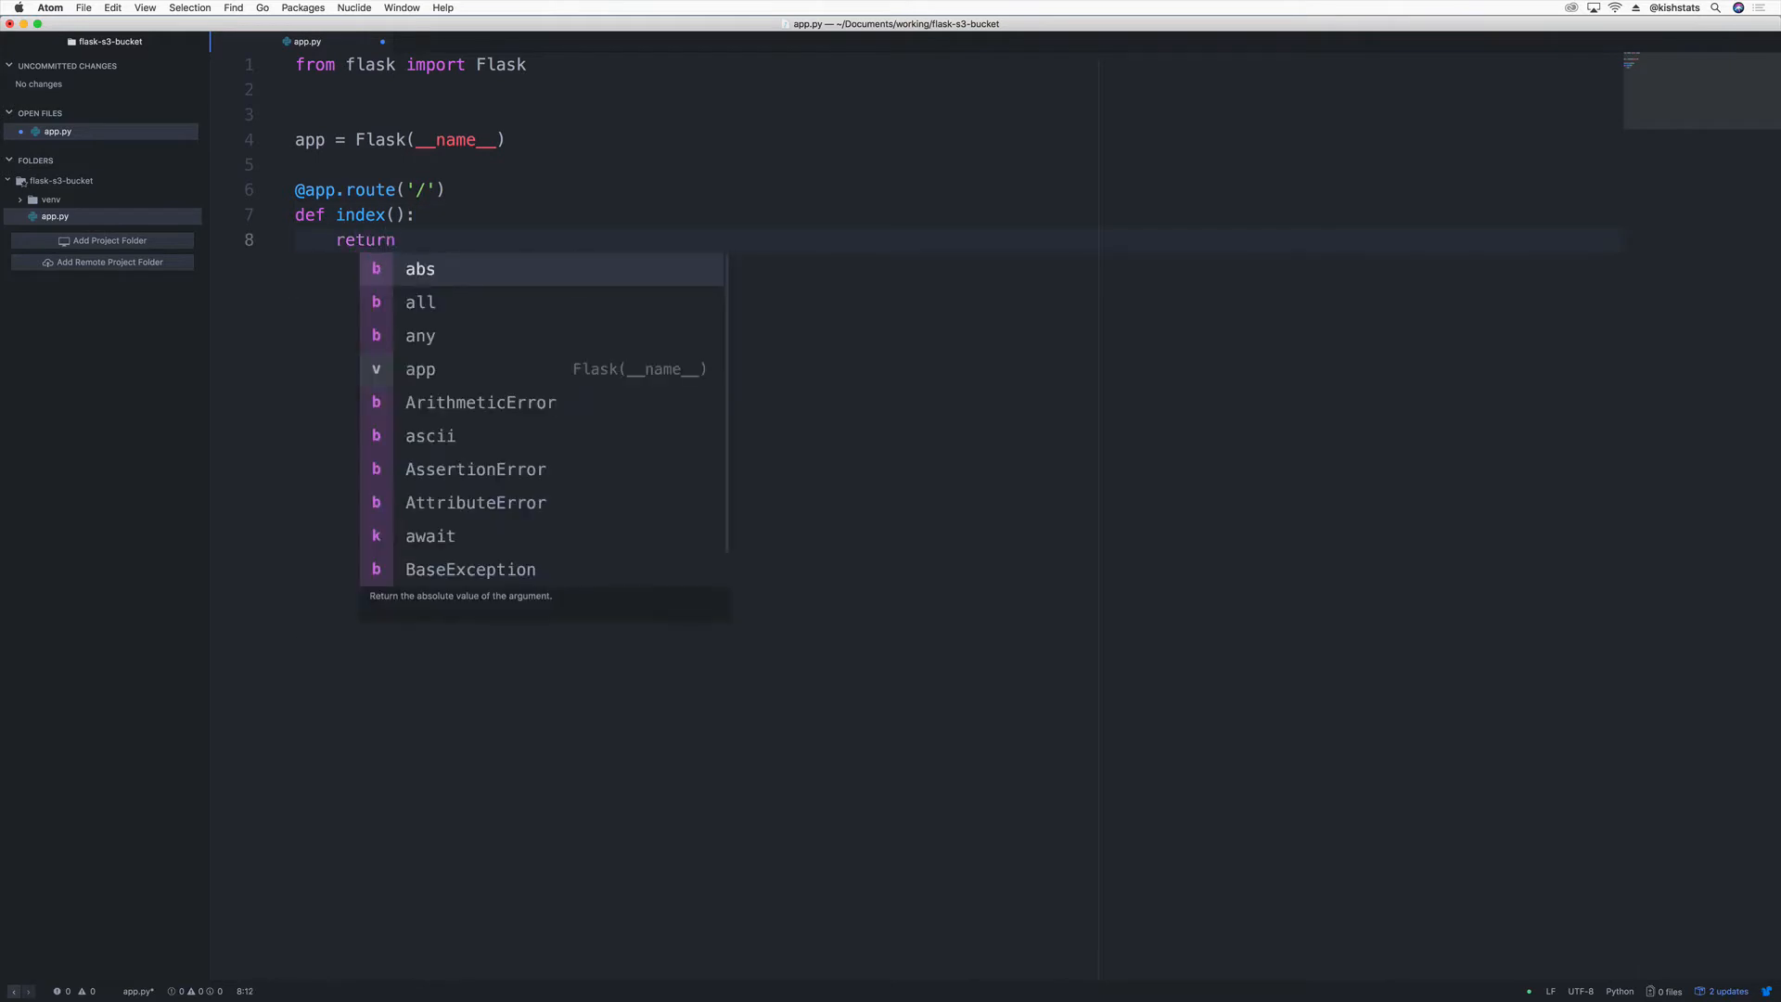
text("hello)
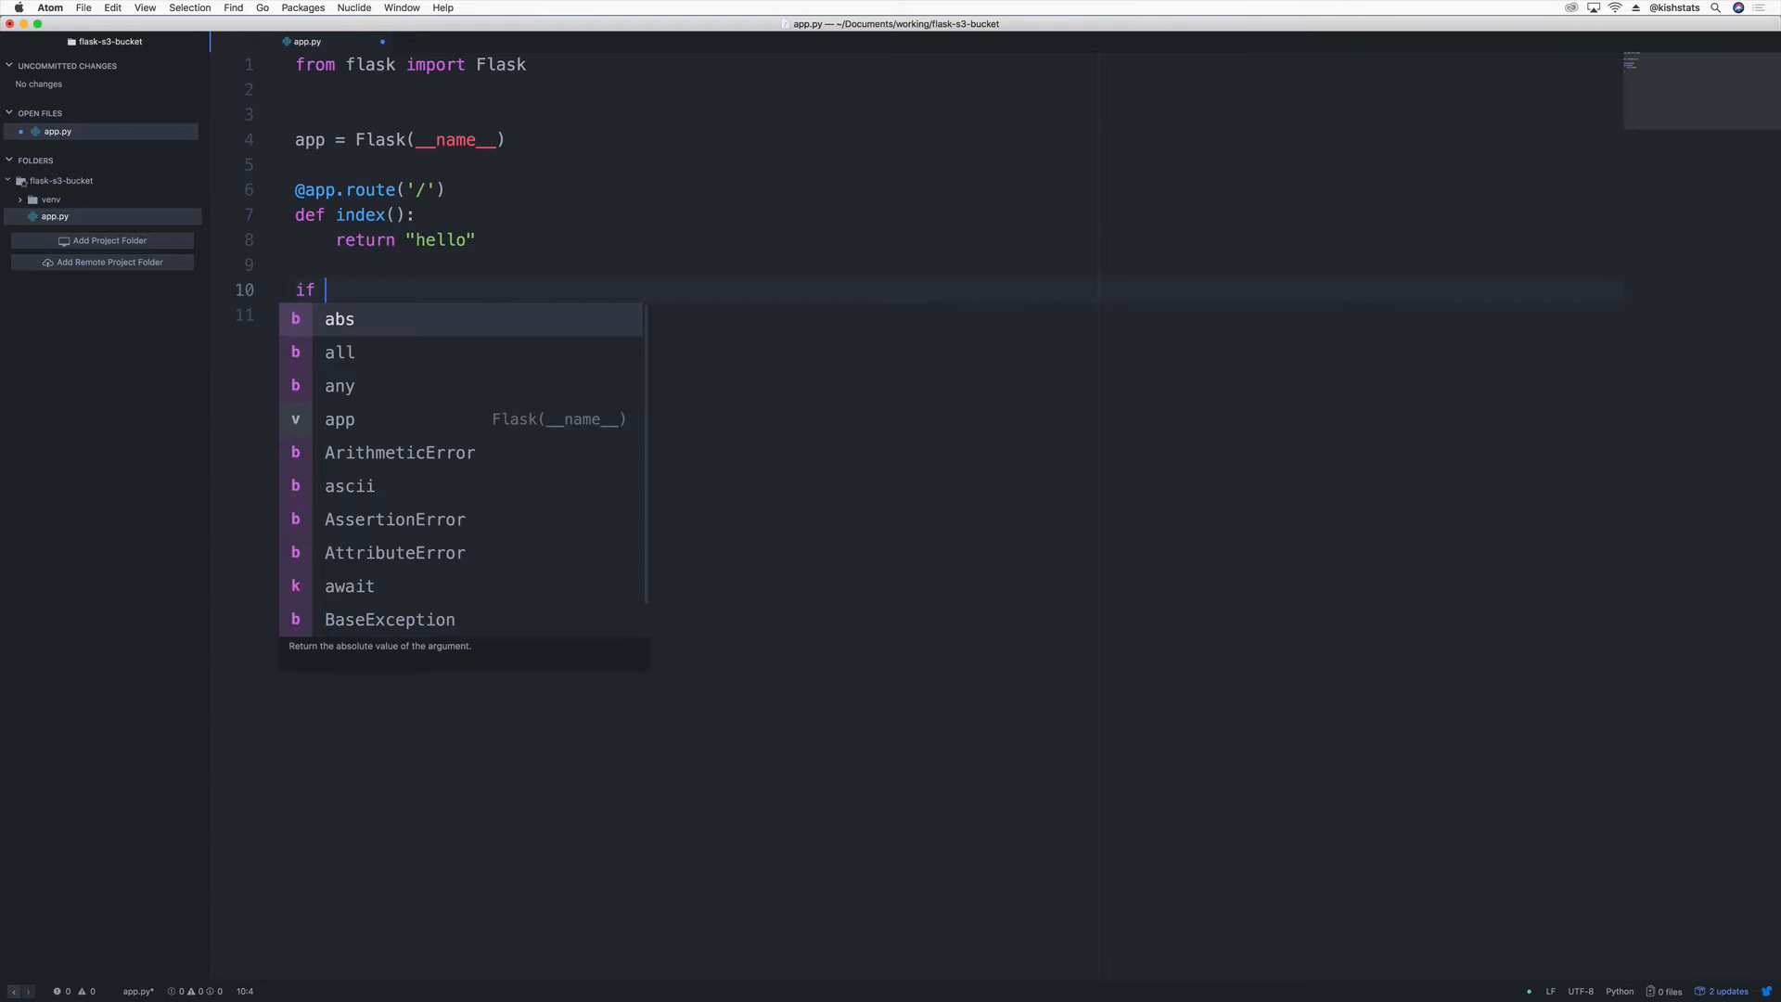
text(__name__ == '')
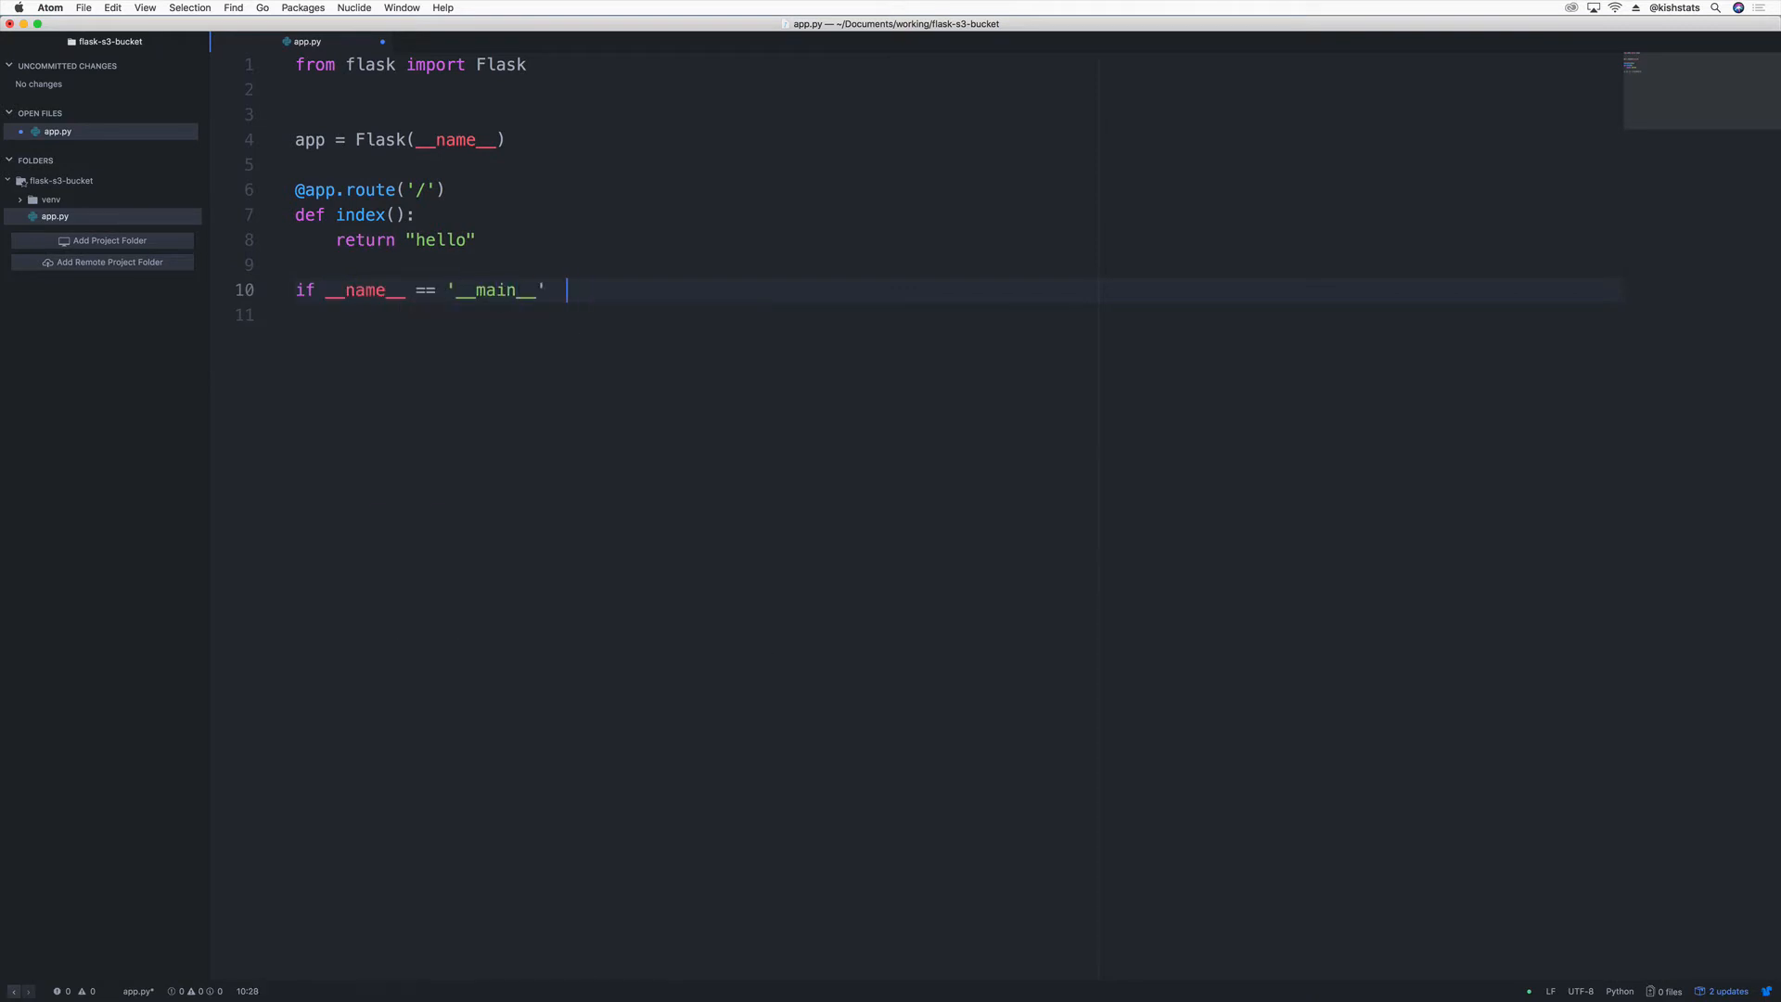
text(:)
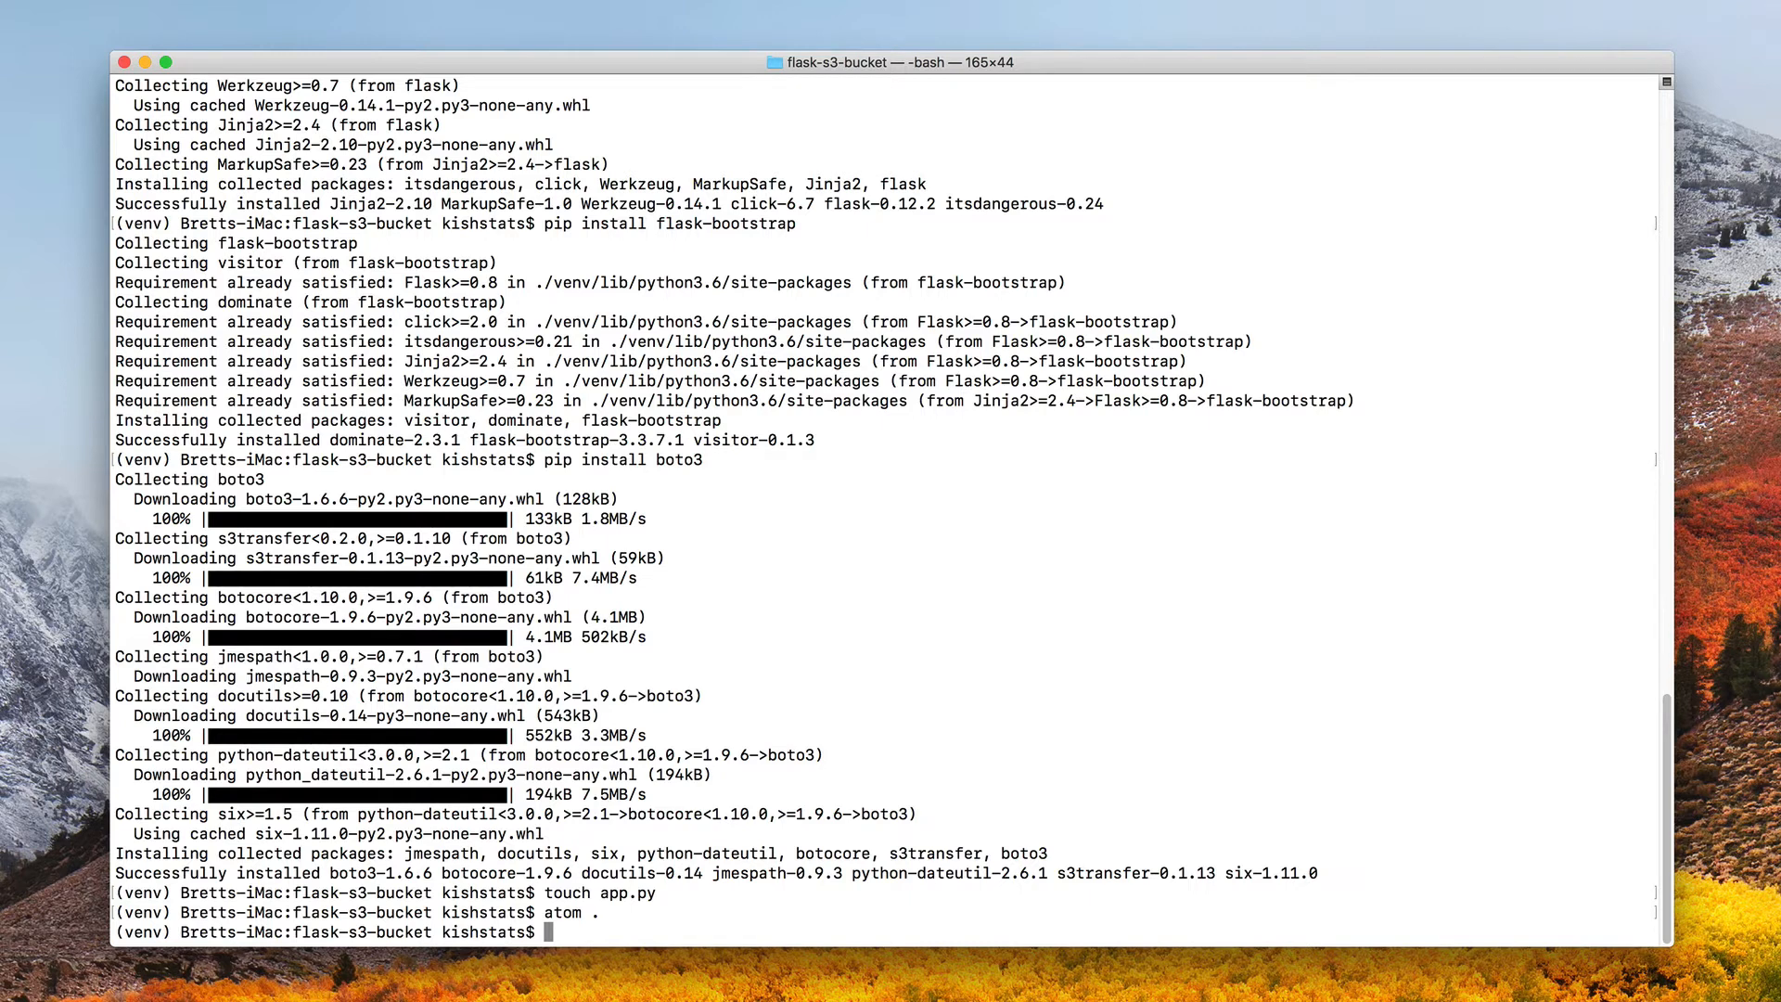
Export FLASK_APP=app.py and FLASK_DEBUG=1 for the local server
text(export)
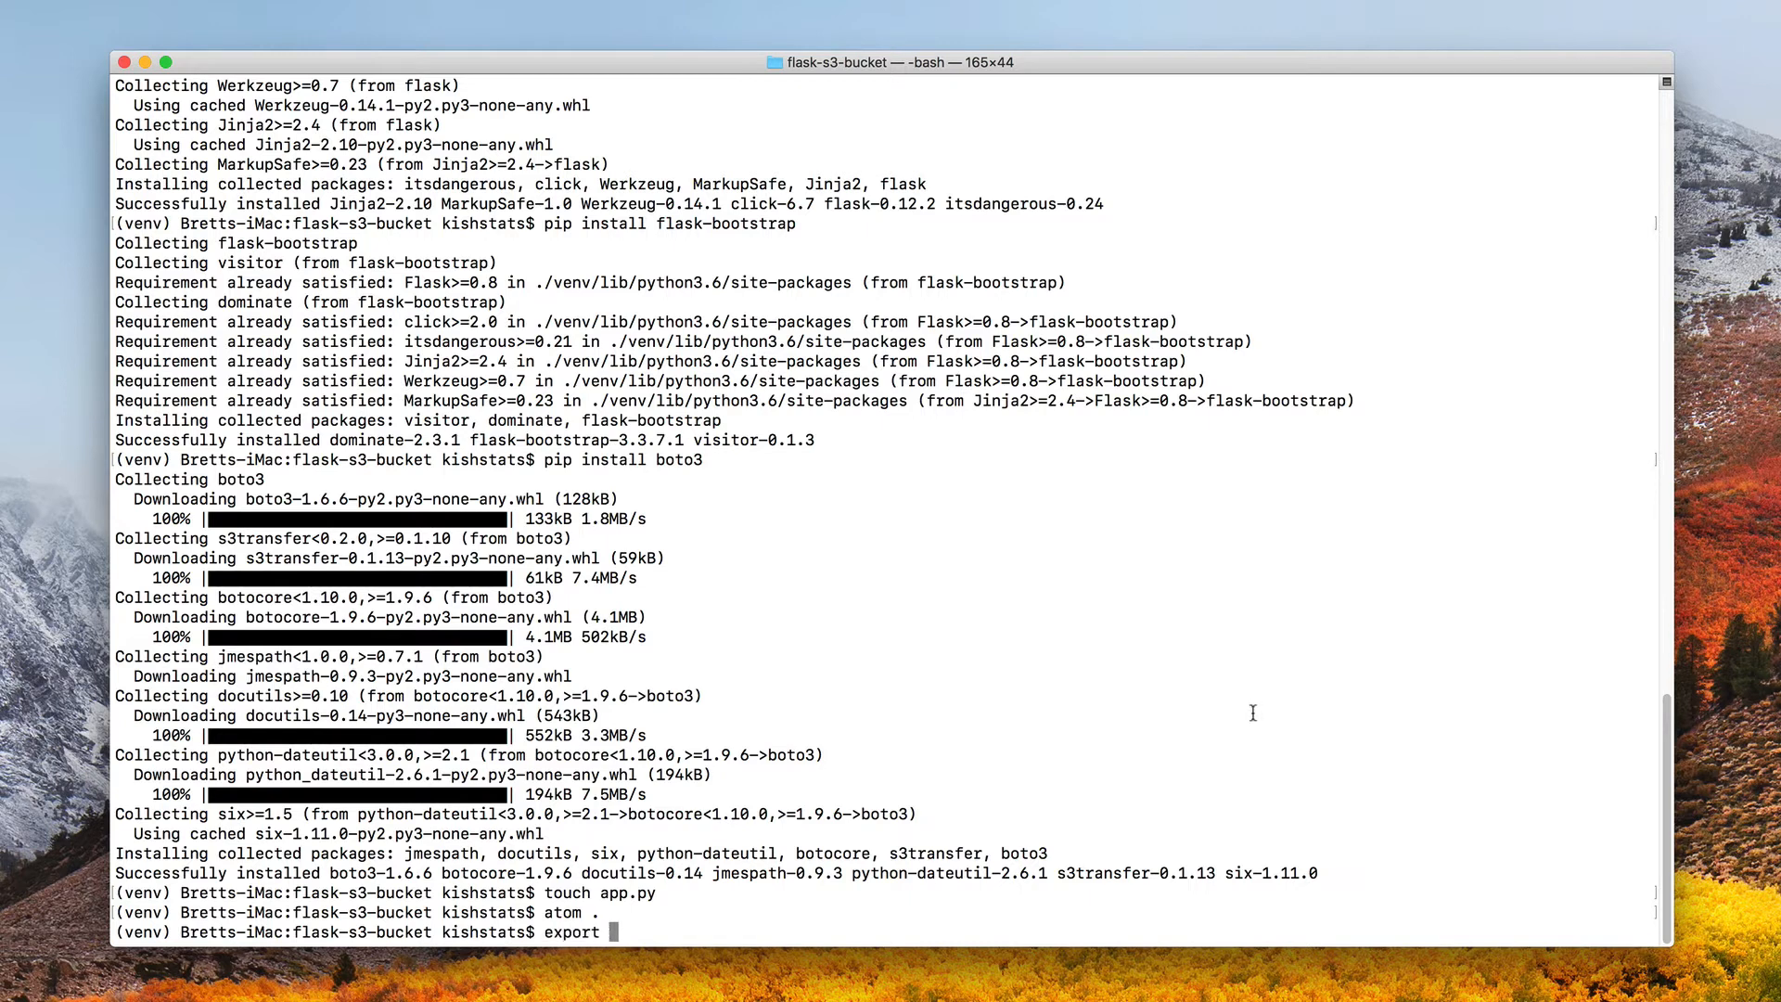
text(FLASK_A)
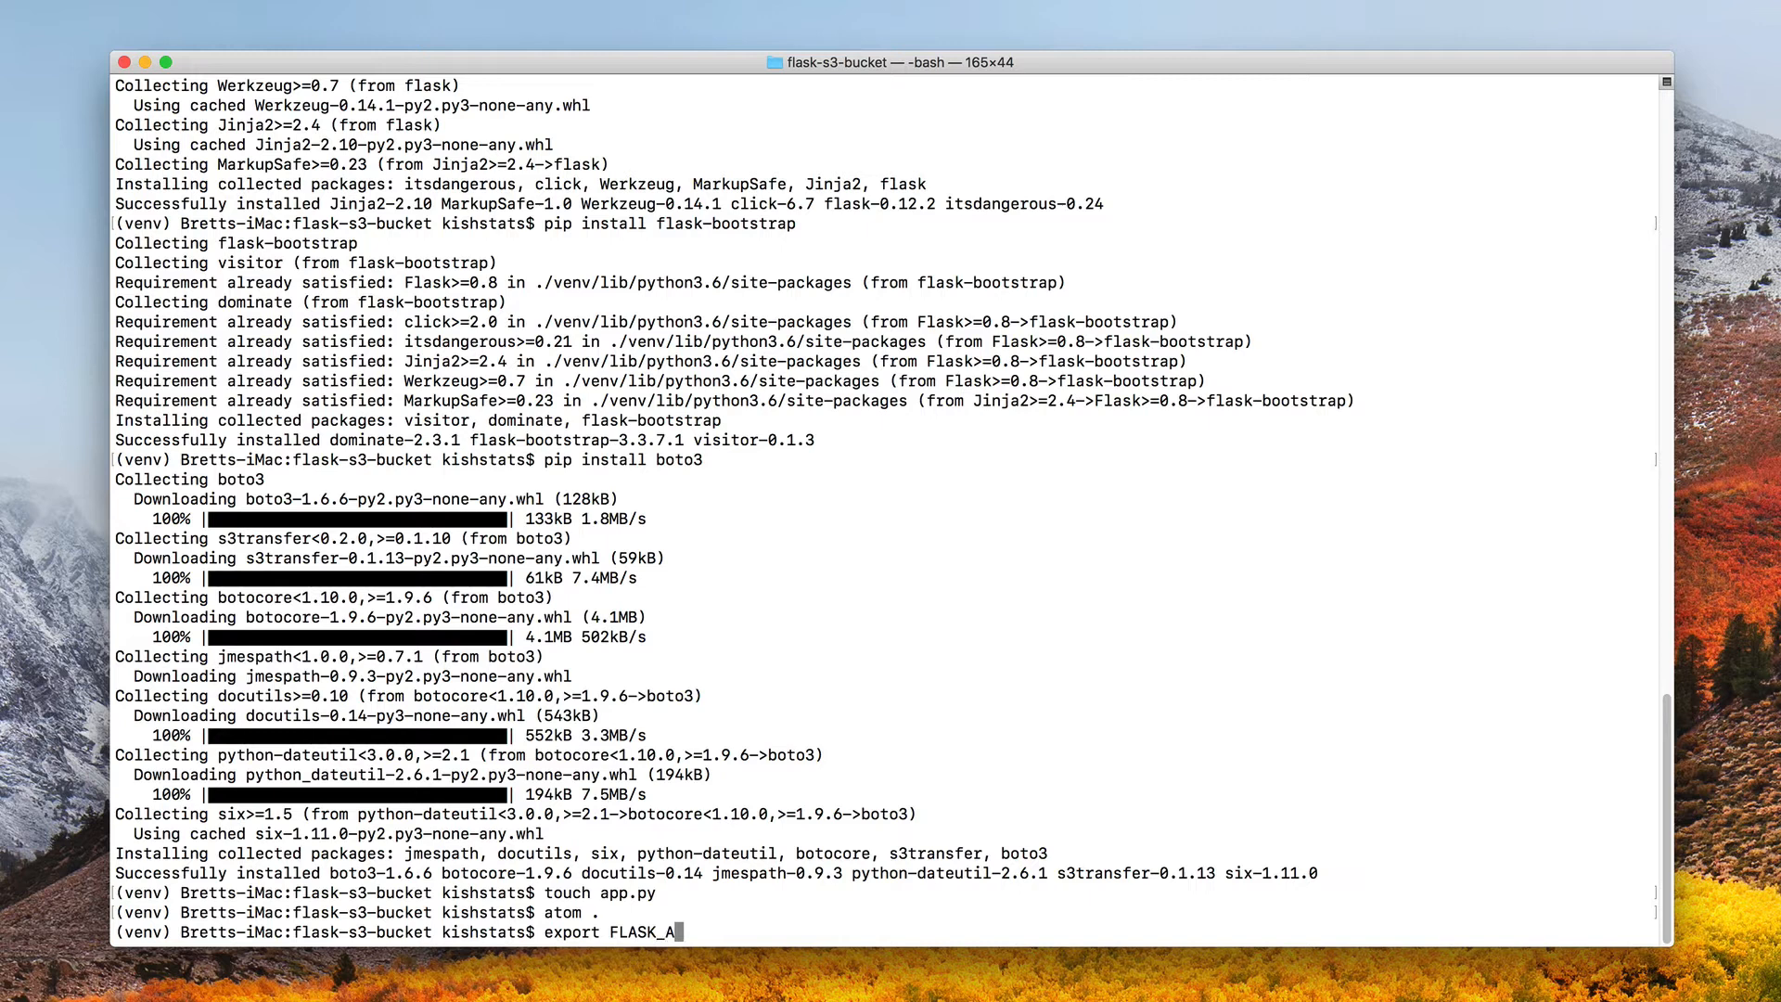
text(PP=app)
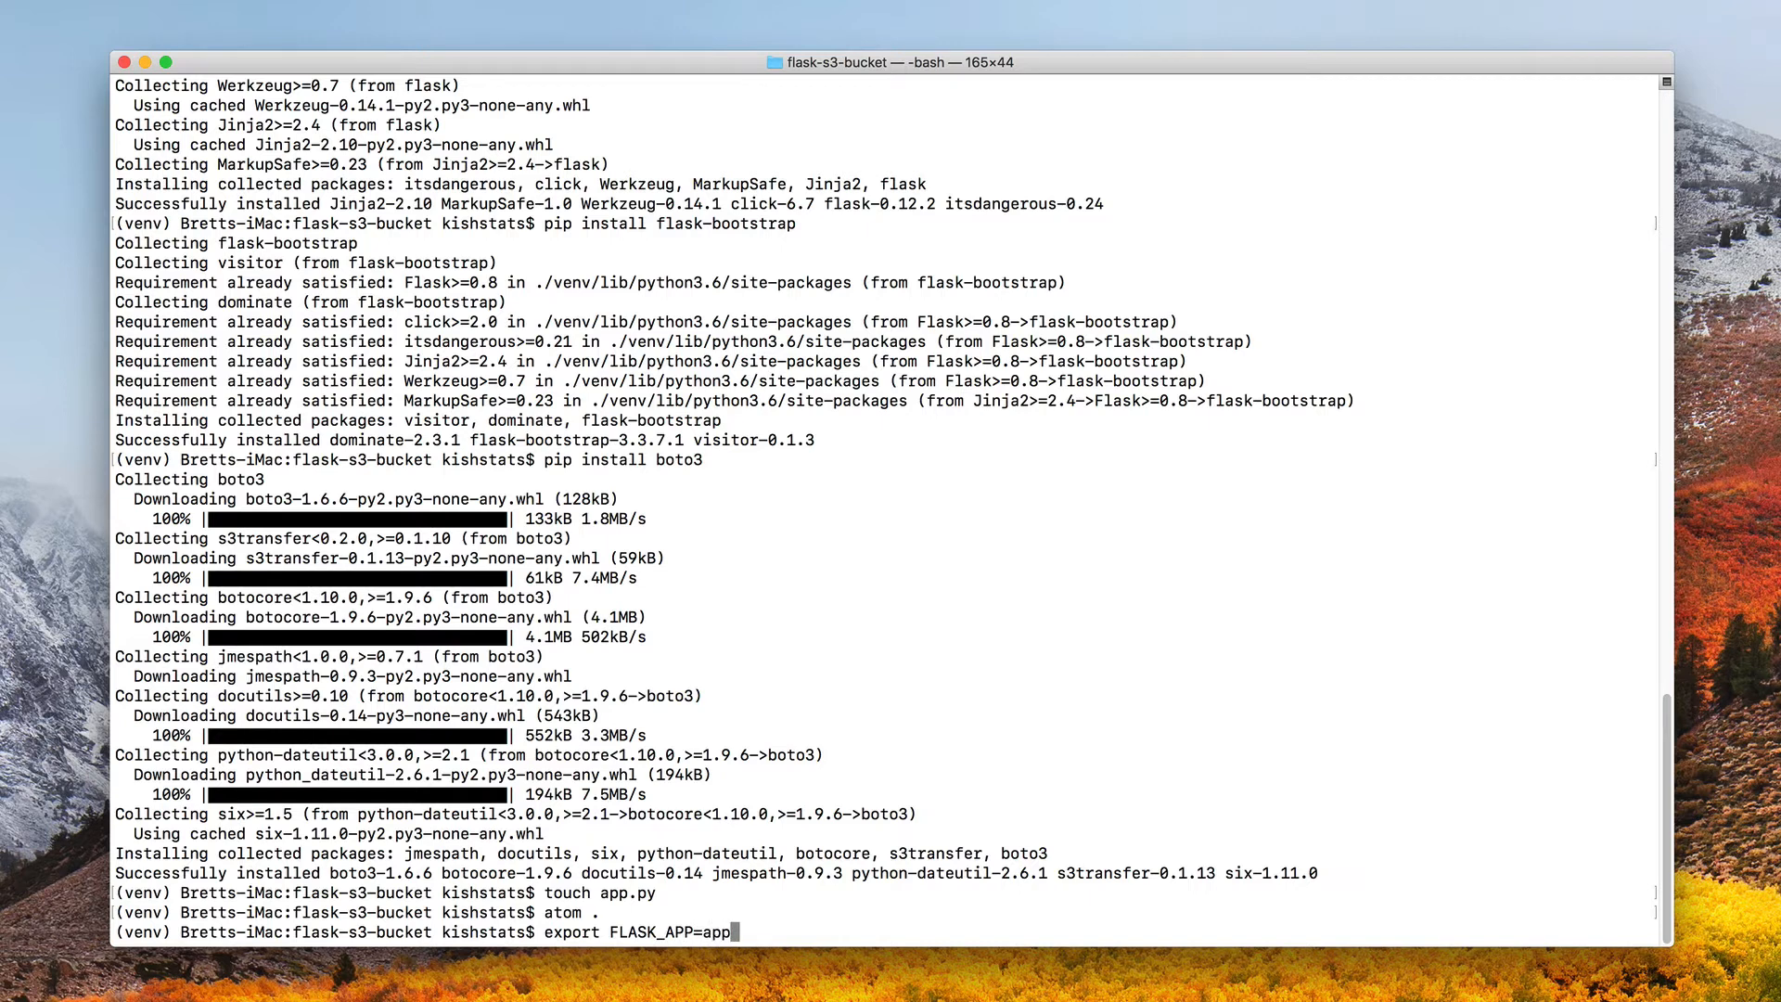
text(.py)
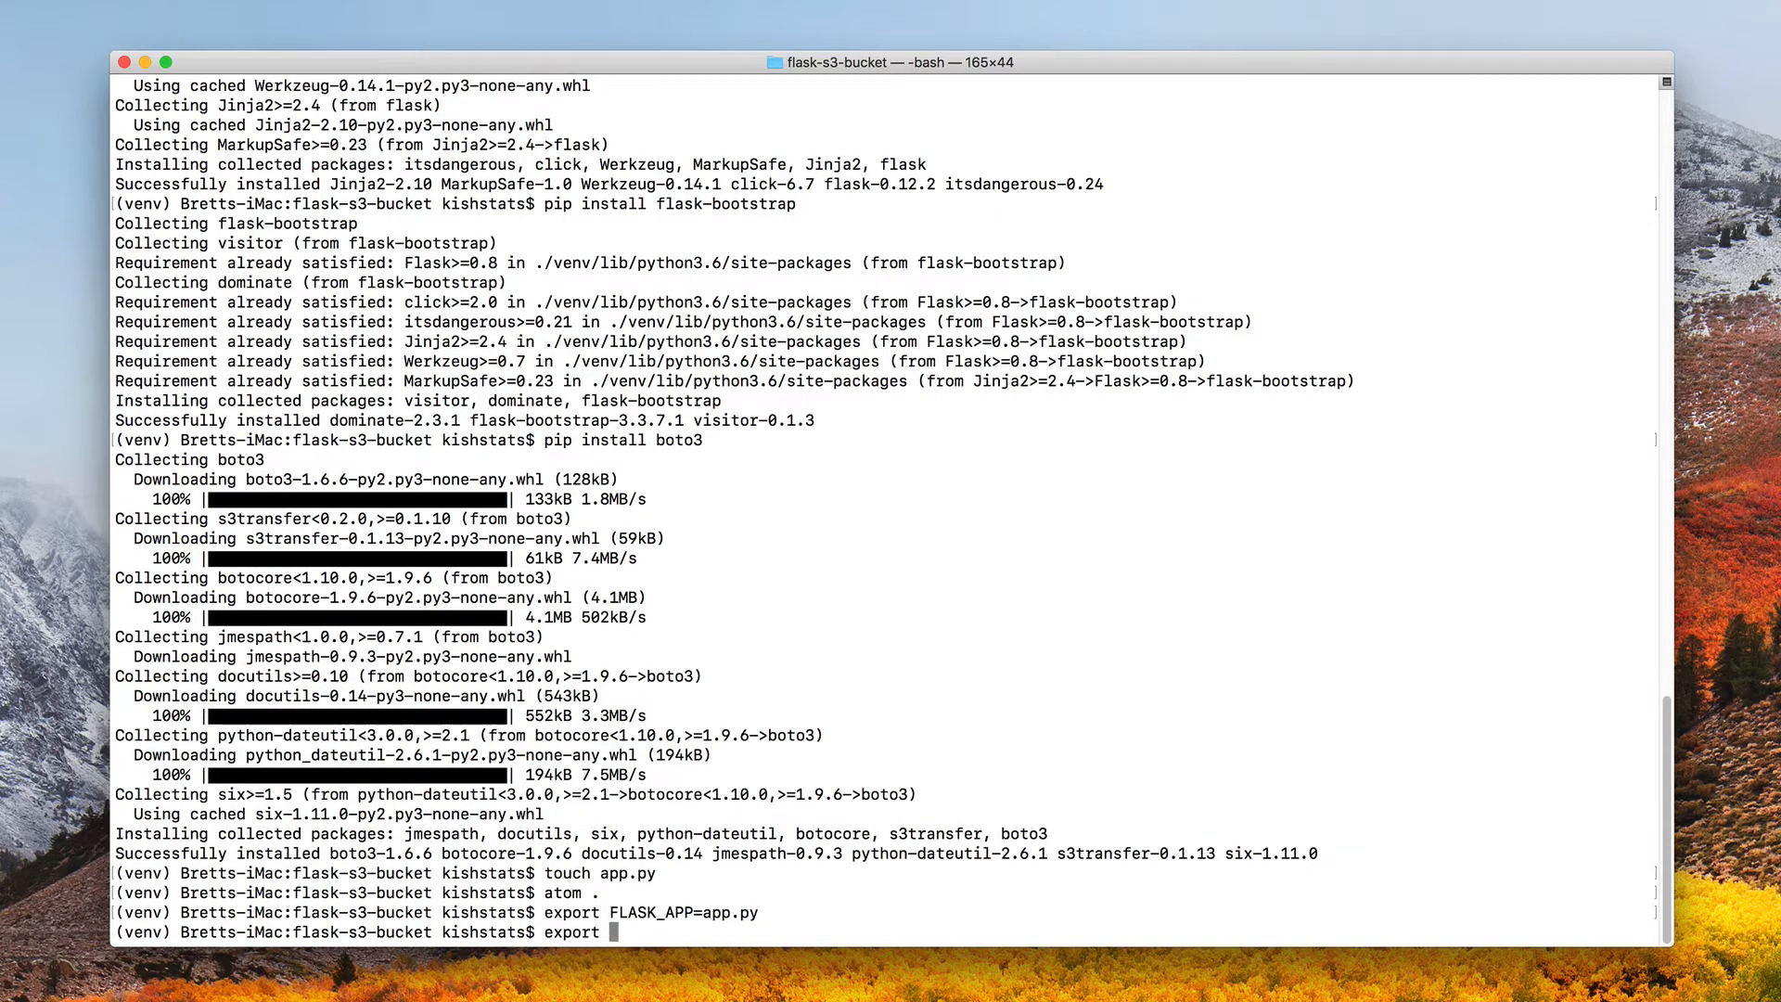
text(FLASK_D)
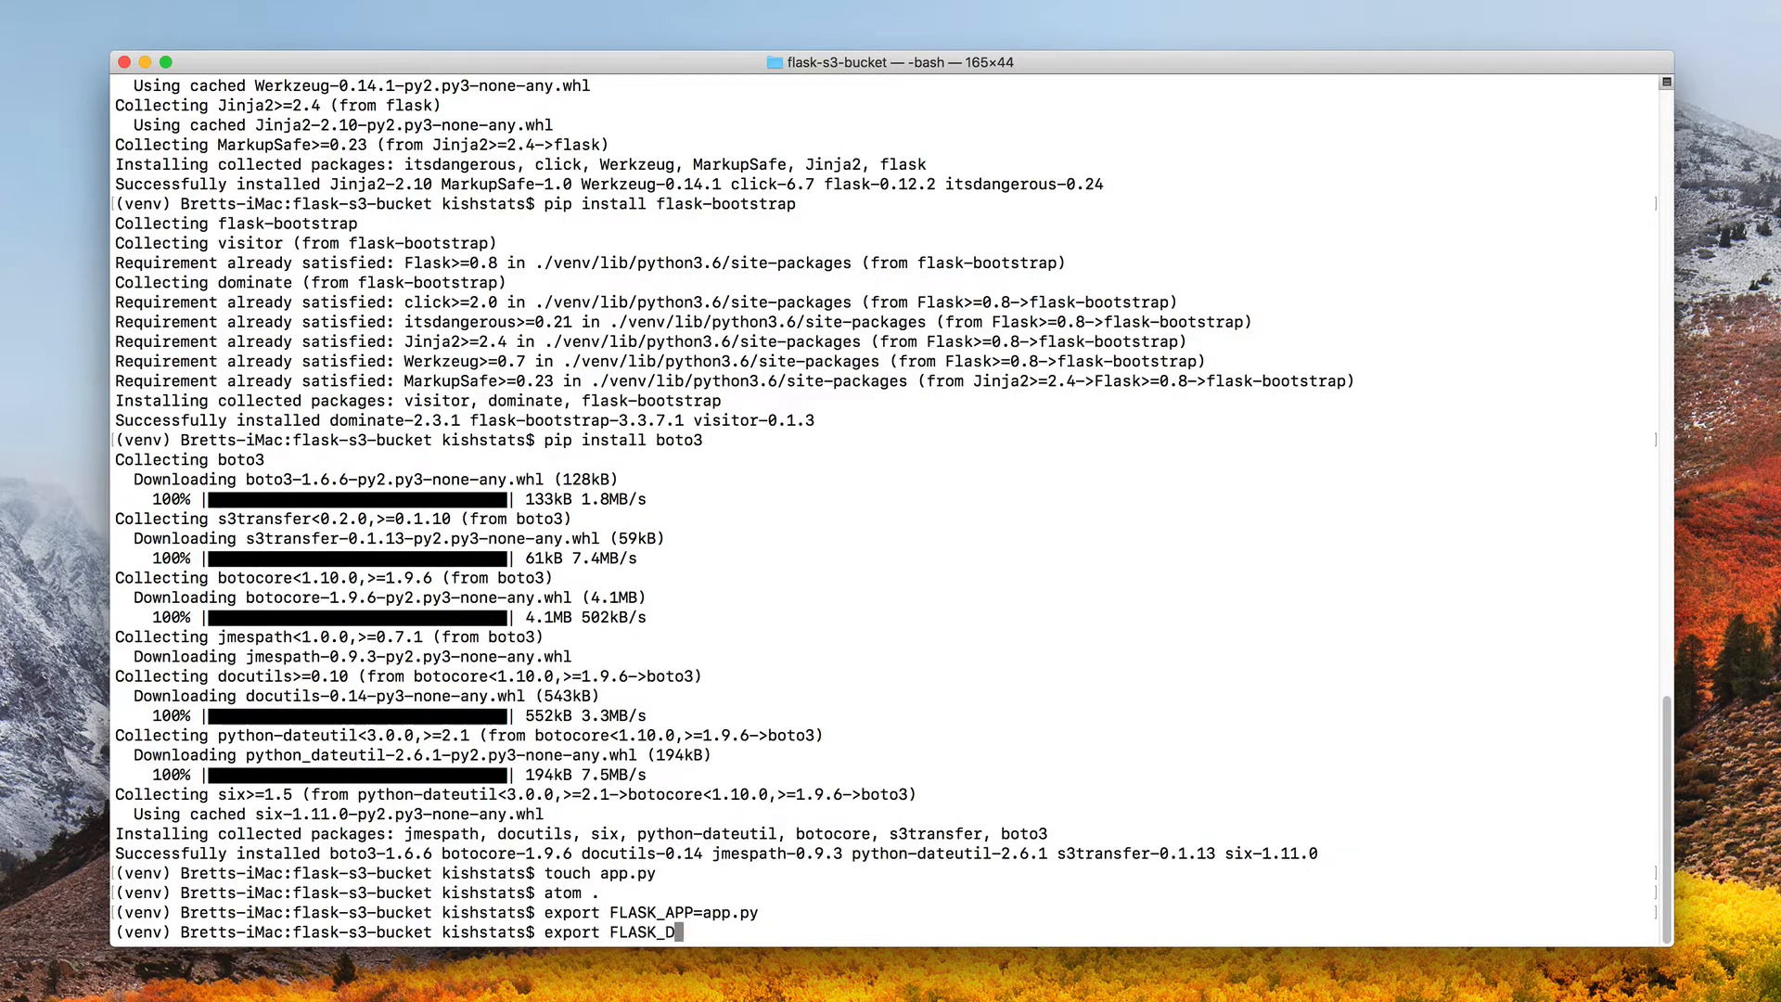
key(Return)
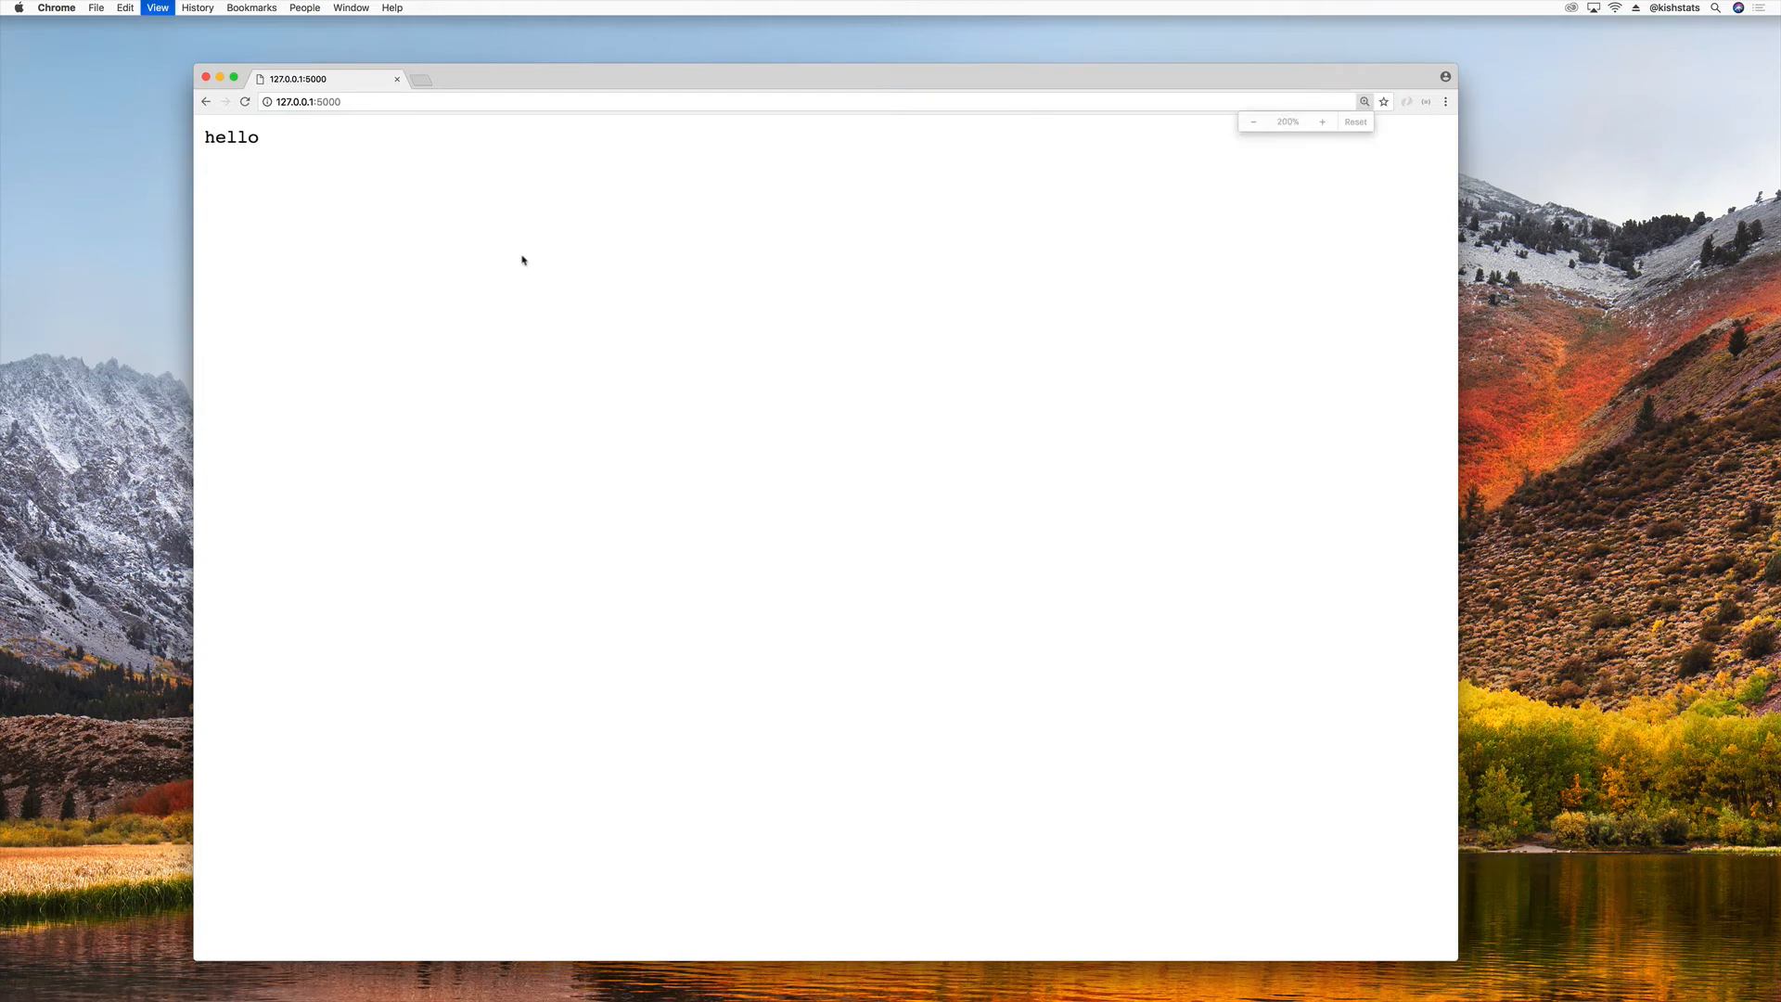
Confirm 127.0.0.1:5000 shows hello by highlighting the word on the page
click(318, 103)
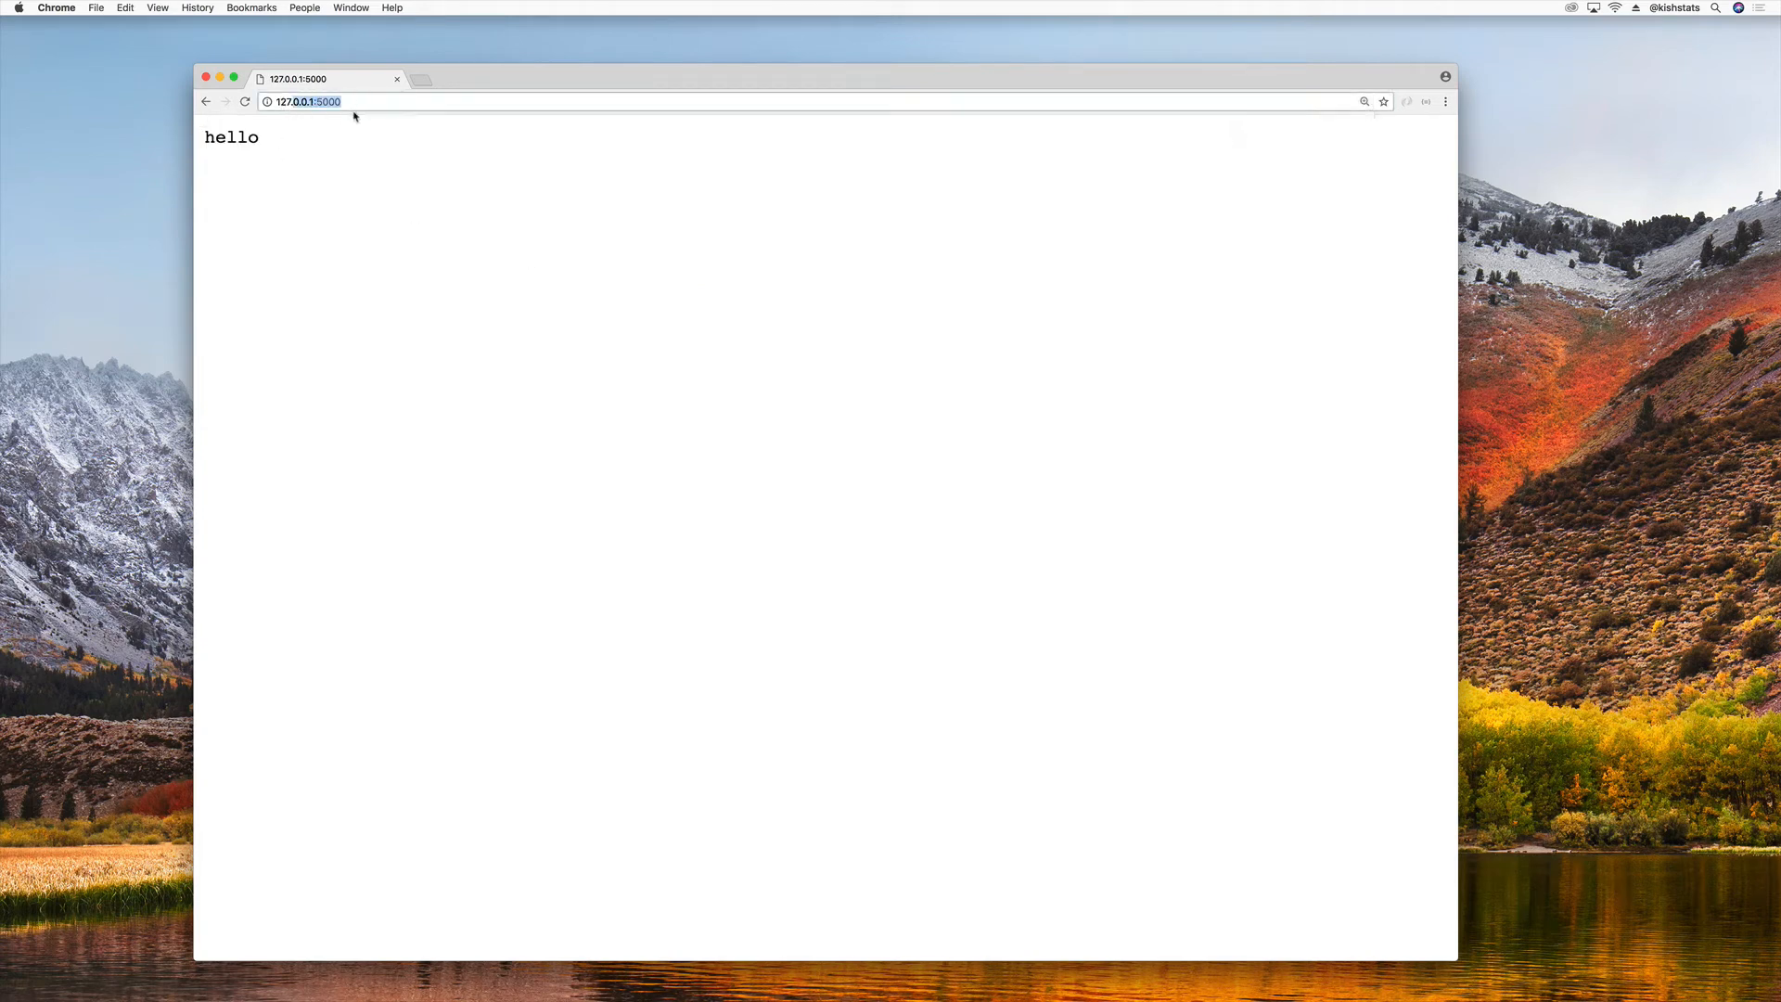
double_click(230, 137)
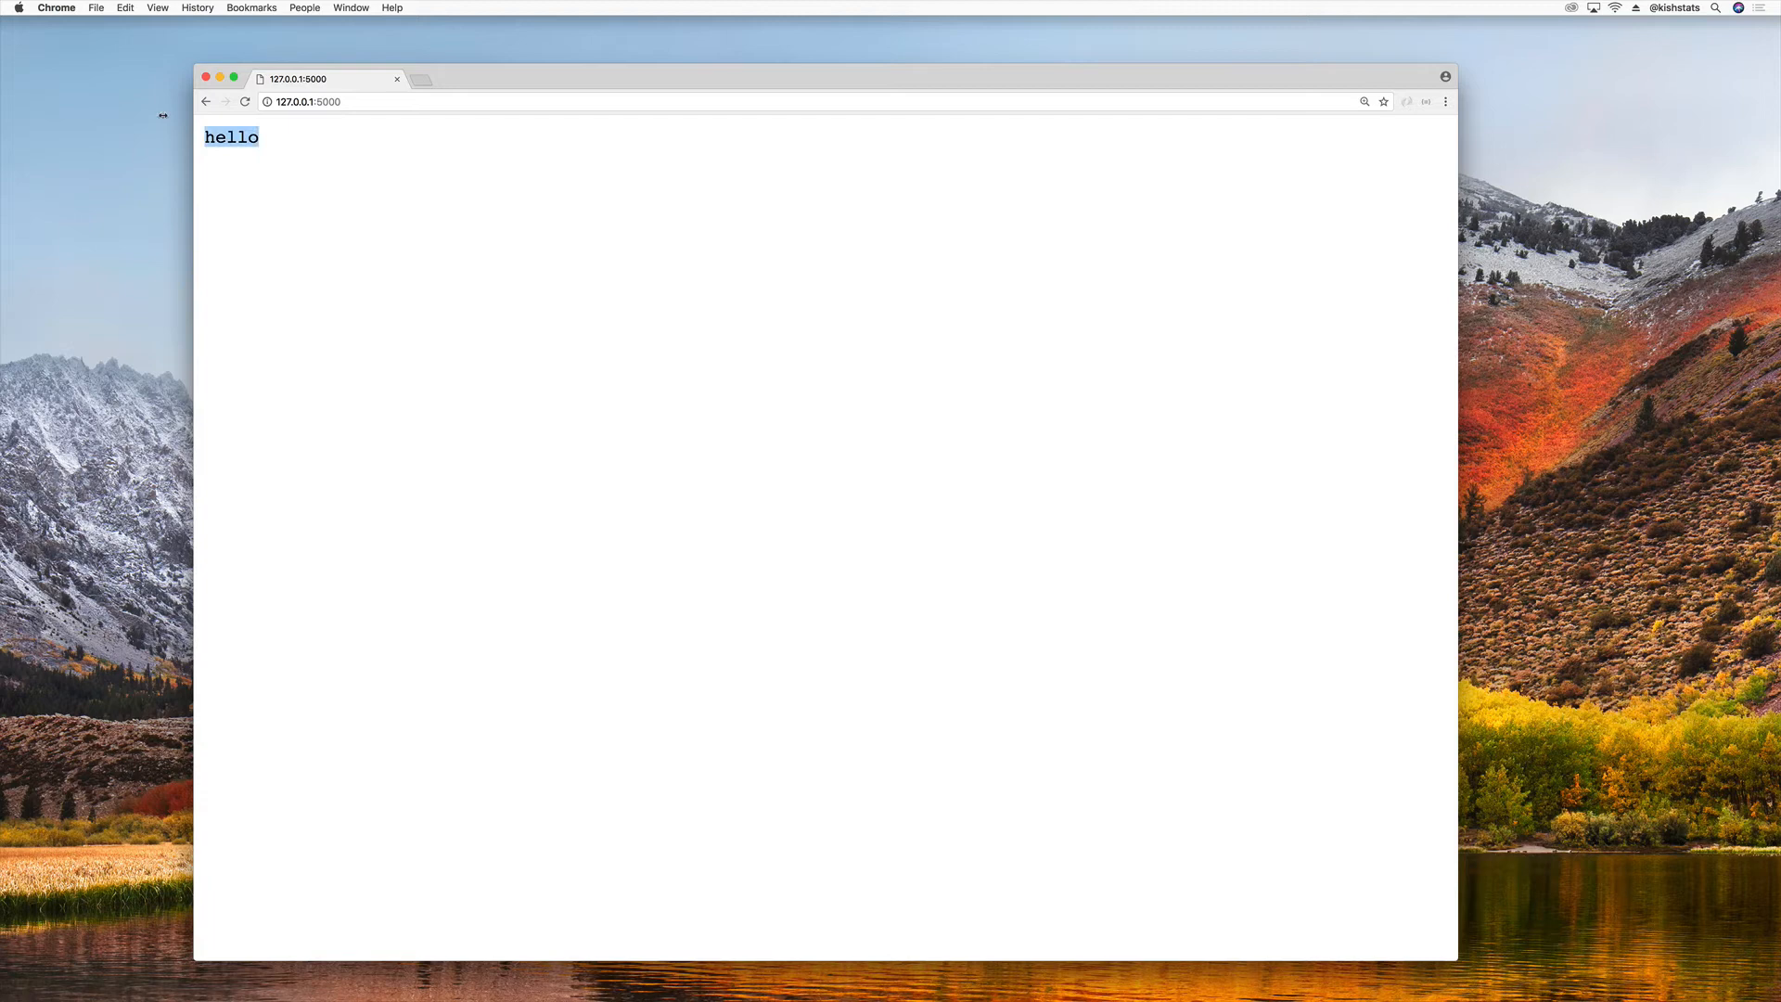
click(362, 197)
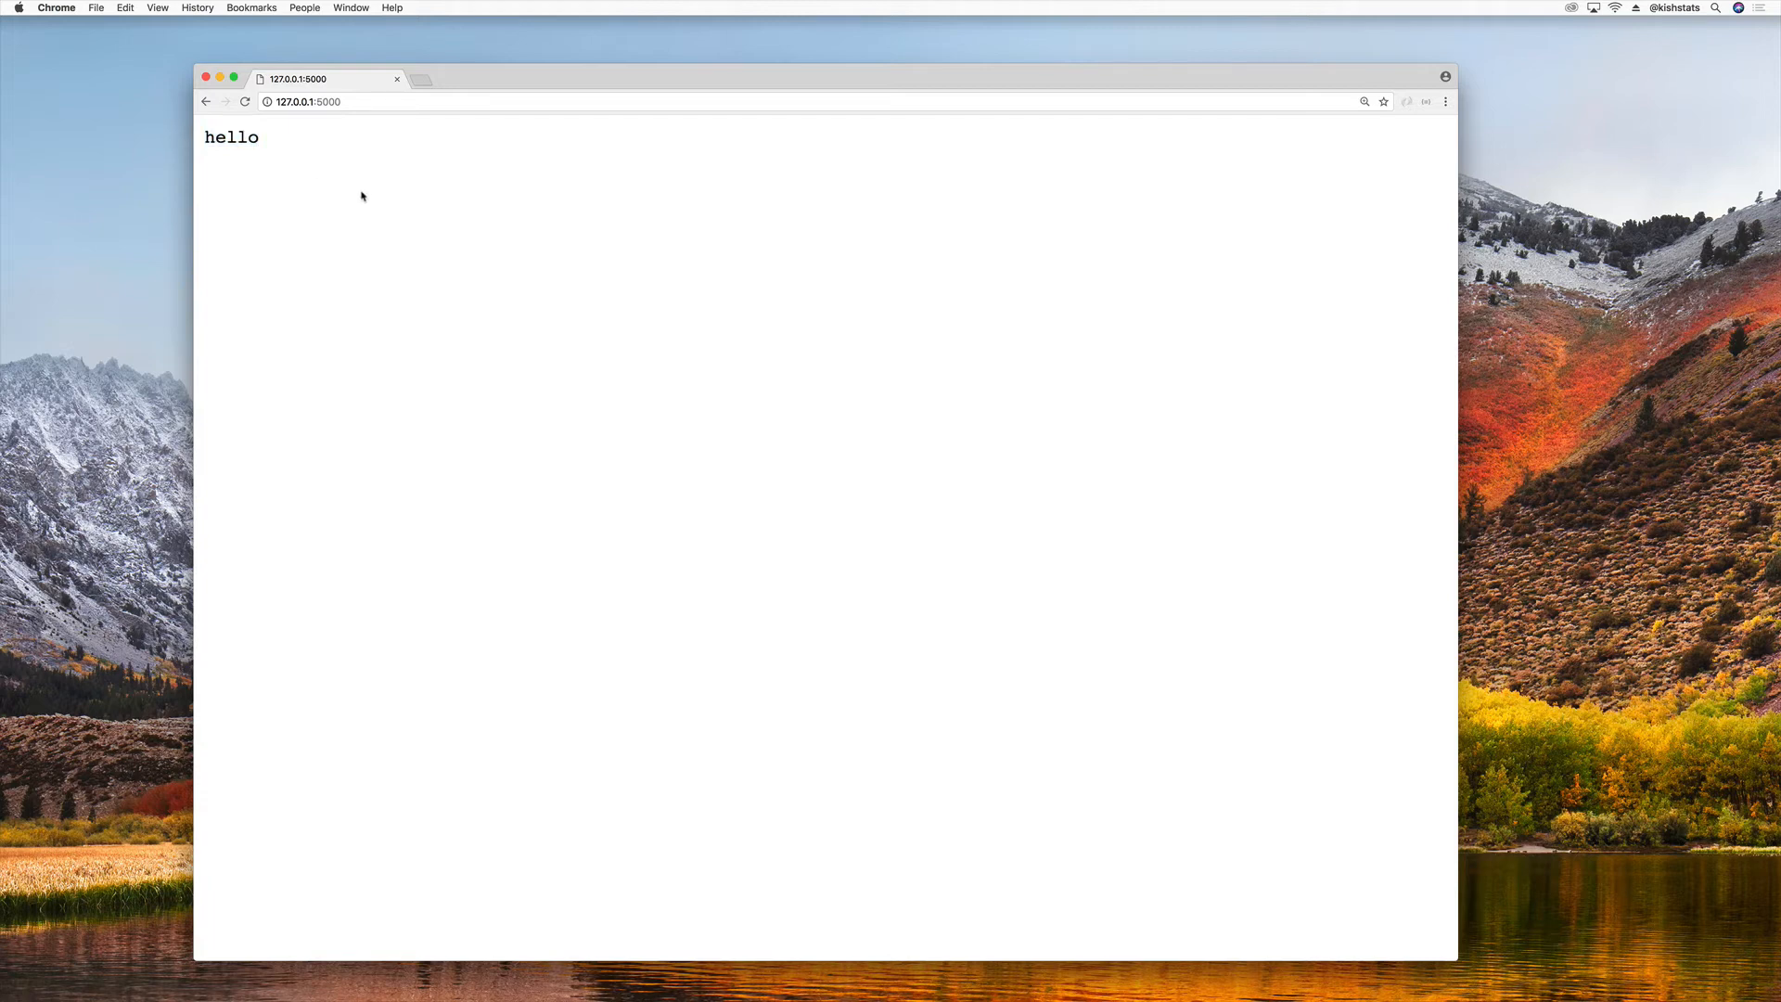
mouse_move(490, 395)
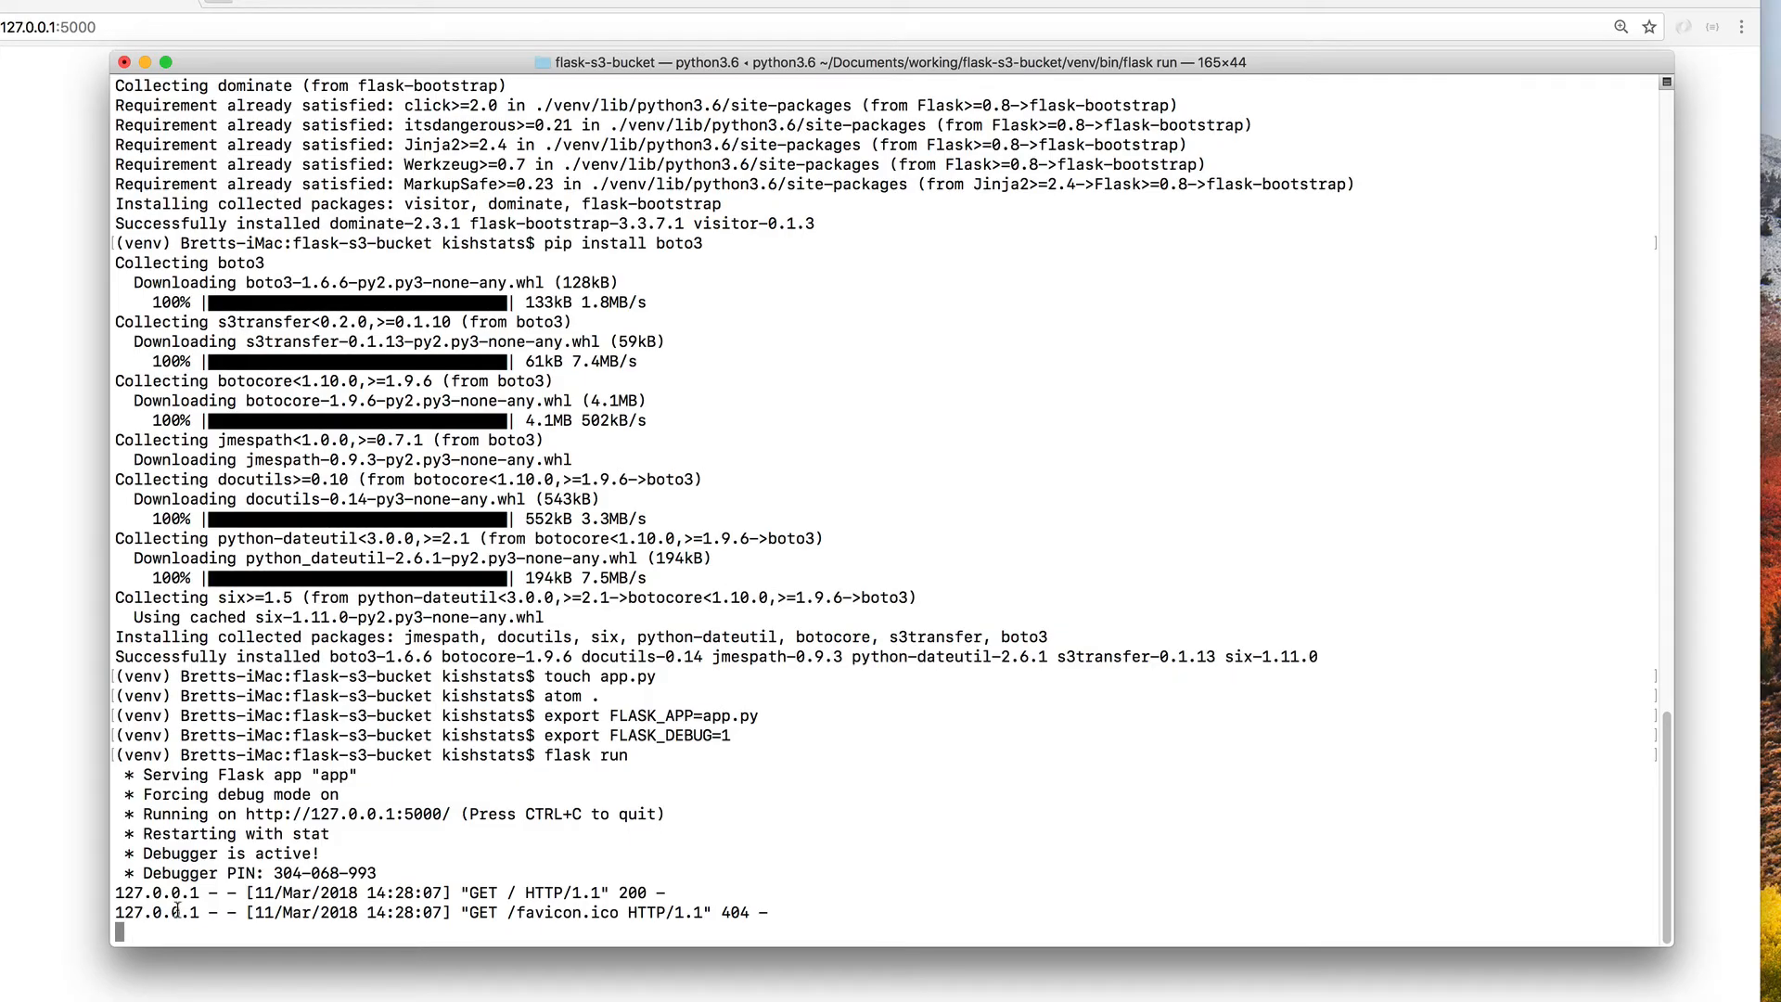
Stop the running Flask server with Ctrl+C
key(ctrl+c)
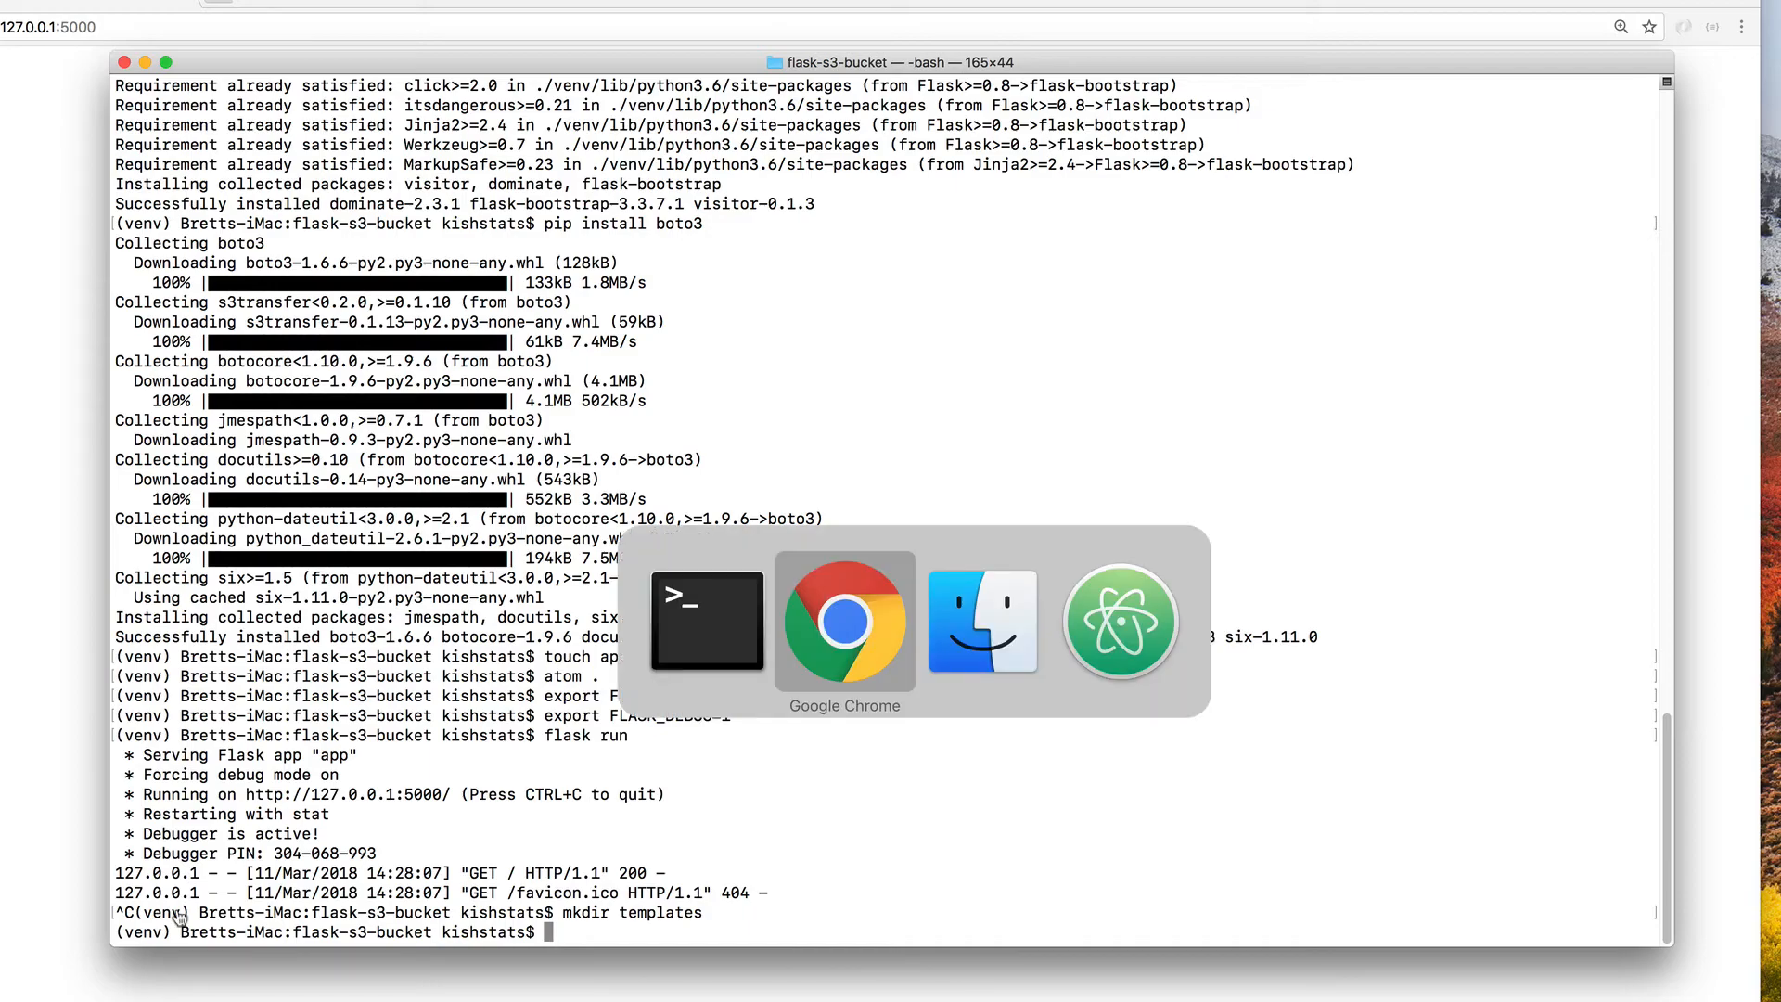
Add a new file under templates via the tree view and begin naming it index.html
click(1121, 620)
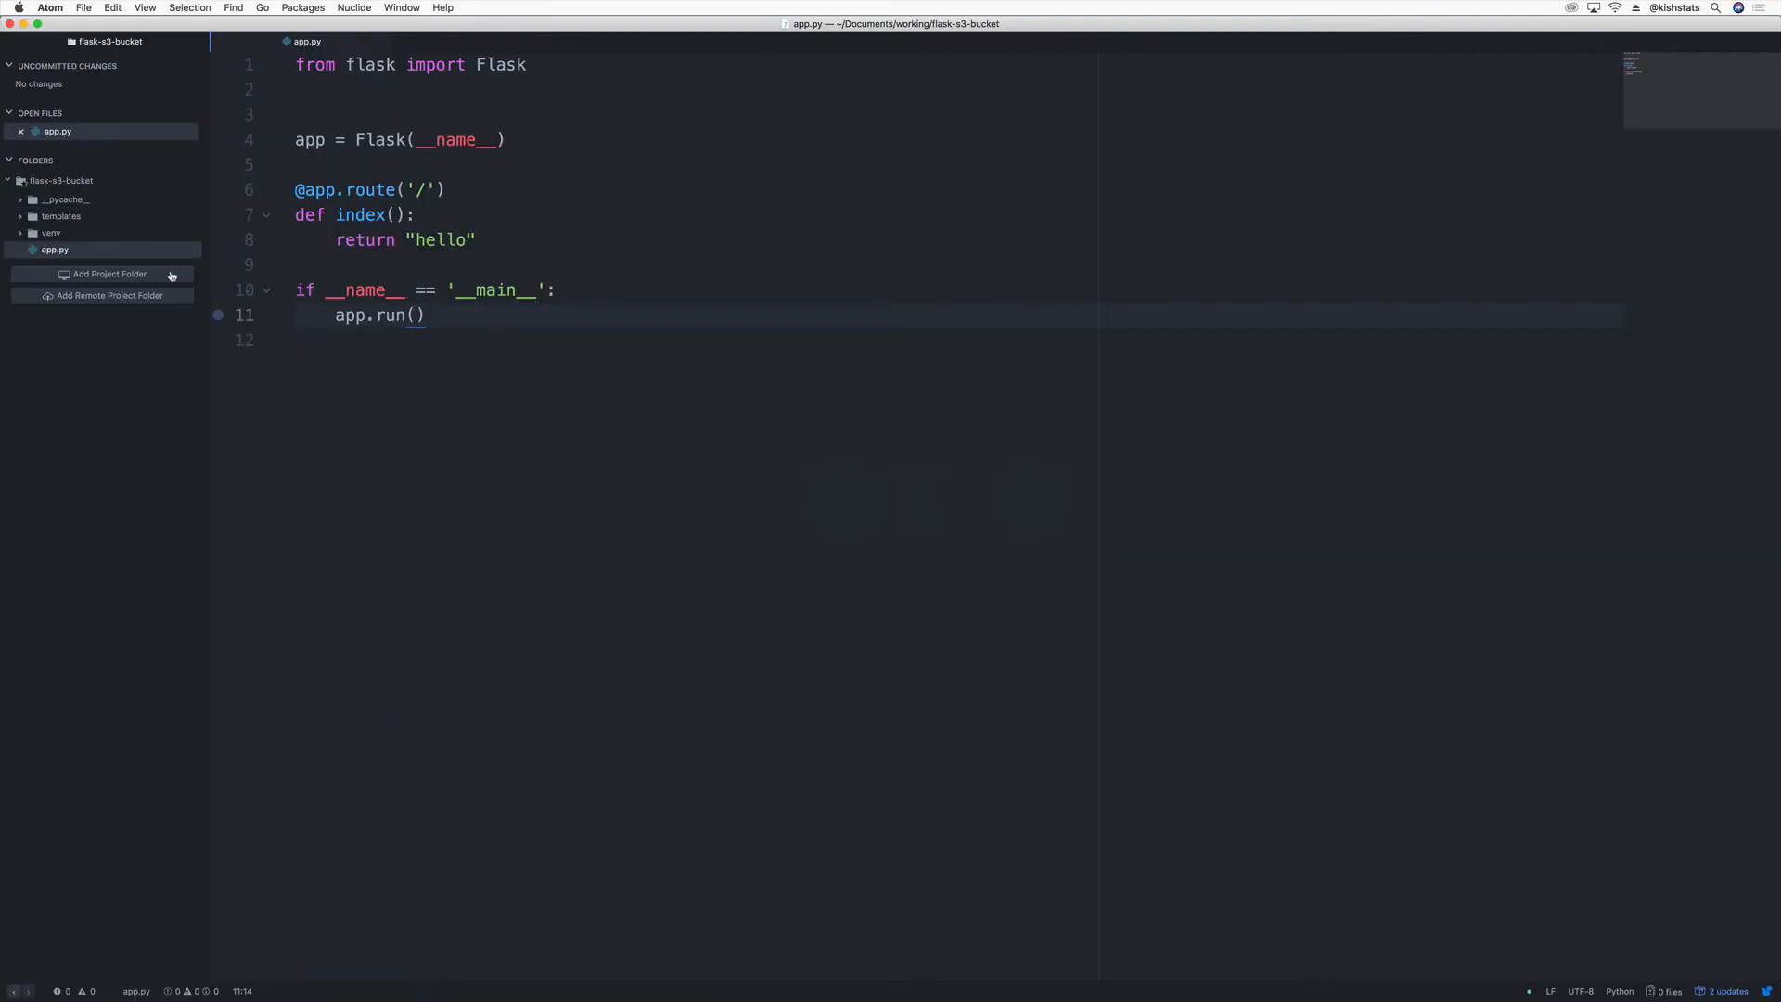
right_click(59, 215)
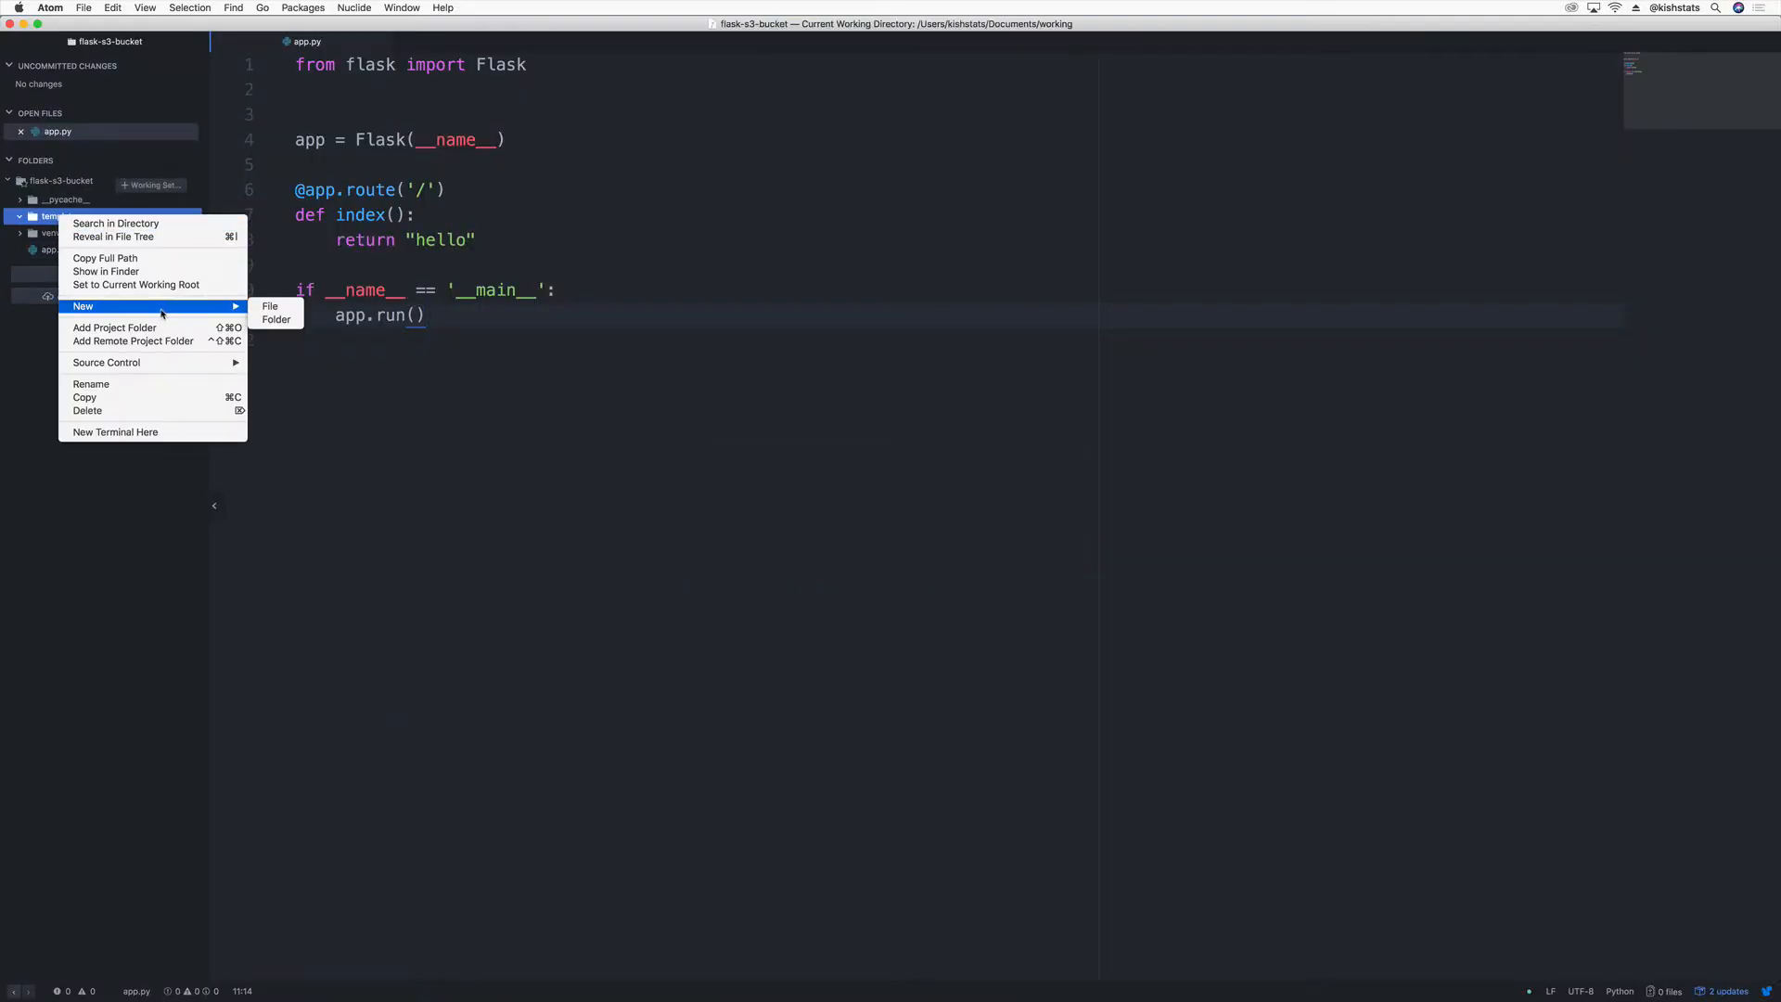
click(271, 307)
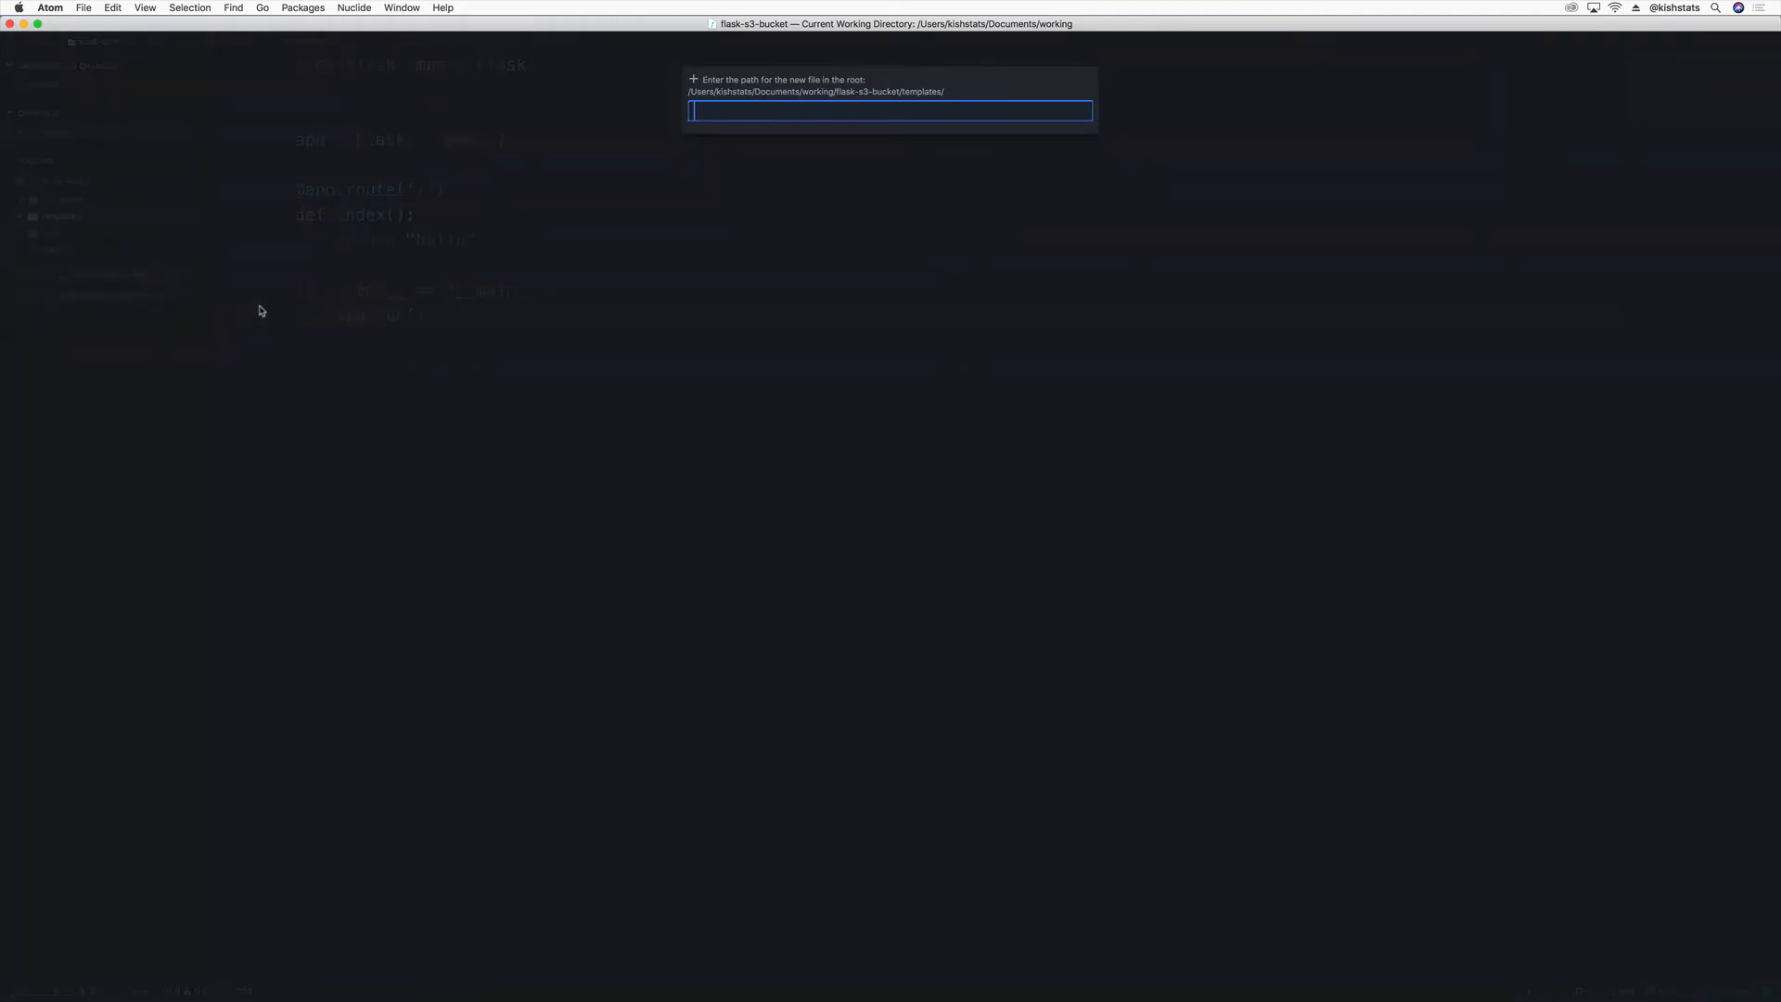
text(int)
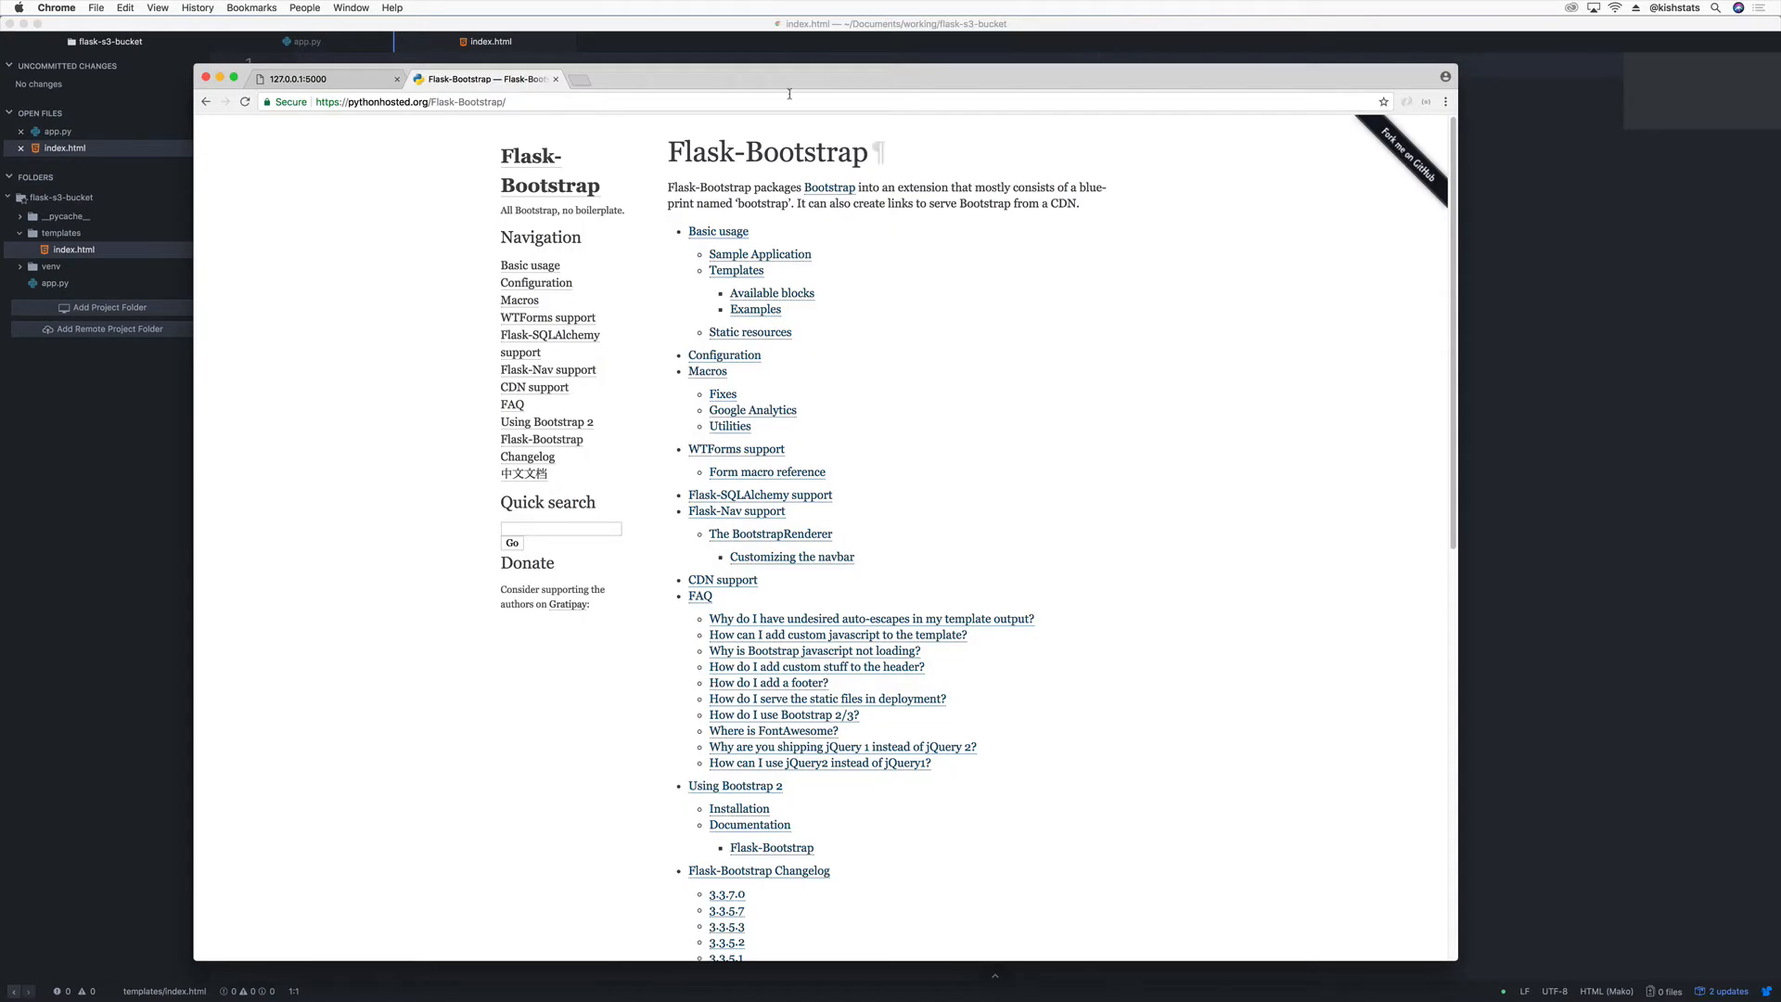
mouse_move(824, 180)
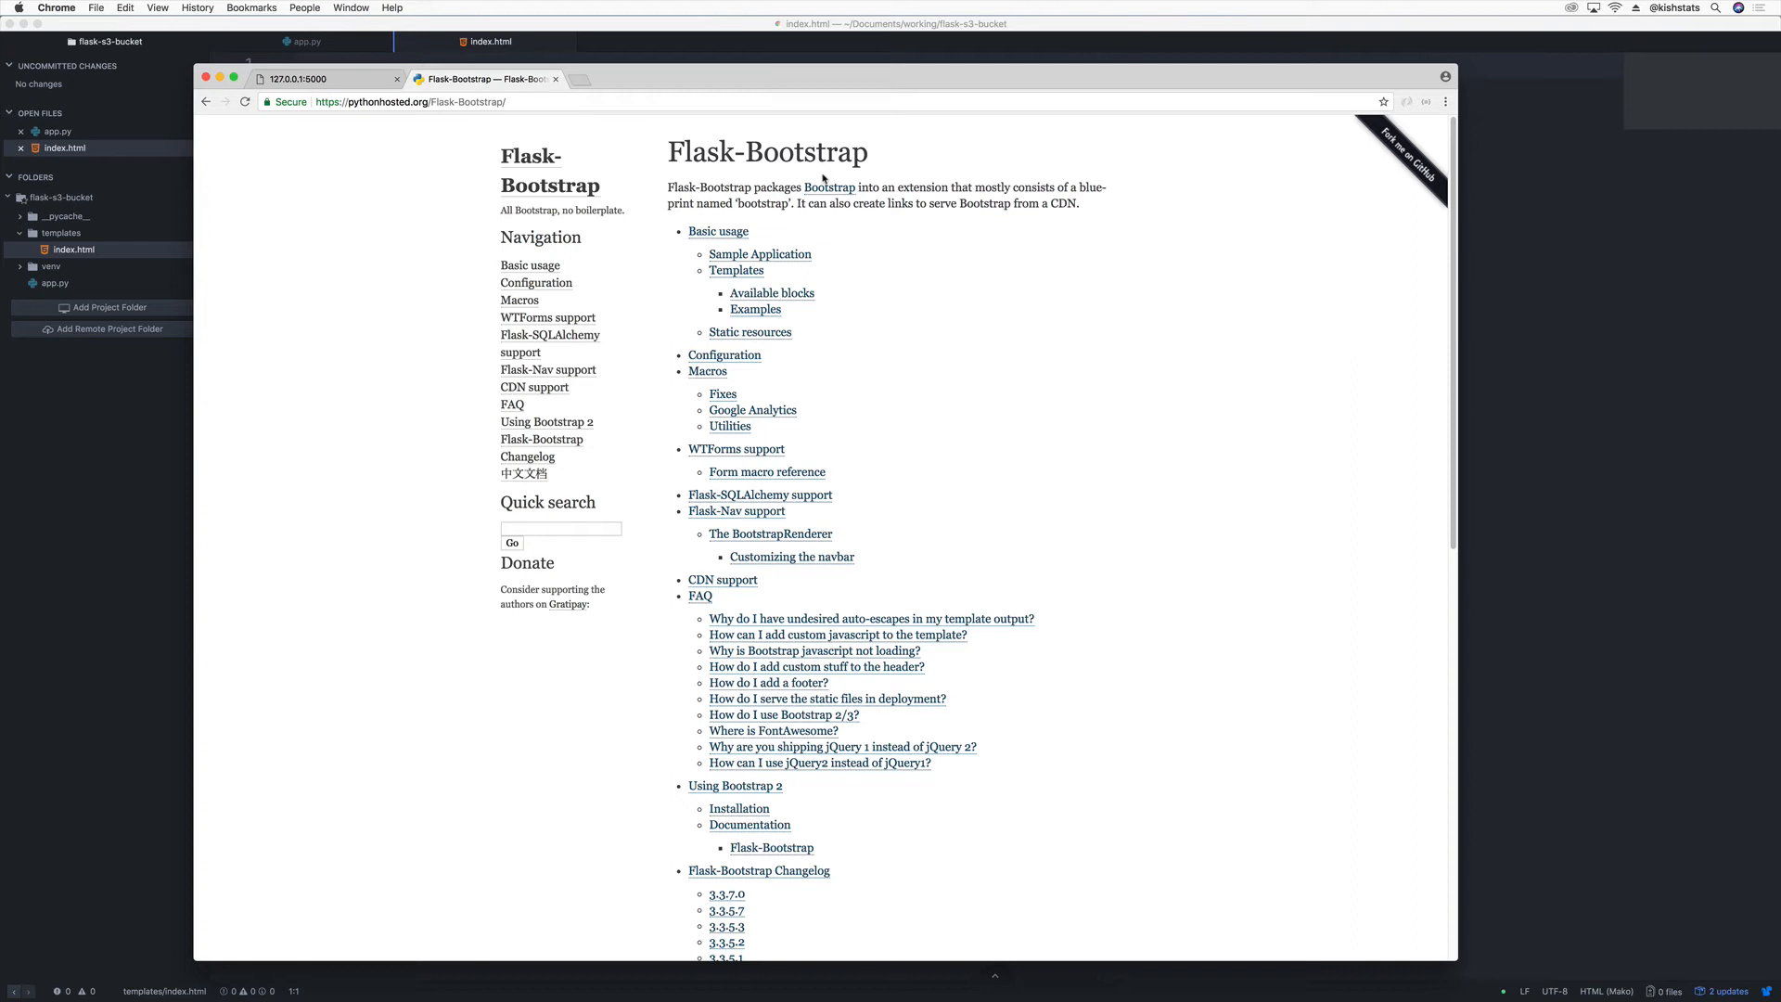
mouse_move(634, 317)
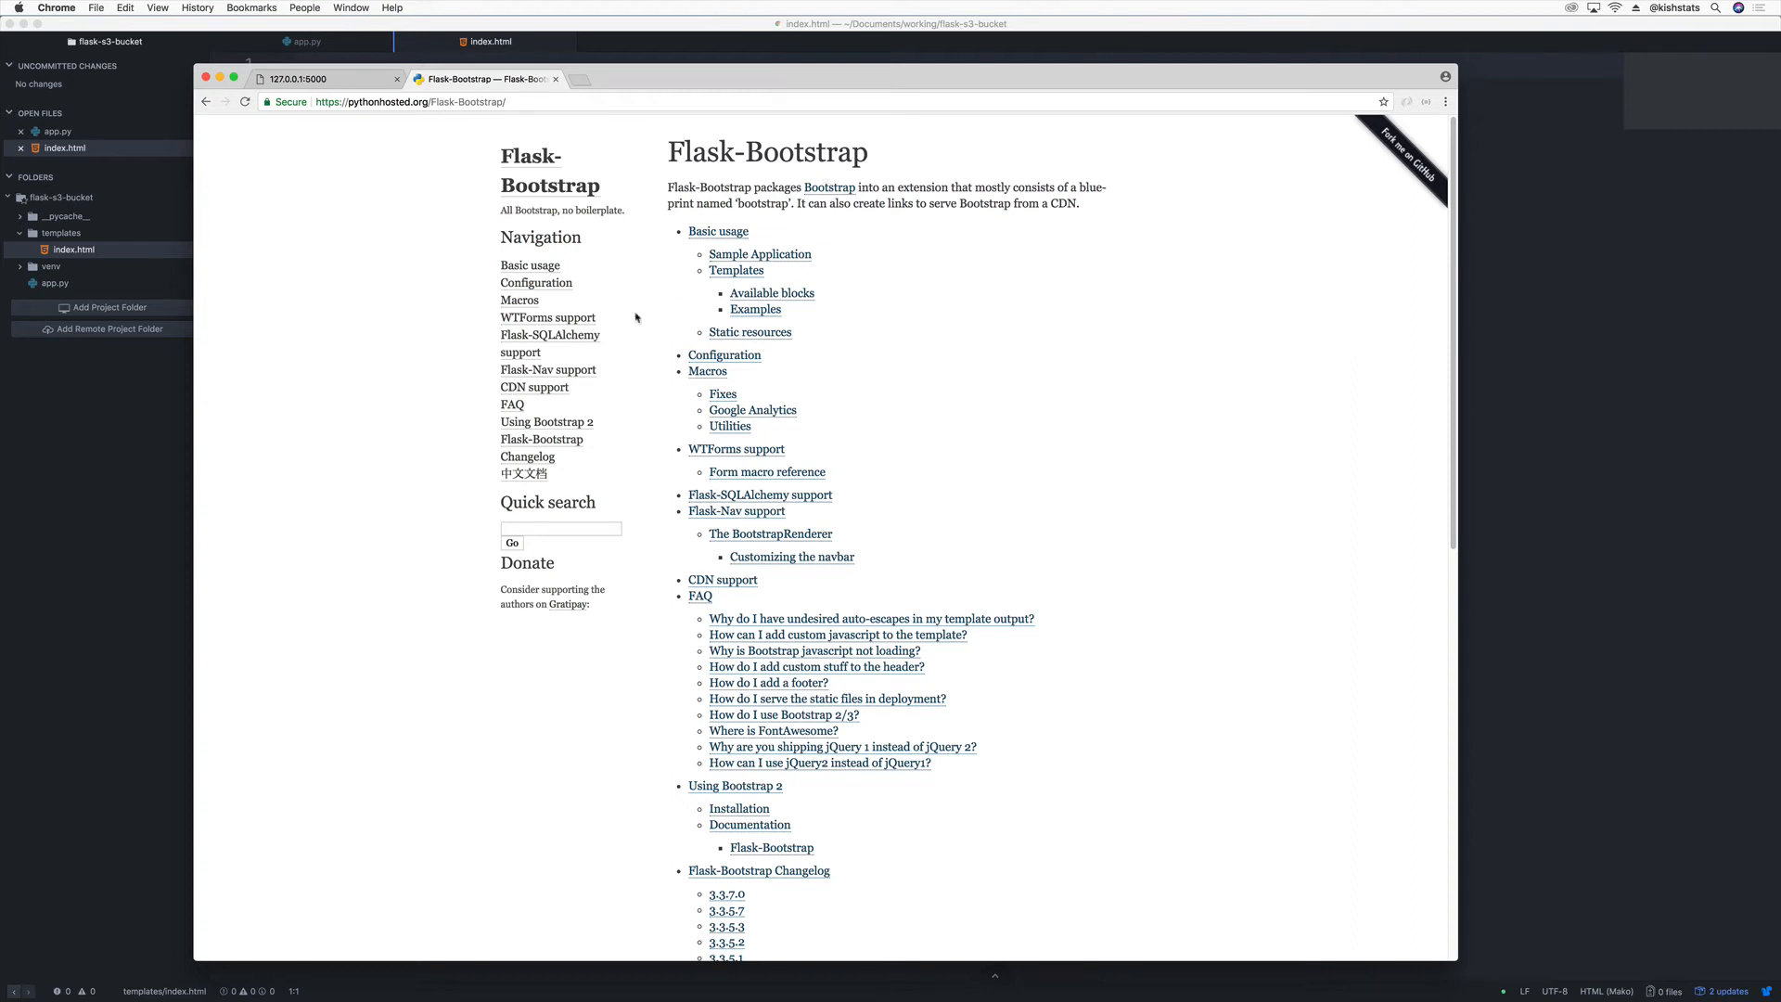
Bring up the Basic usage section from the docs navigation sidebar
click(529, 266)
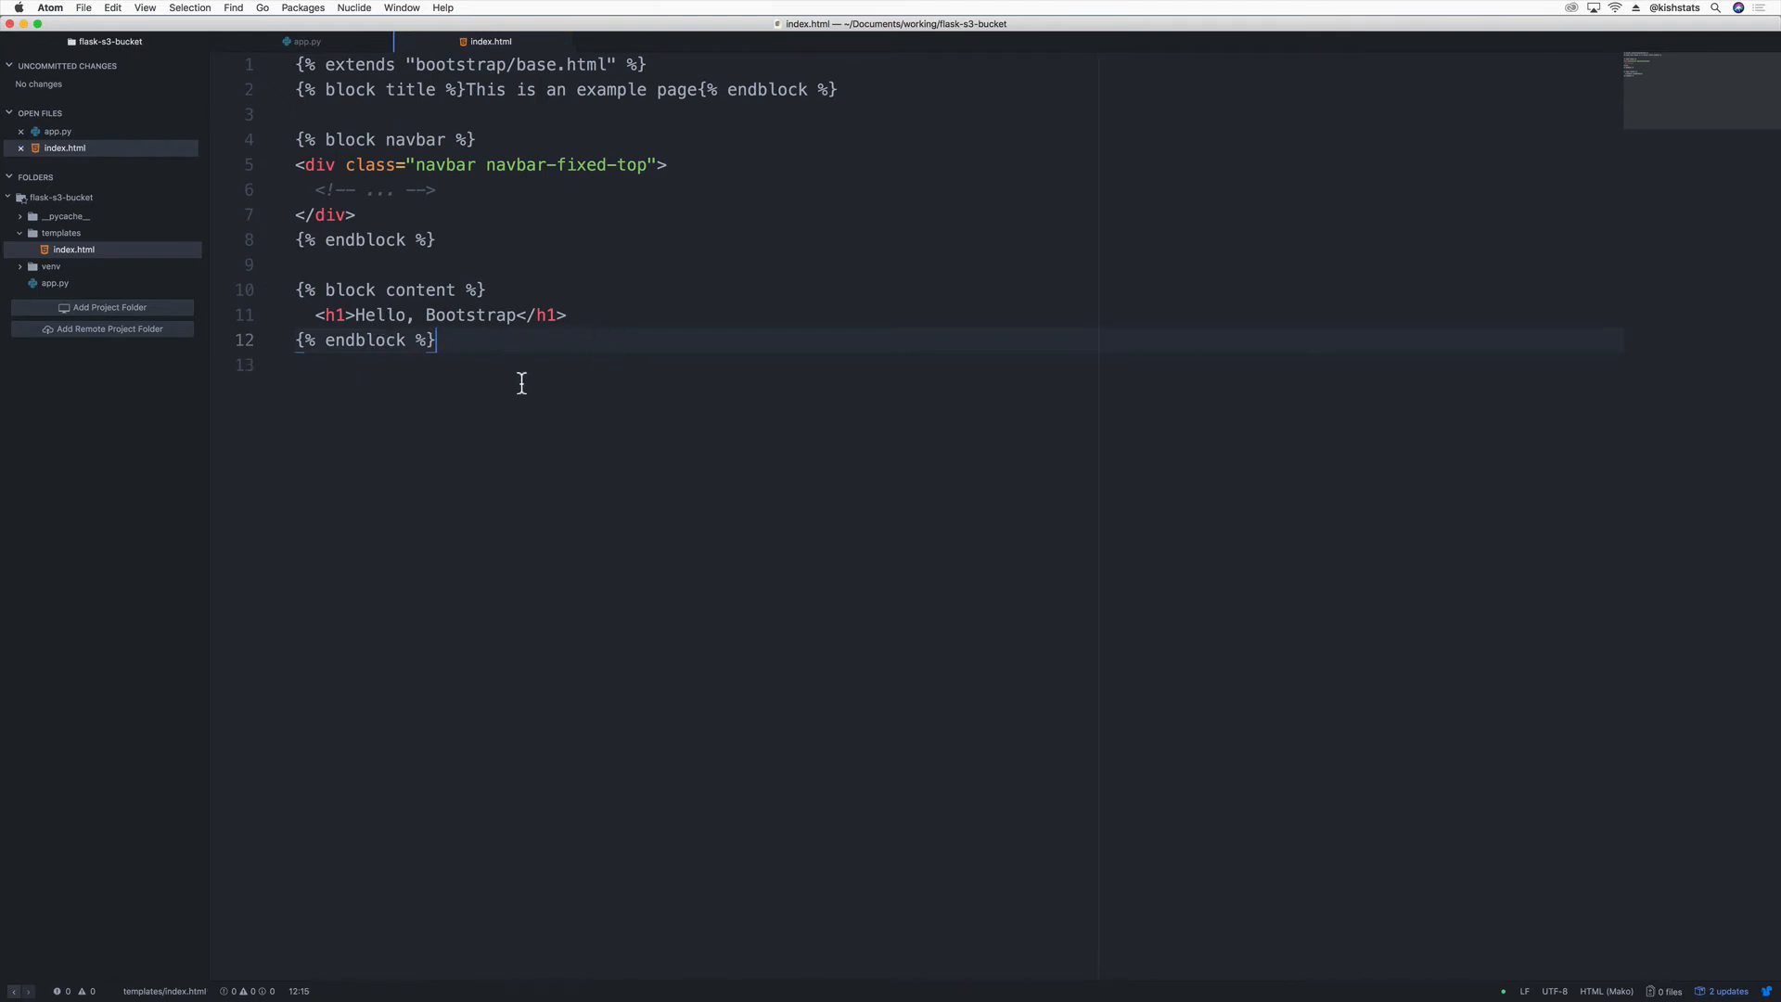
In app.py, import render_template and flask_bootstrap's Bootstrap, and initialise Bootstrap(app)
click(306, 43)
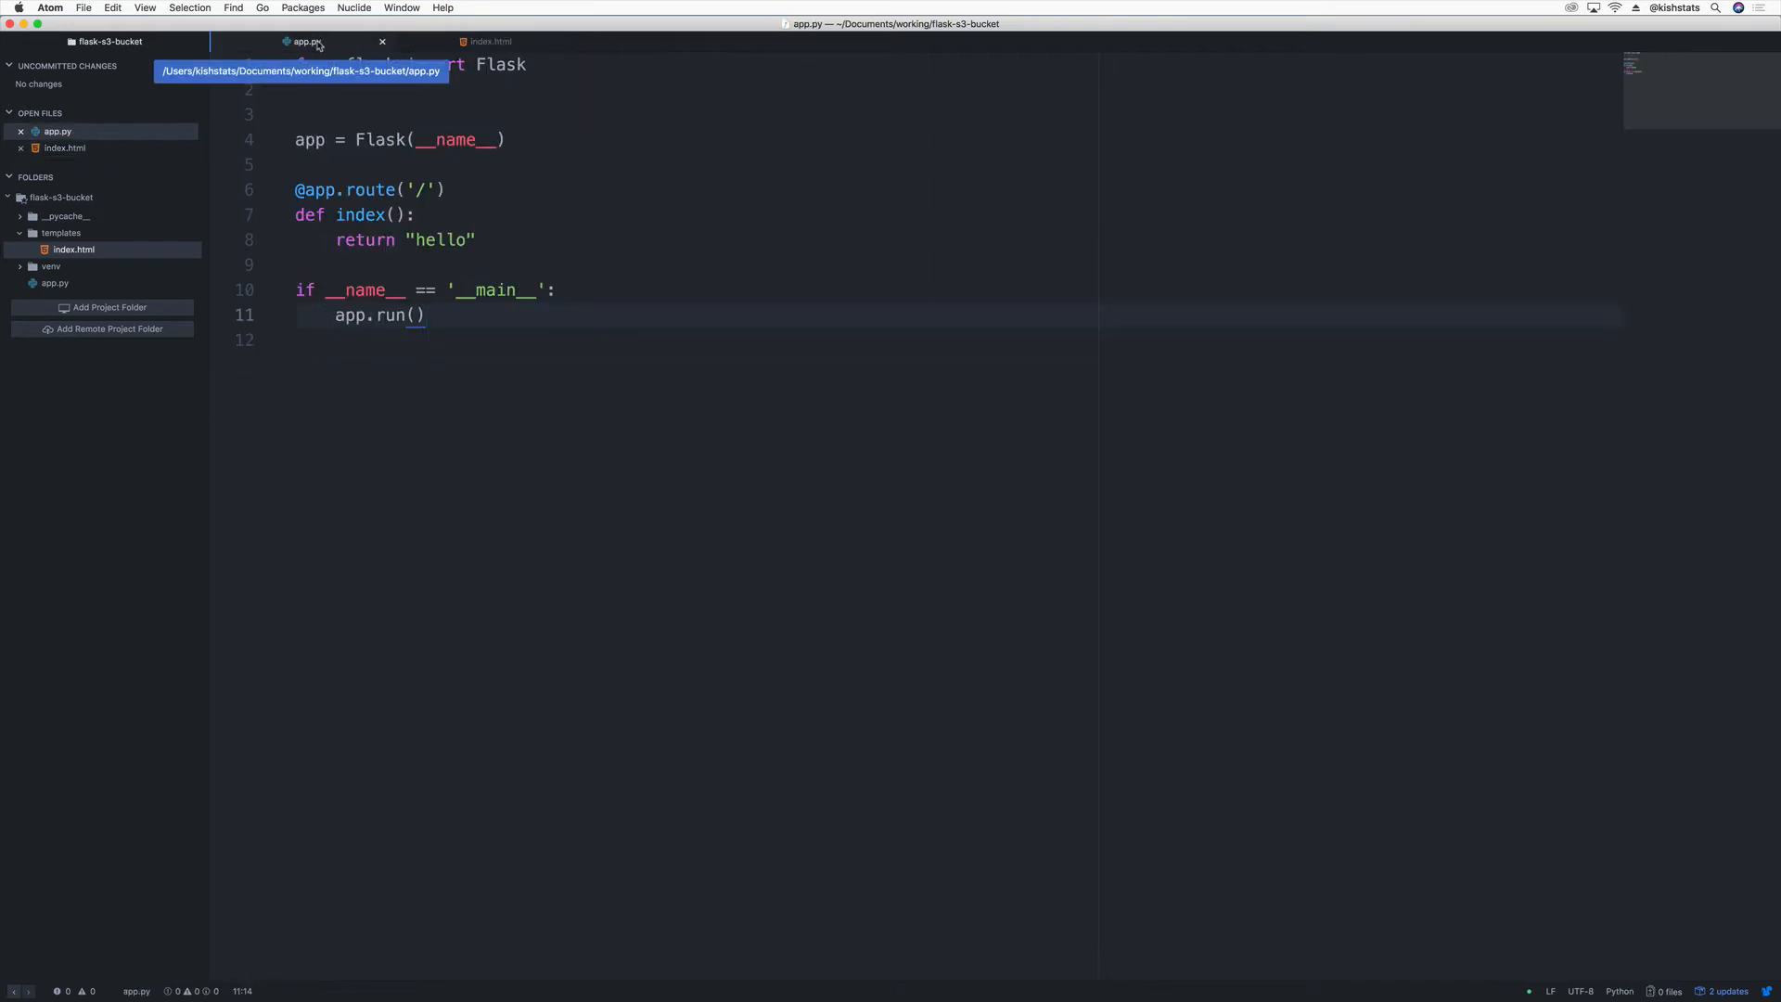
click(549, 65)
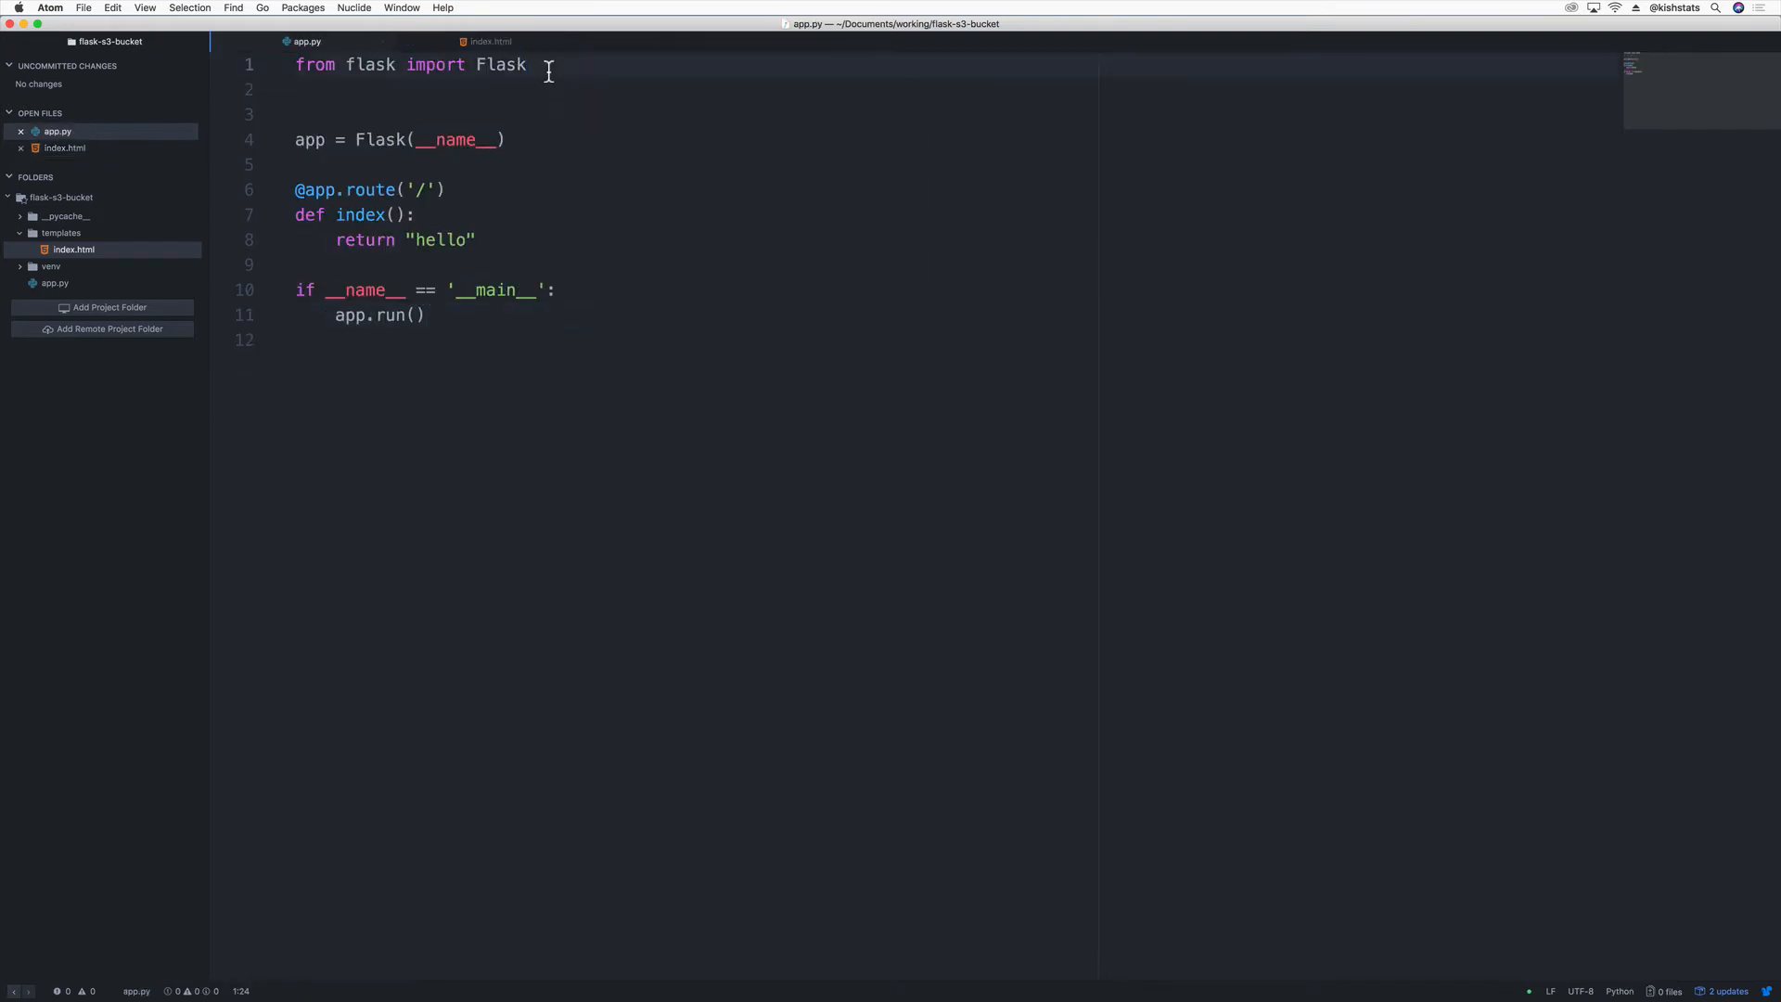
text(,)
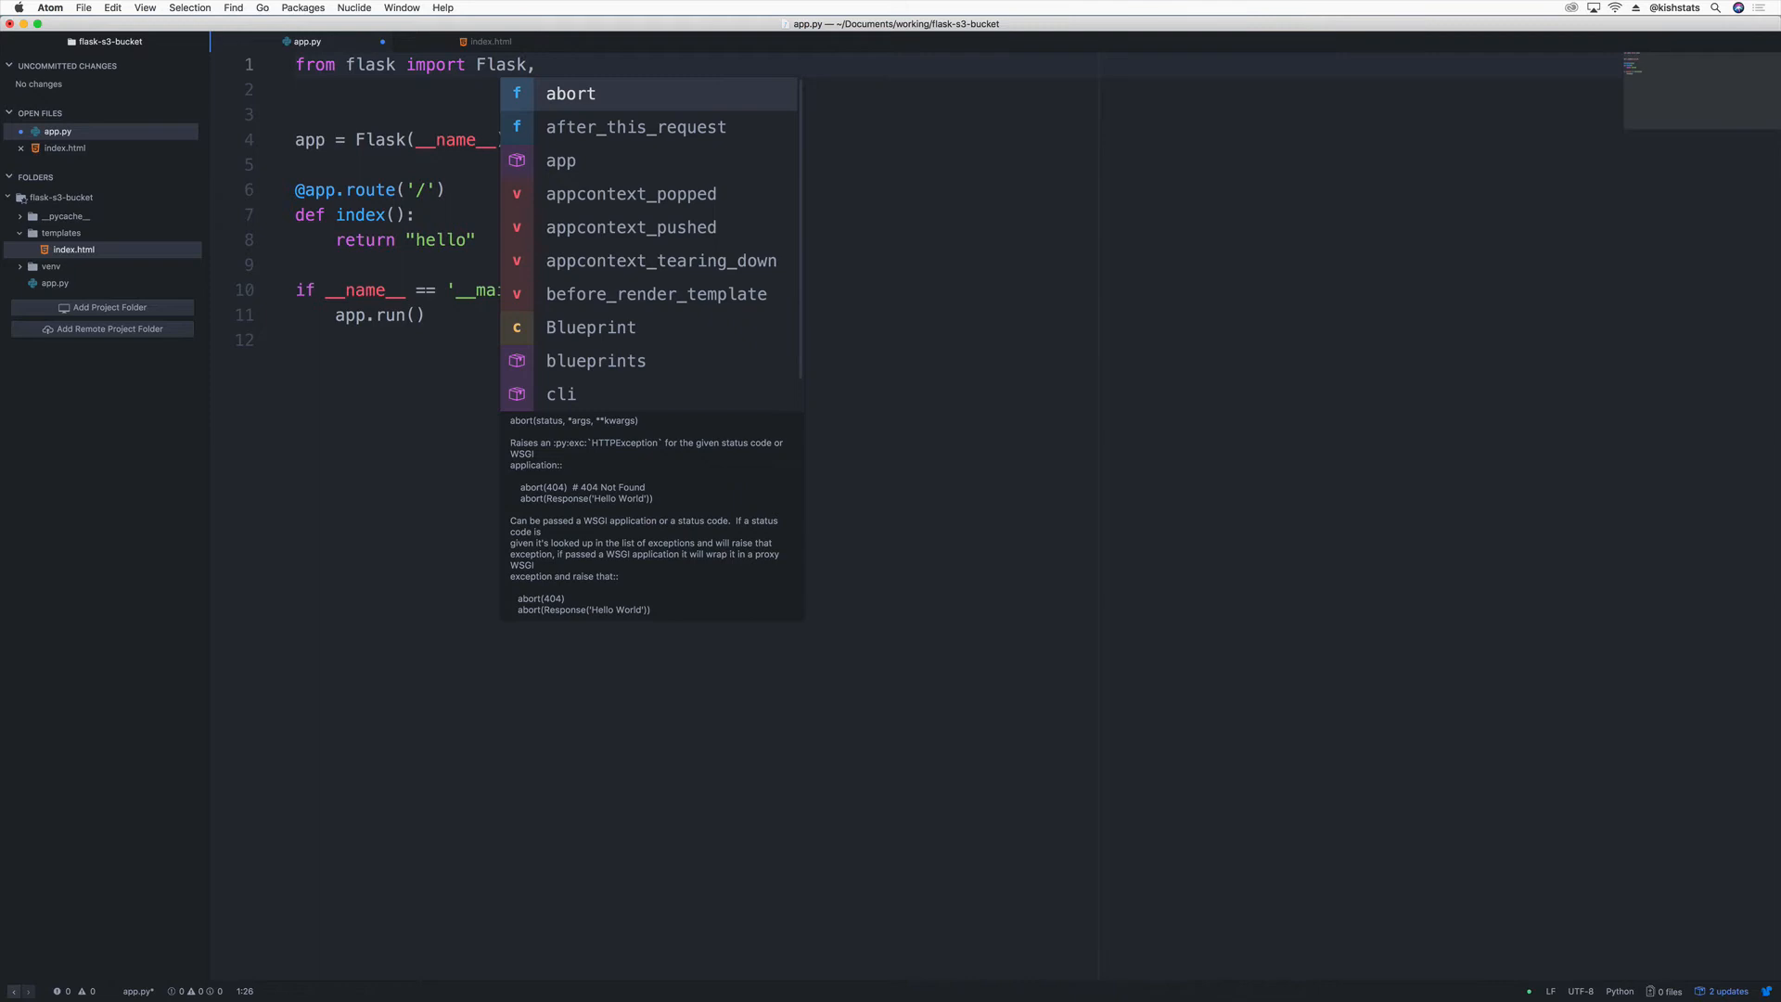
text(render_template)
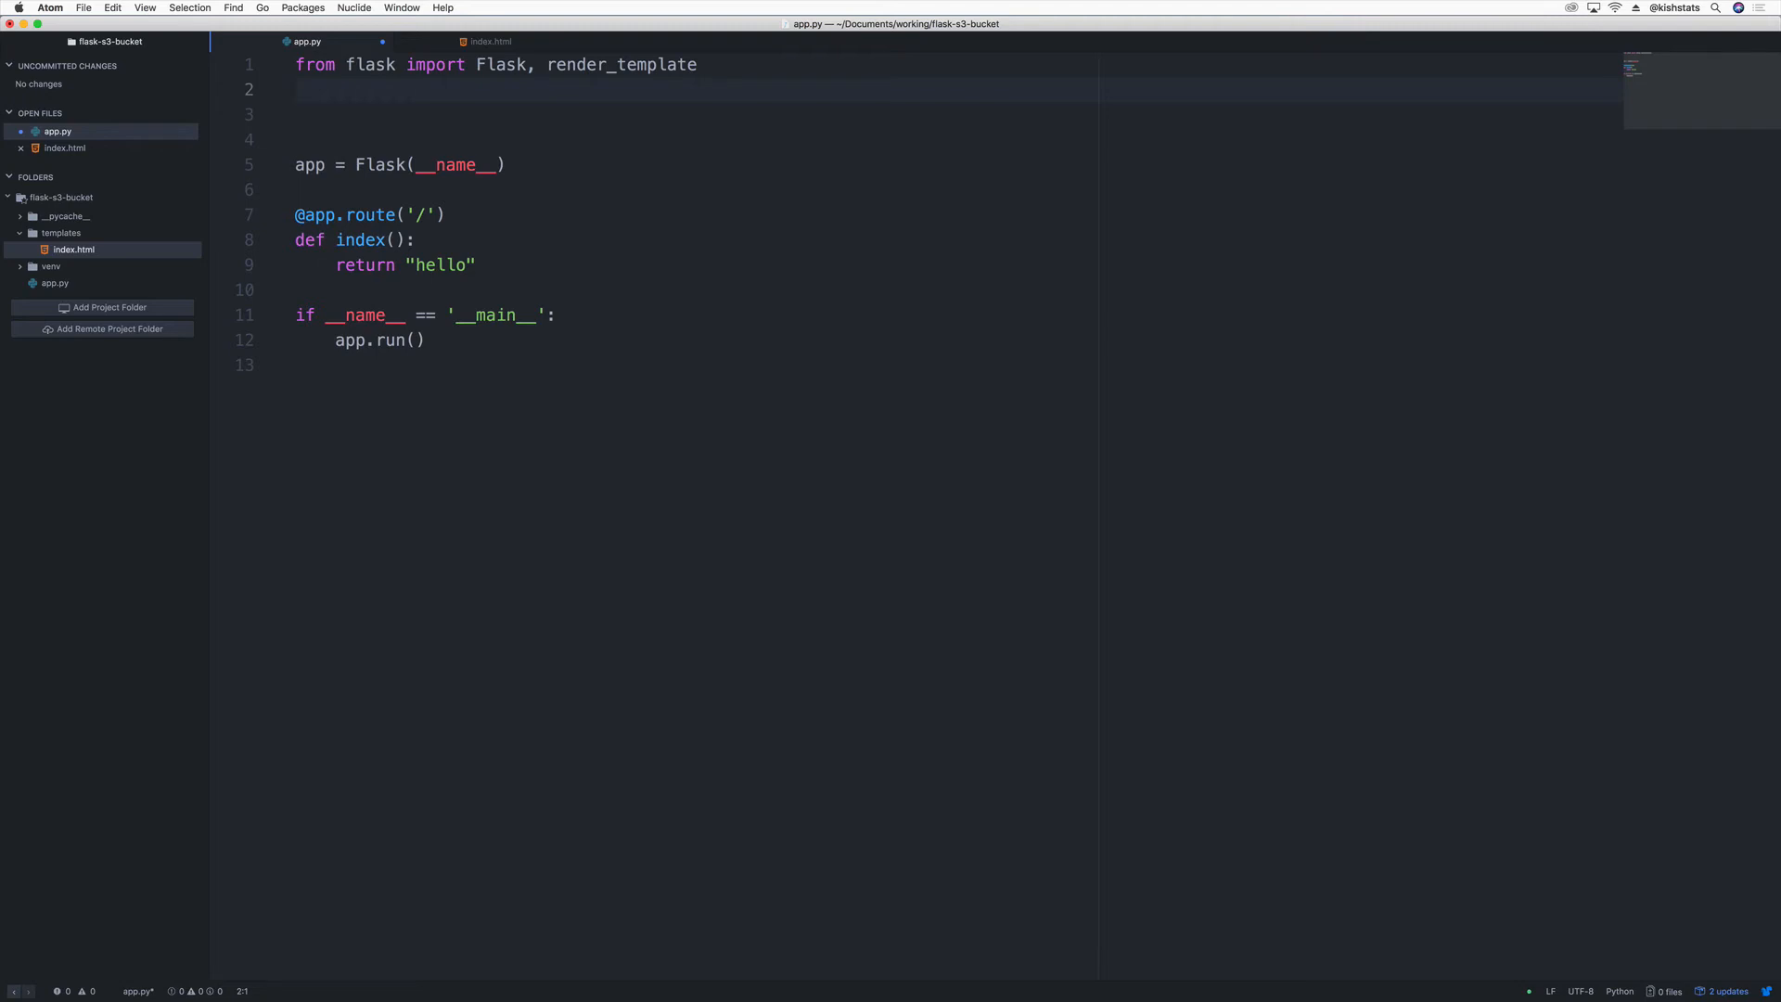
text(from flask_bootstrap import)
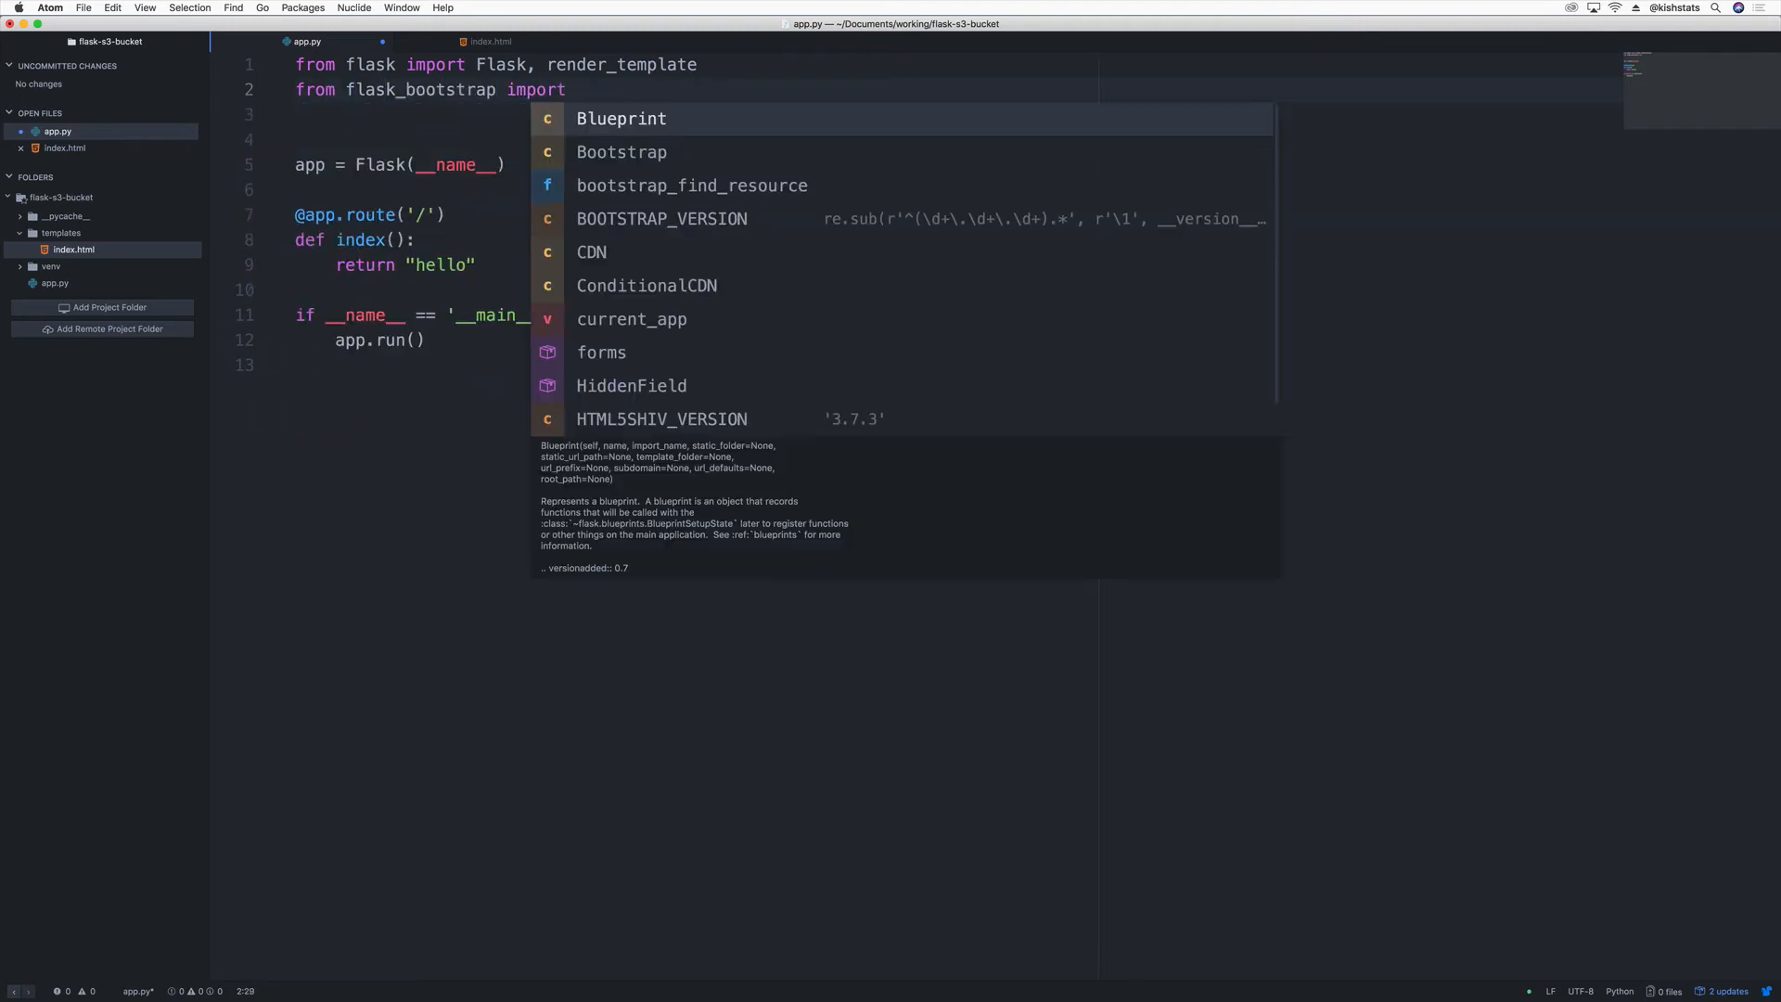
click(622, 150)
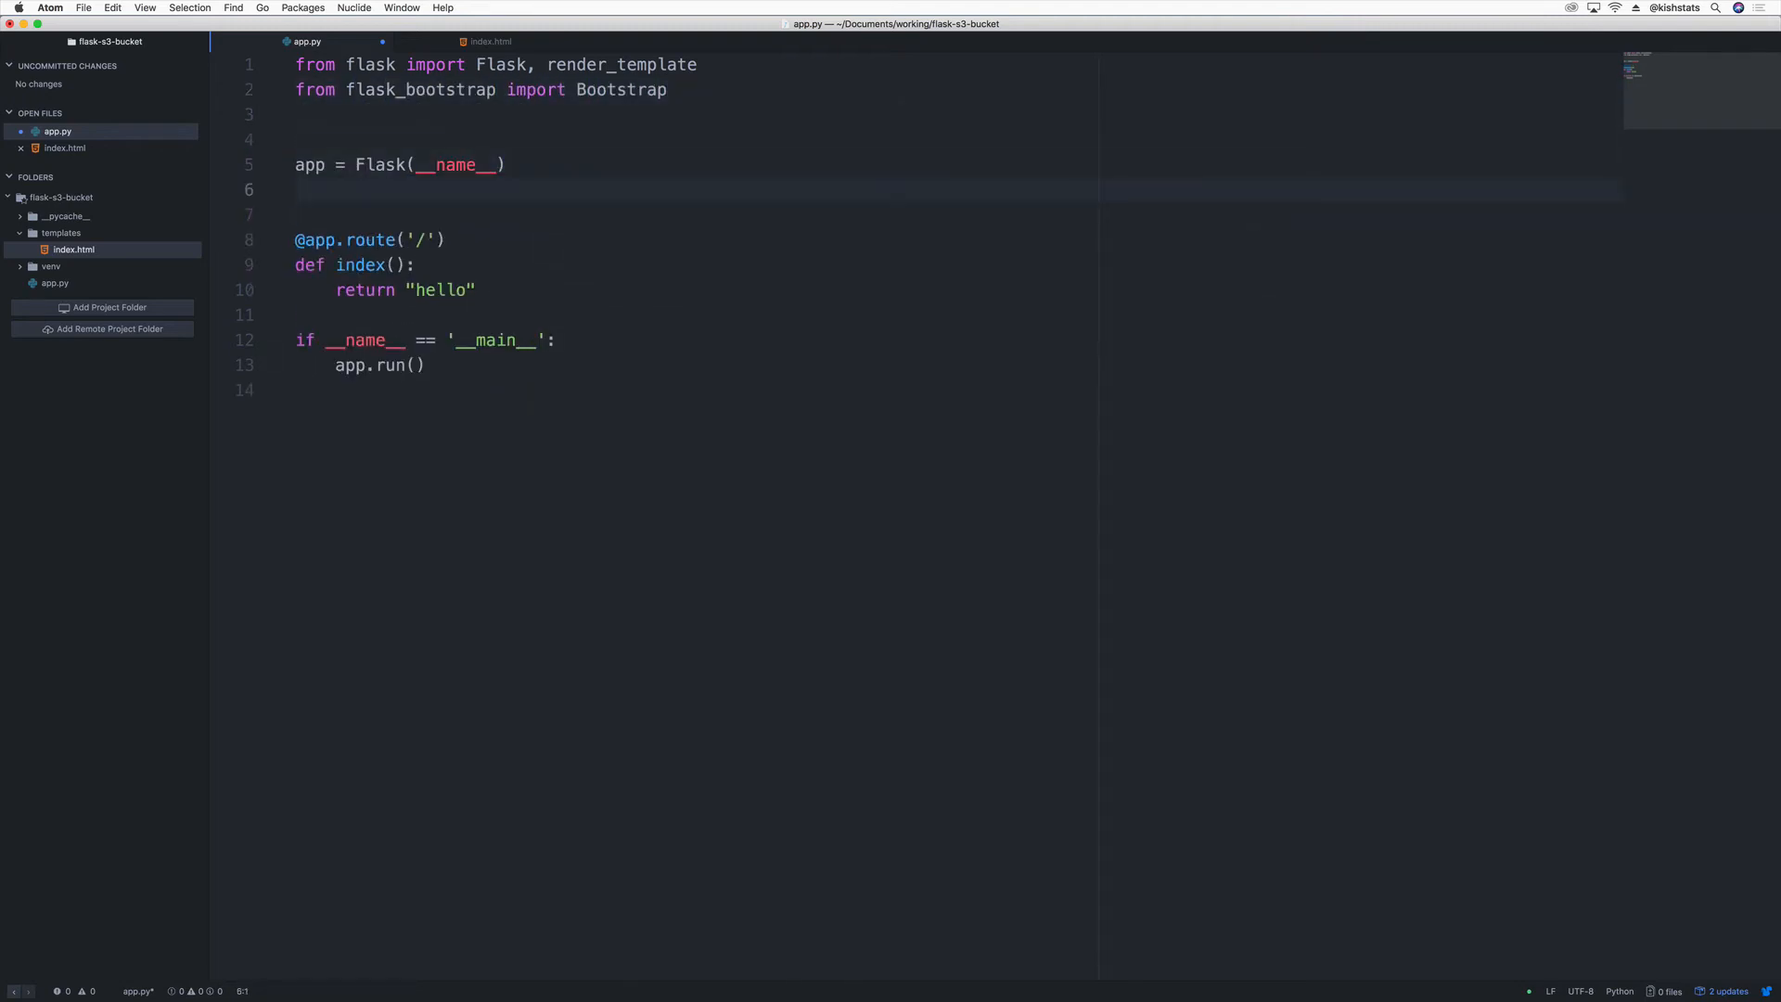
text(Bootstrap(app)
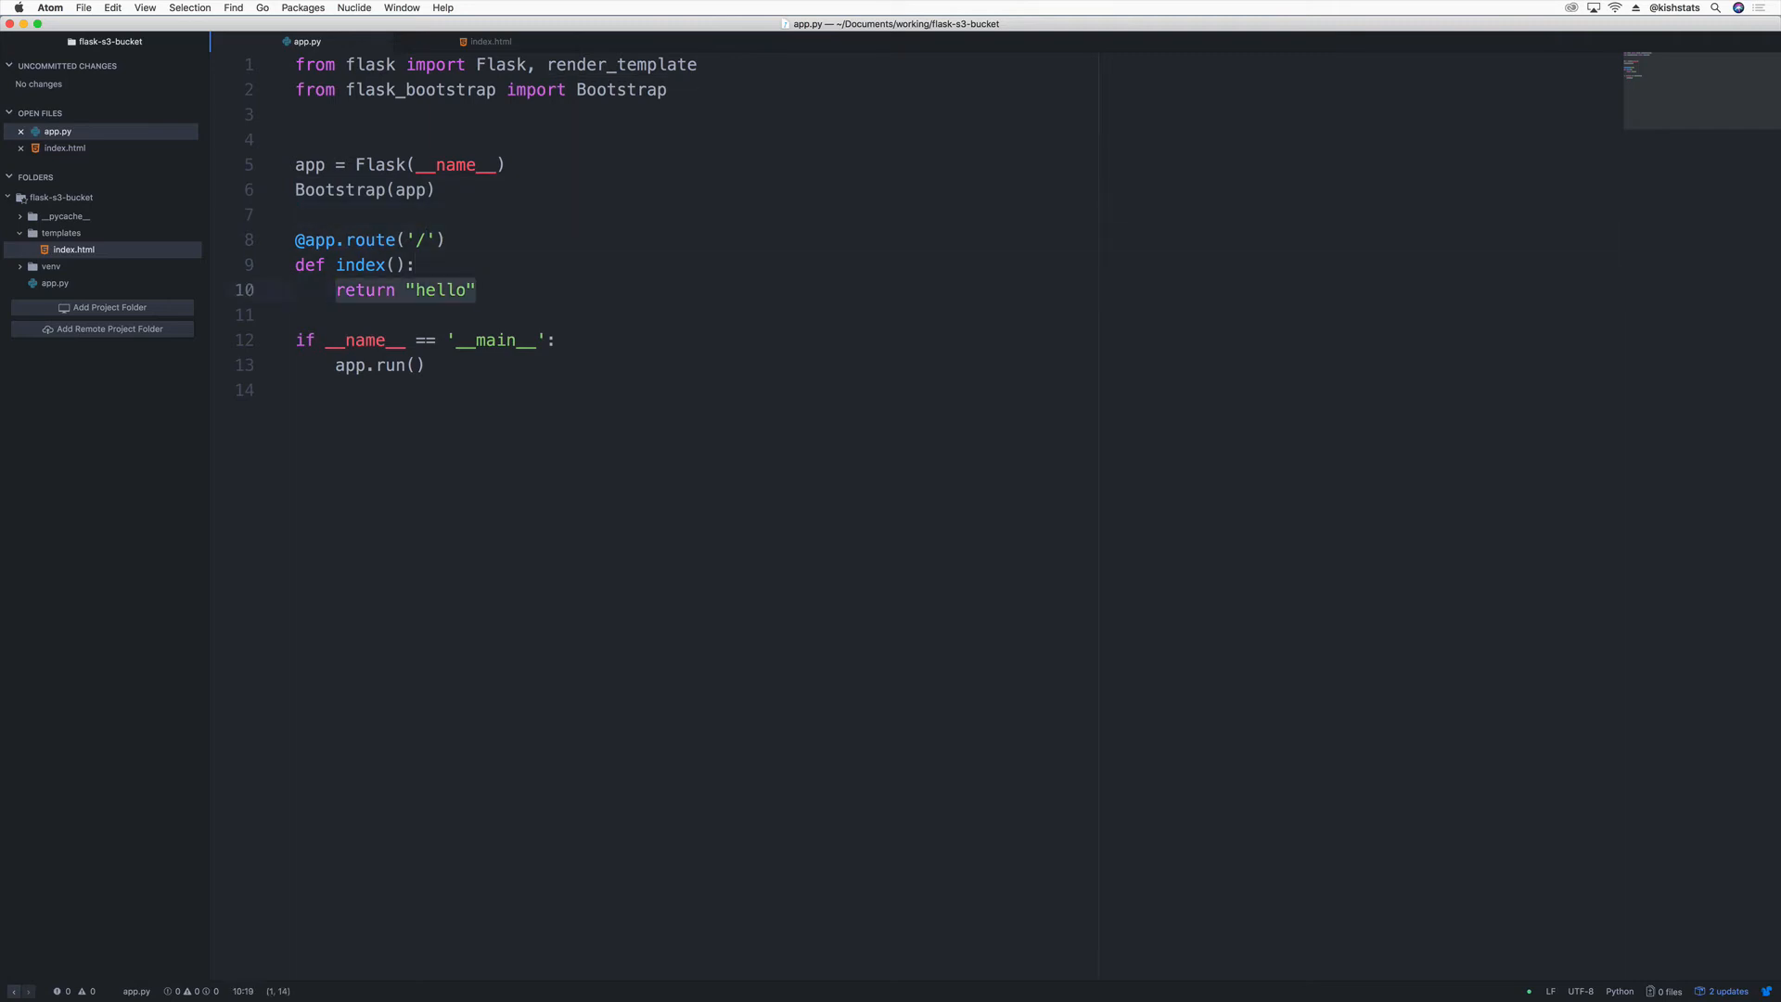
Replace the hello return value with render_template('index.html')
key(Backspace)
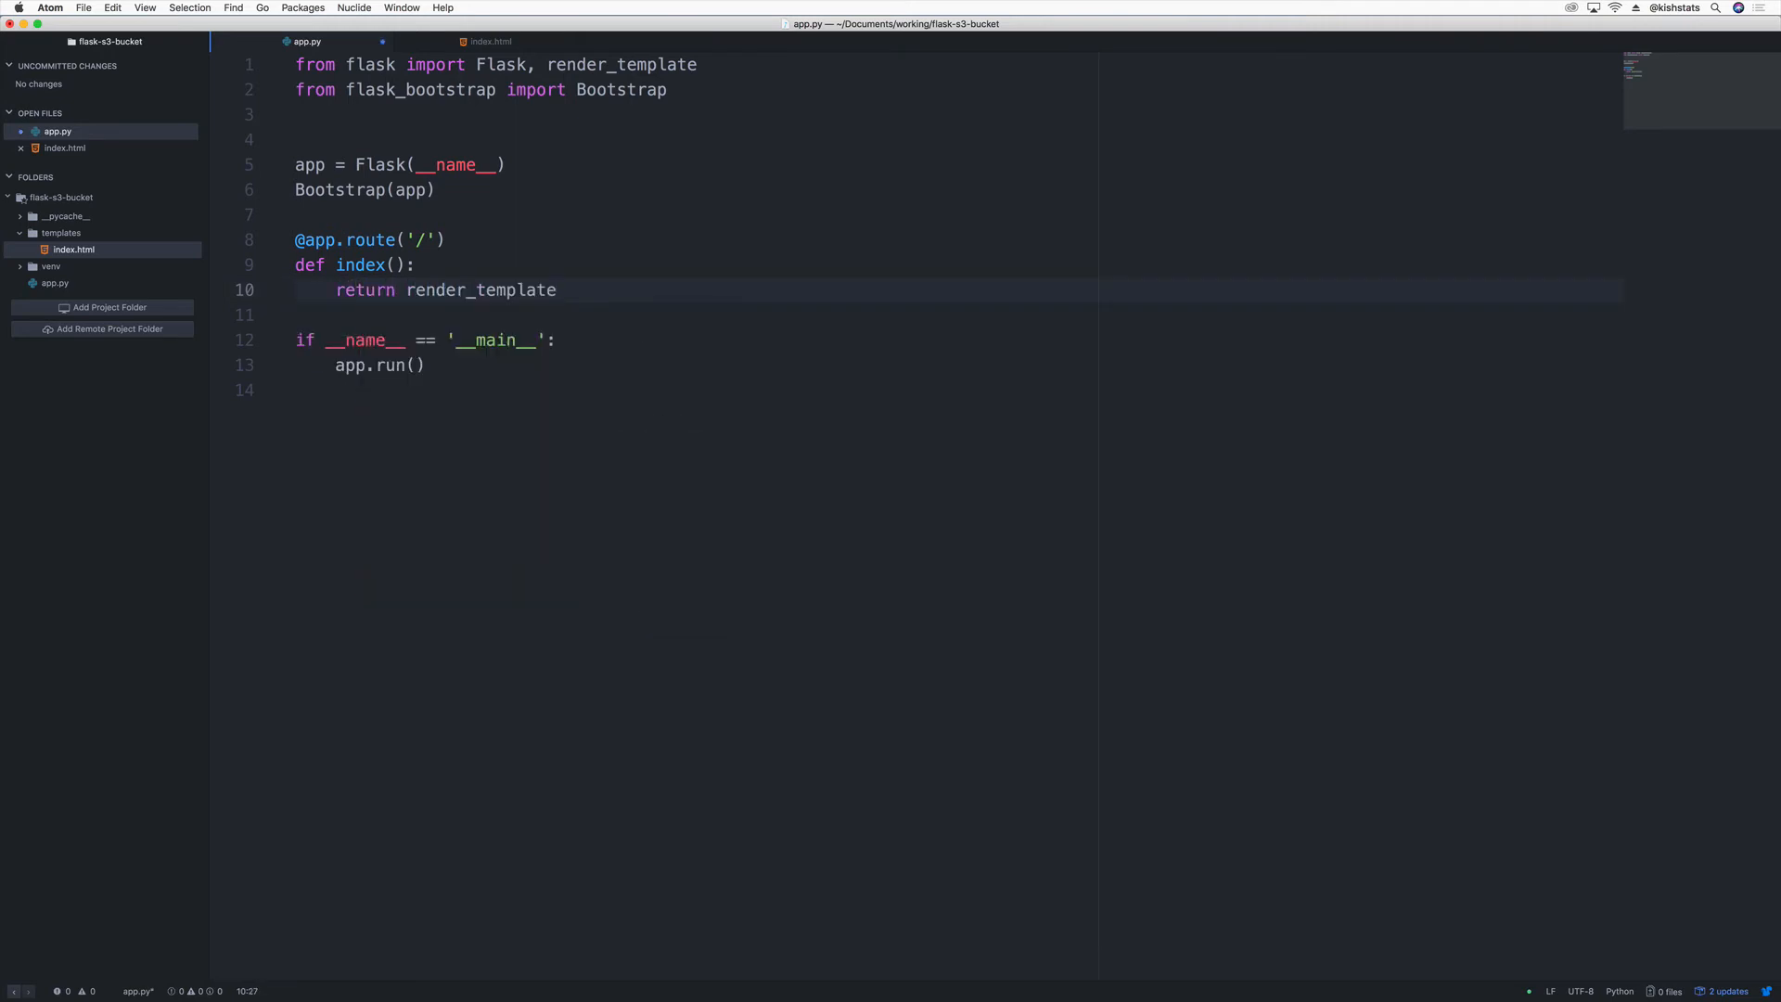
text((''))
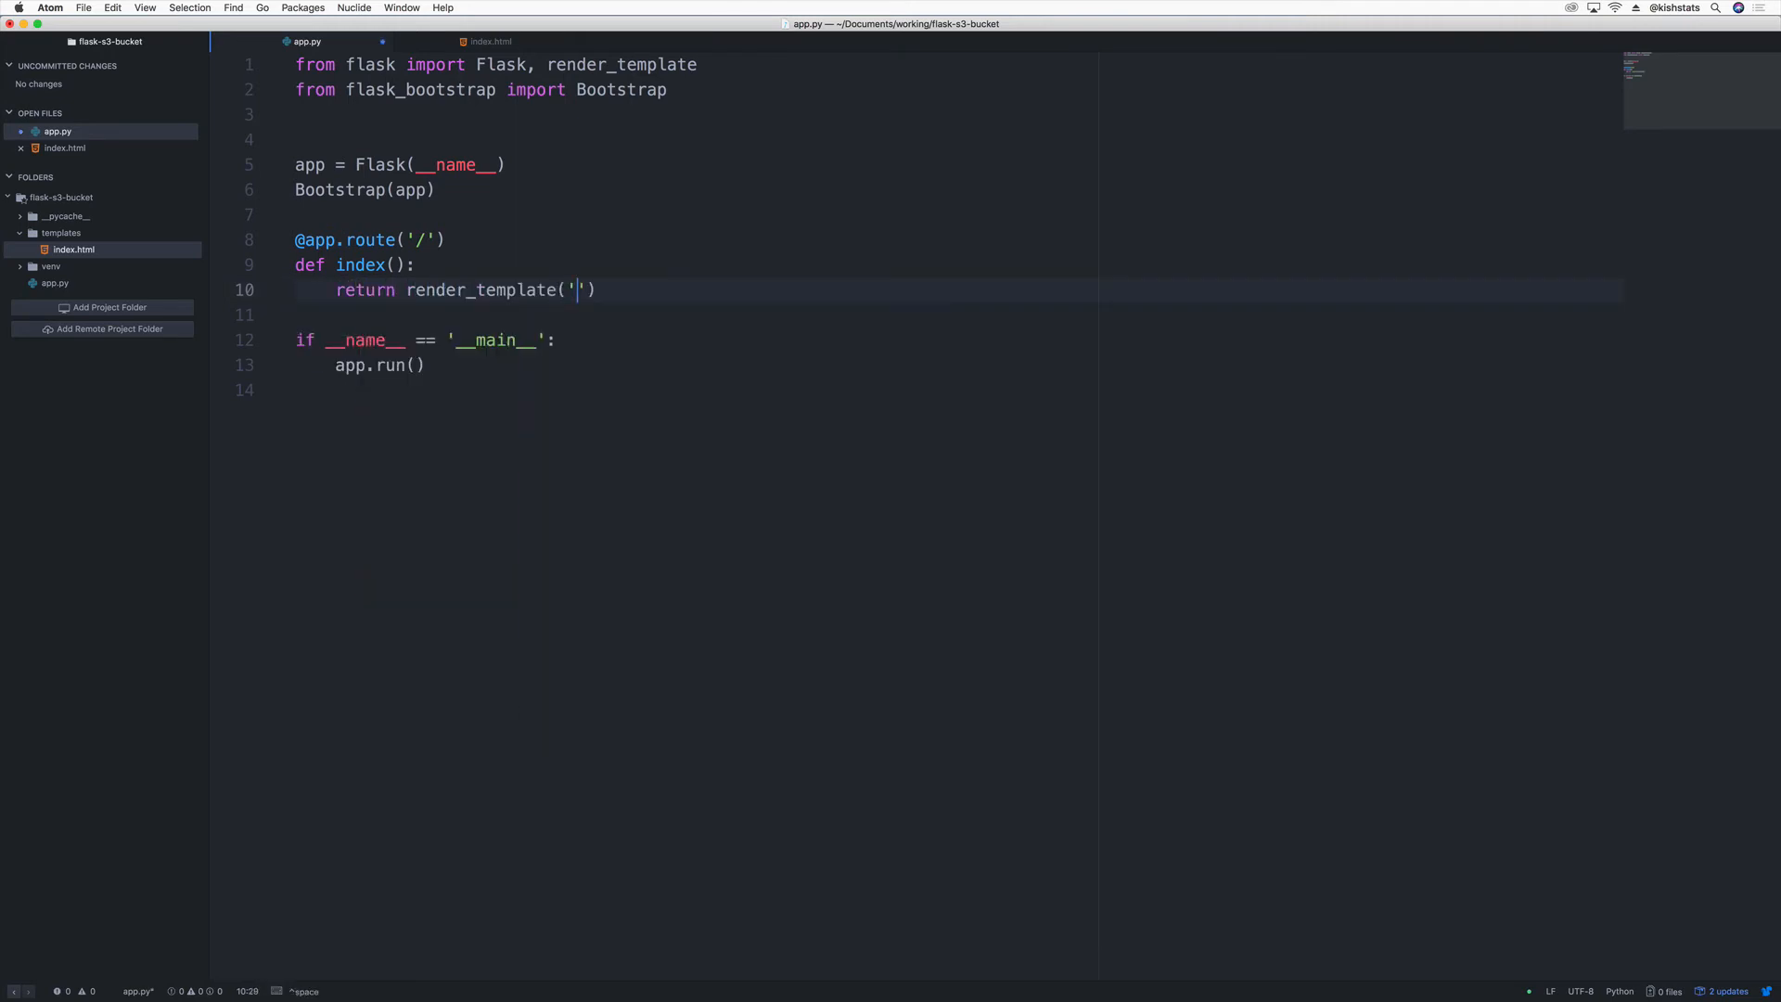
text(in)
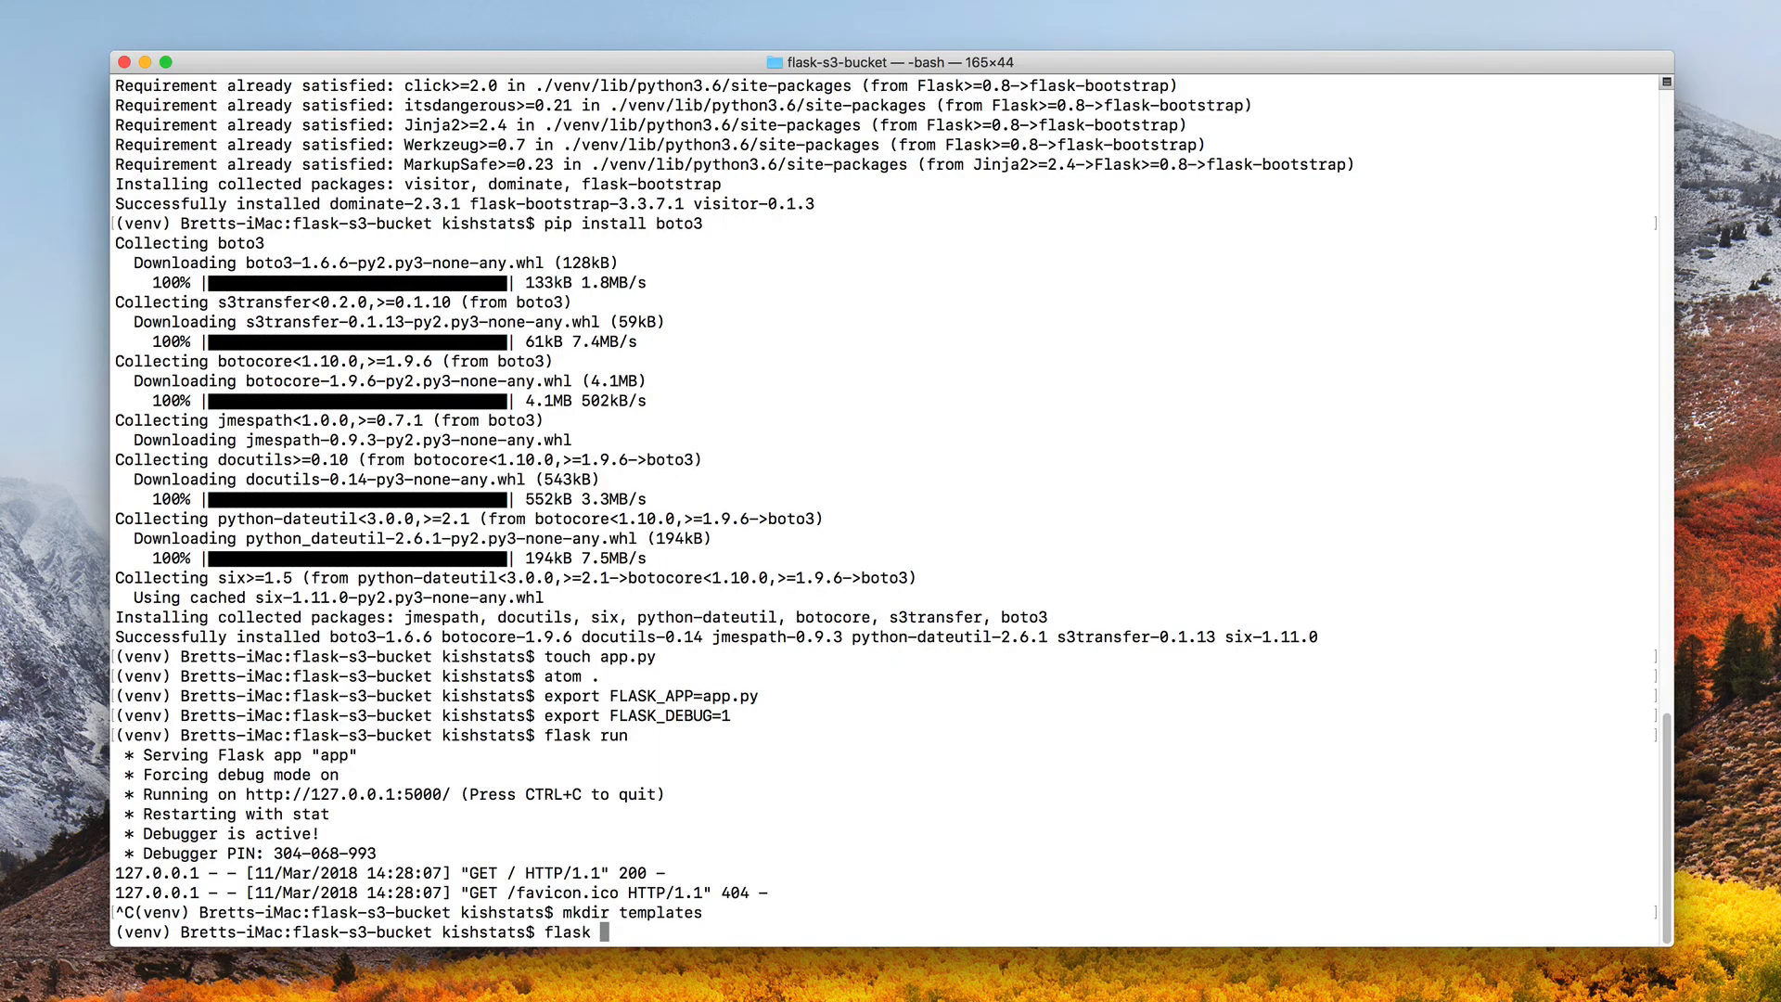
Run flask run to restart the development server on 127.0.0.1:5000
key(Return)
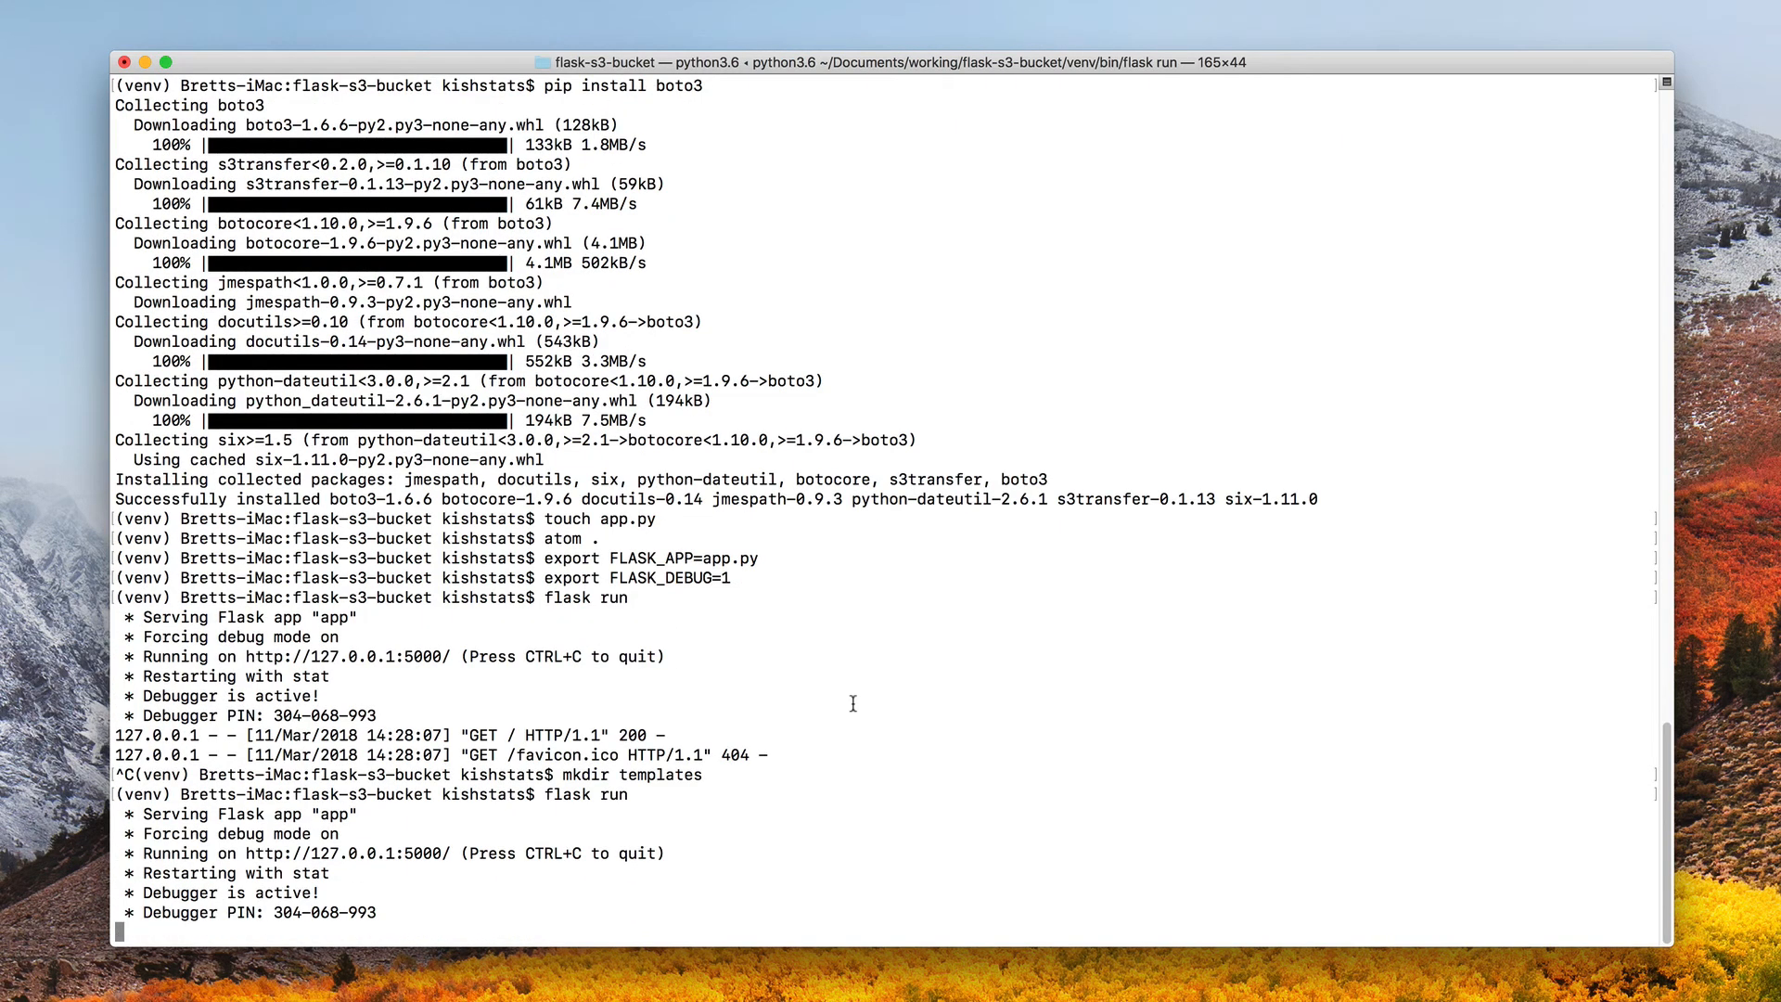
mouse_move(687, 967)
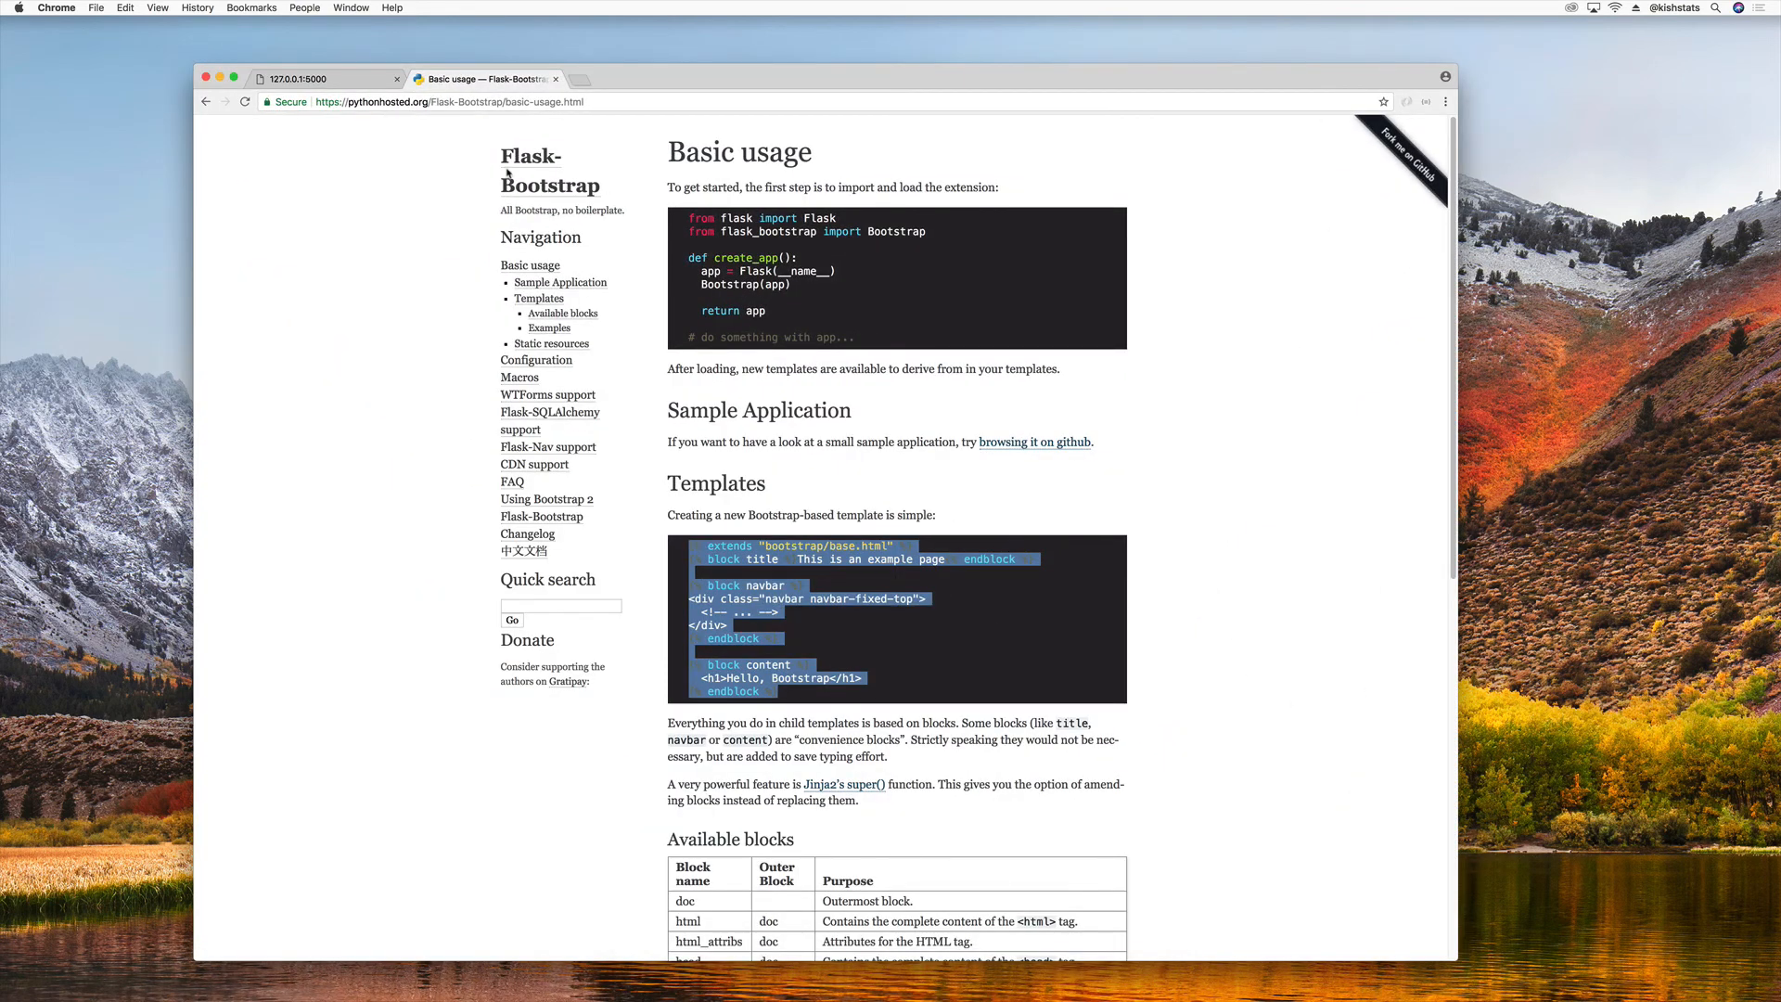
Return to the locally served 127.0.0.1:5000 app page in Chrome
click(323, 78)
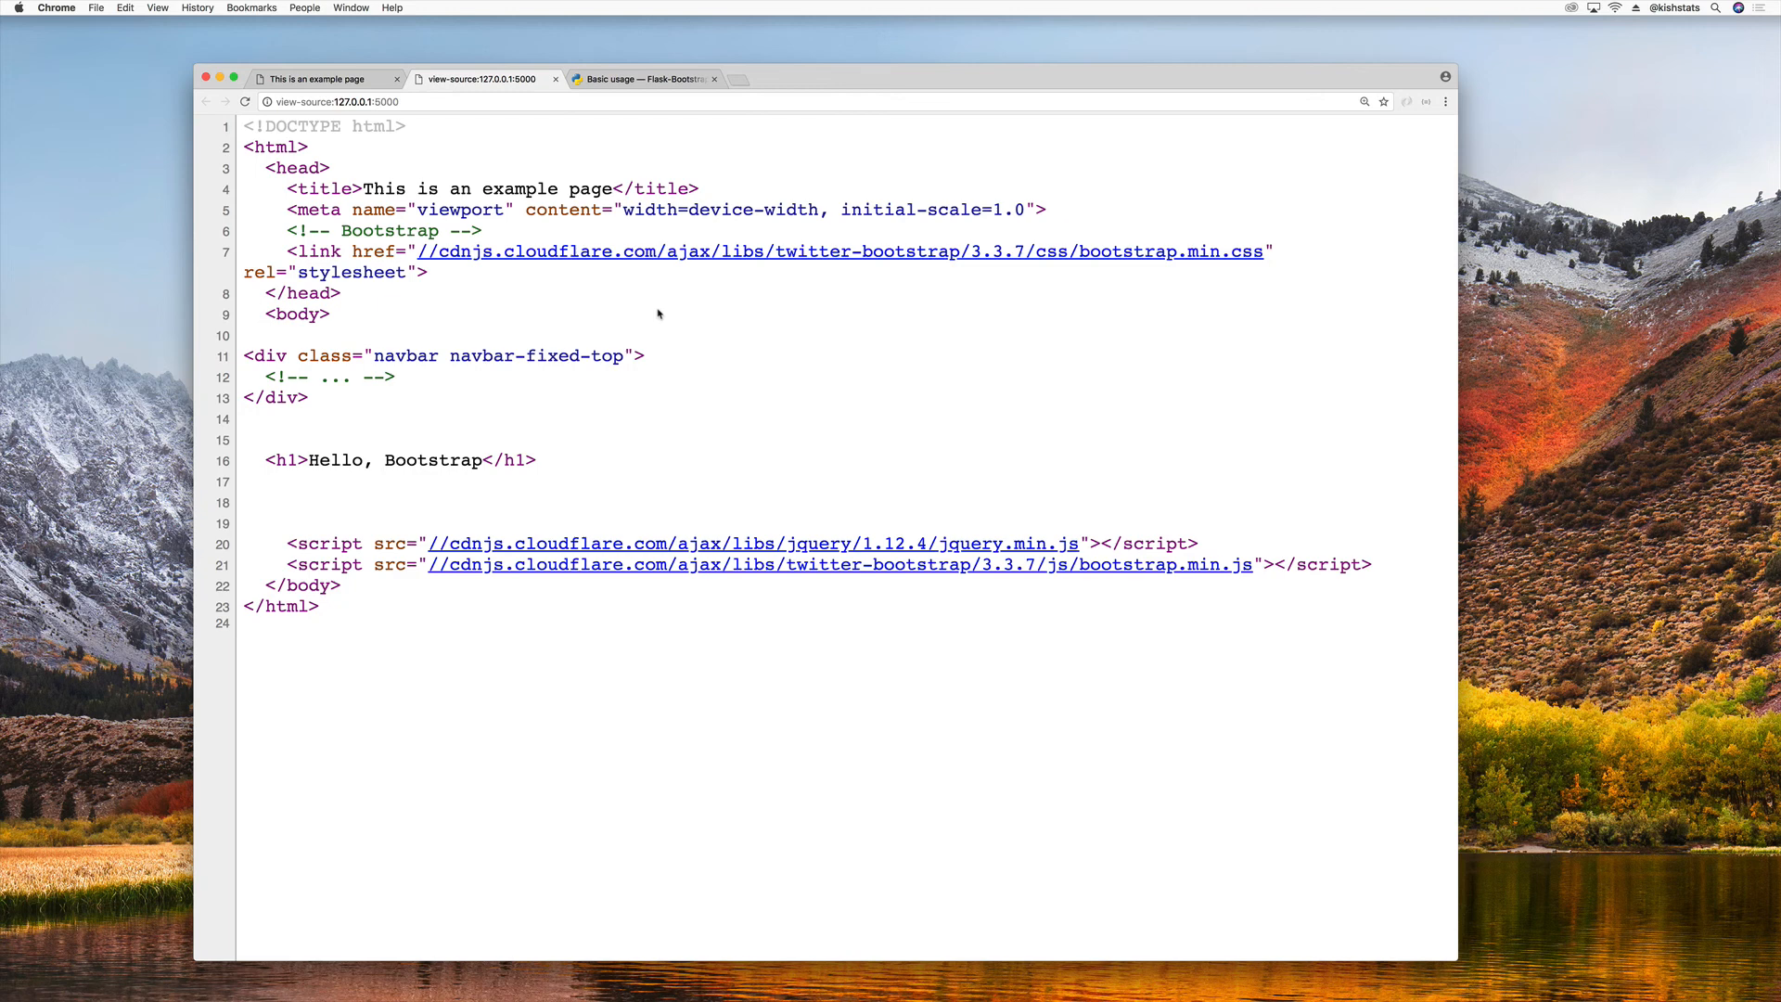
mouse_move(752, 321)
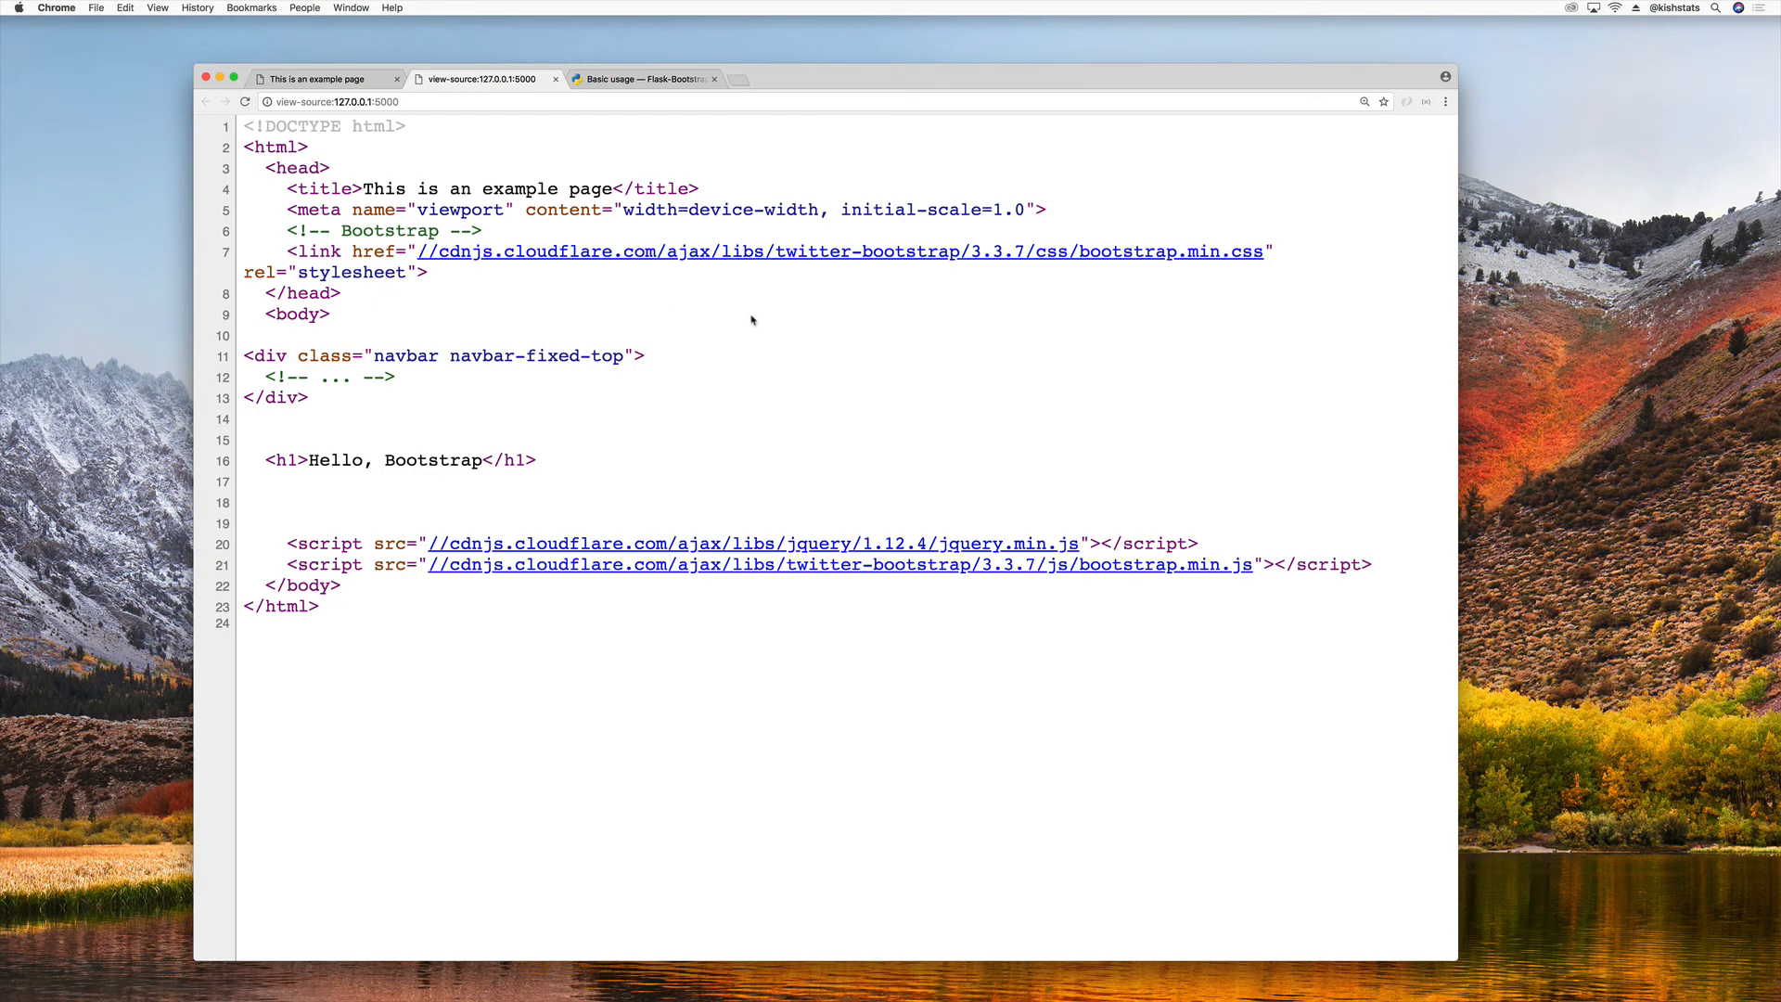
mouse_move(668, 614)
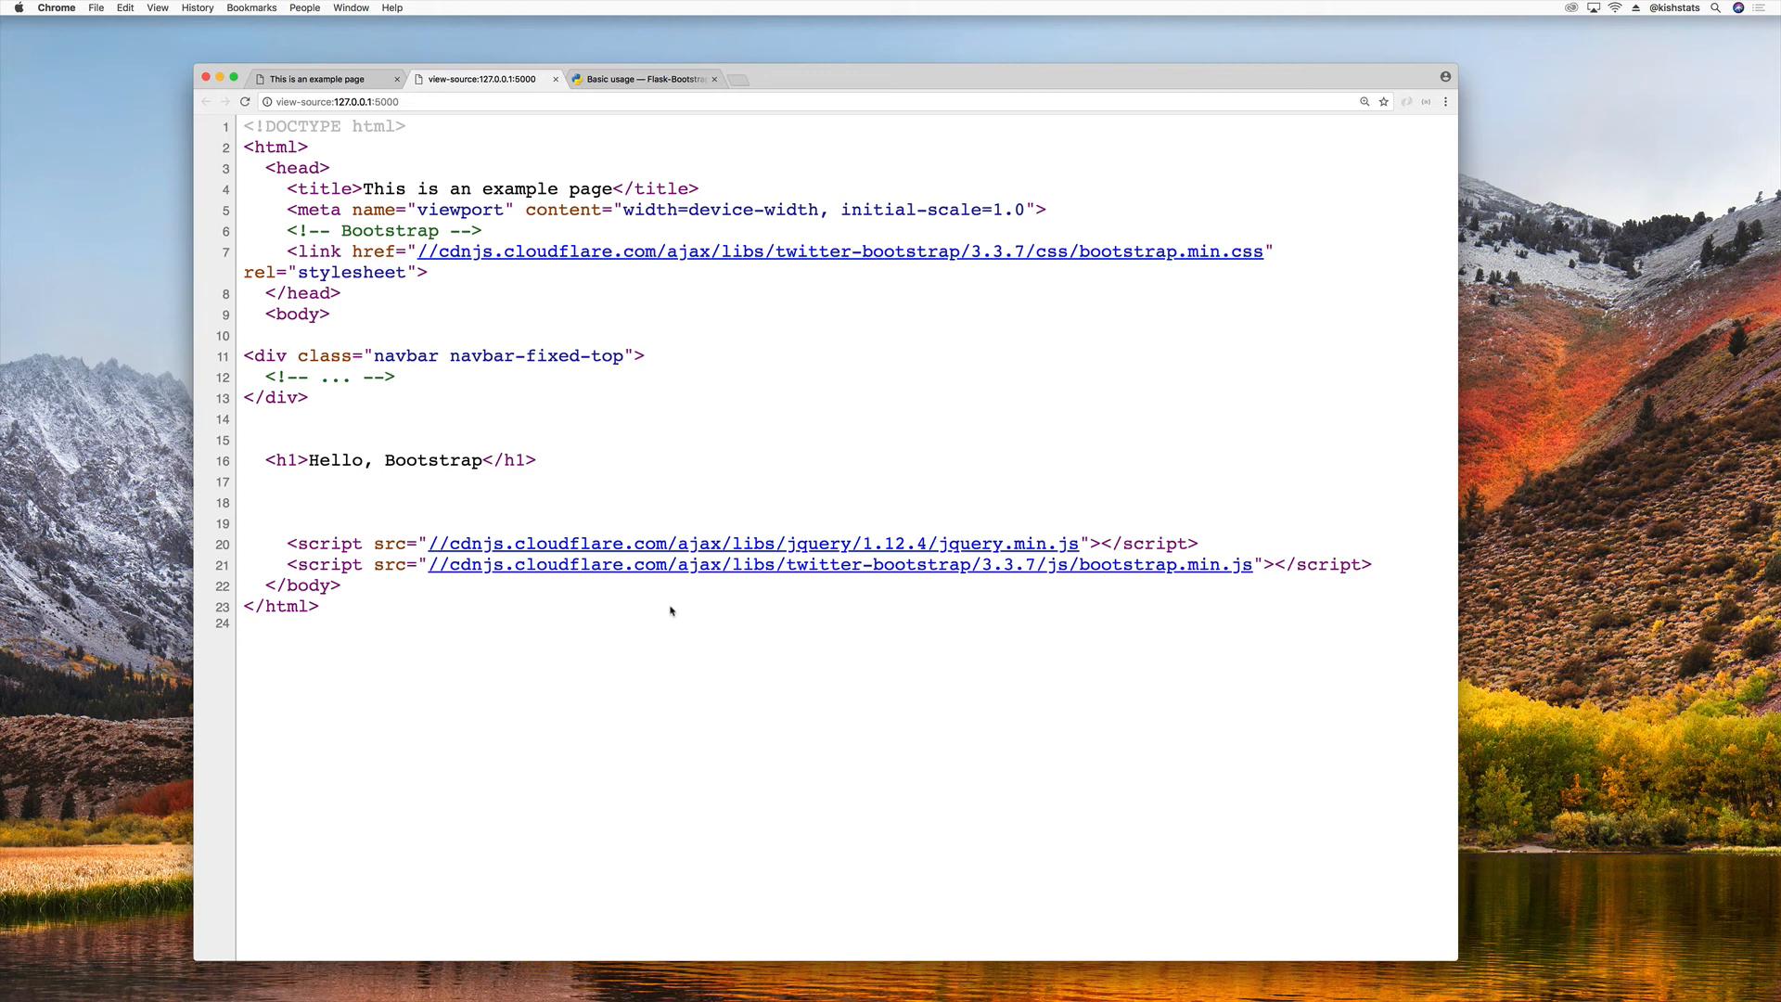
mouse_move(1089, 261)
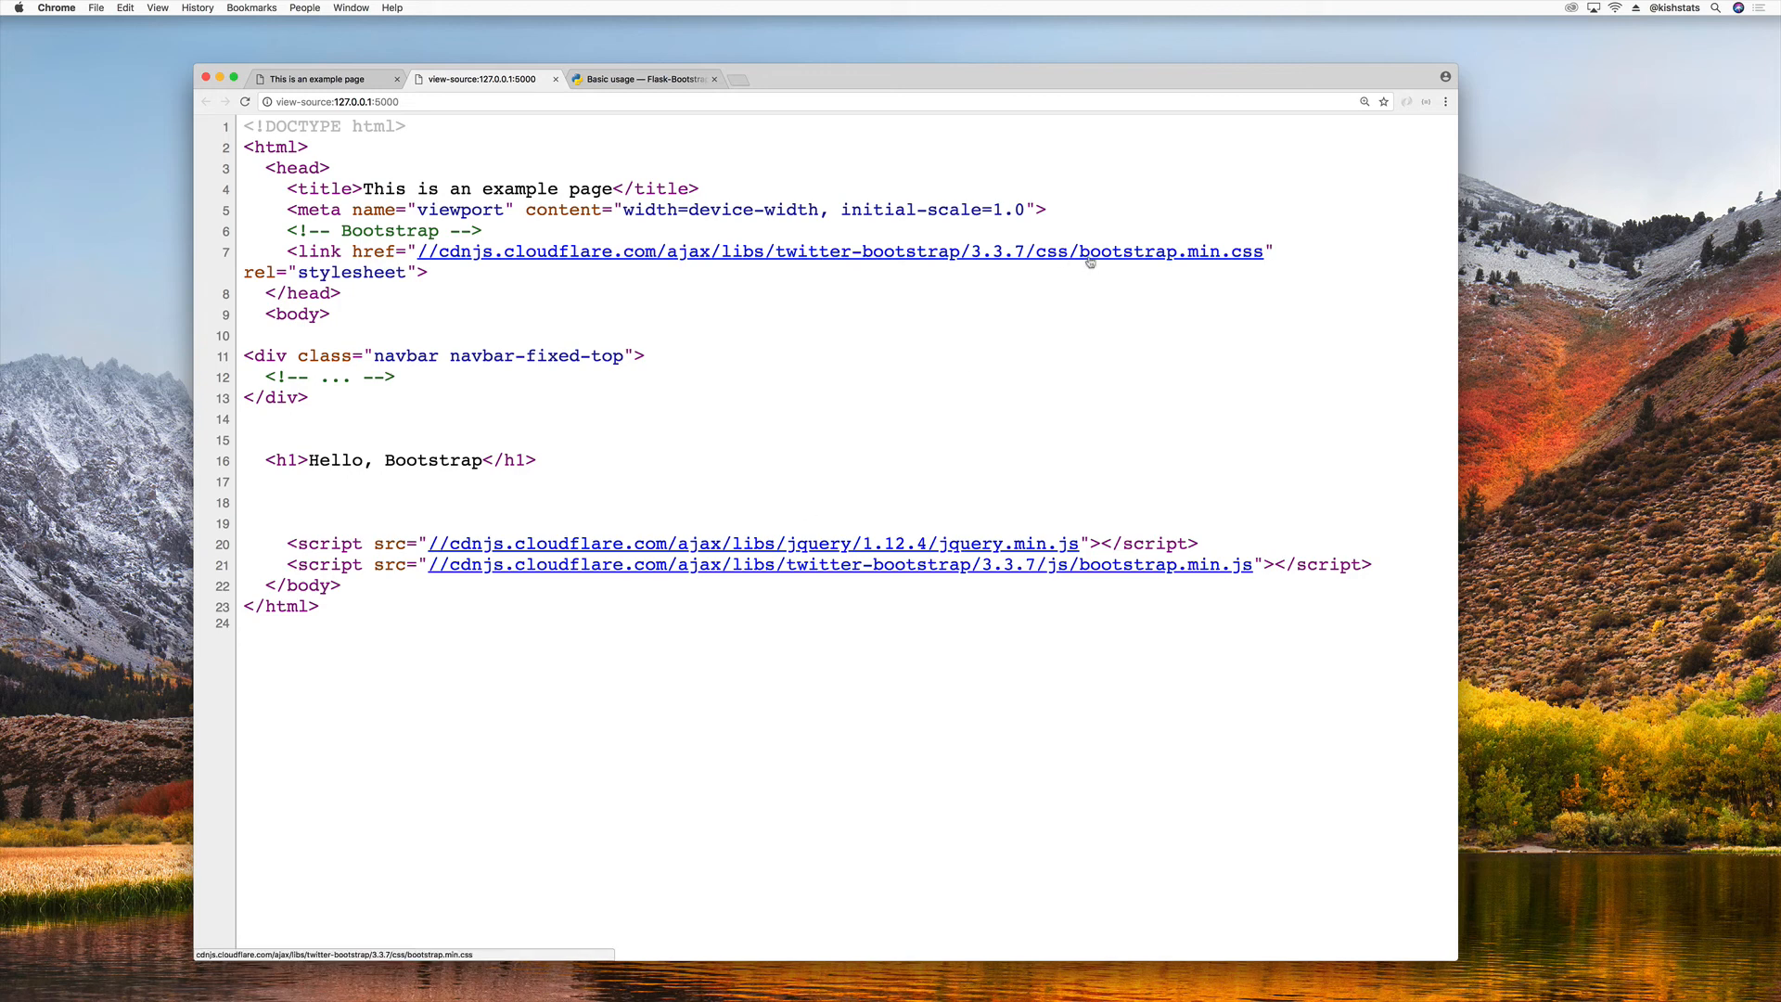
mouse_move(1021, 579)
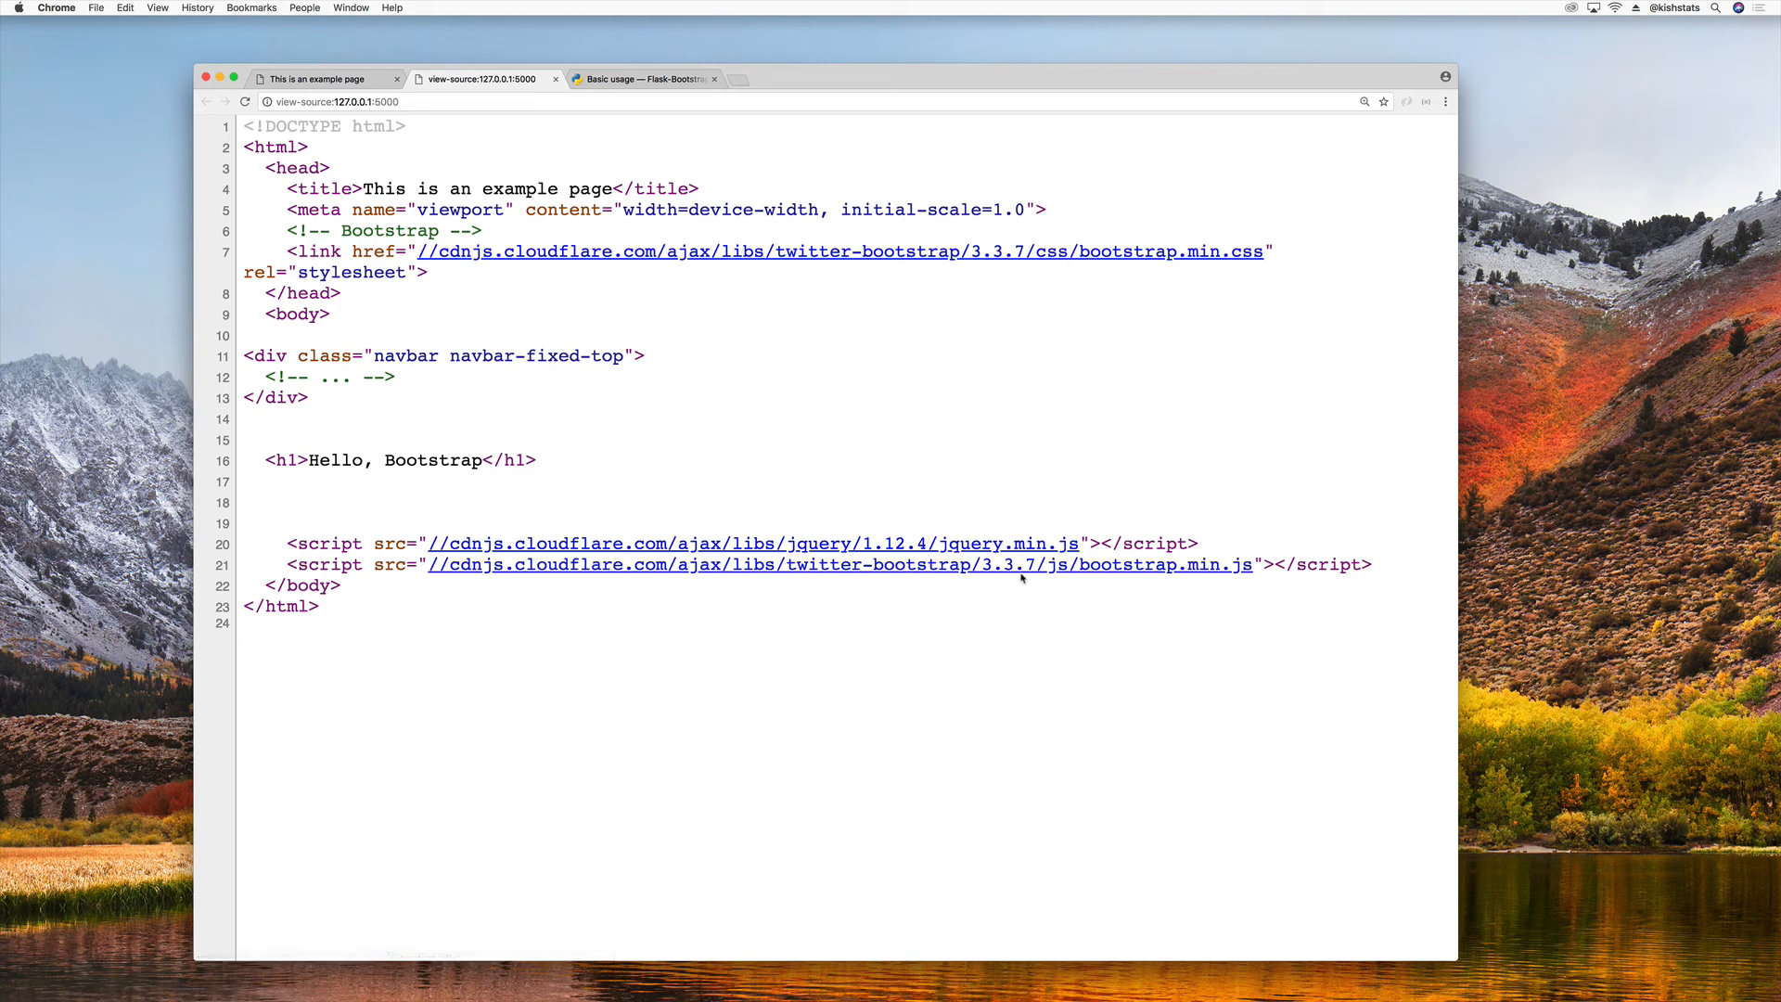
mouse_move(1053, 574)
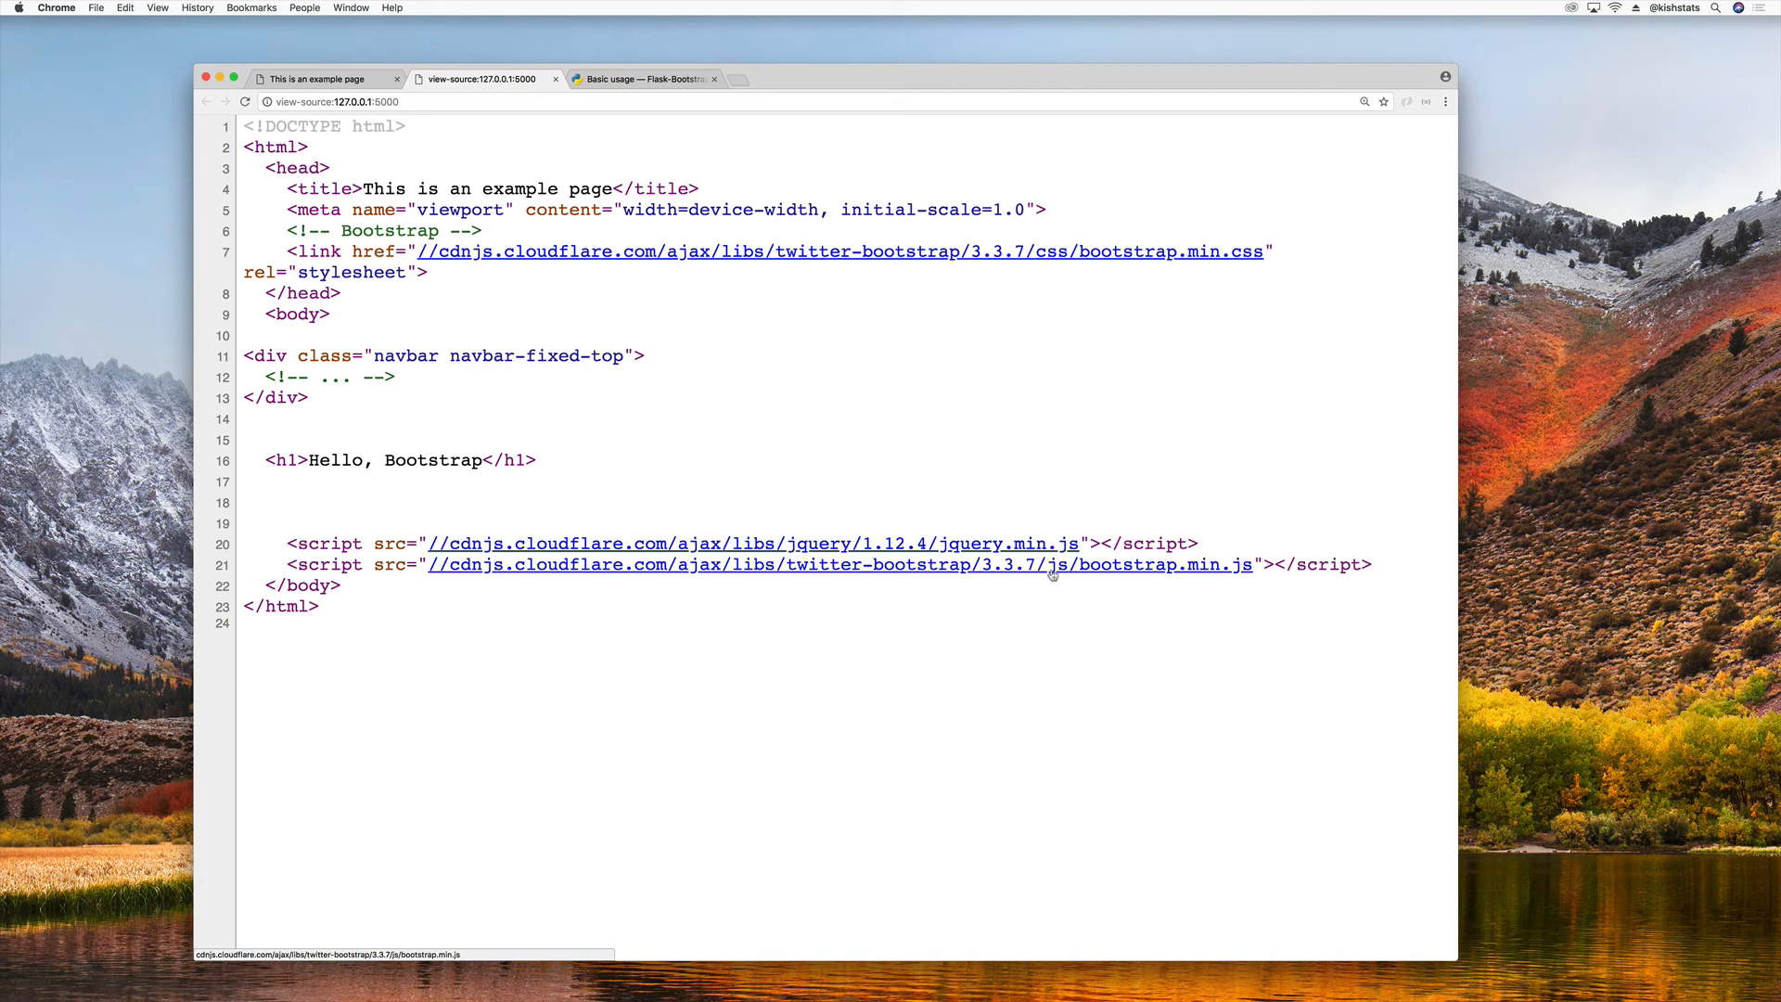
mouse_move(644, 579)
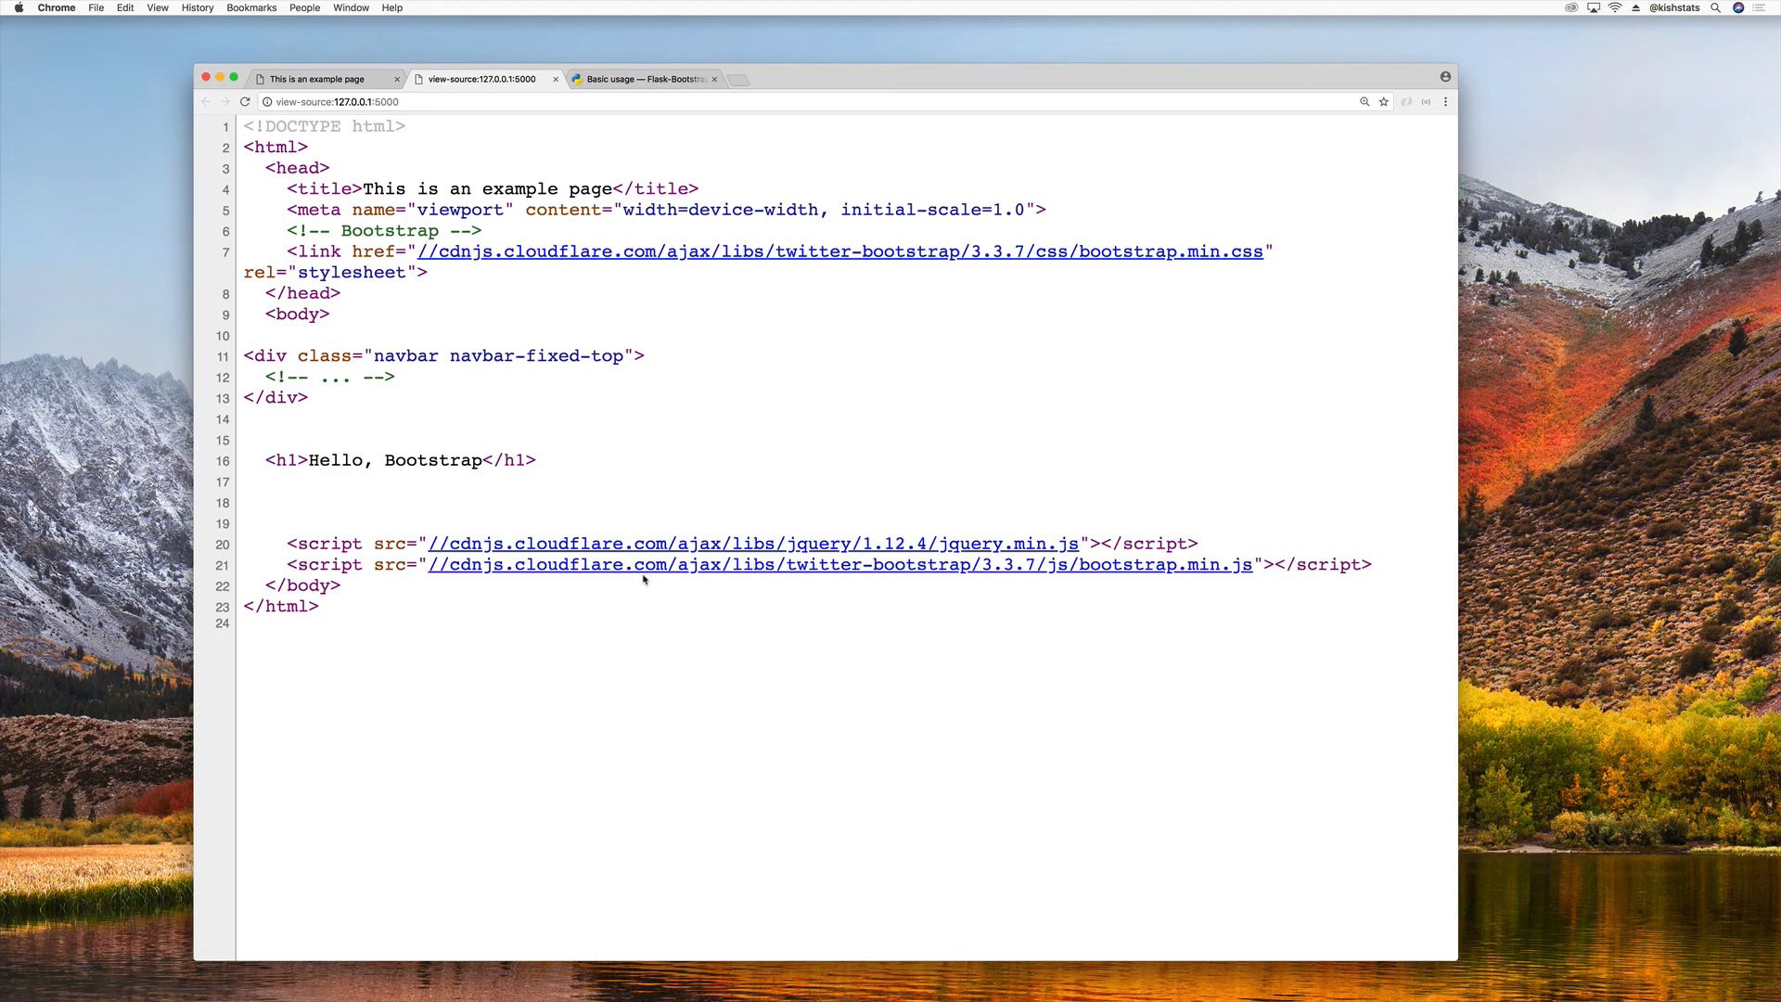
mouse_move(930, 800)
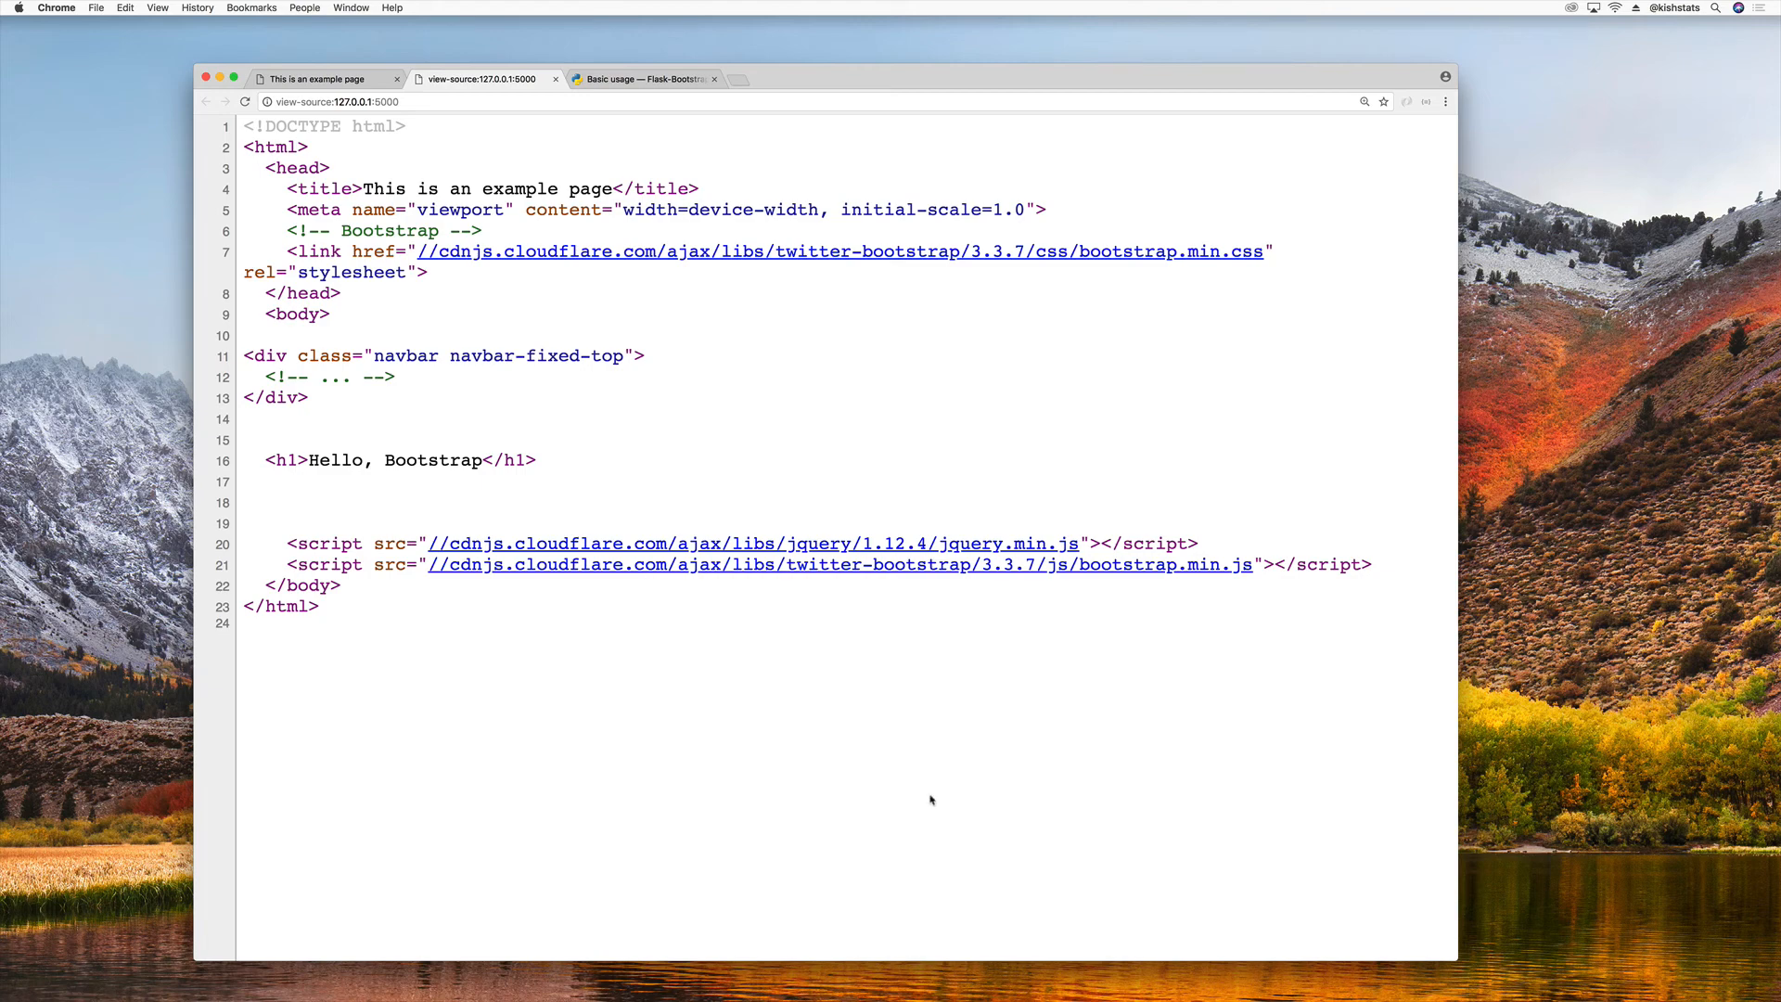
Bring Atom forward and show the index.html template extending bootstrap/base.html
click(1018, 972)
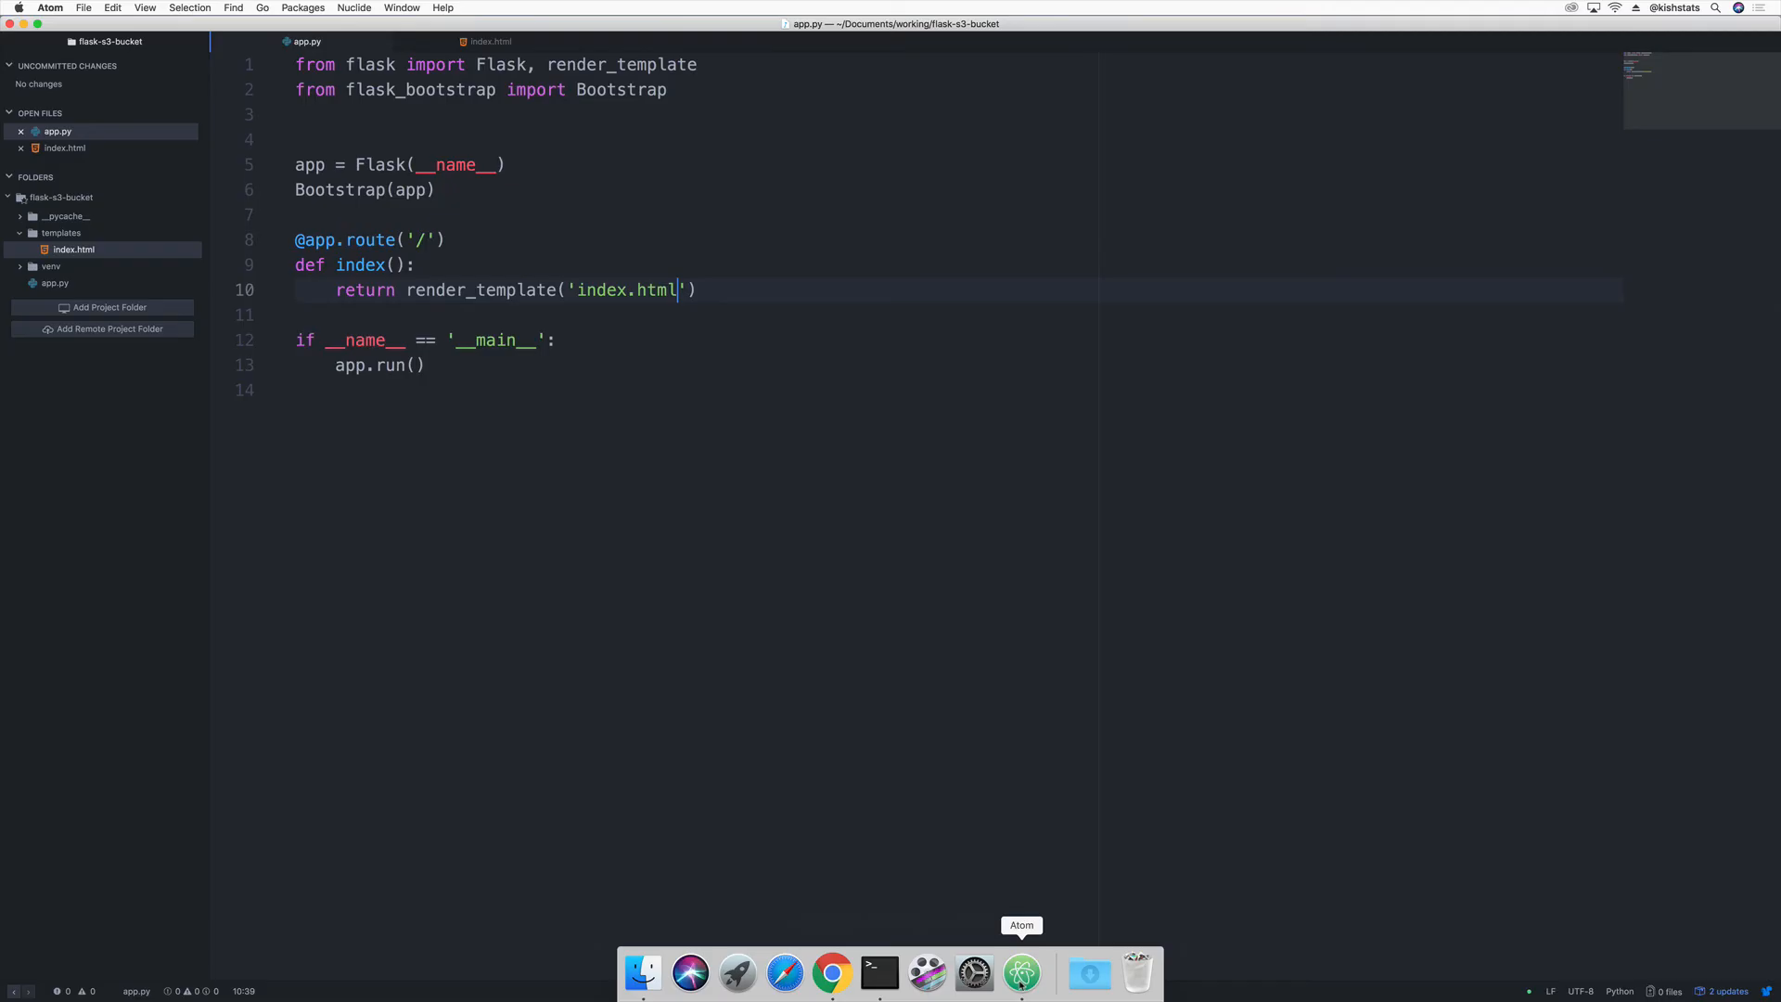
click(490, 42)
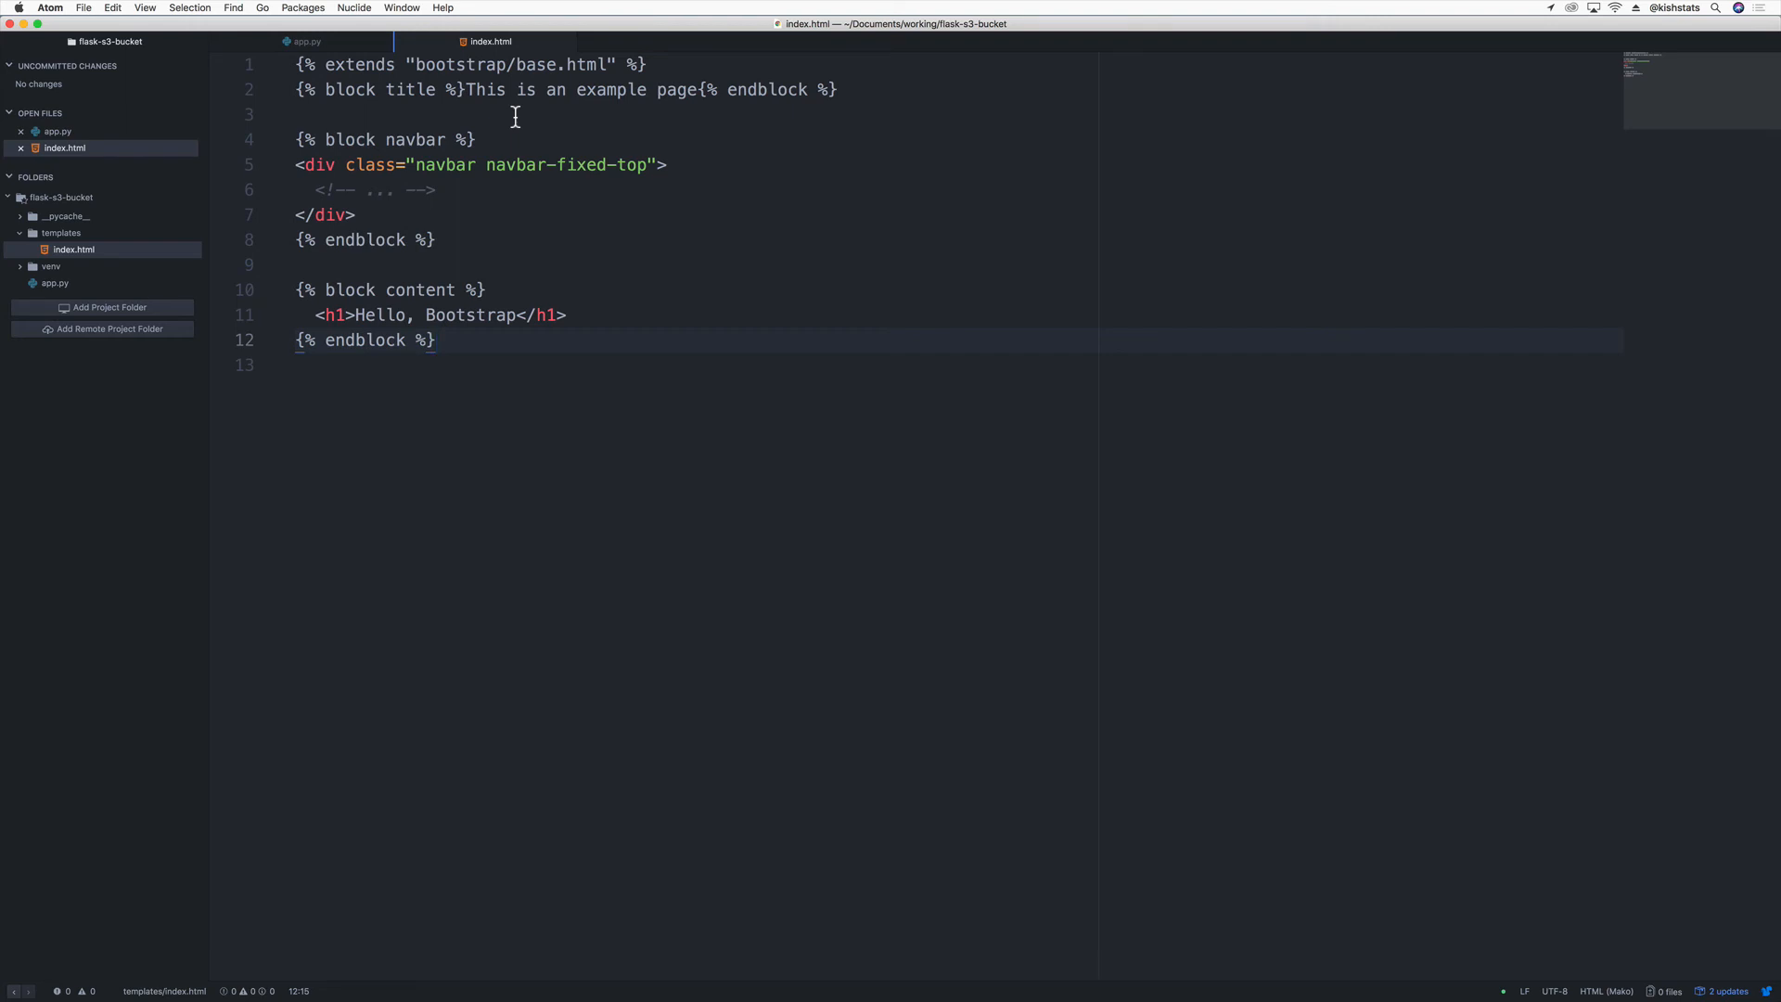
mouse_move(553, 72)
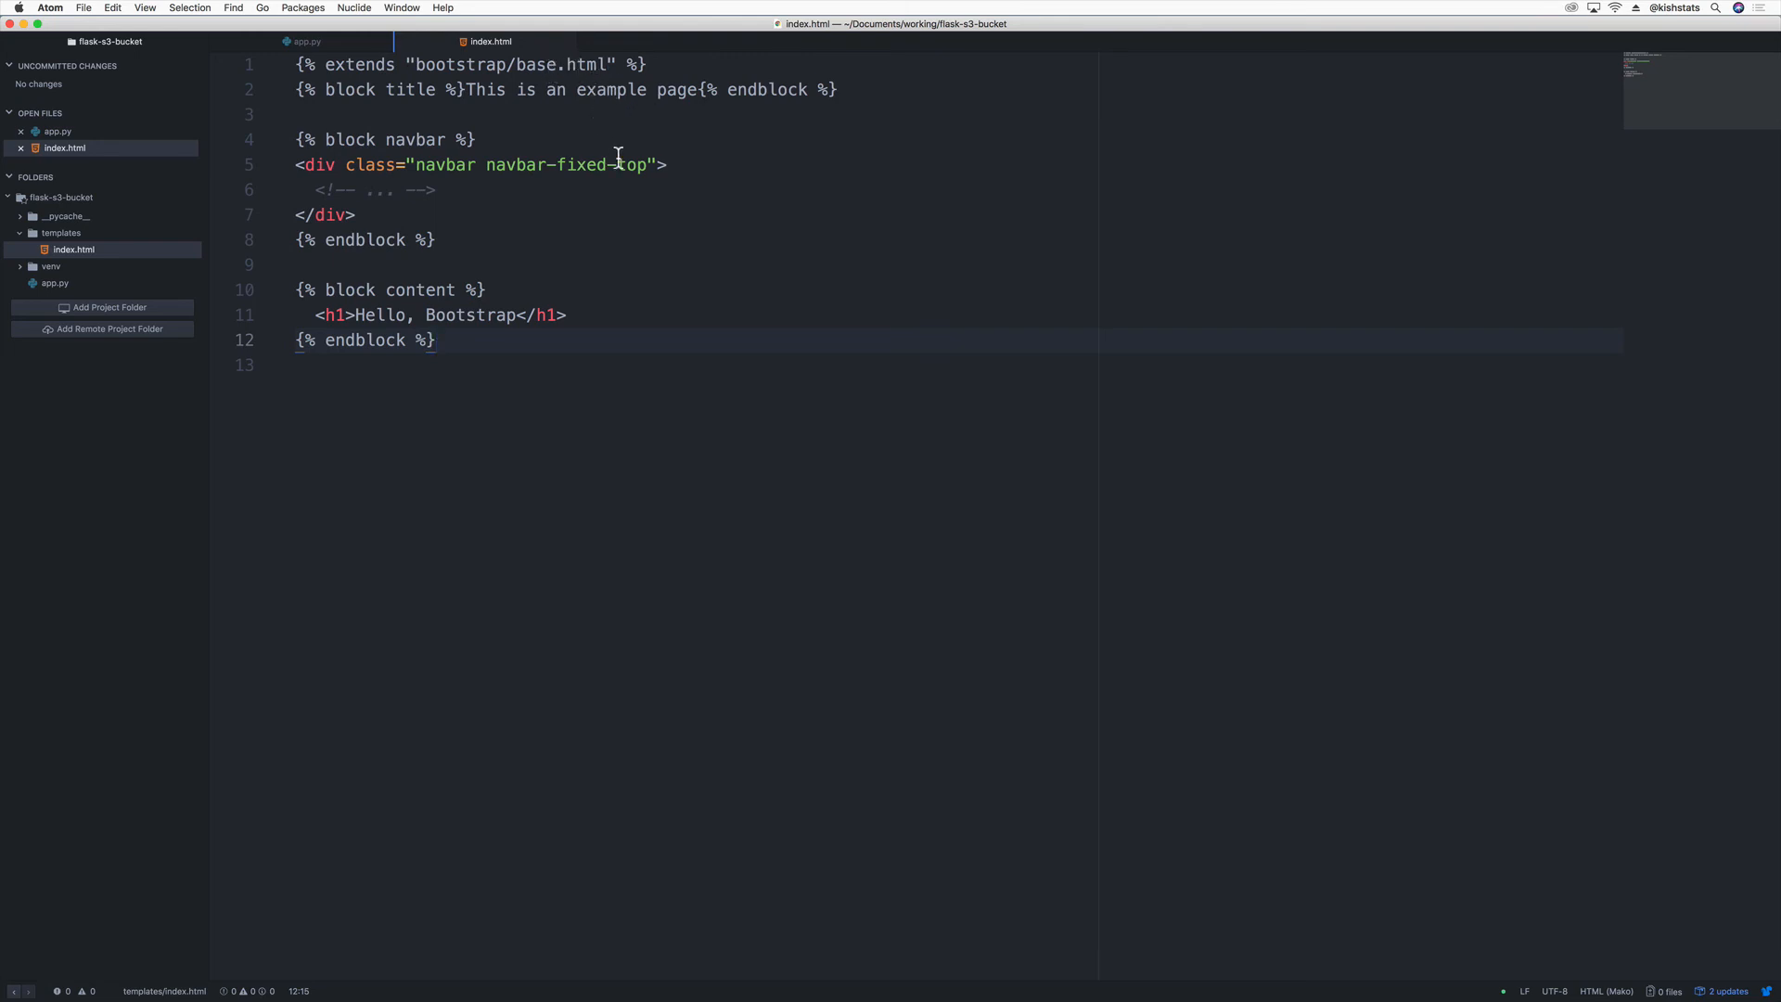
click(436, 339)
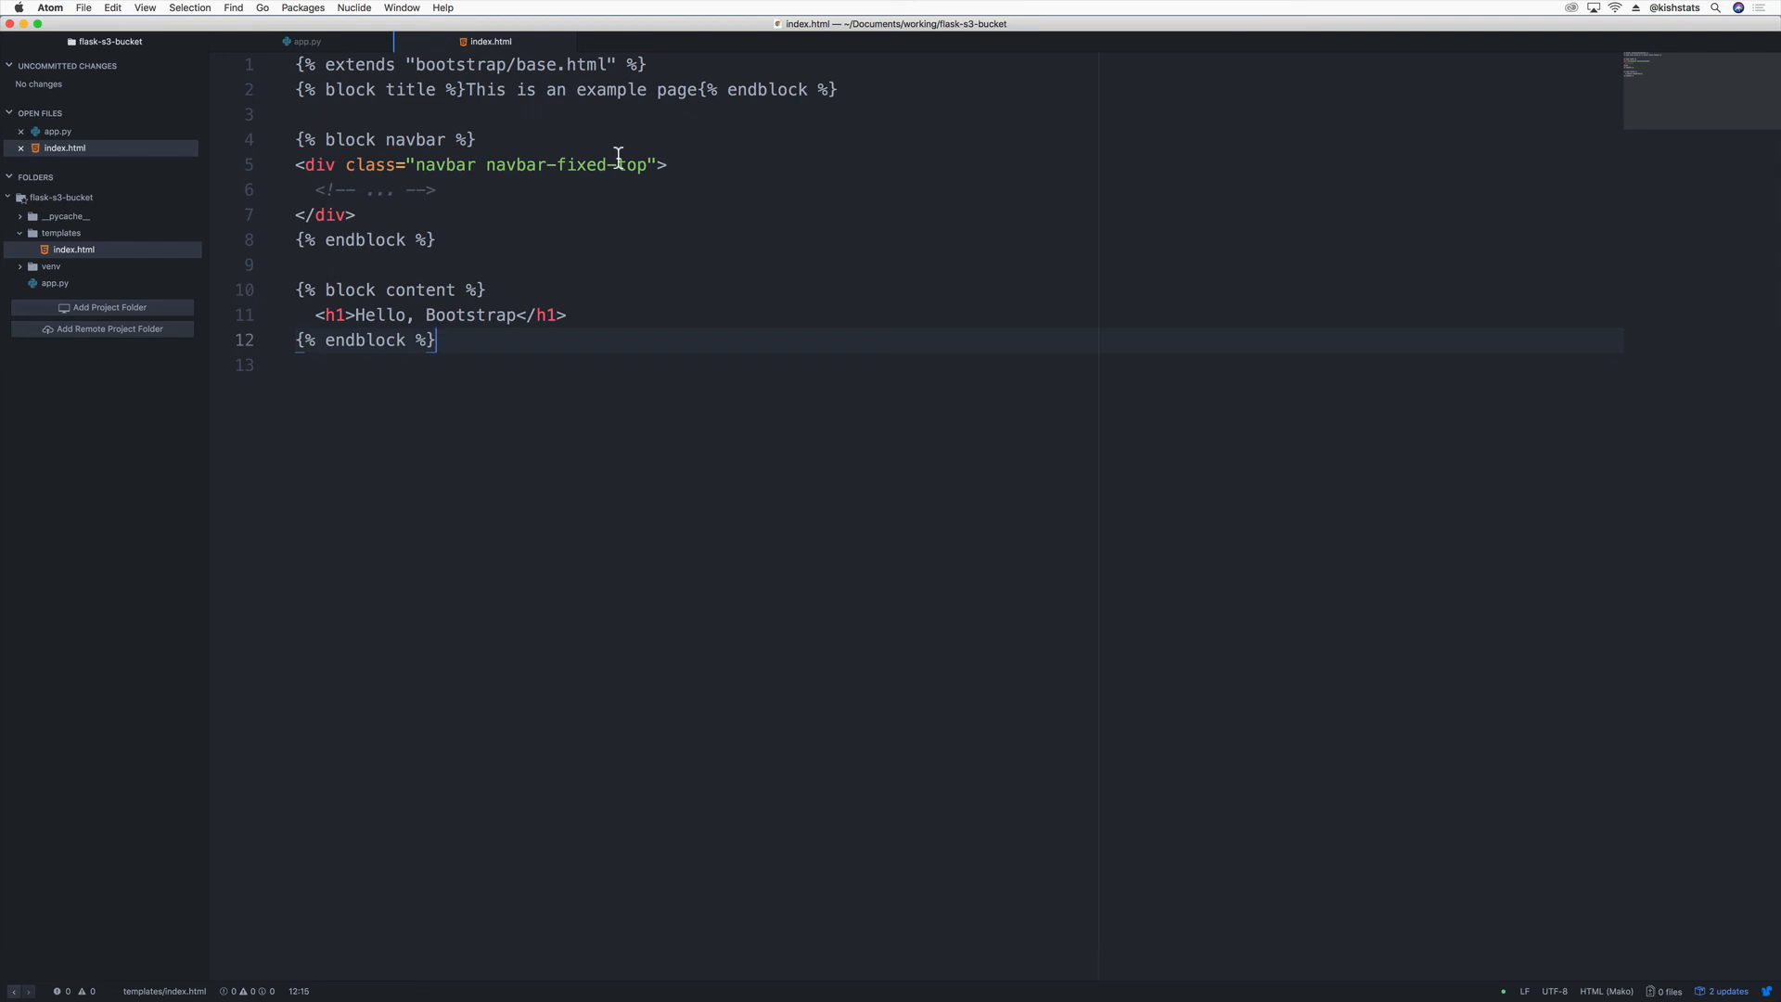
mouse_move(454, 195)
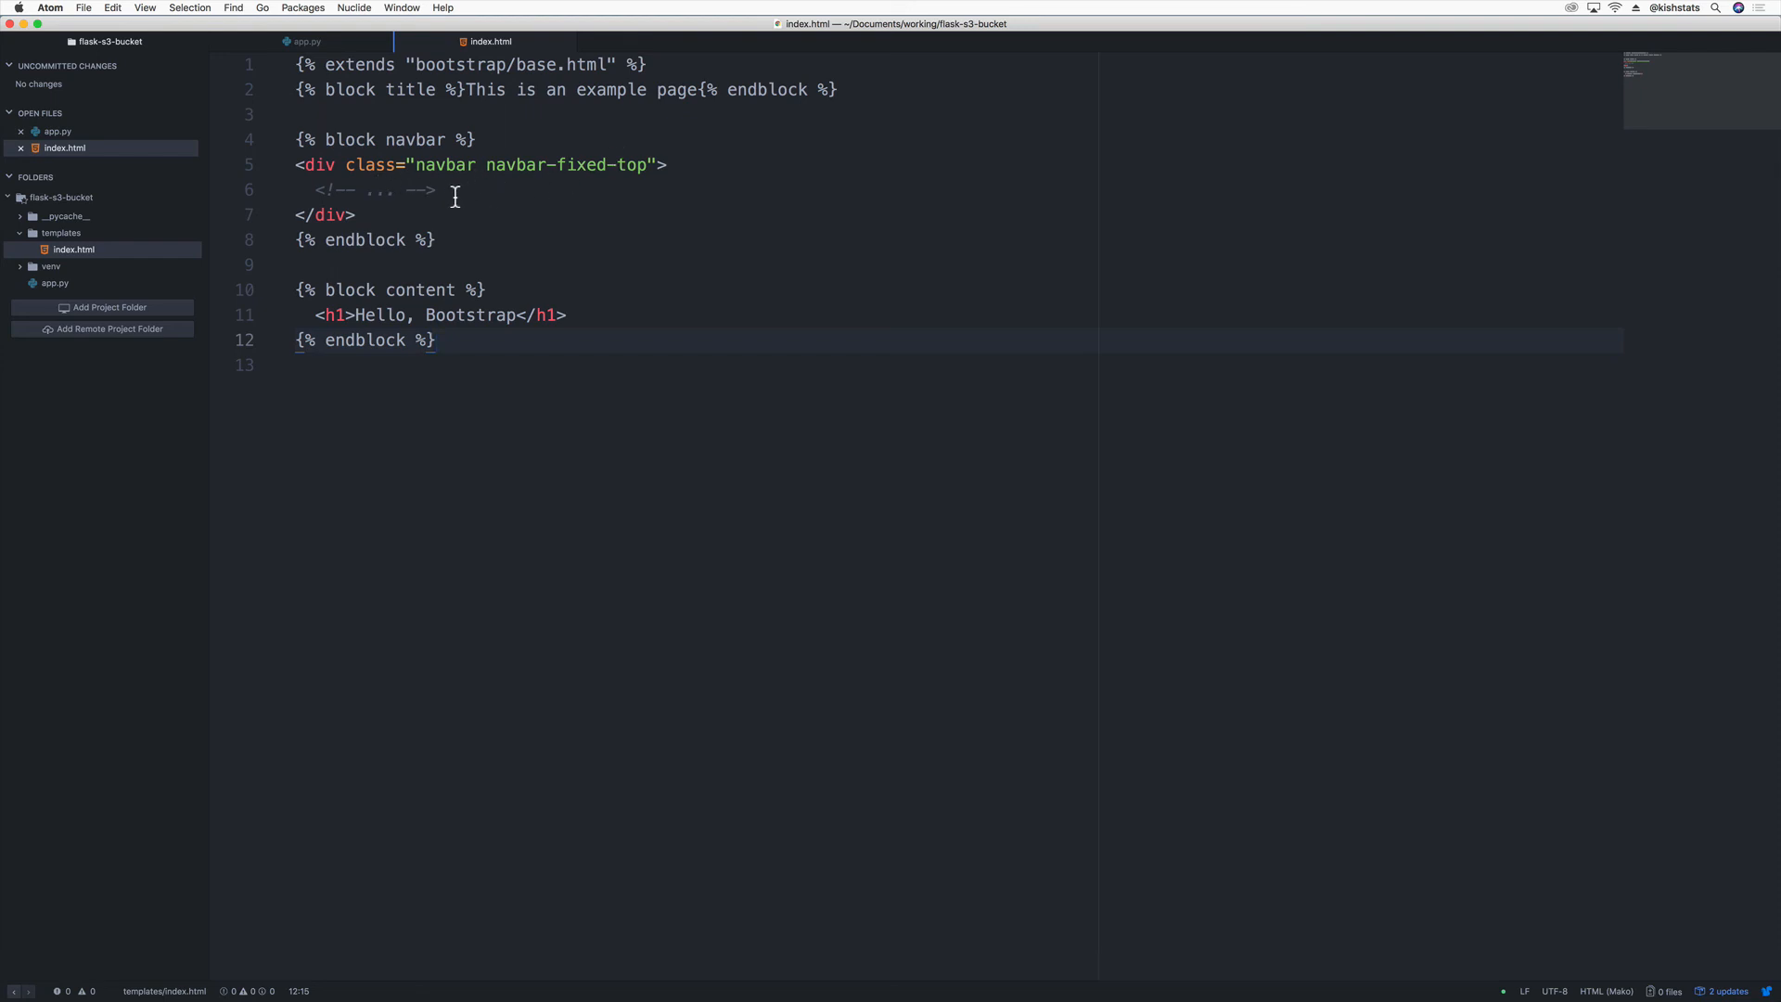
mouse_move(510, 240)
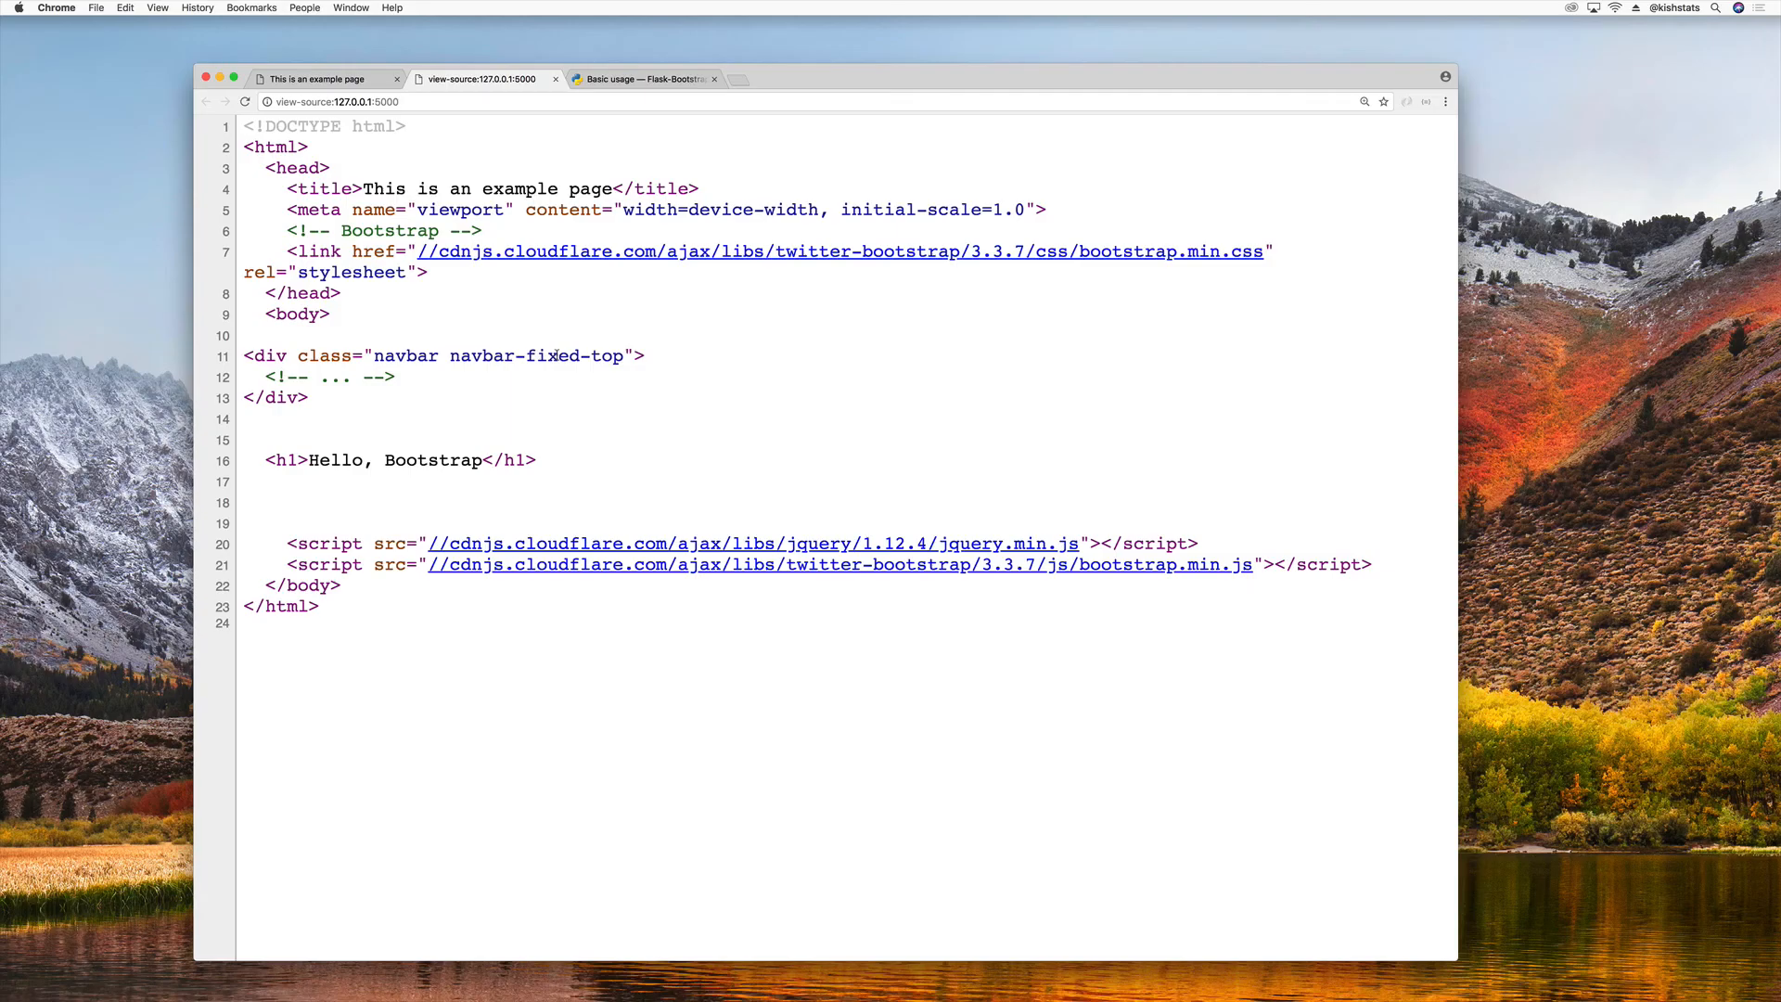
mouse_move(636, 391)
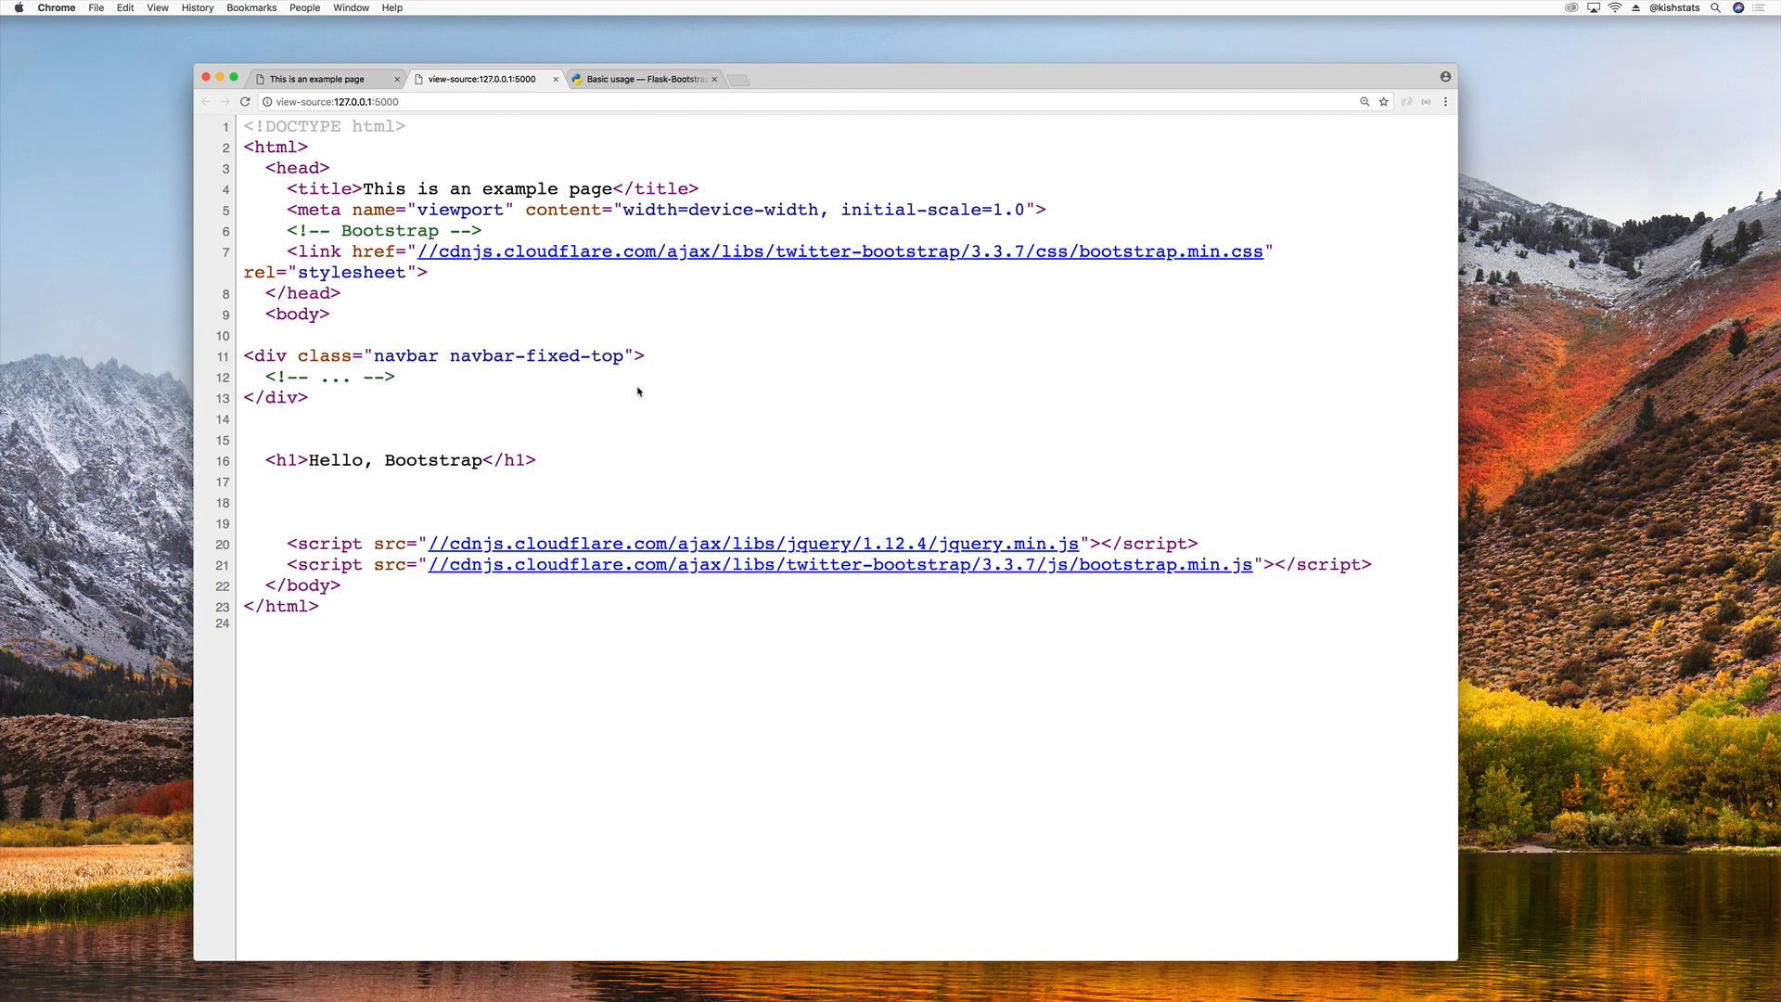